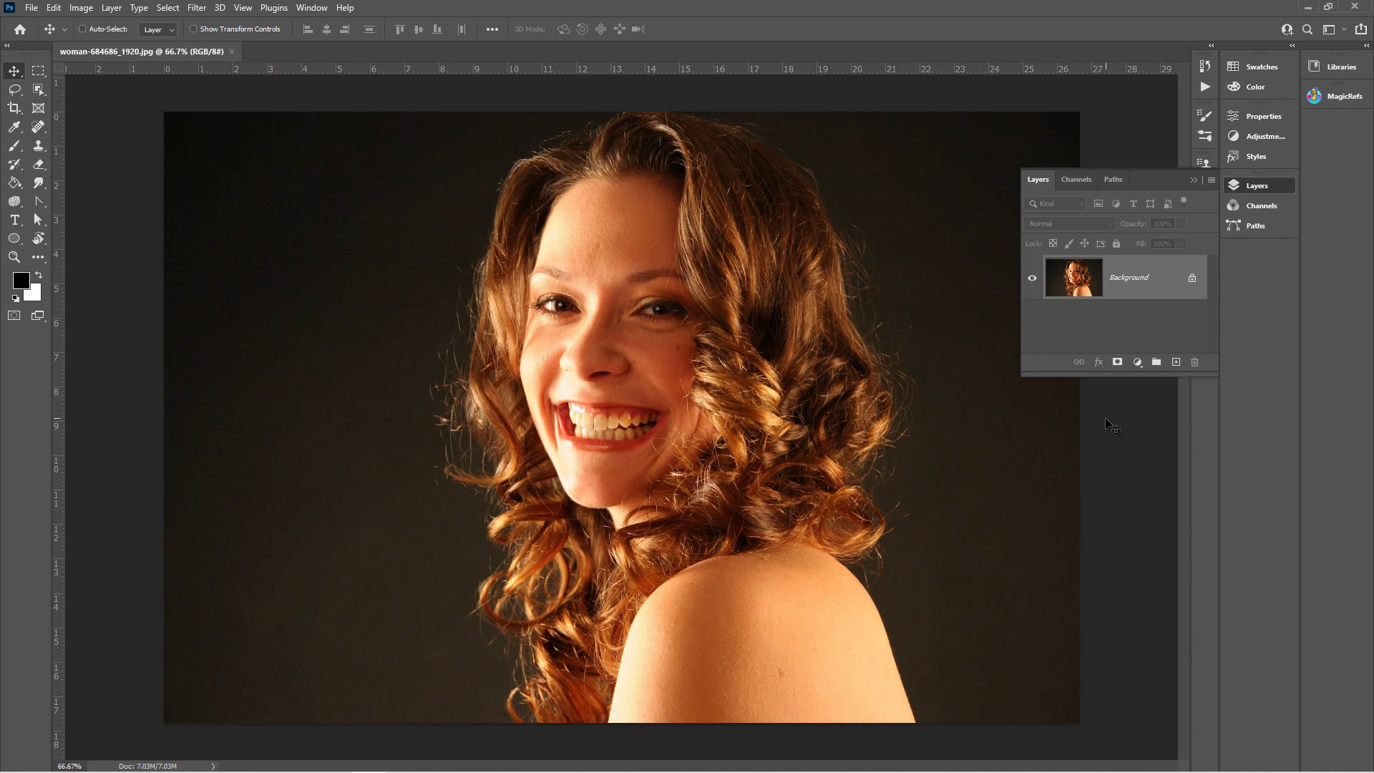
mouse_move(1124, 287)
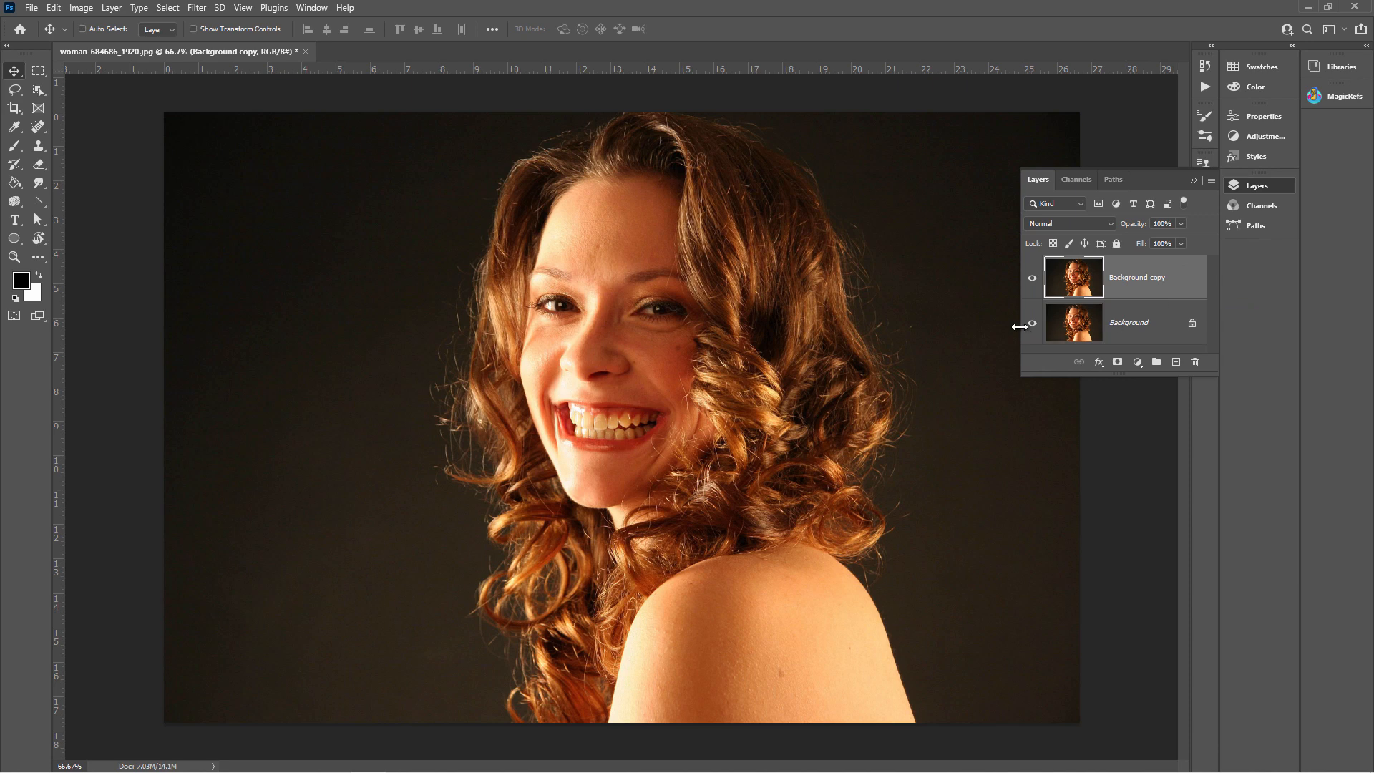
Step: Hide the original Background layer so only the portrait copy shows
left_click(1033, 323)
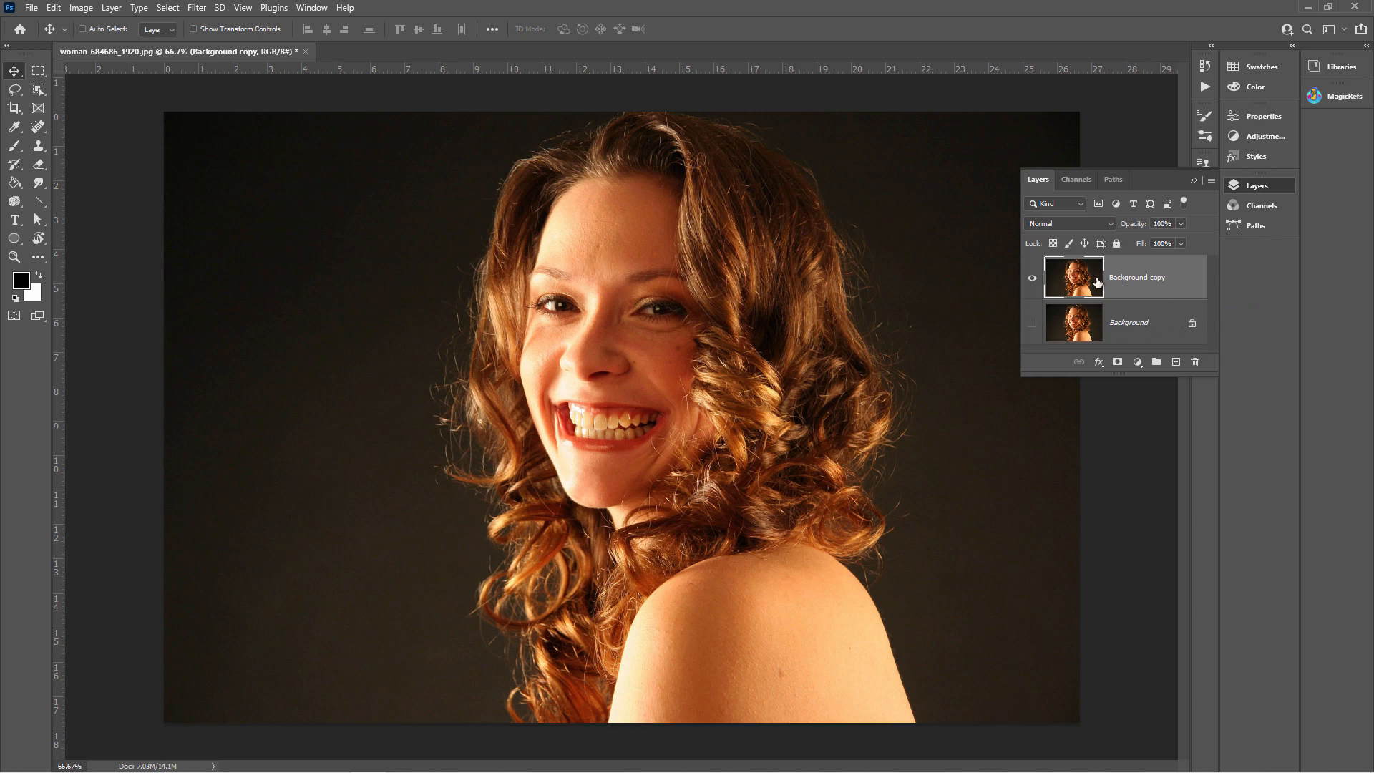
mouse_move(1098, 282)
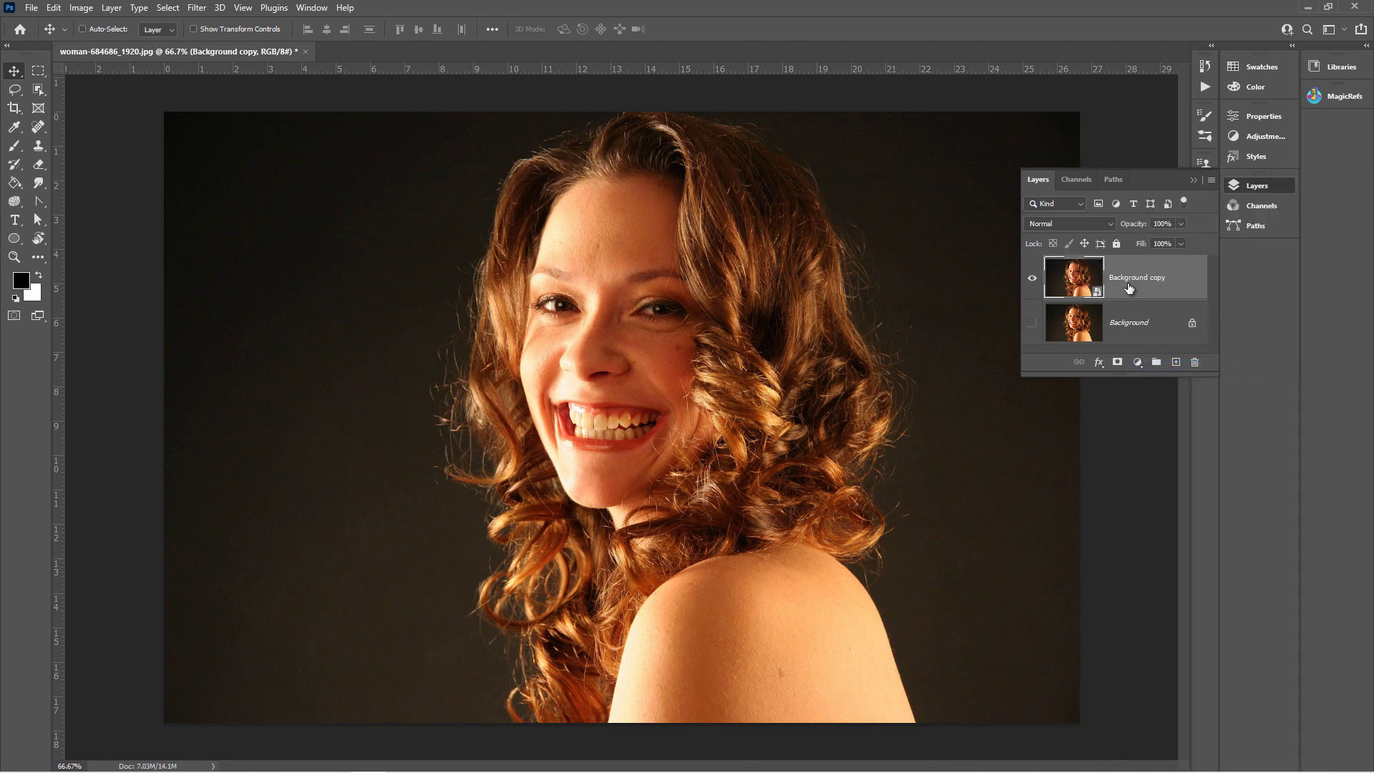
mouse_move(1137, 277)
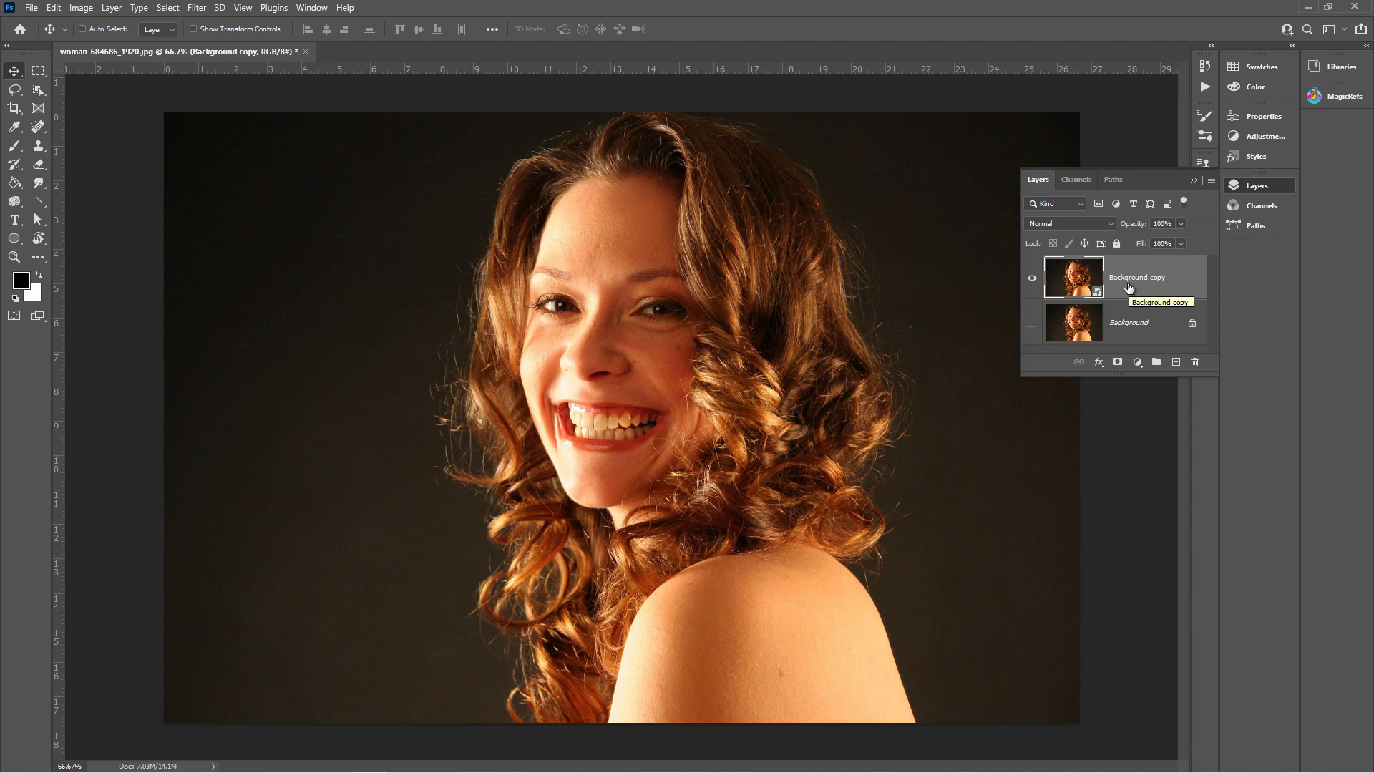
mouse_move(226, 15)
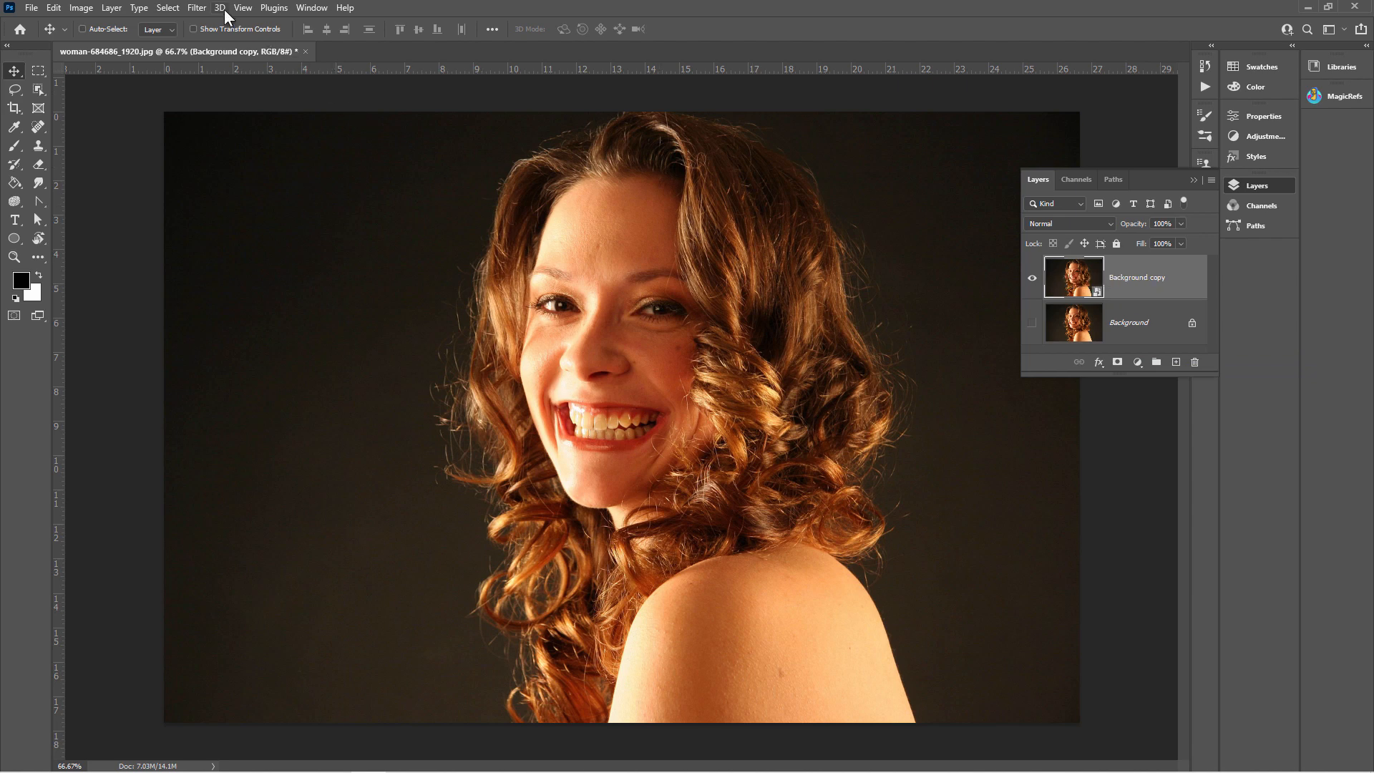
Step: Launch Boris FX Optics from the Filter menu on the Background copy layer
left_click(196, 8)
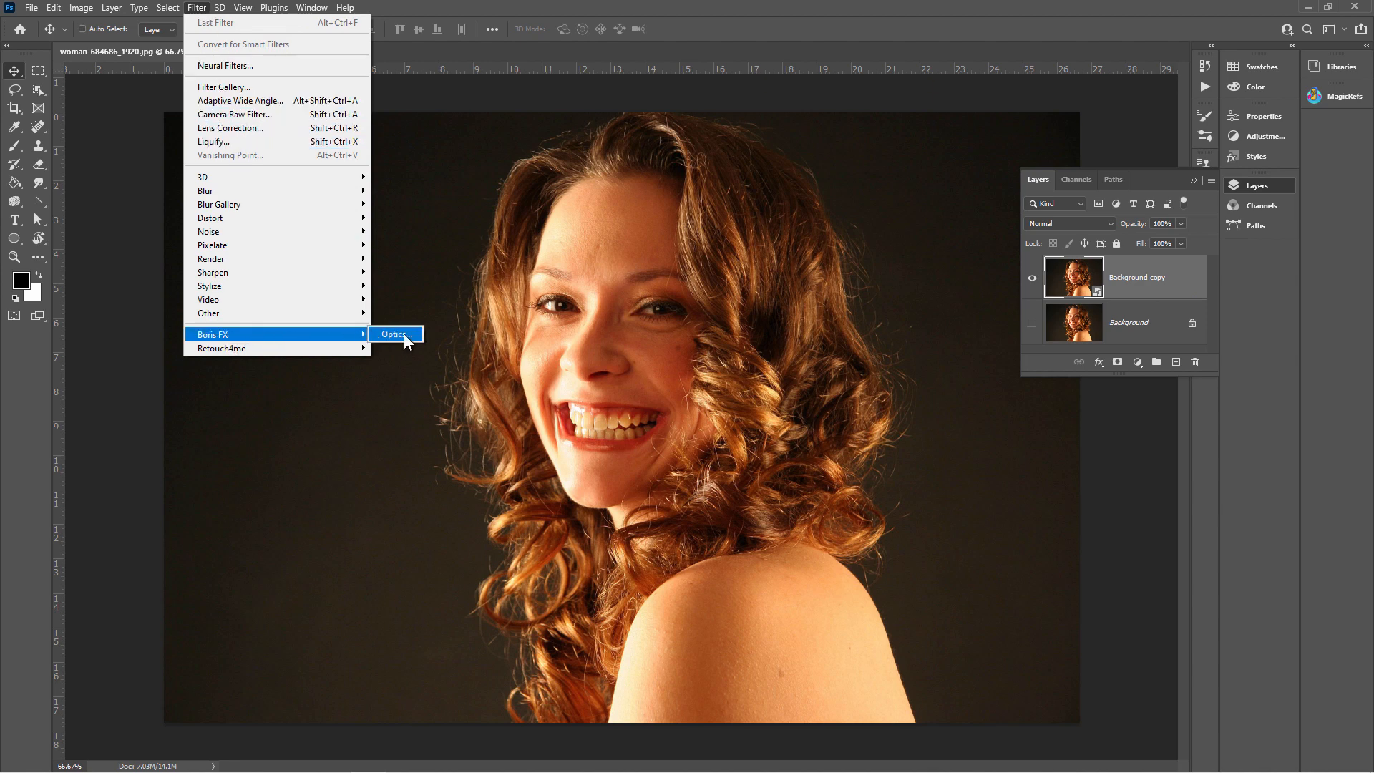
left_click(396, 334)
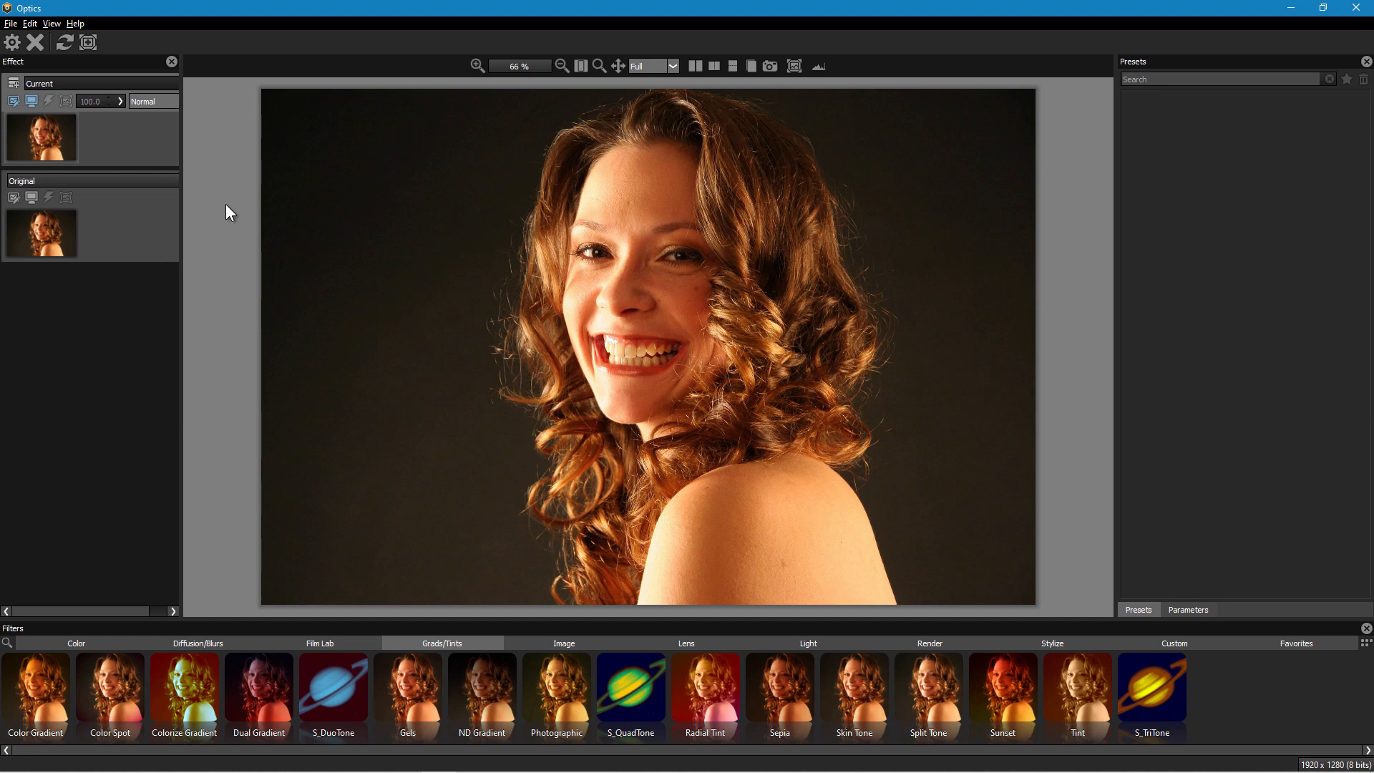
mouse_move(113, 133)
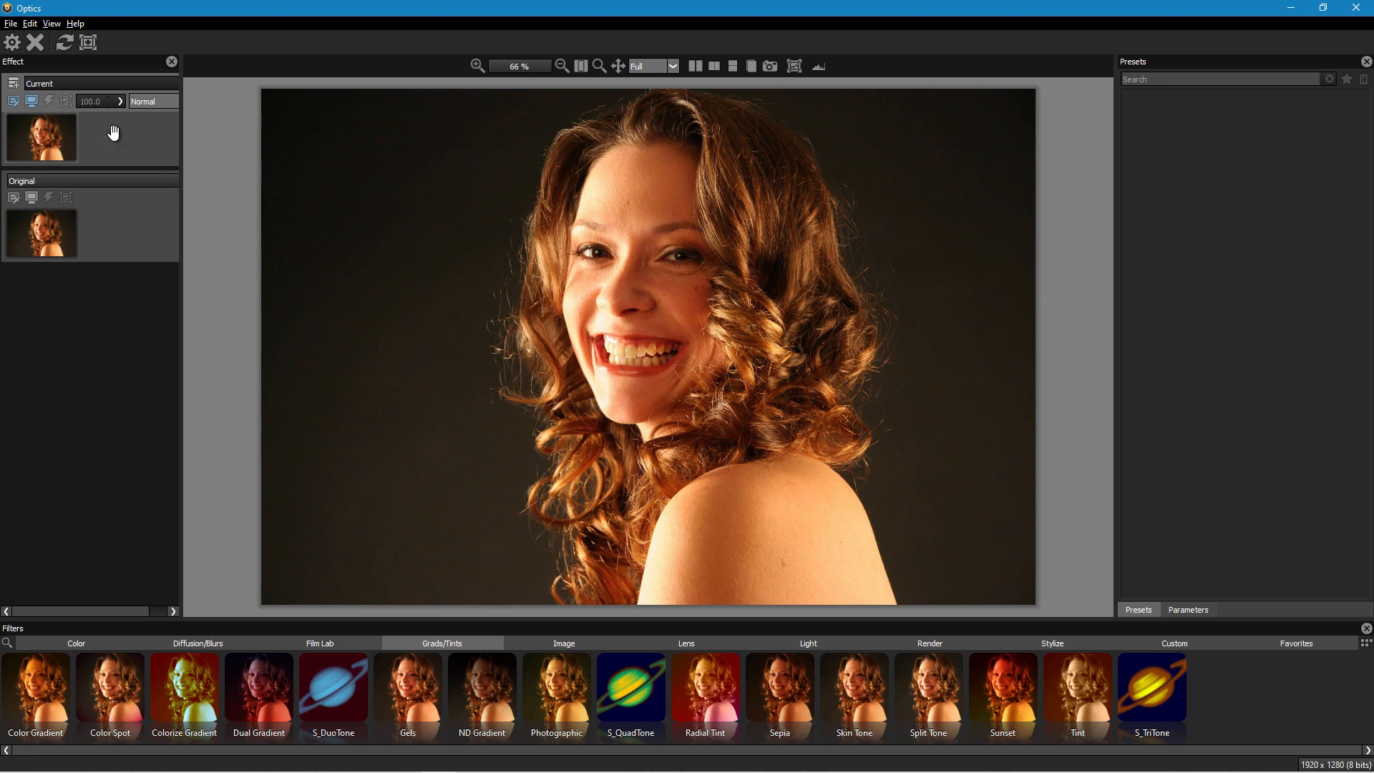
mouse_move(331, 688)
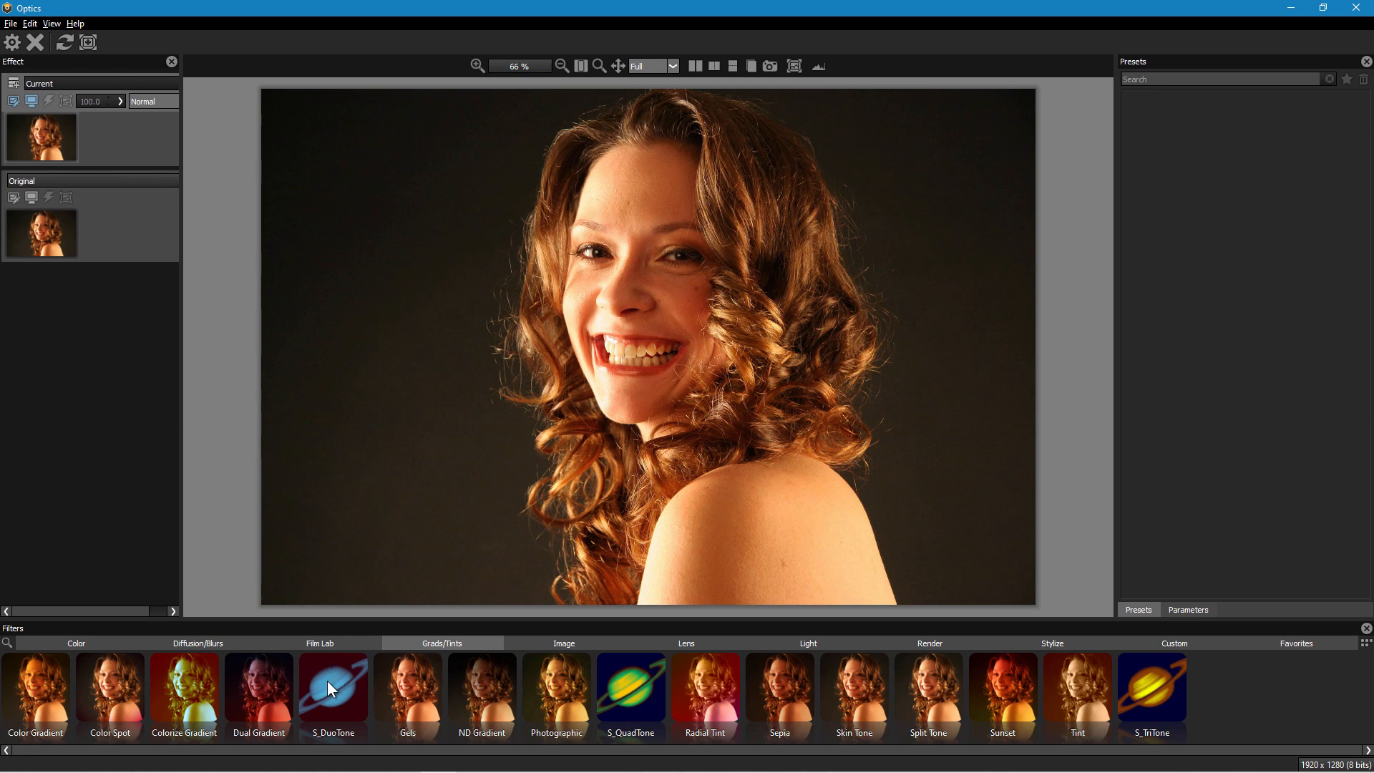
Step: Apply the Grads/Tints S_DuoTone effect with its Default preset to the portrait
left_click(333, 692)
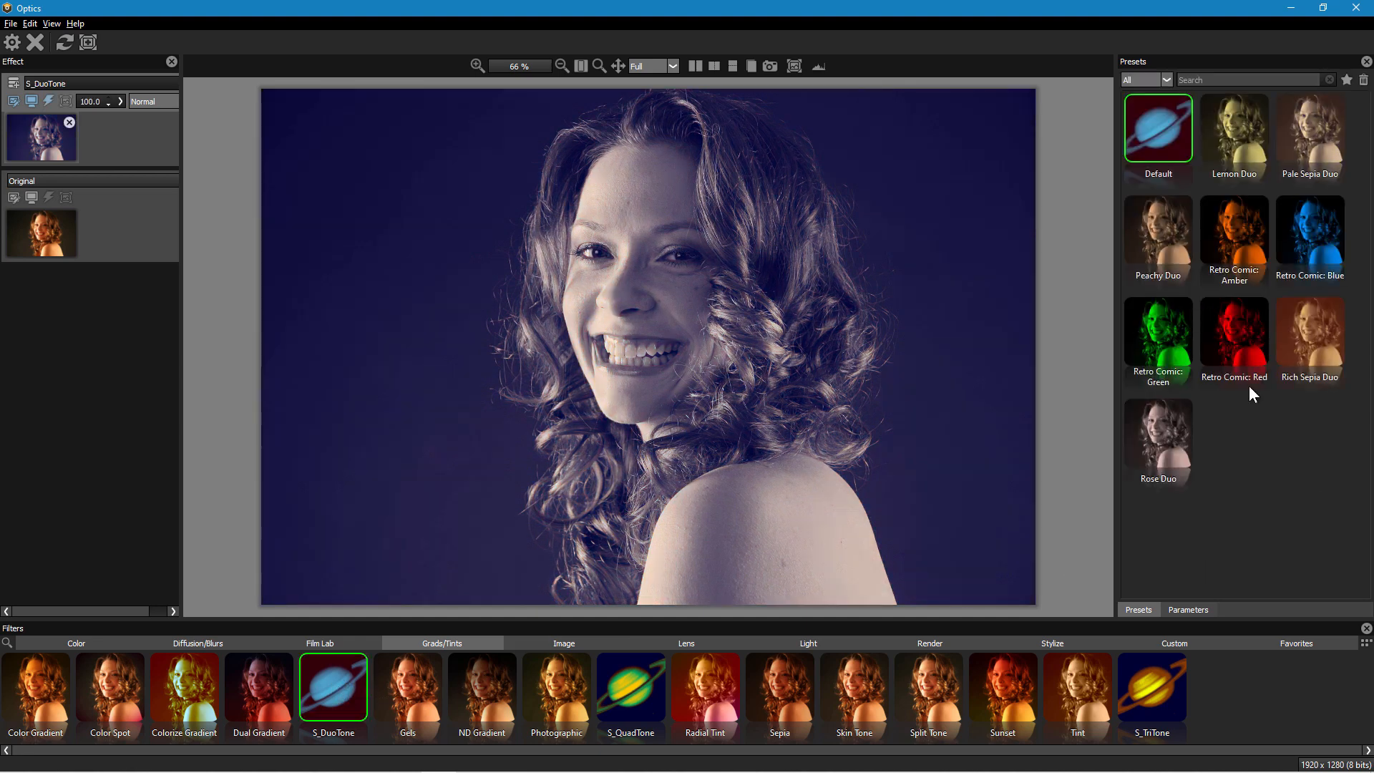
mouse_move(887, 247)
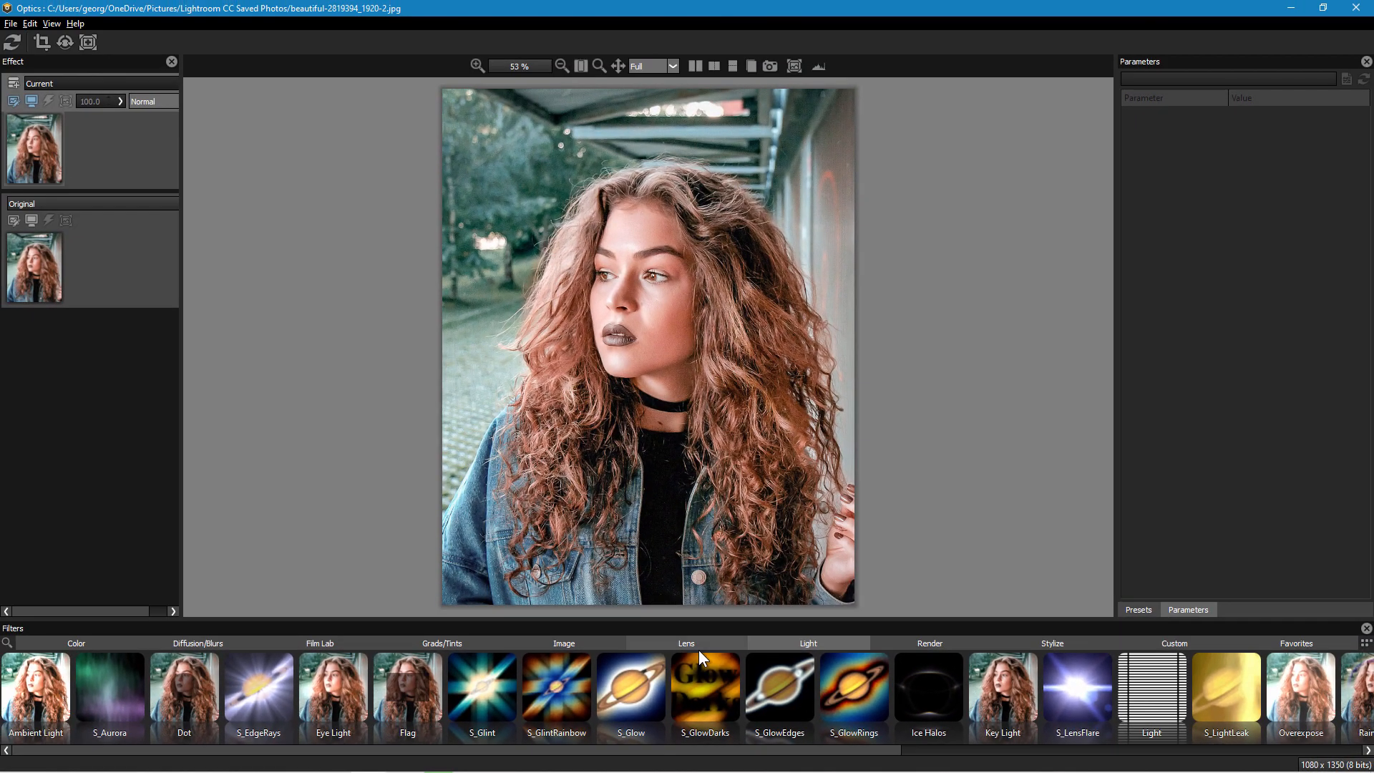
mouse_move(1297, 649)
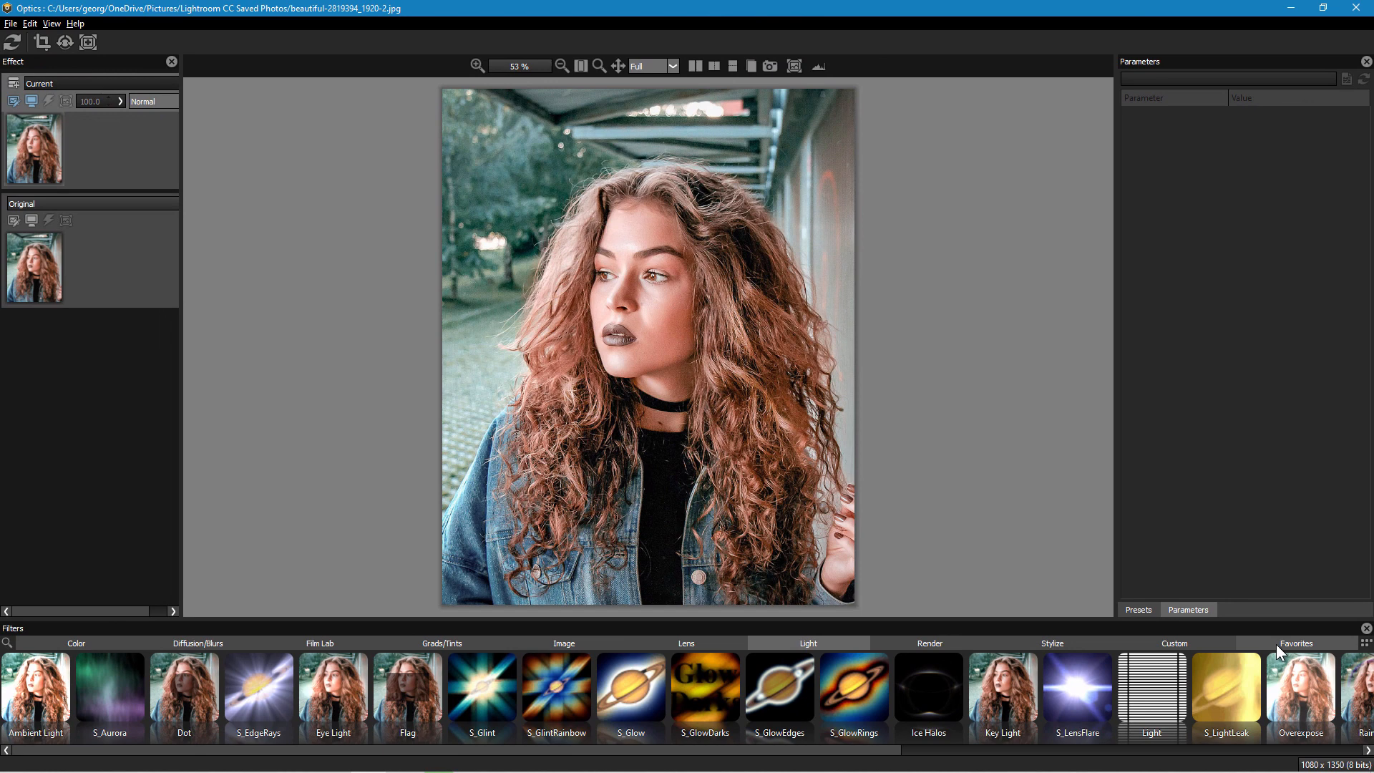
mouse_move(148, 690)
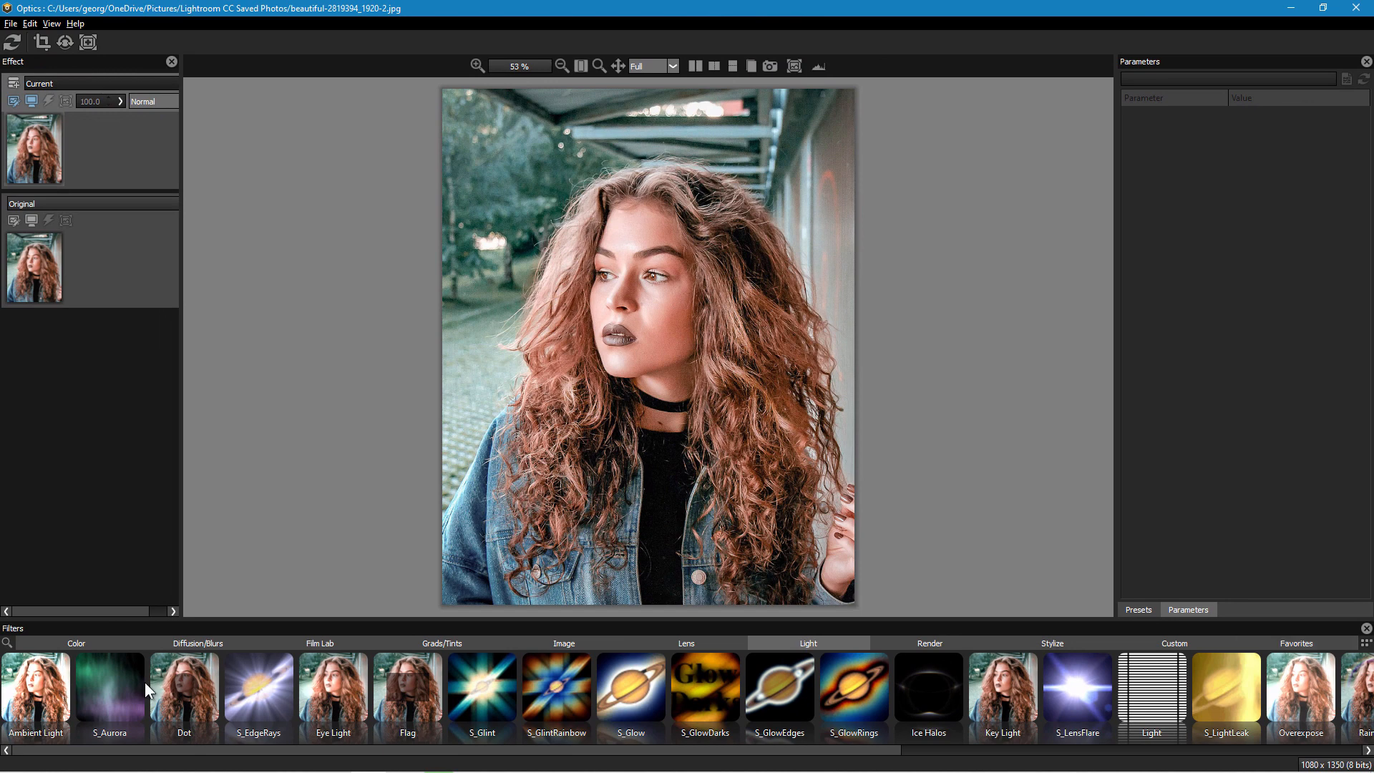
mouse_move(699, 699)
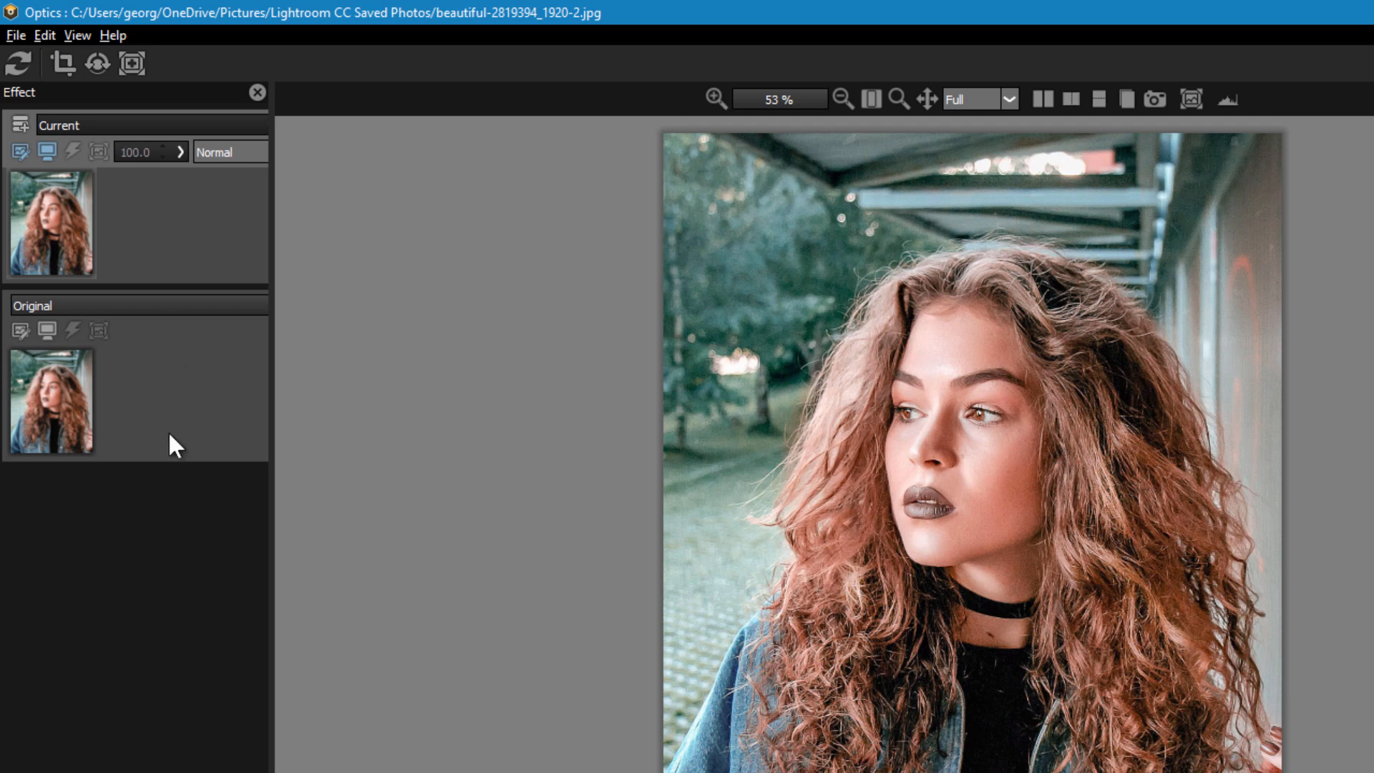
mouse_move(221, 213)
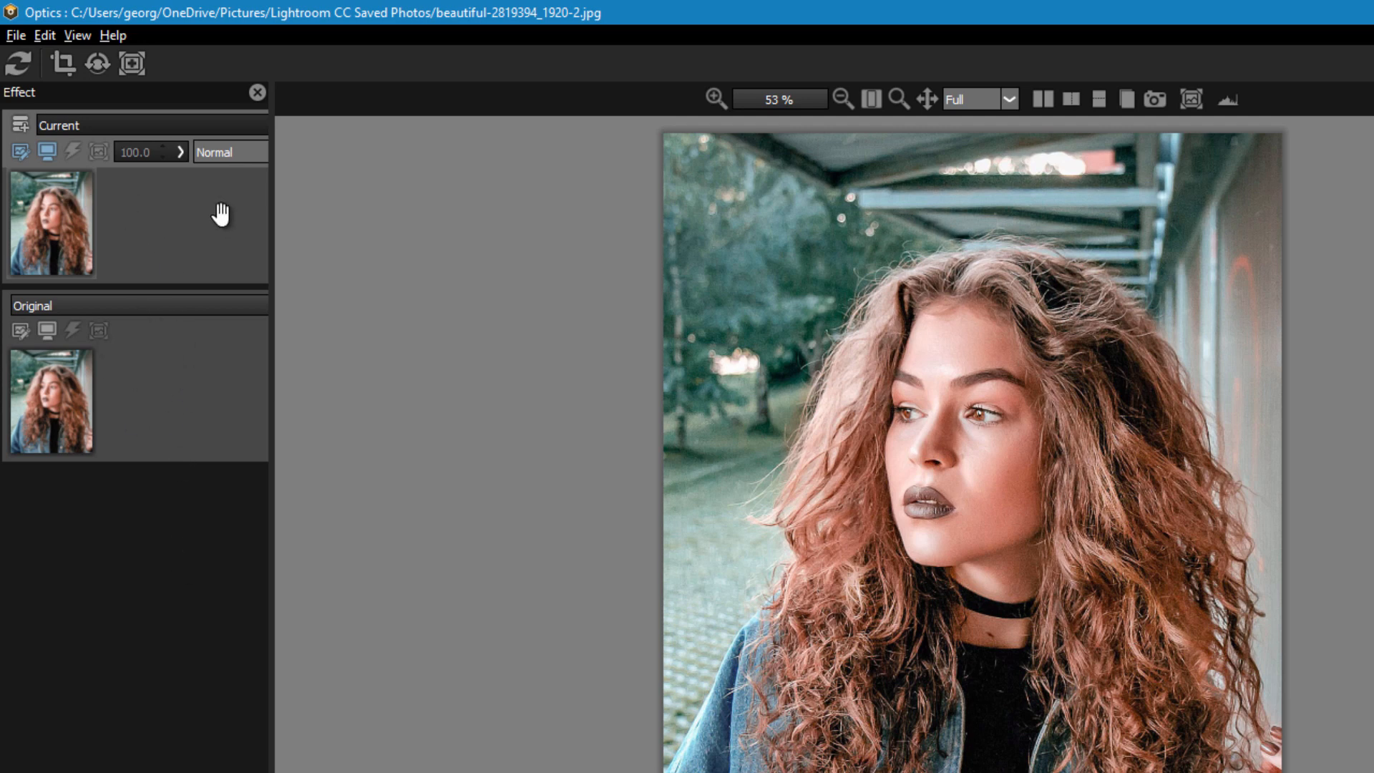
mouse_move(188, 153)
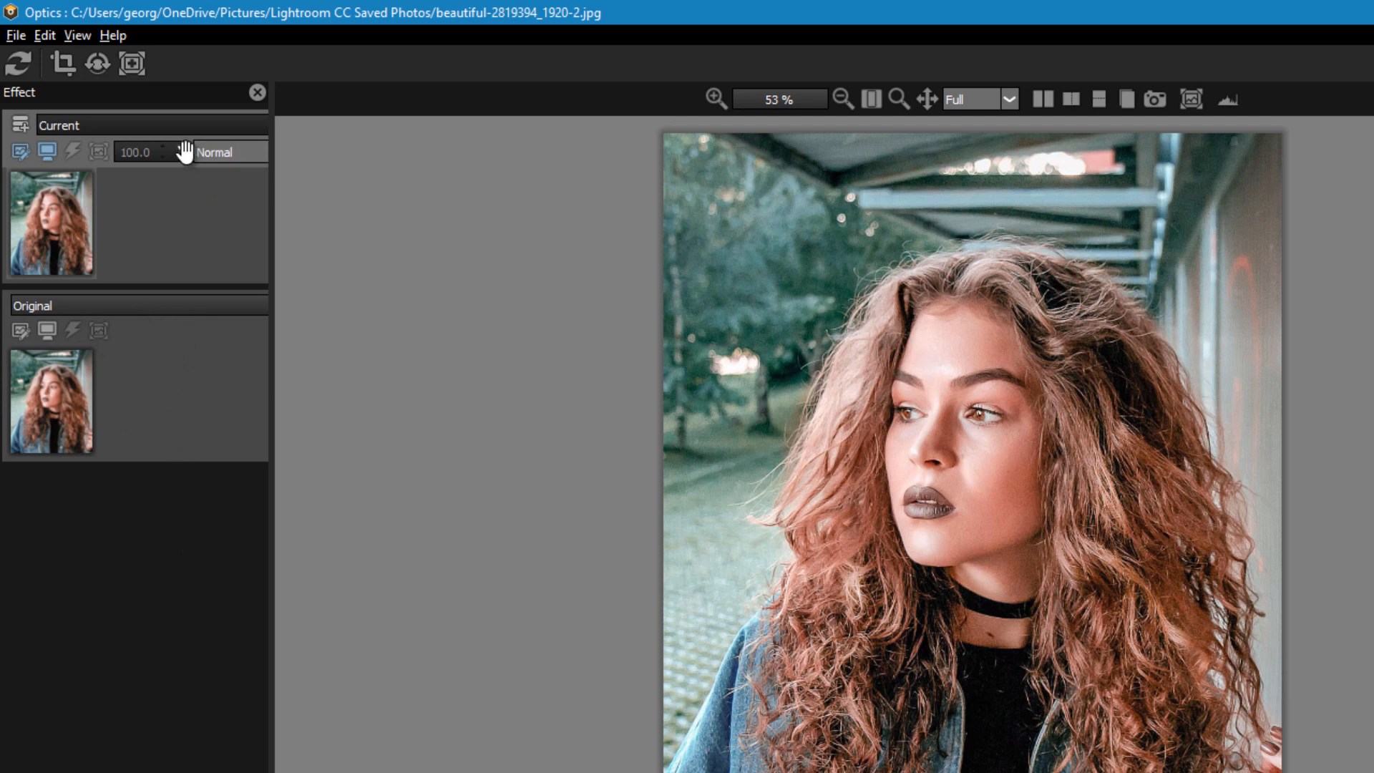
mouse_move(184, 226)
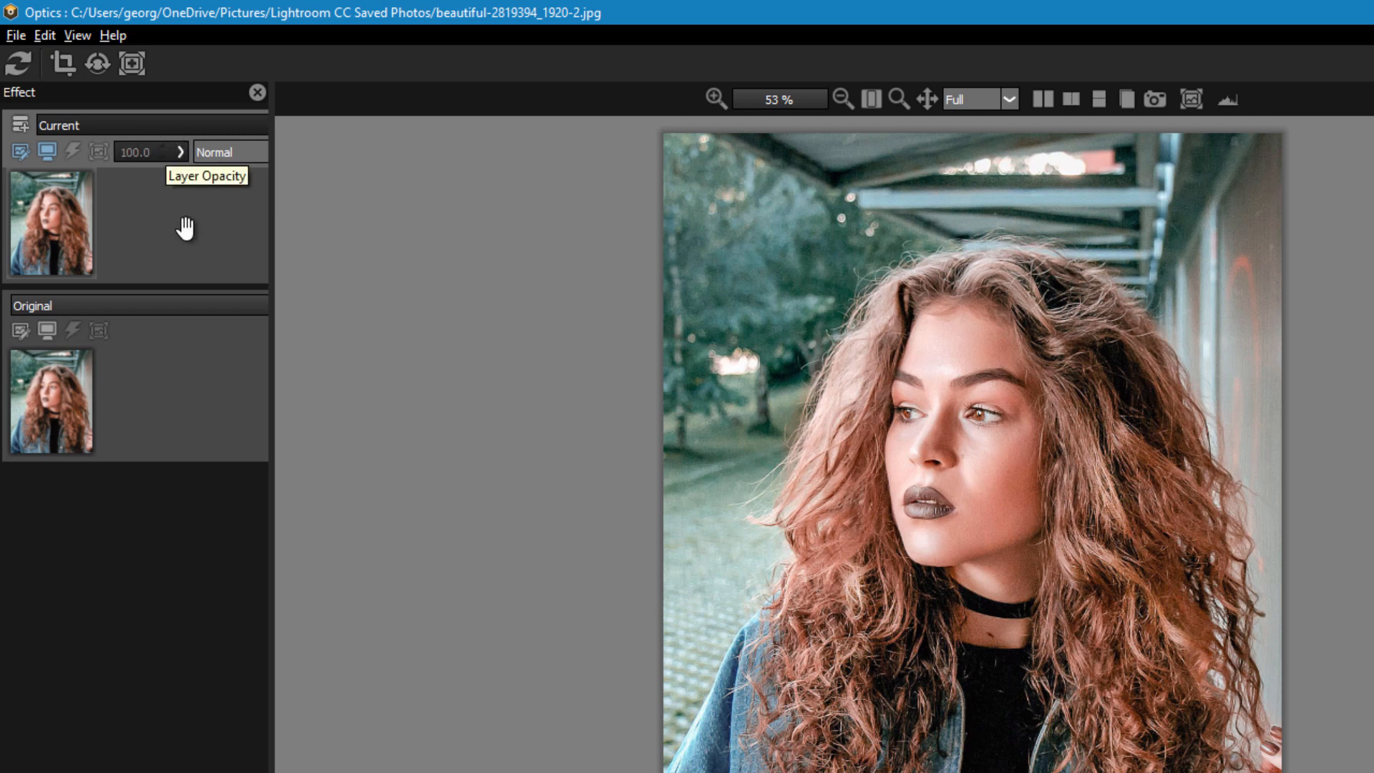
left_click(230, 152)
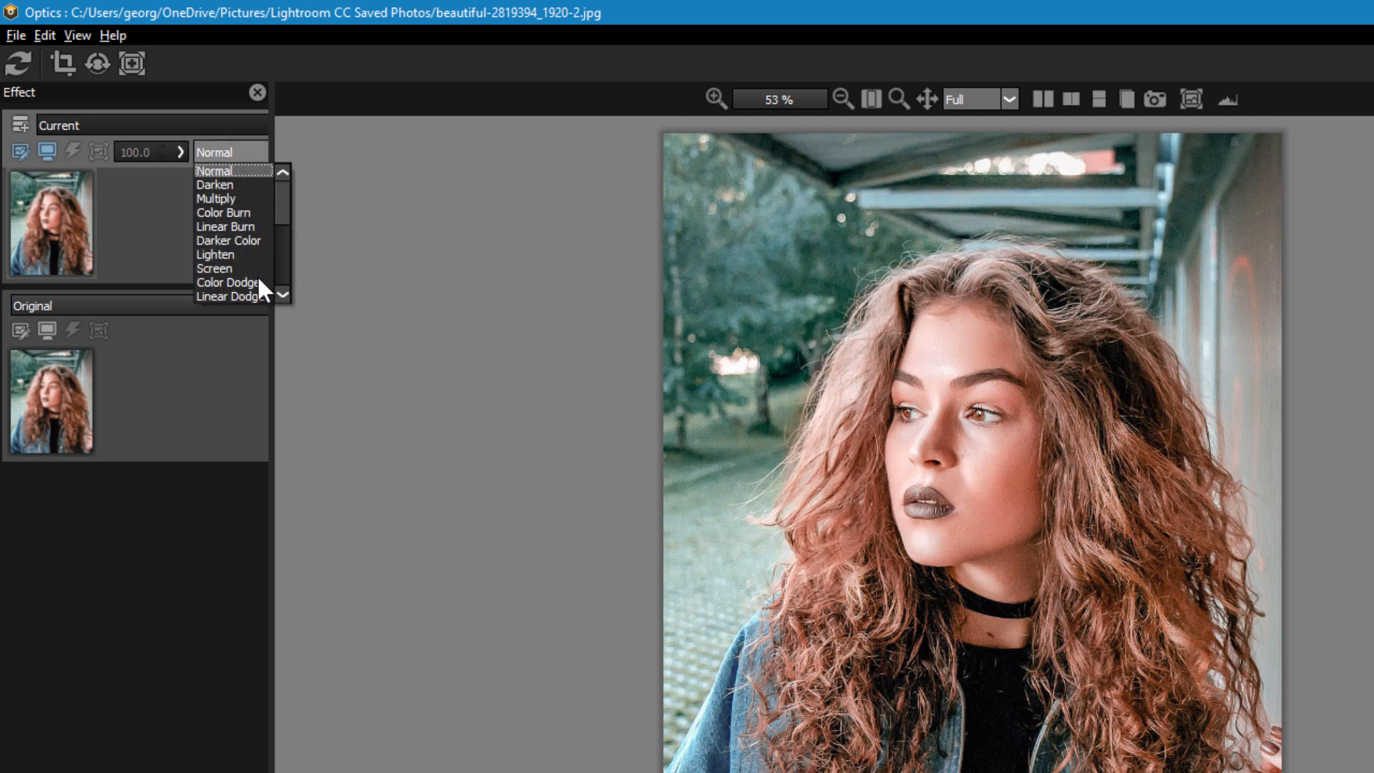
scroll("down", 3)
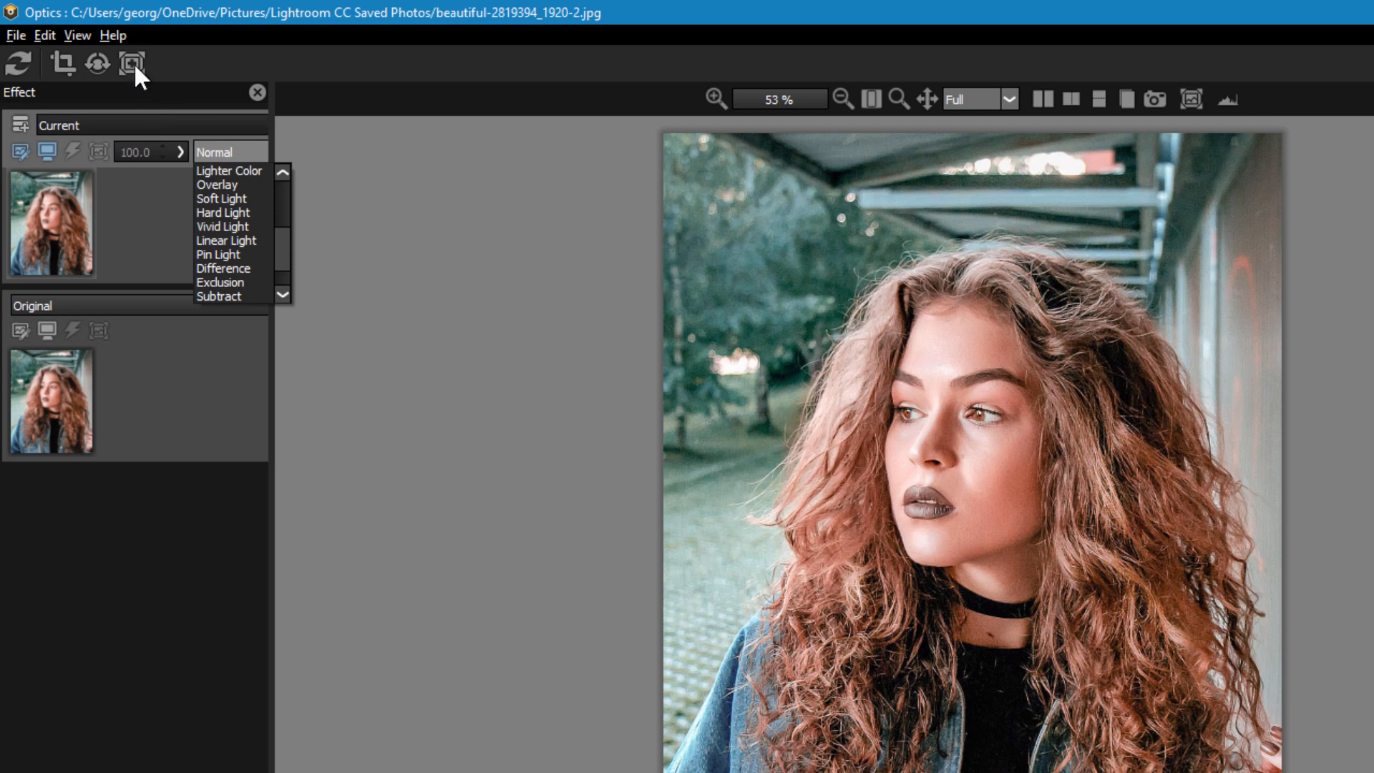
mouse_move(132, 63)
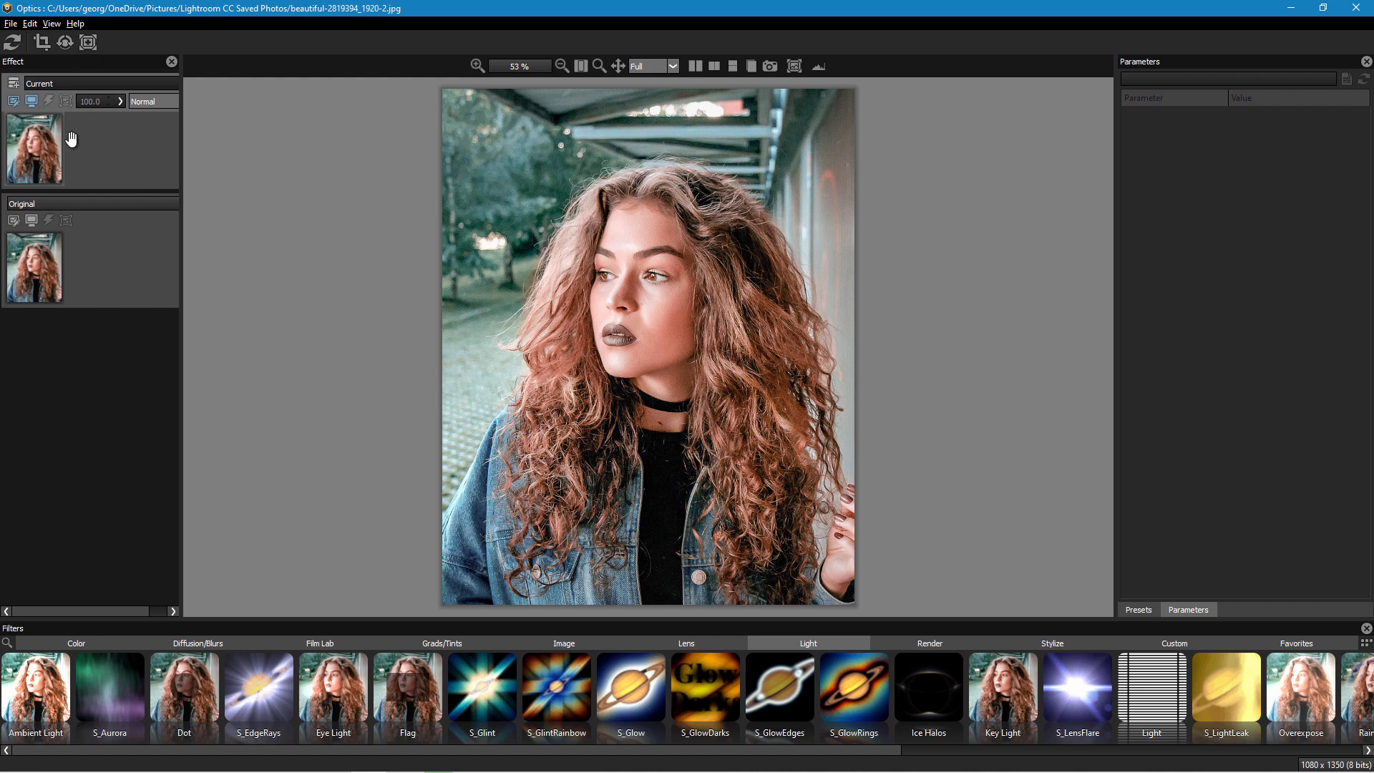
mouse_move(12, 43)
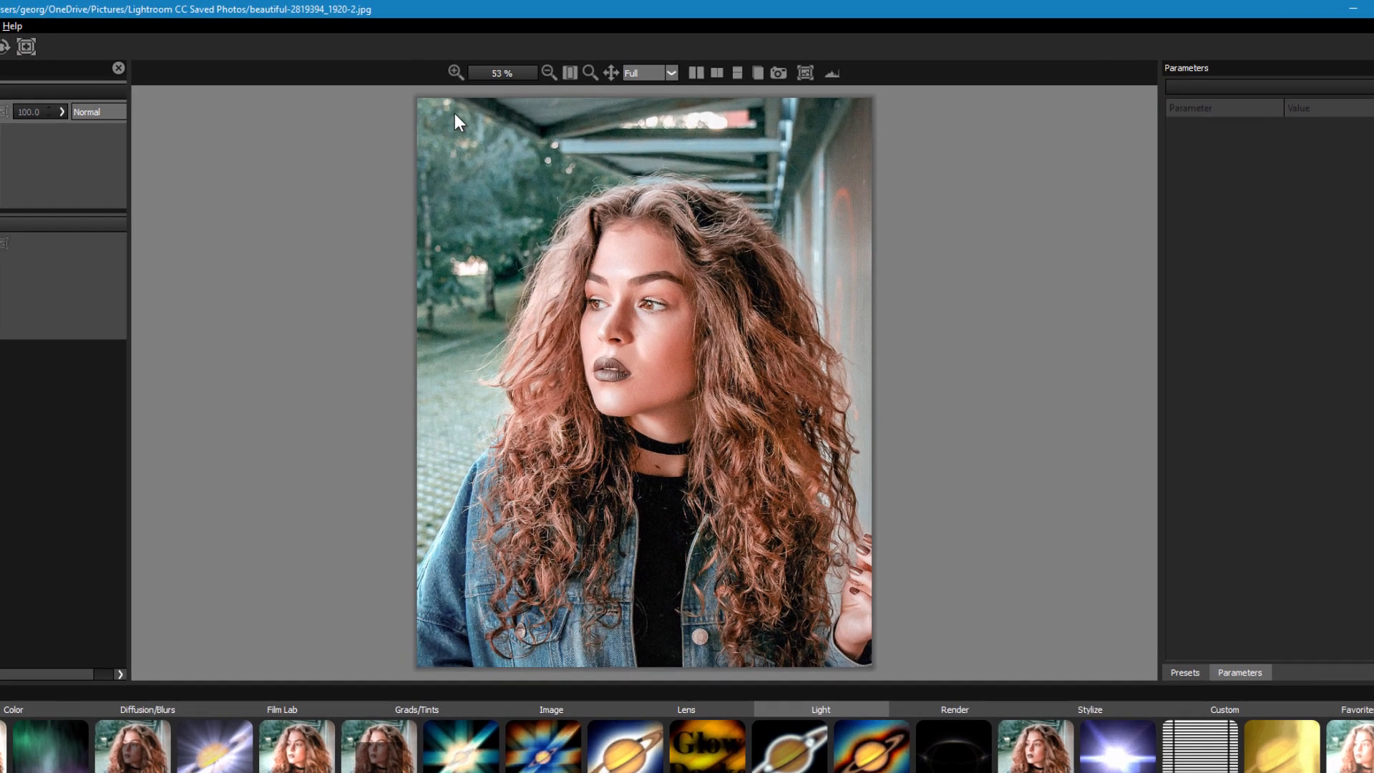
left_click(456, 73)
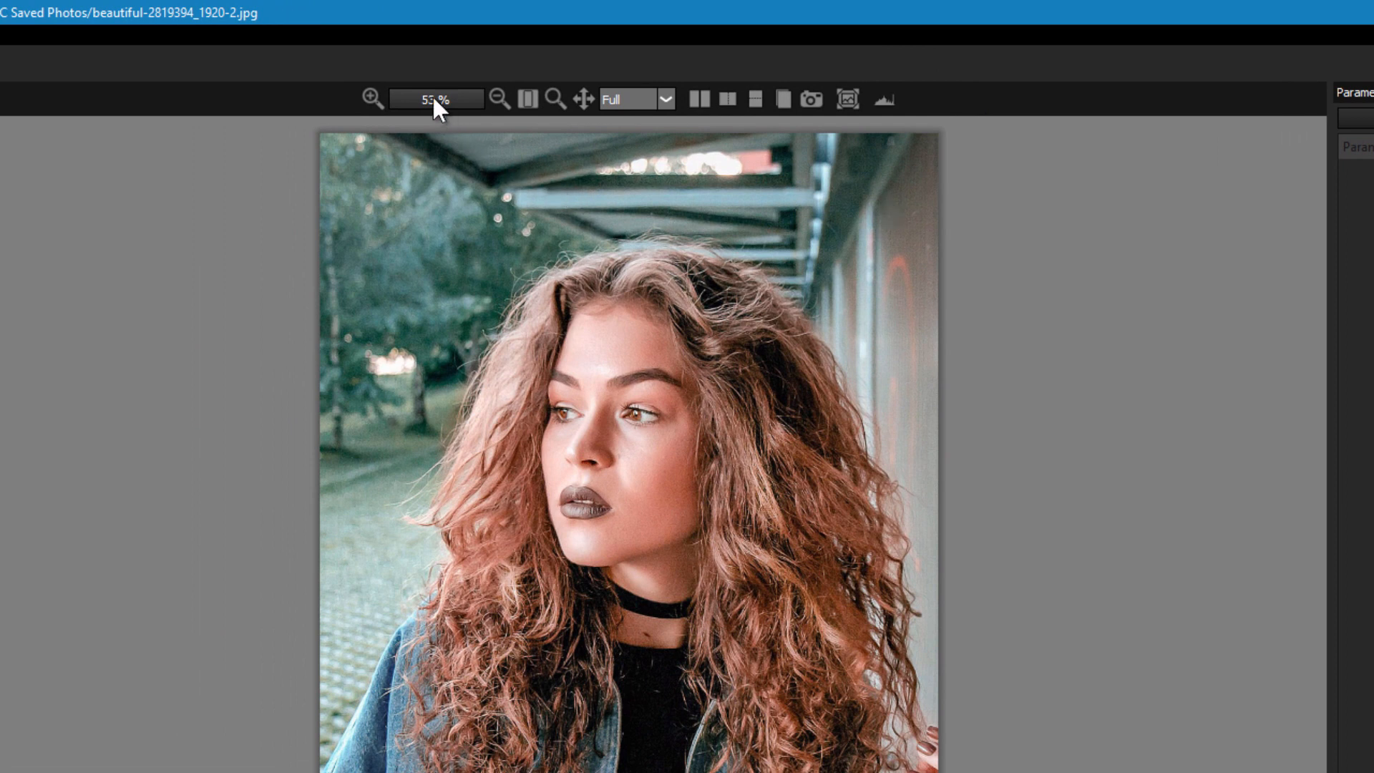
left_click(527, 99)
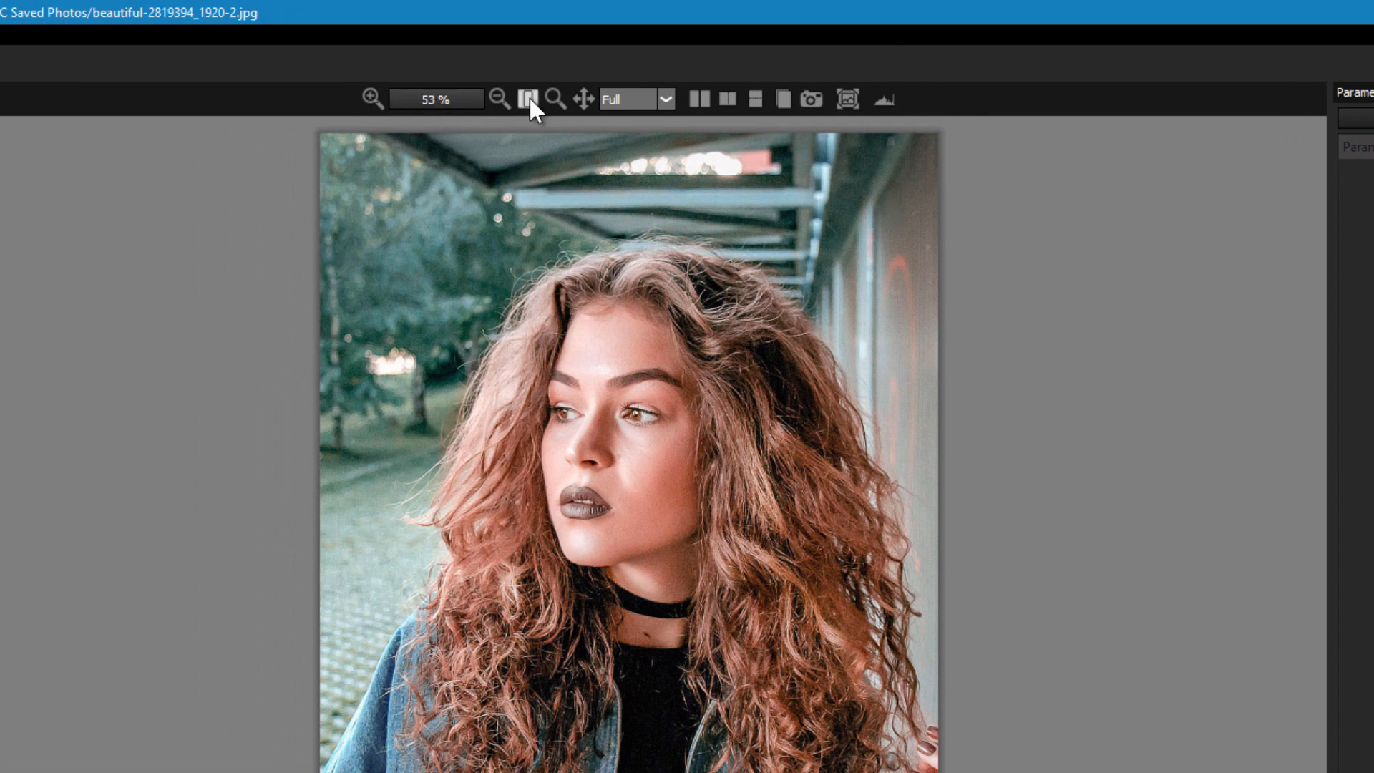
mouse_move(554, 98)
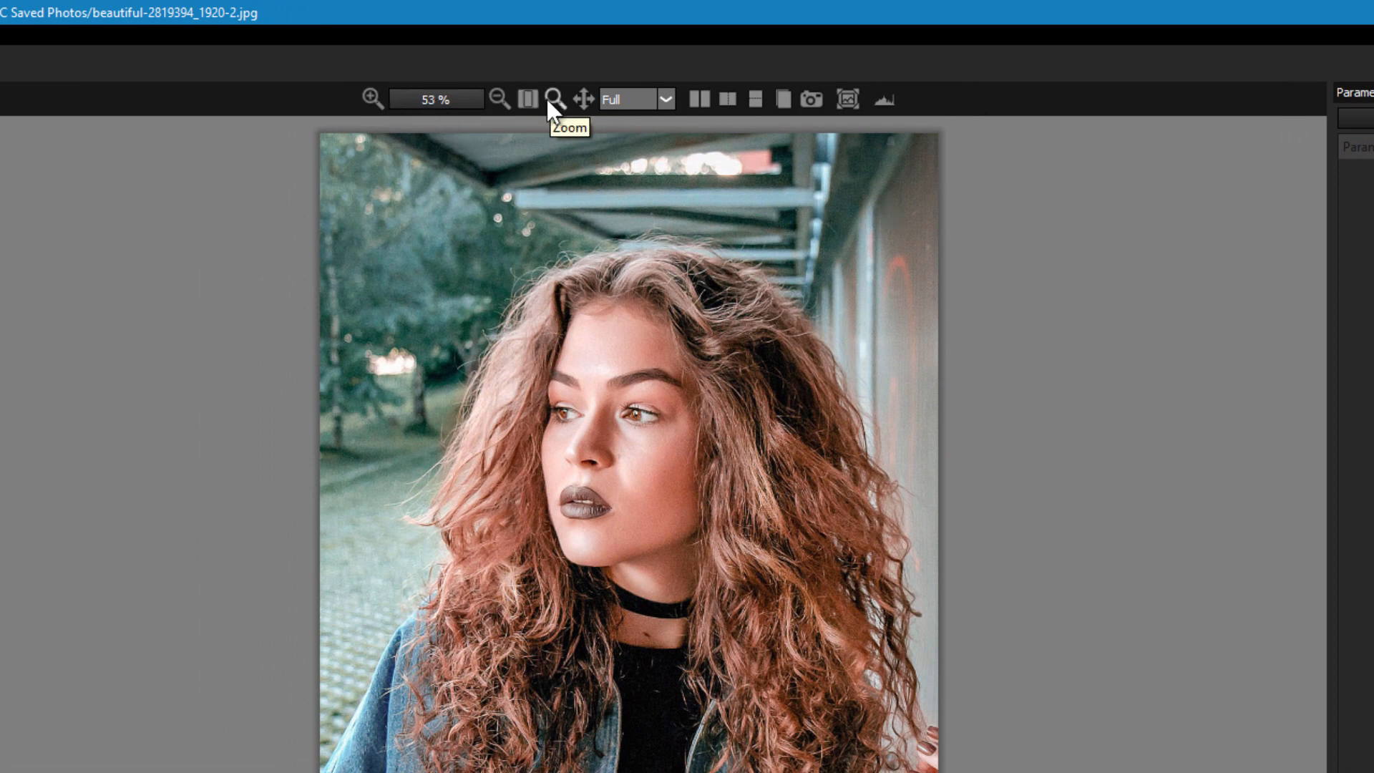
mouse_move(667, 98)
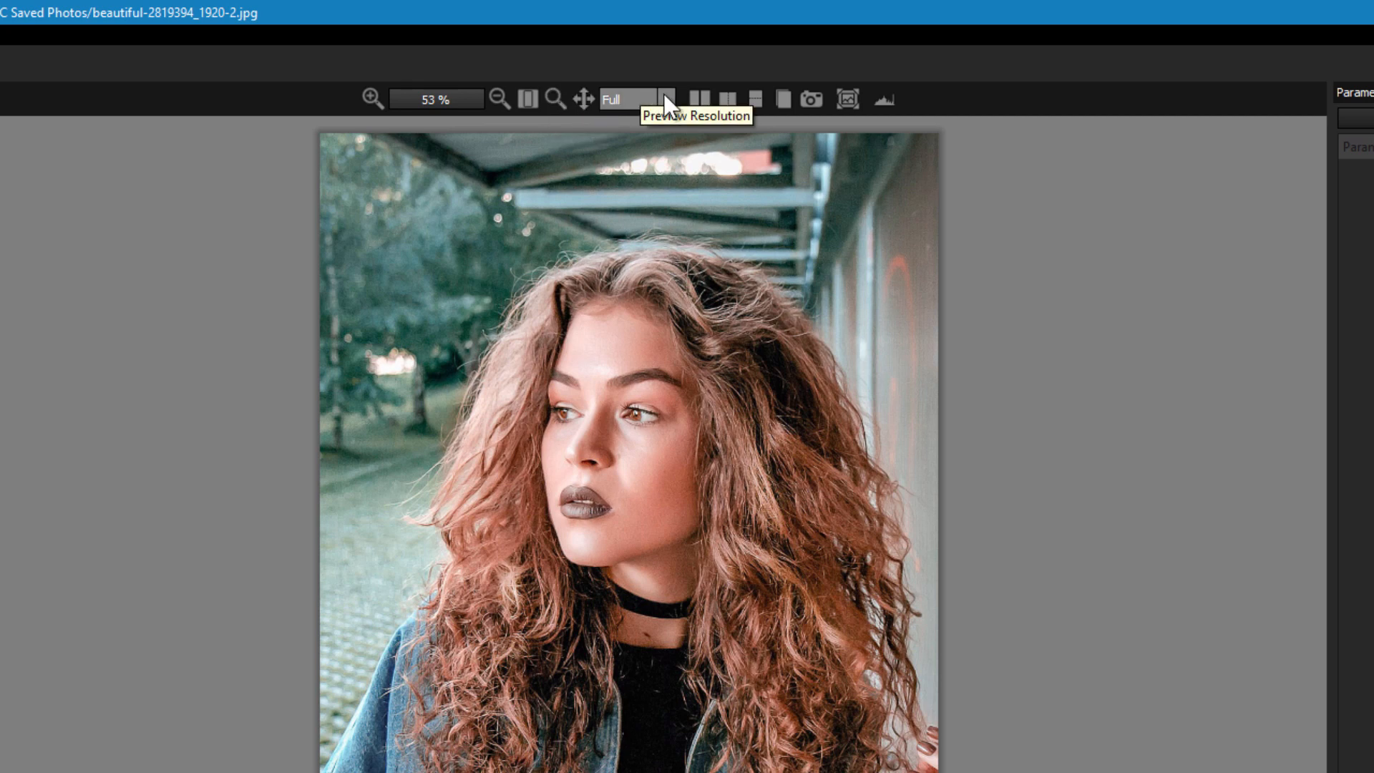
left_click(666, 98)
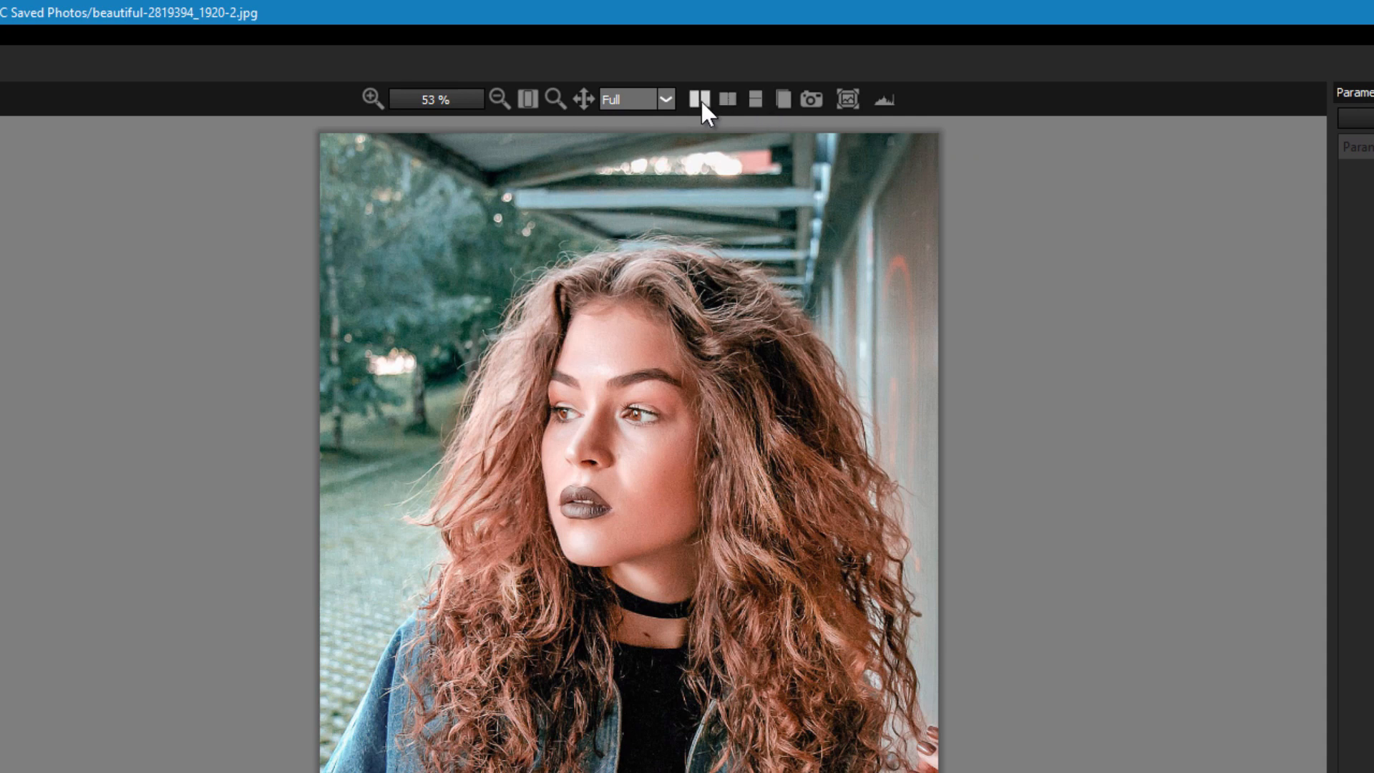
mouse_move(700, 98)
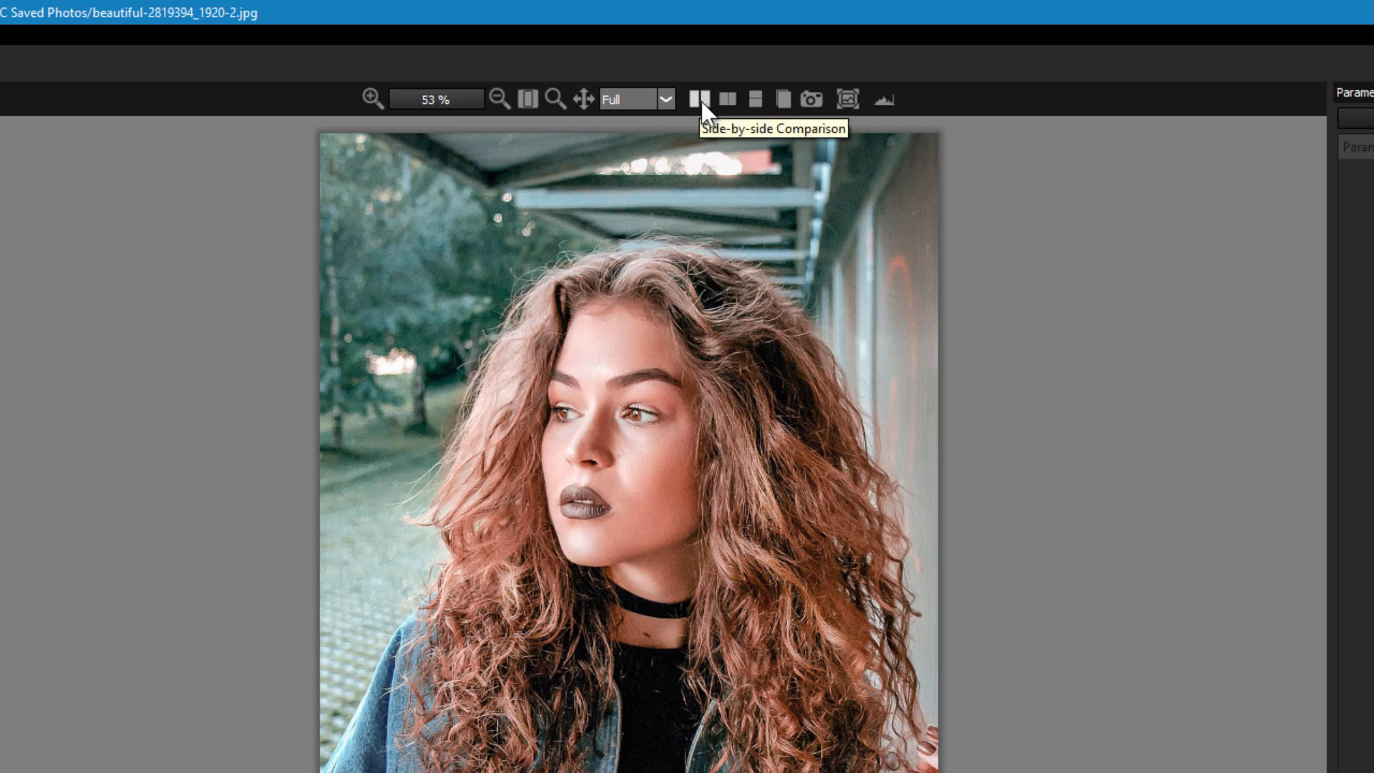
mouse_move(811, 98)
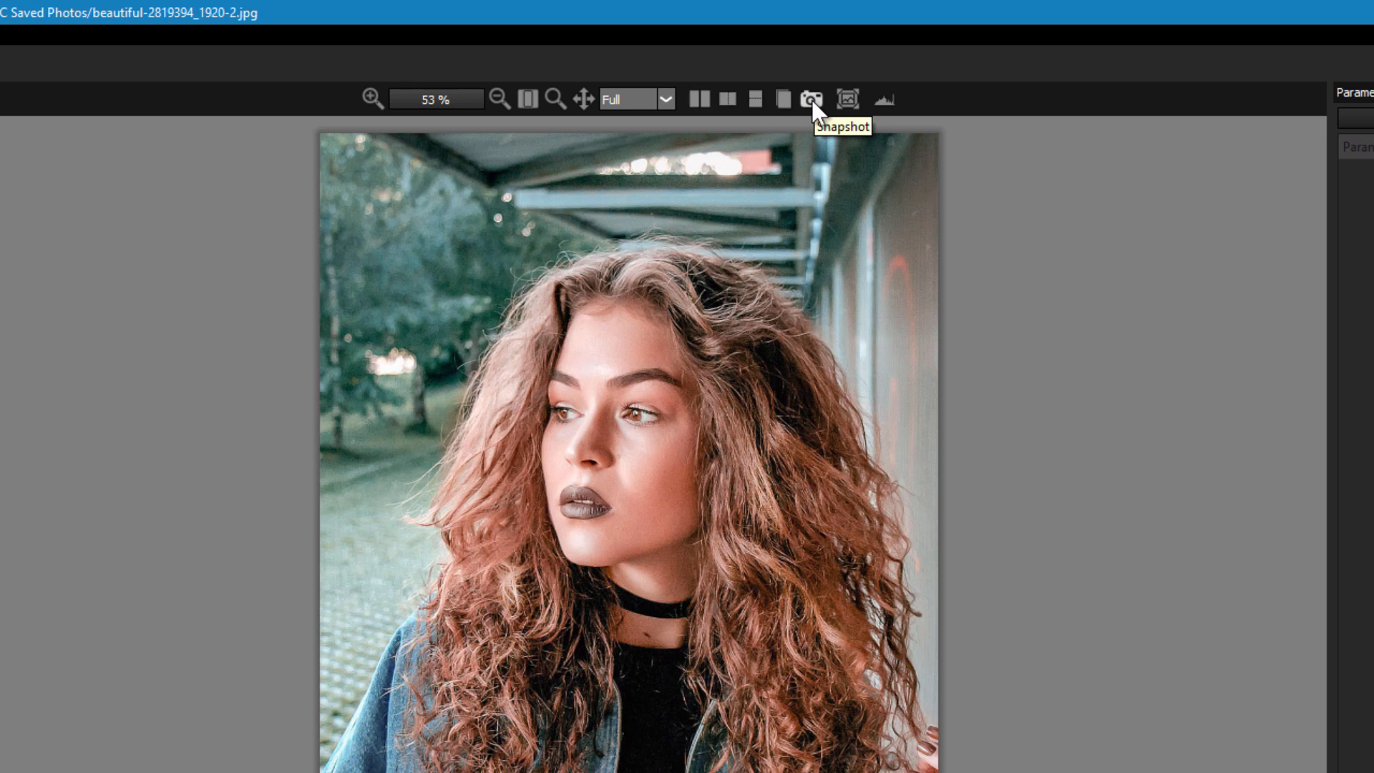
mouse_move(849, 99)
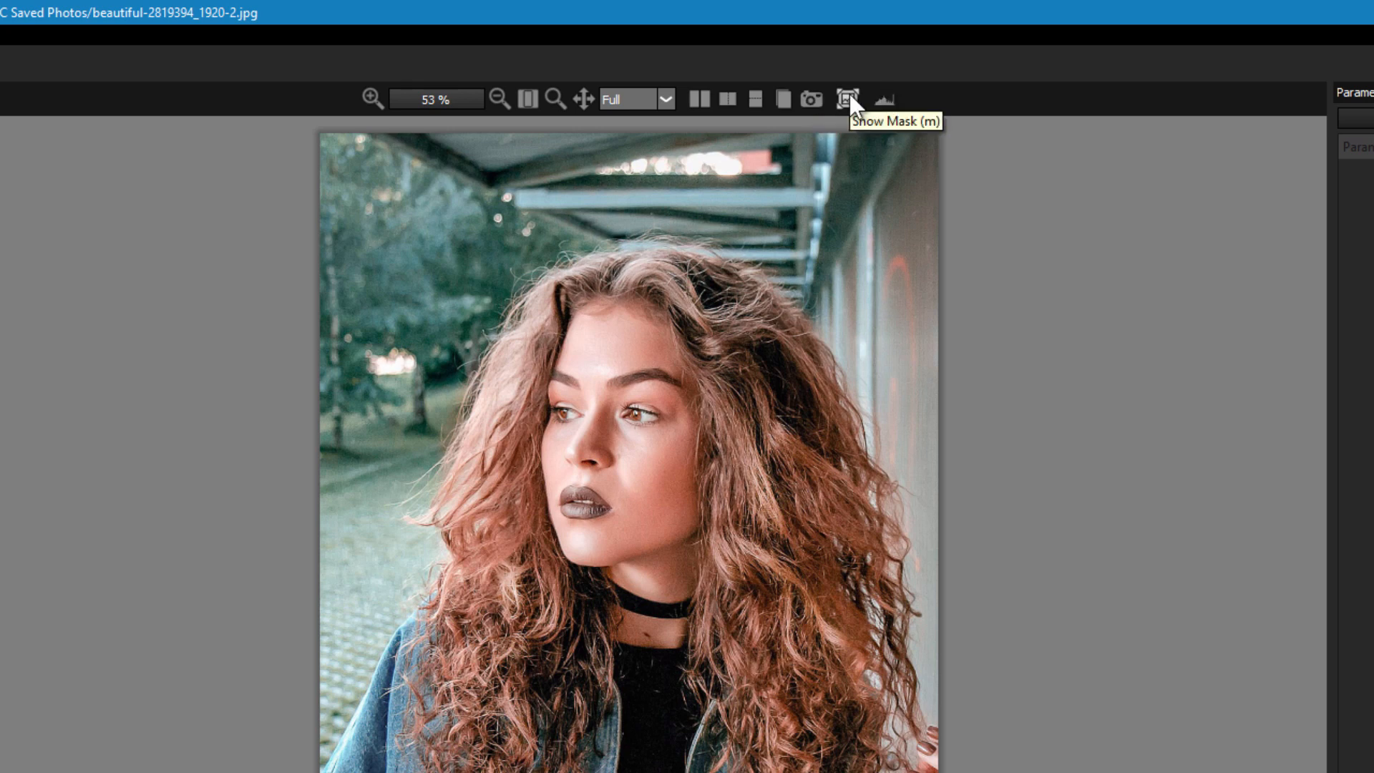
mouse_move(884, 99)
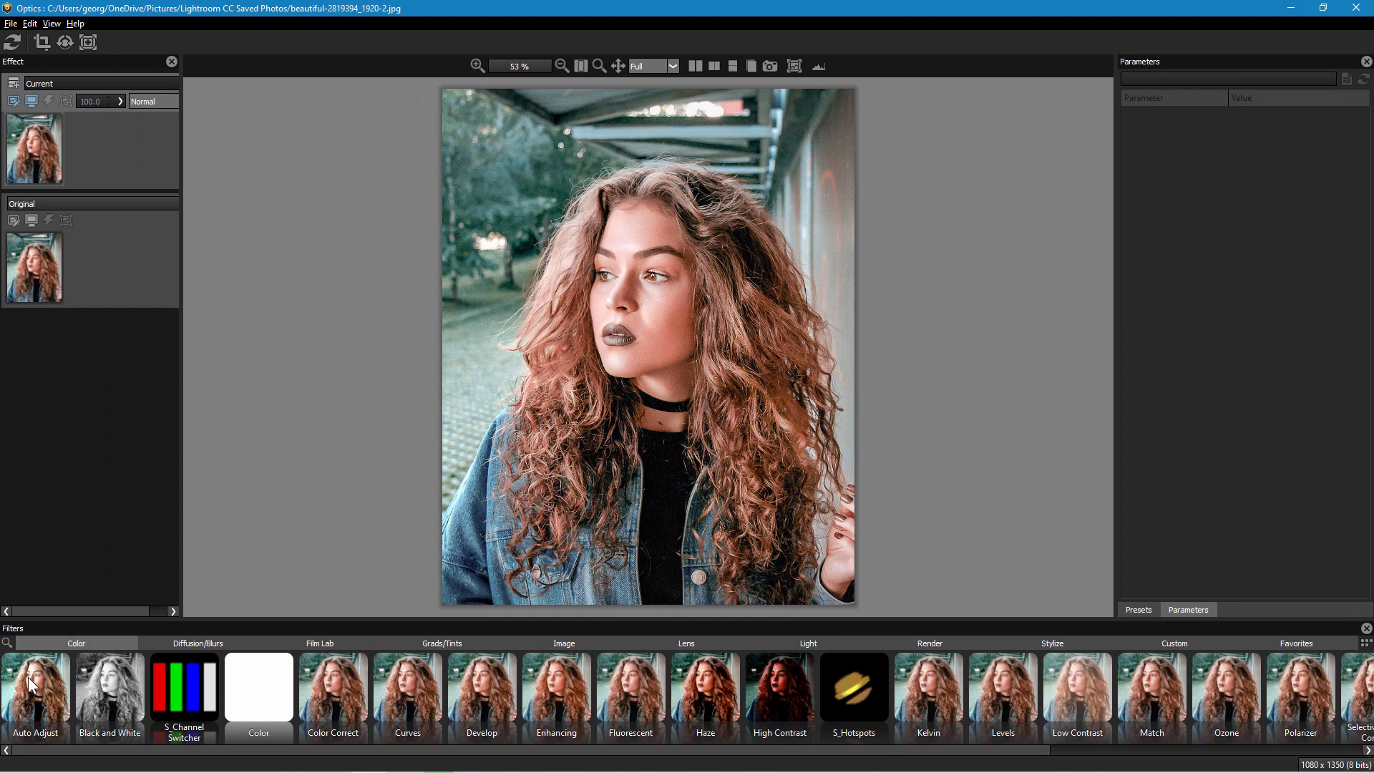
Step: Add the Auto Adjust filter, review its parameters, and choose the Auto Color preset
left_click(35, 693)
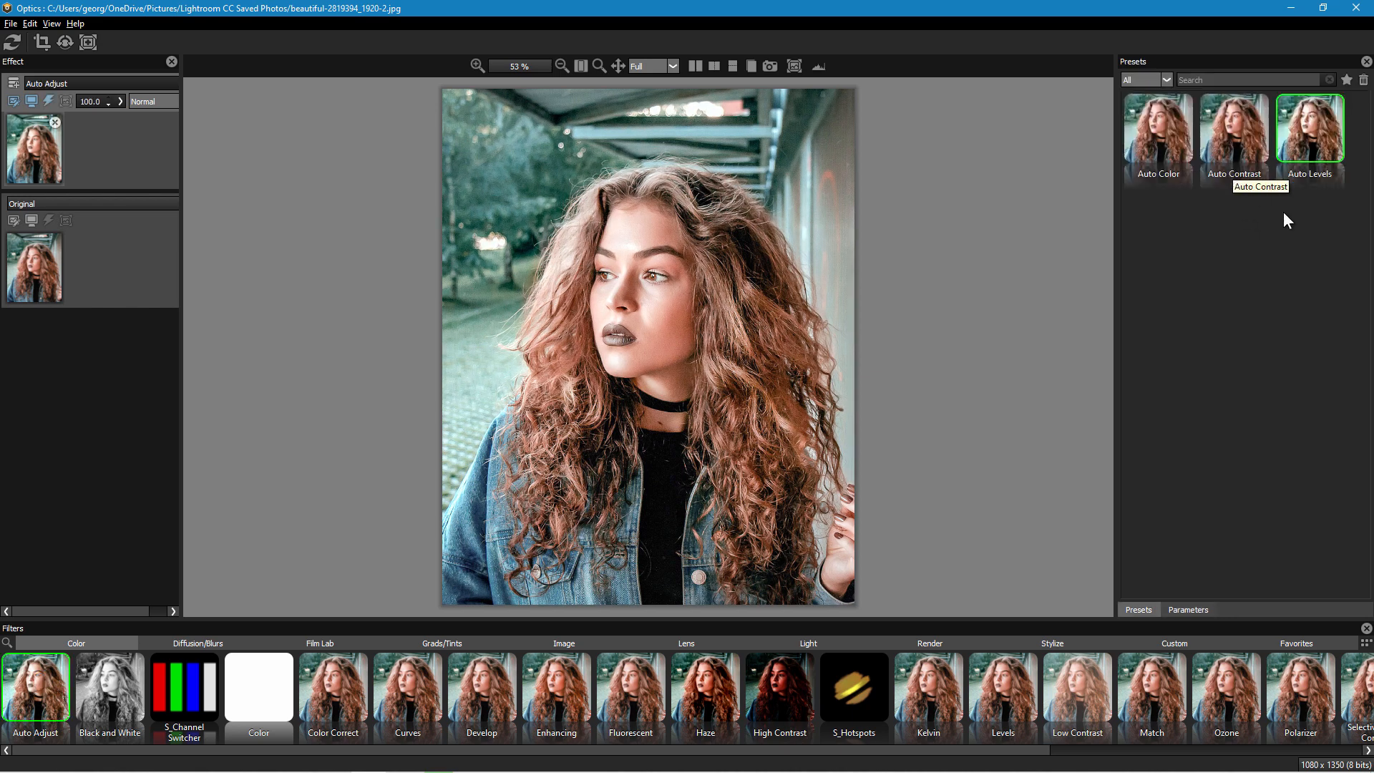
mouse_move(1309, 141)
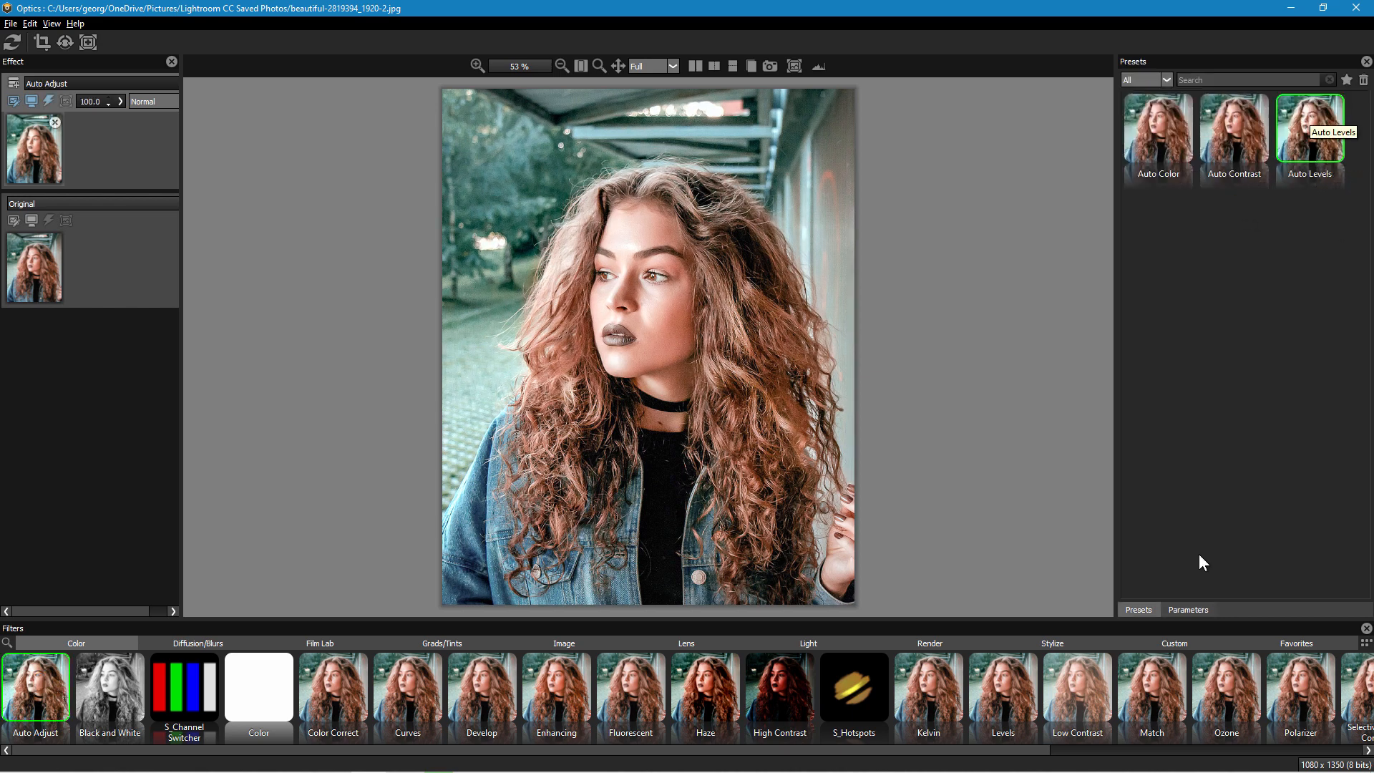
left_click(1188, 609)
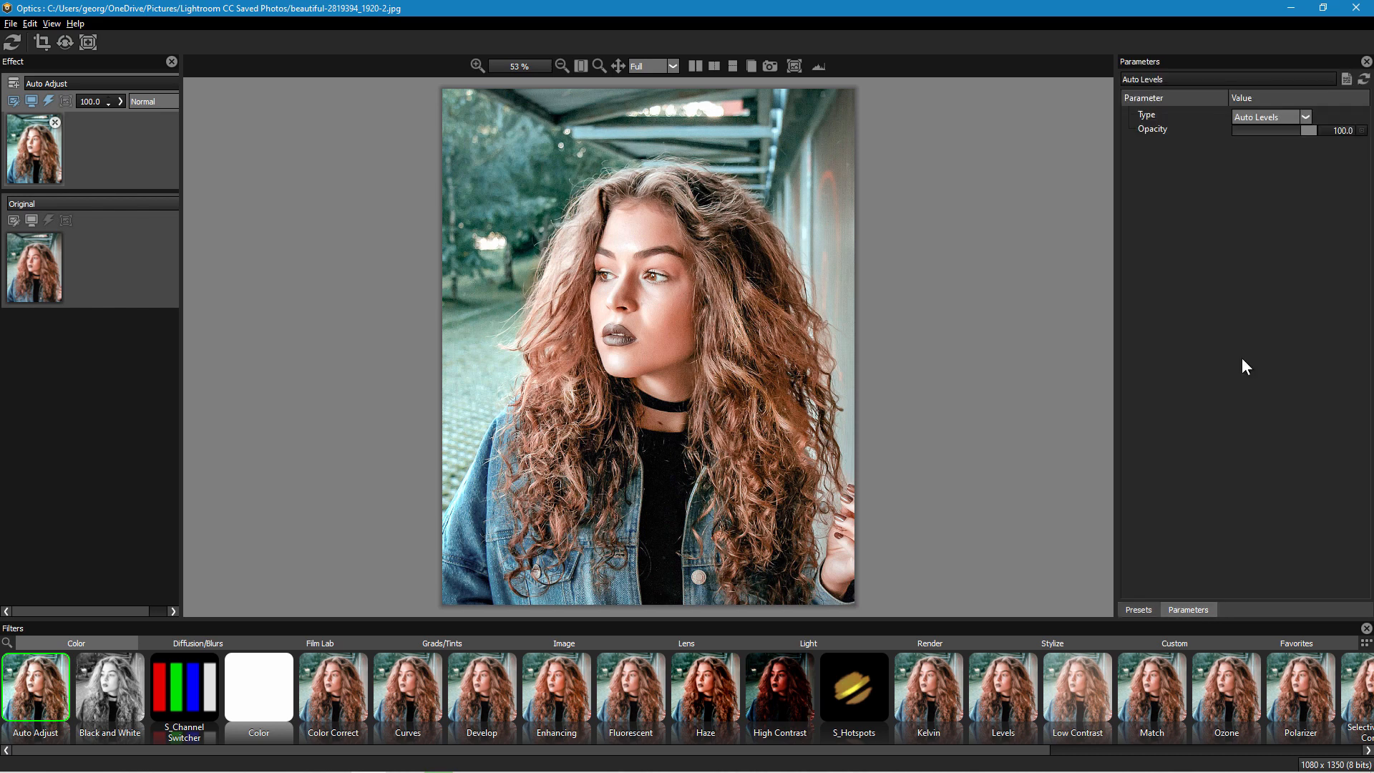
left_click(1137, 609)
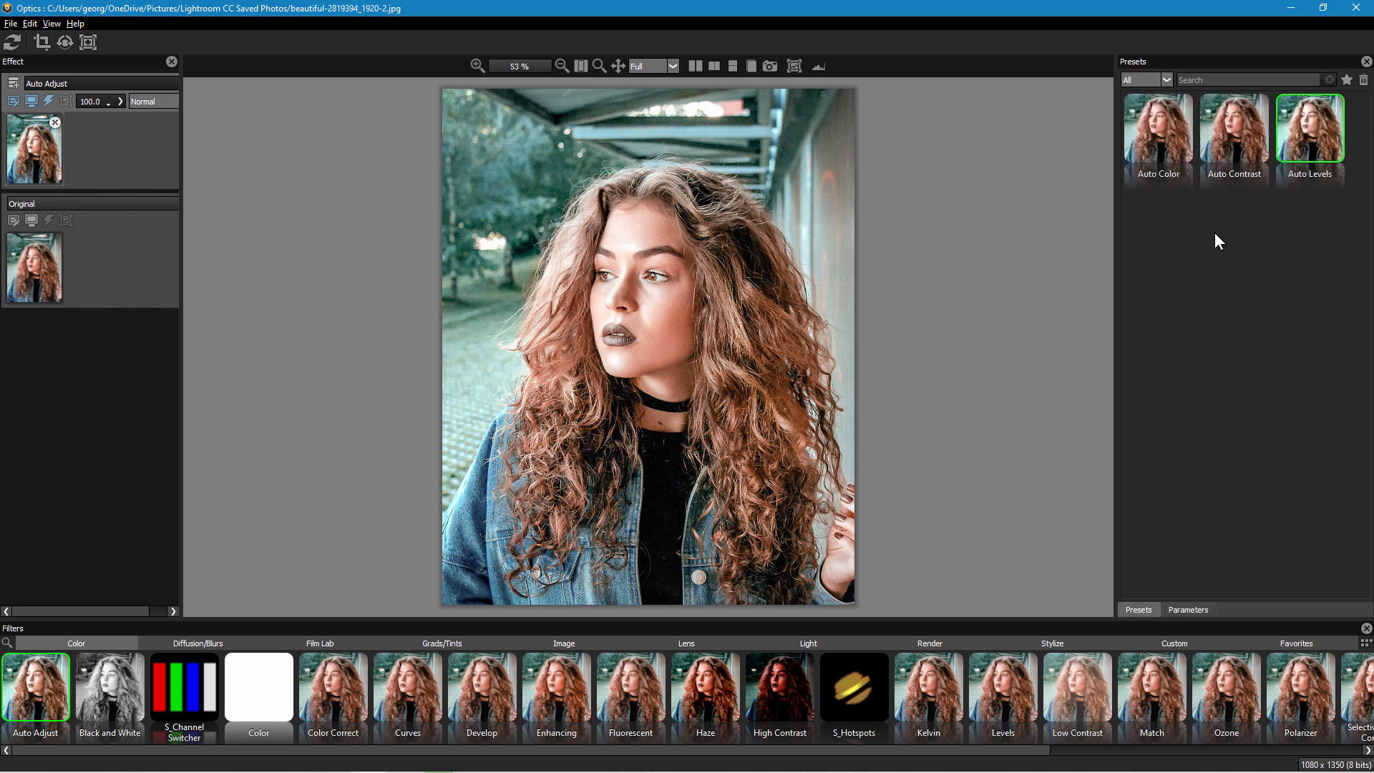
left_click(1158, 129)
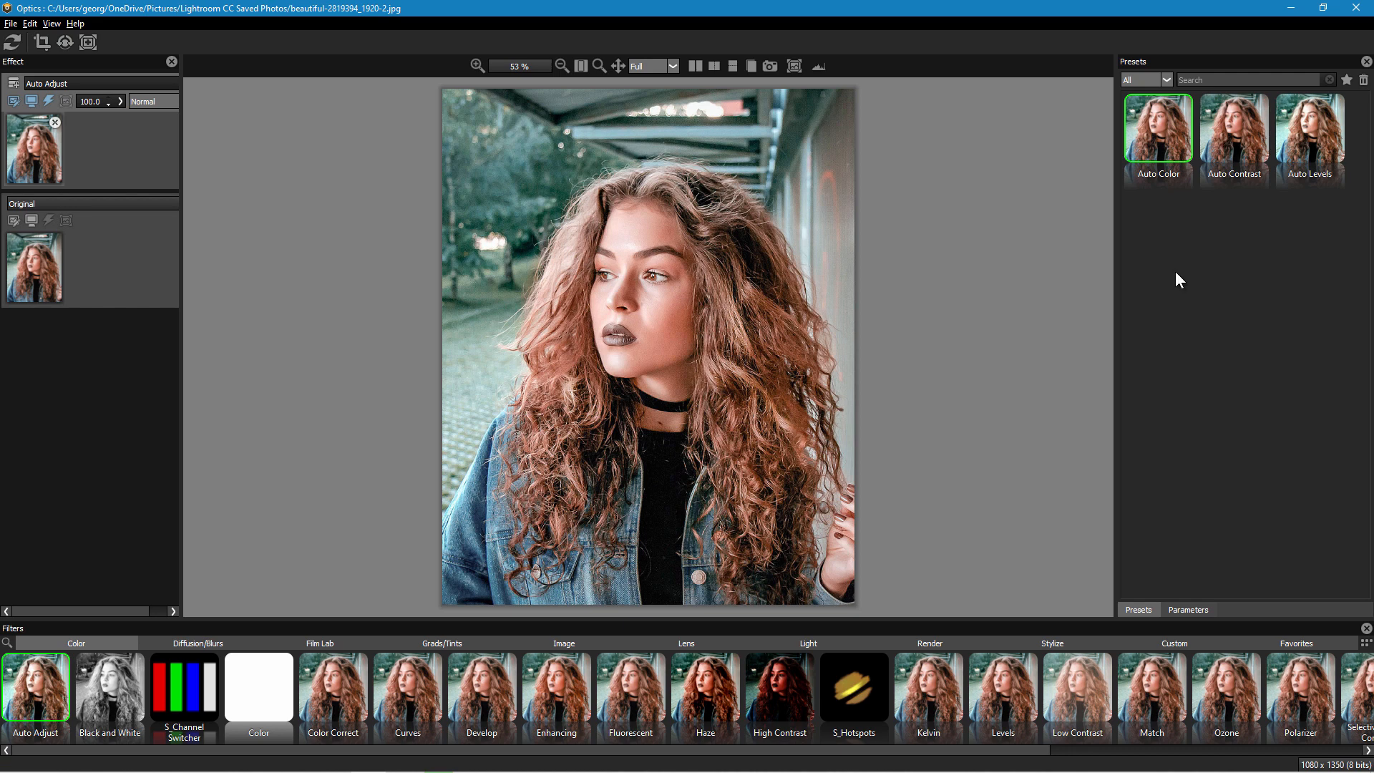
mouse_move(1309, 106)
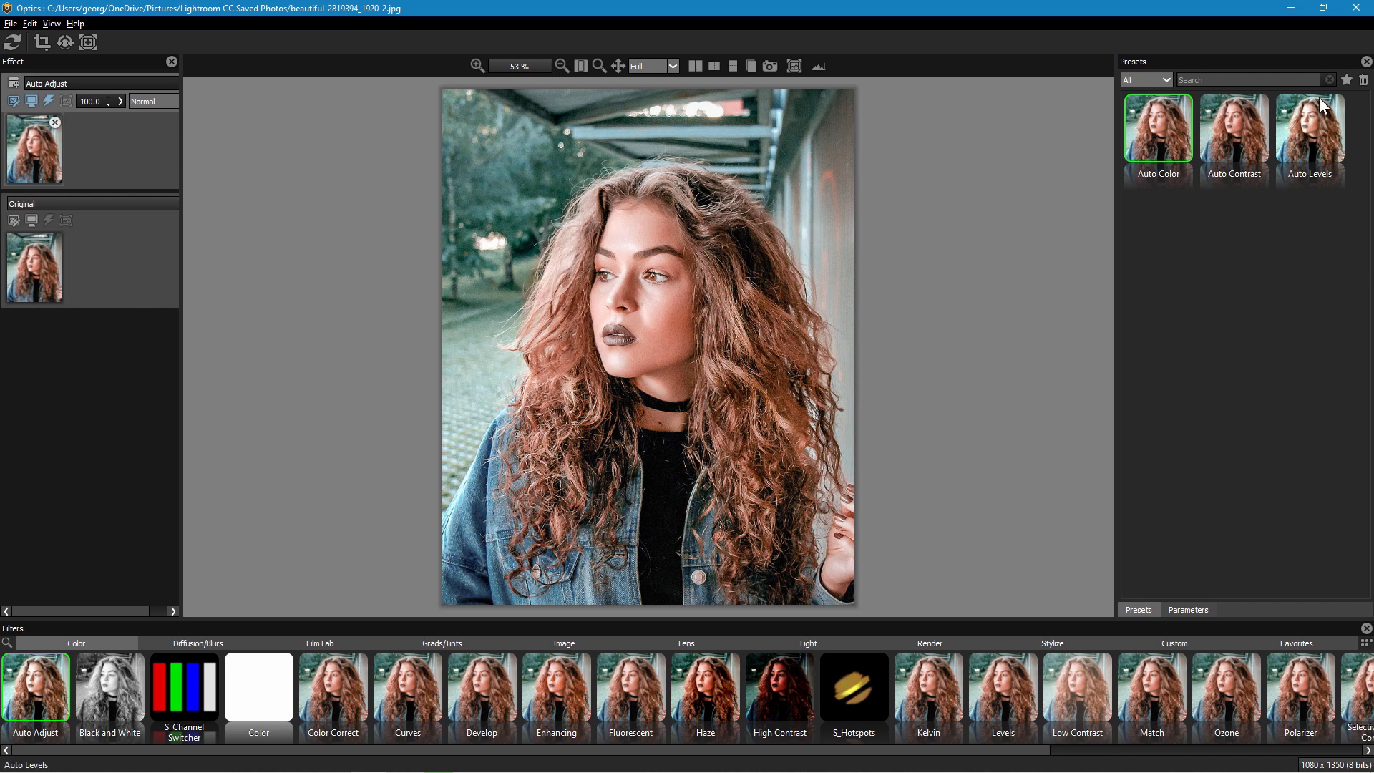
mouse_move(1216, 200)
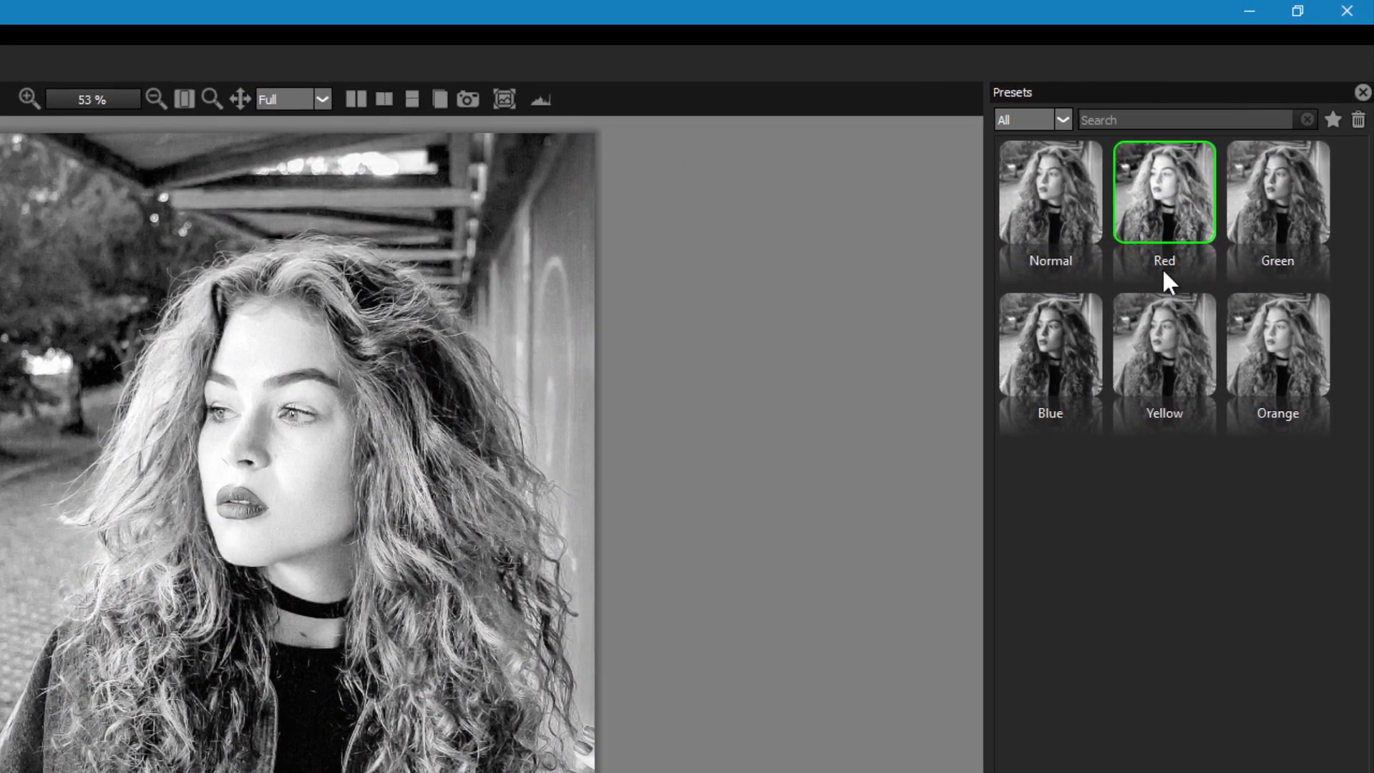
Step: Try the Blue black-and-white preset and S_Channel Switcher, then apply the Color fill filter
left_click(1050, 345)
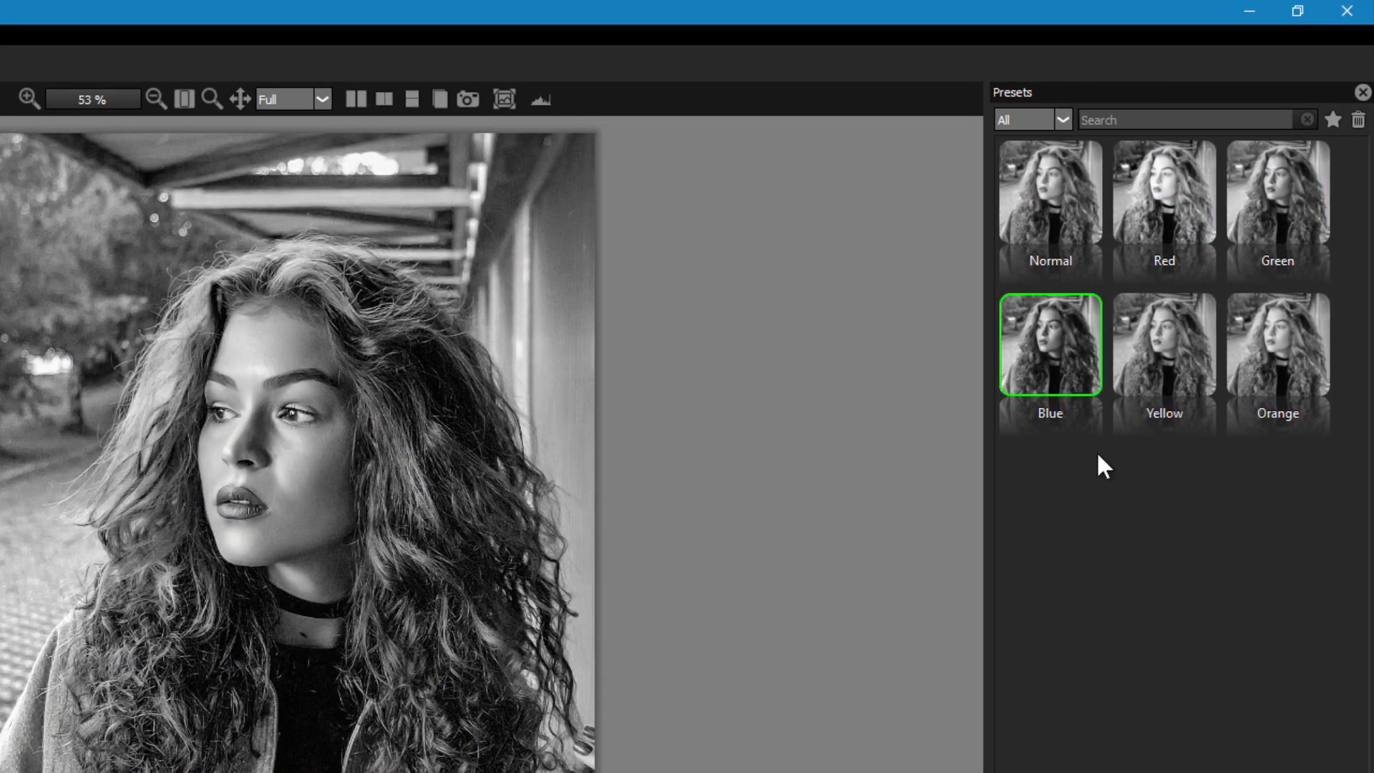
left_click(1277, 343)
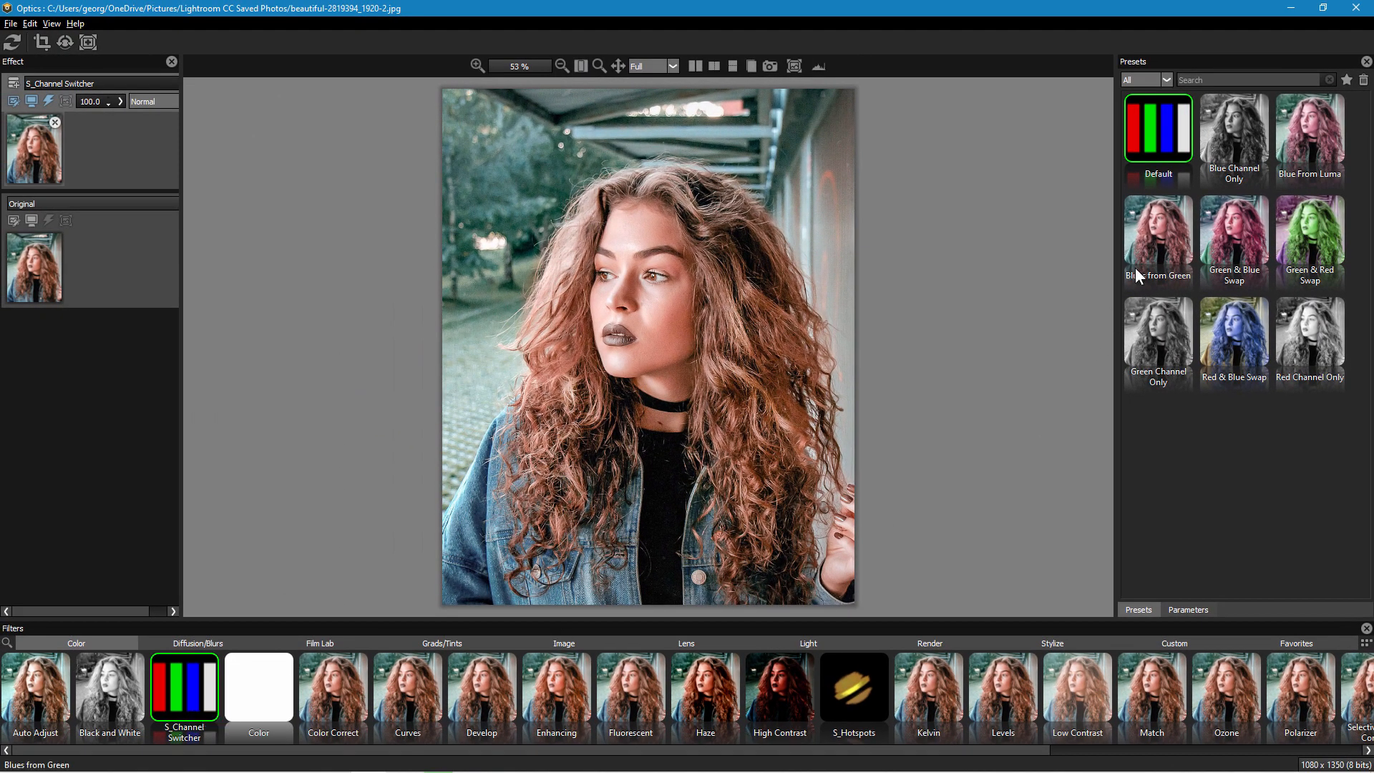
left_click(257, 687)
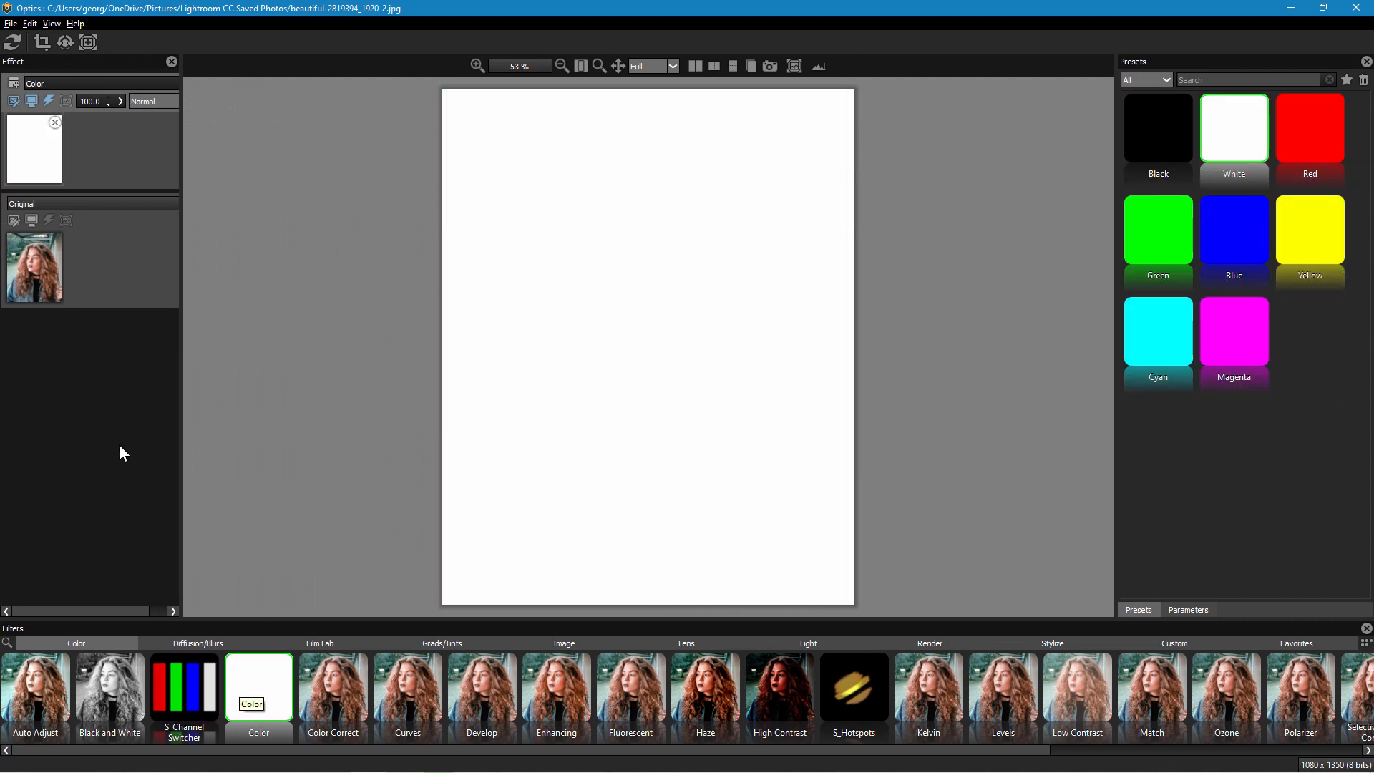
Step: Use the Blue fill preset, blend it in Lighten at about 71% opacity, and adjust its colour
left_click(1233, 230)
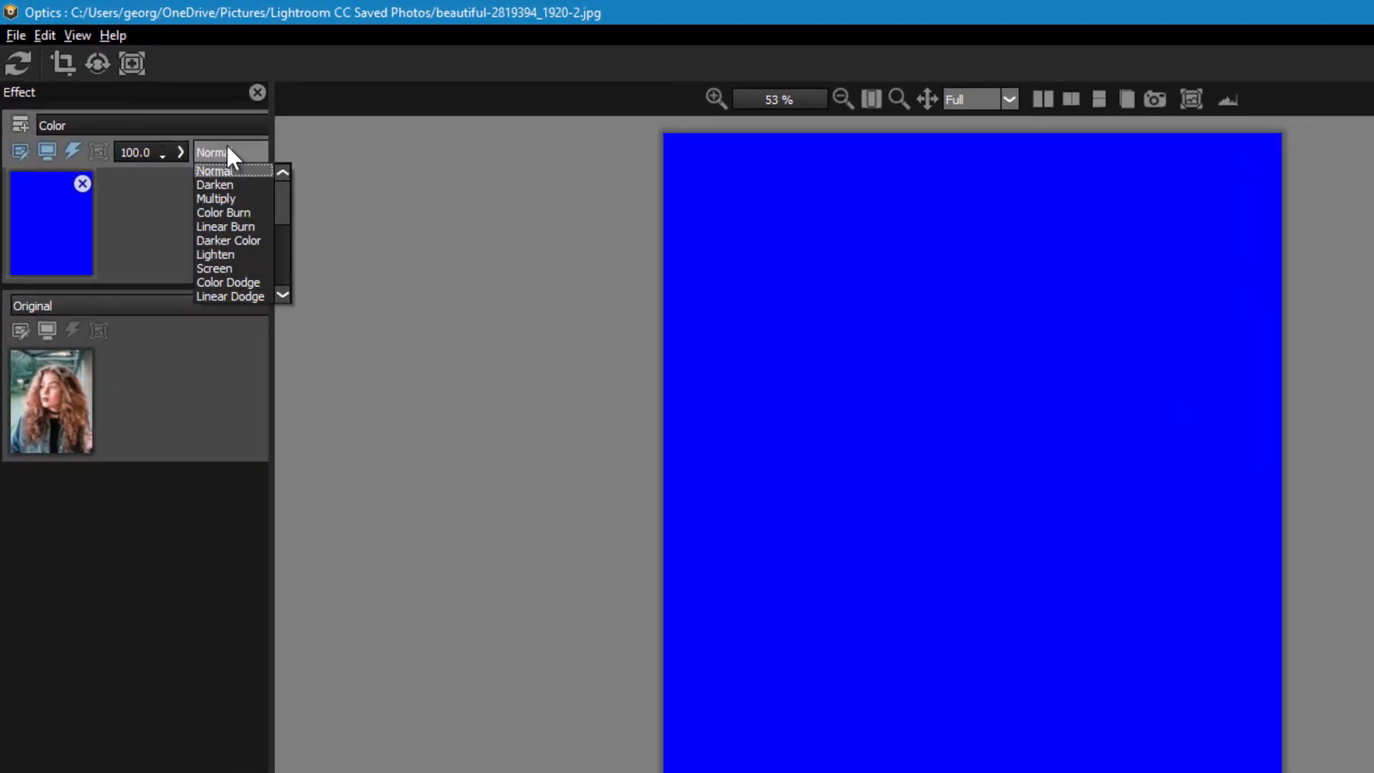
left_click(215, 152)
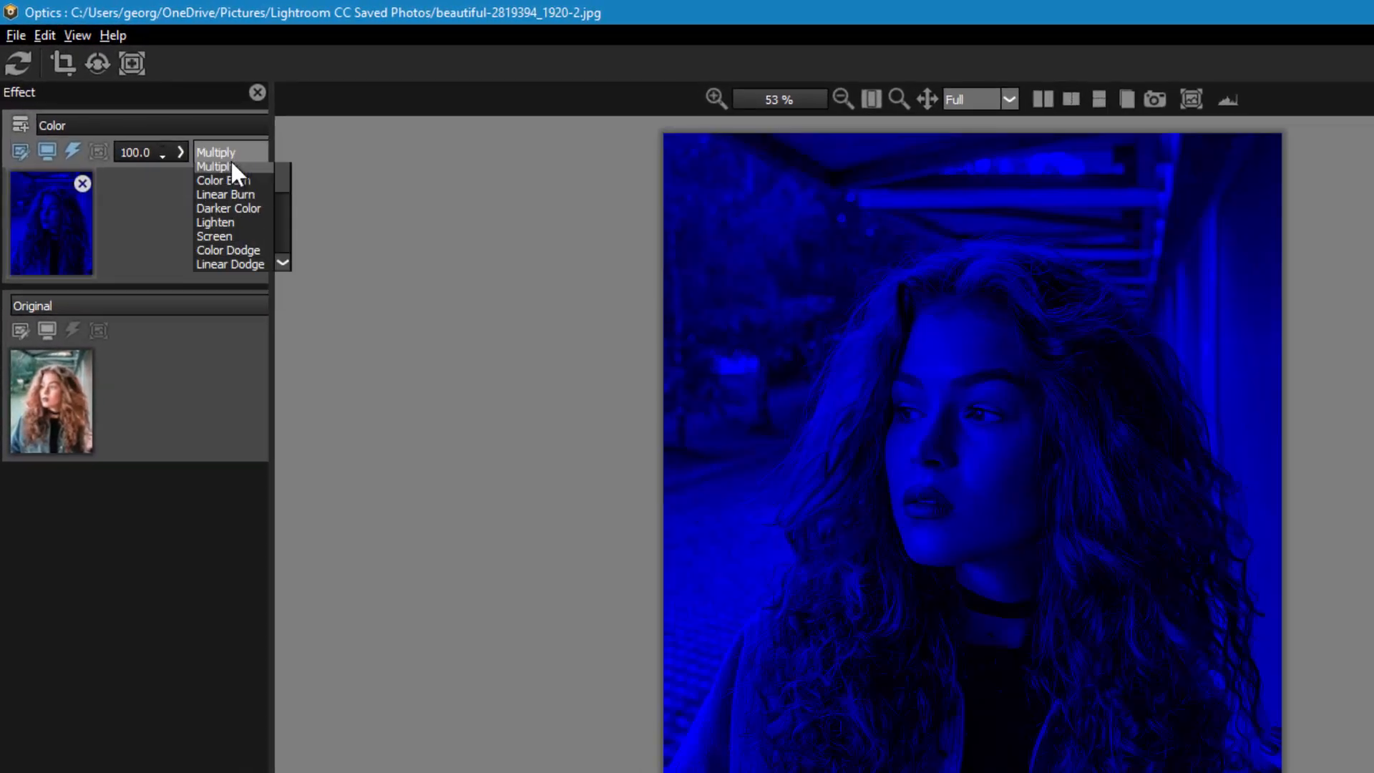
left_click(215, 222)
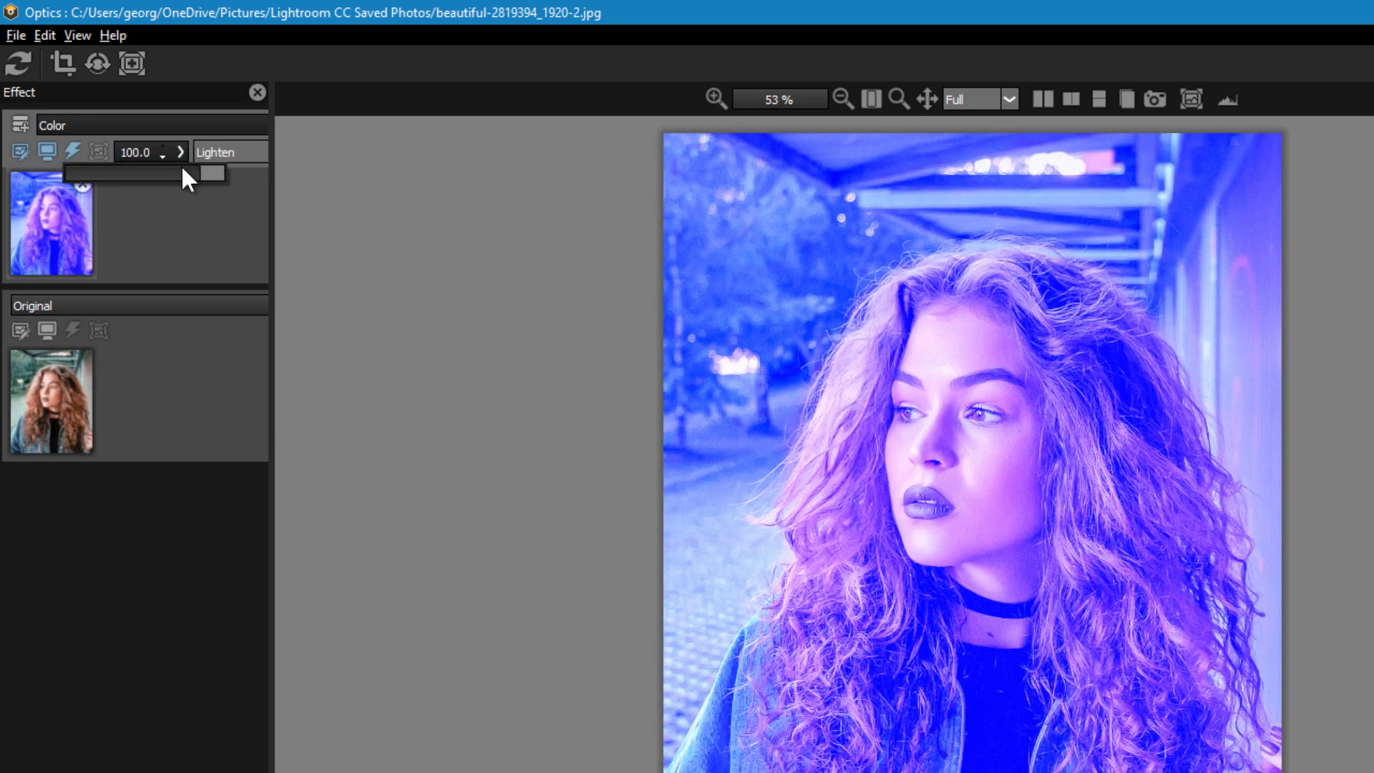
left_click_drag(206, 173, 140, 173)
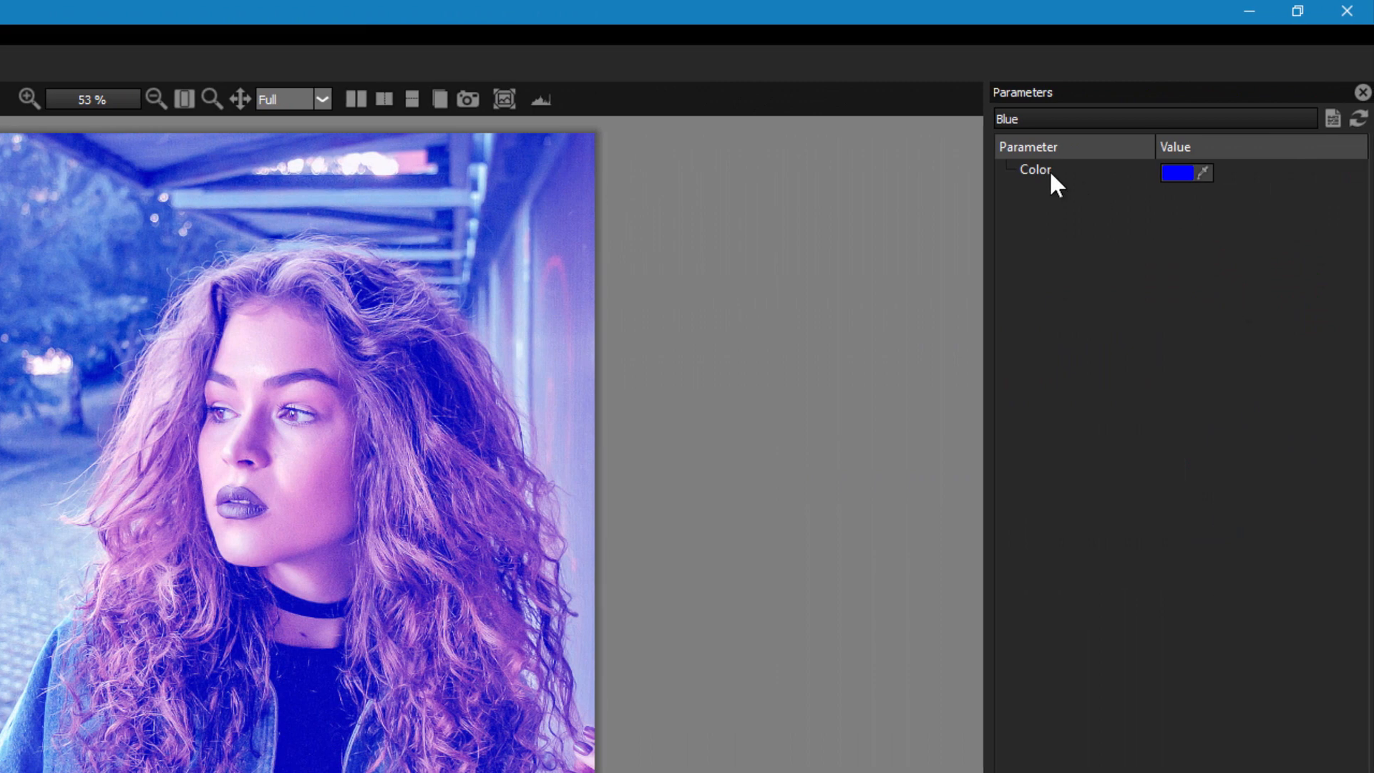
left_click(1180, 172)
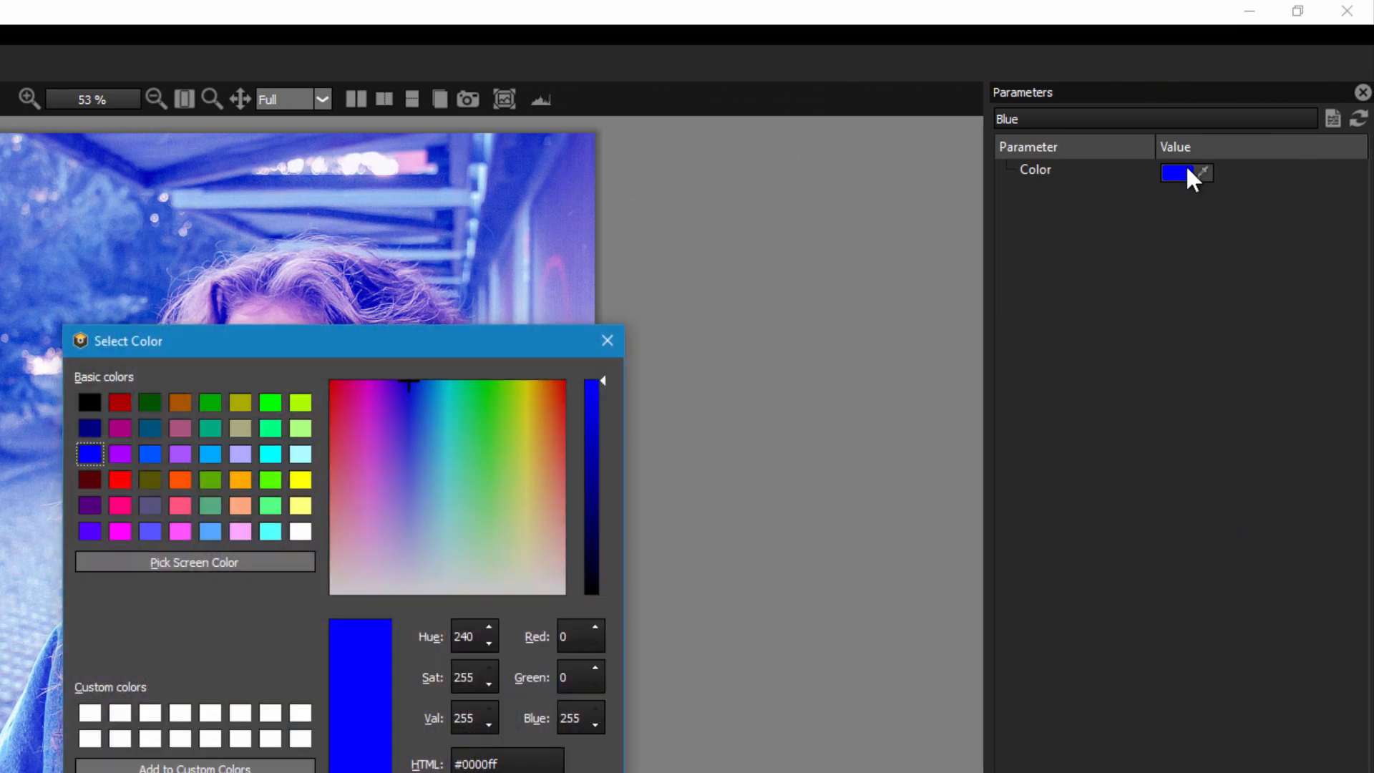
left_click_drag(342, 341, 956, 335)
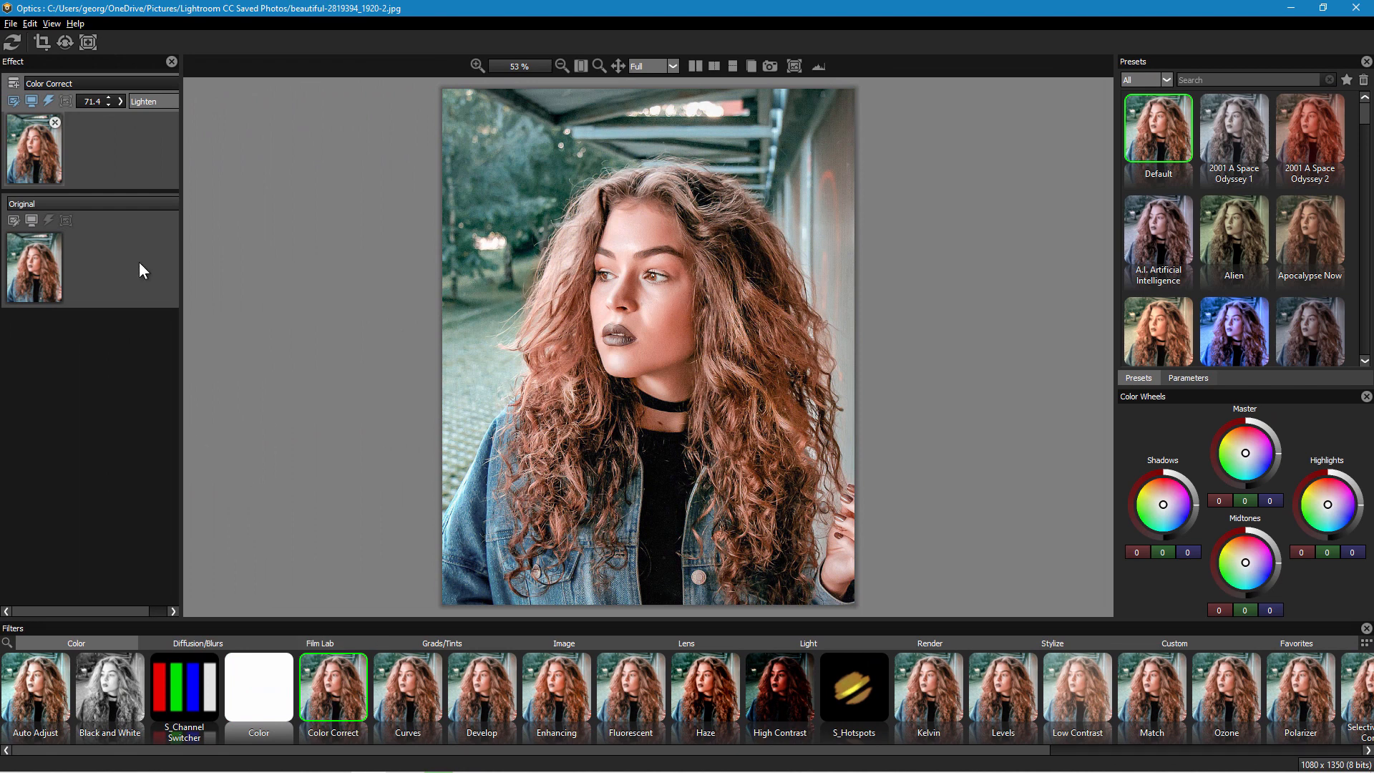
mouse_move(85, 150)
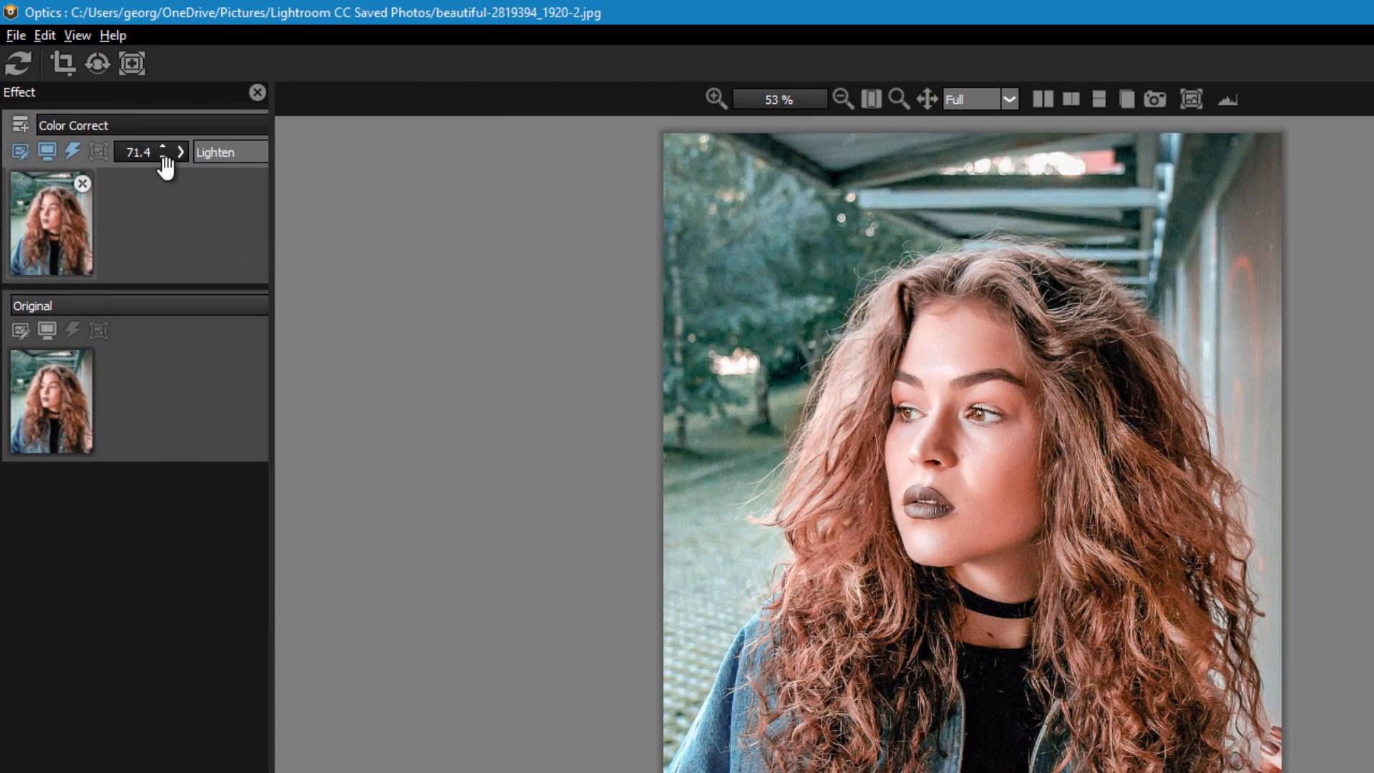
mouse_move(123, 188)
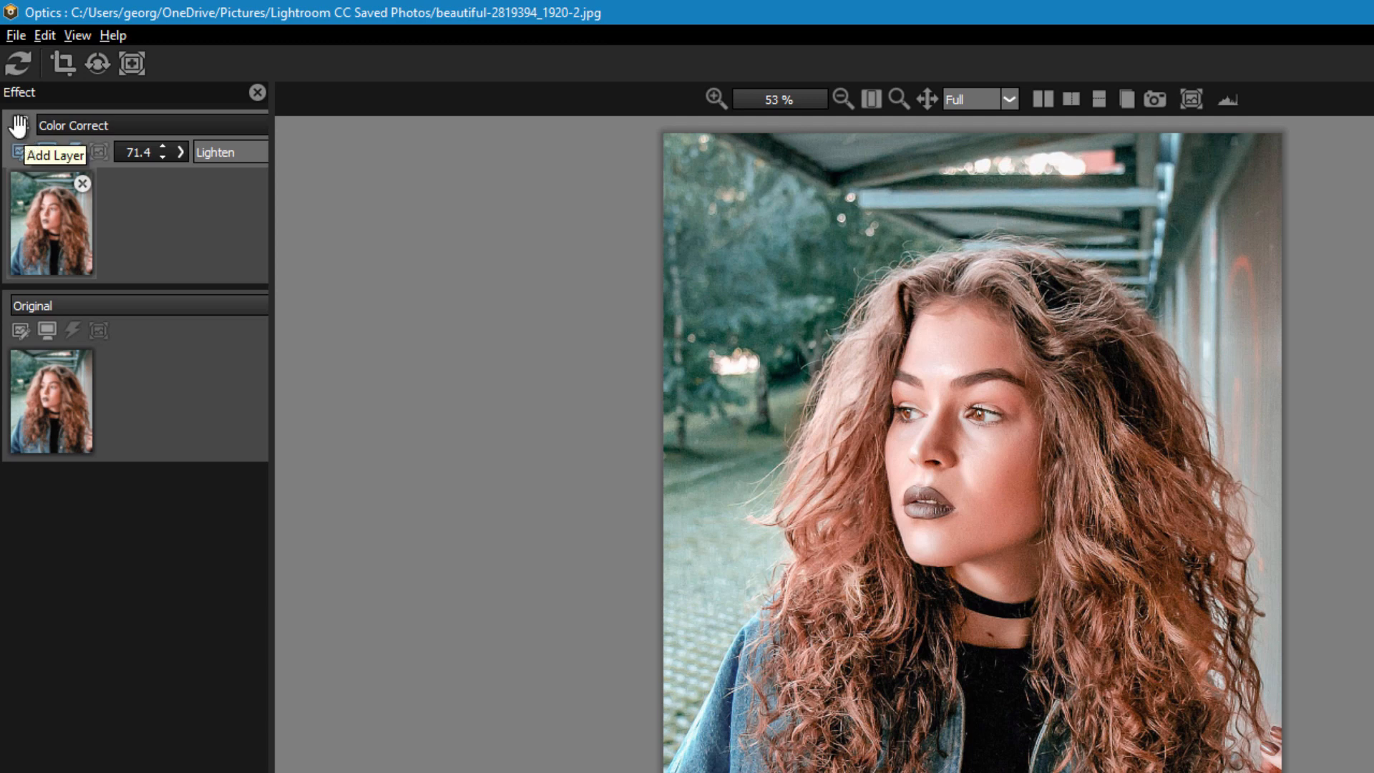
right_click(50, 224)
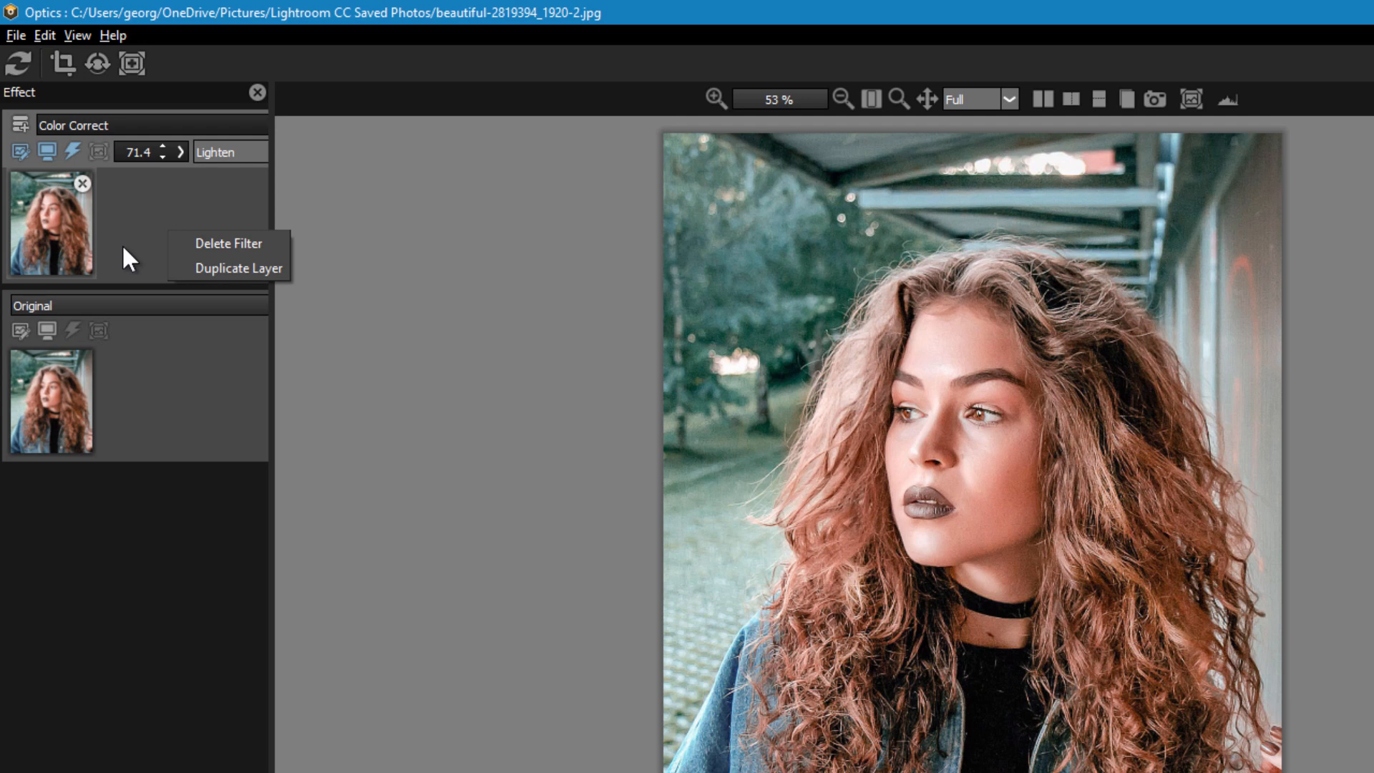
mouse_move(225, 535)
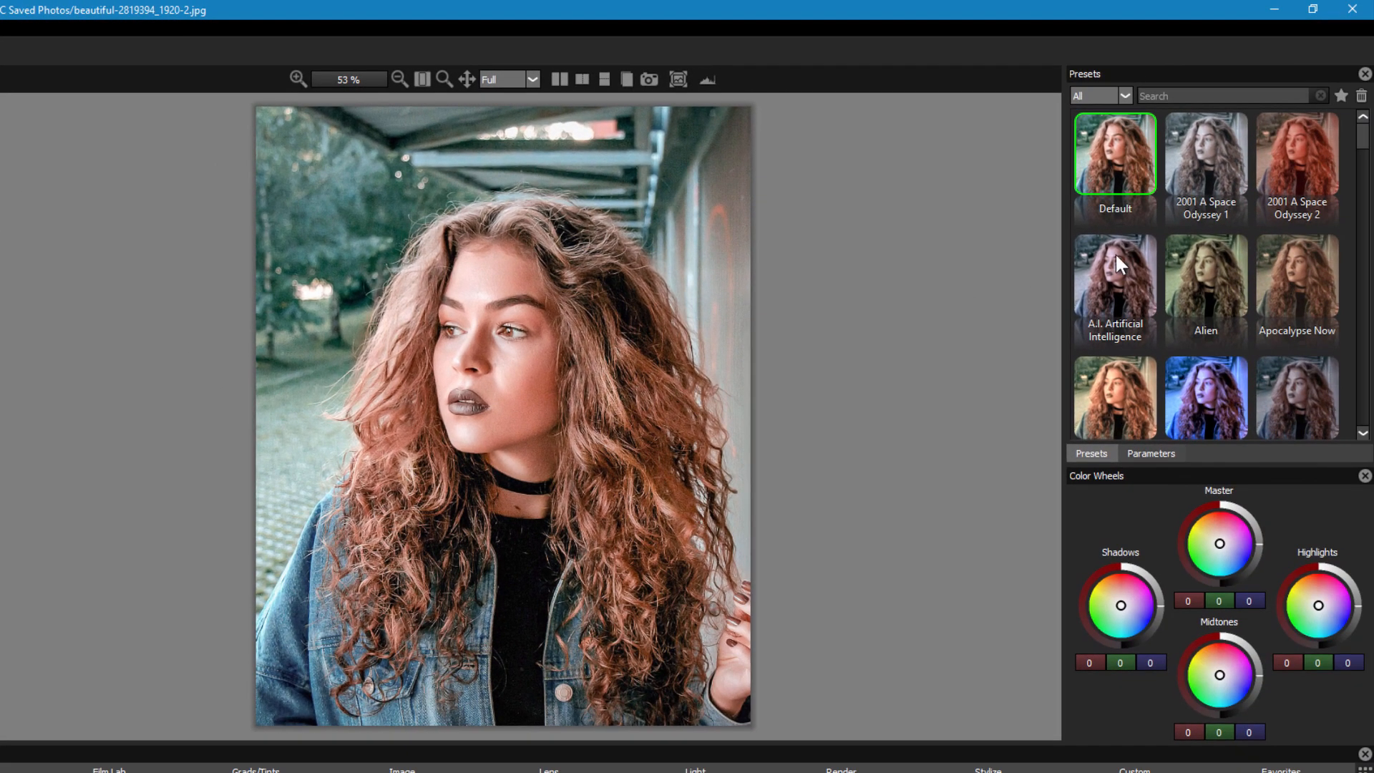
Step: Review Color Correct settings, then try Curves, Develop, Fluorescent, Haze and High Contrast filters
left_click(1151, 453)
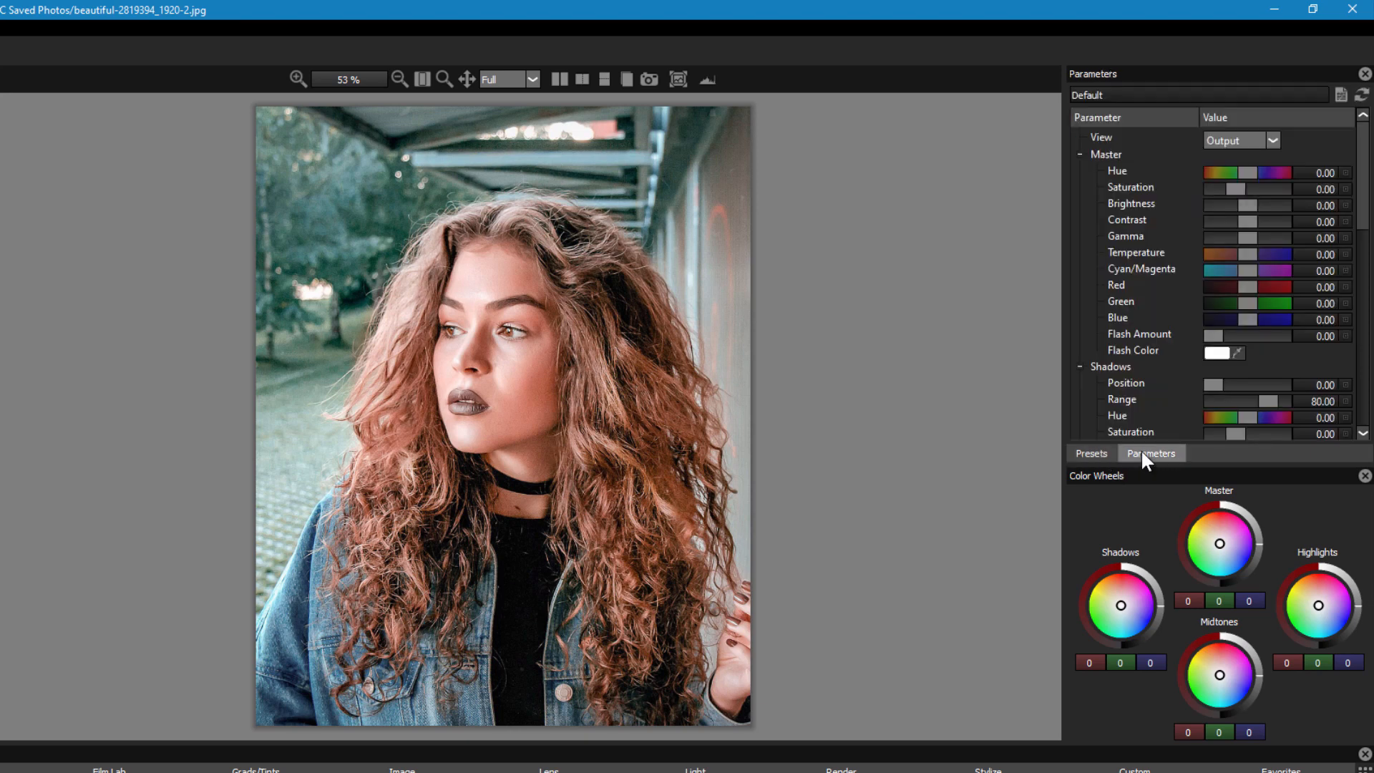
mouse_move(1179, 197)
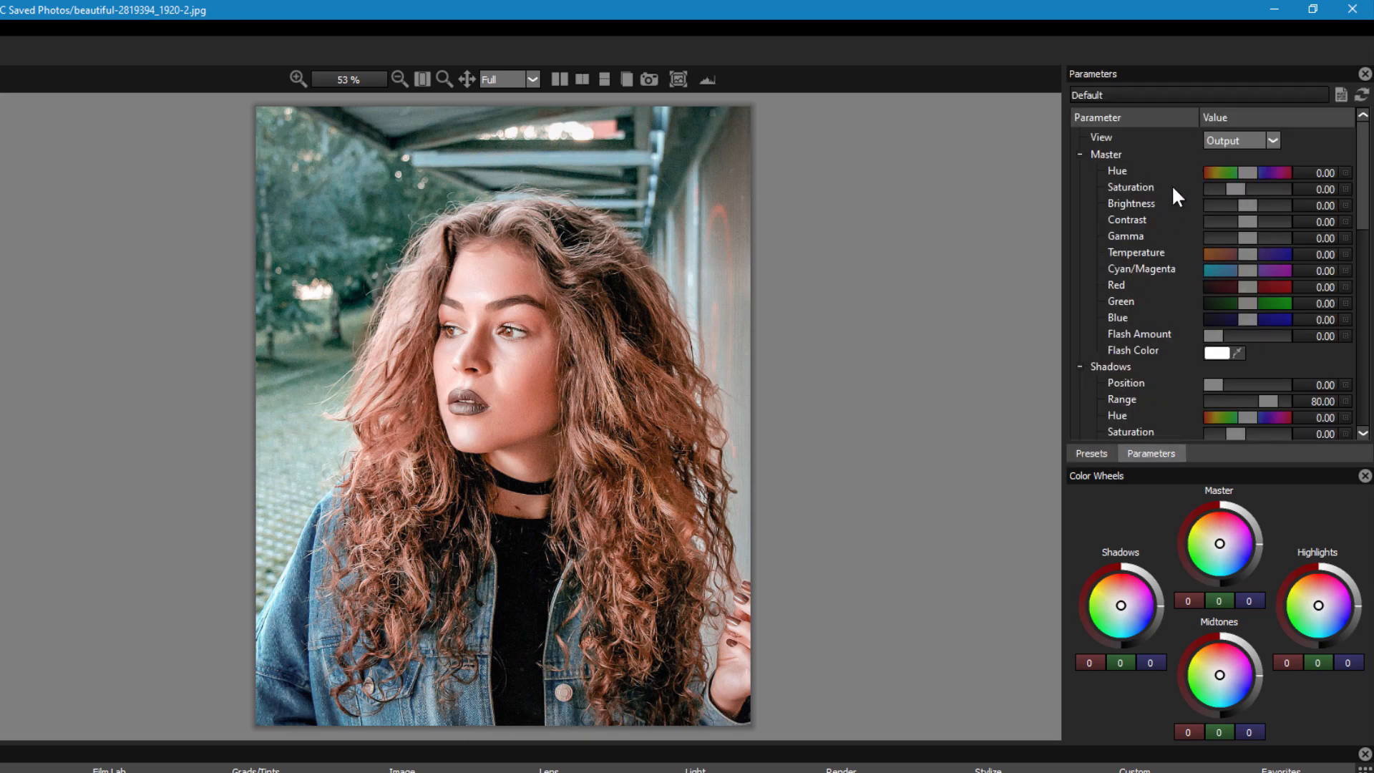
mouse_move(1179, 198)
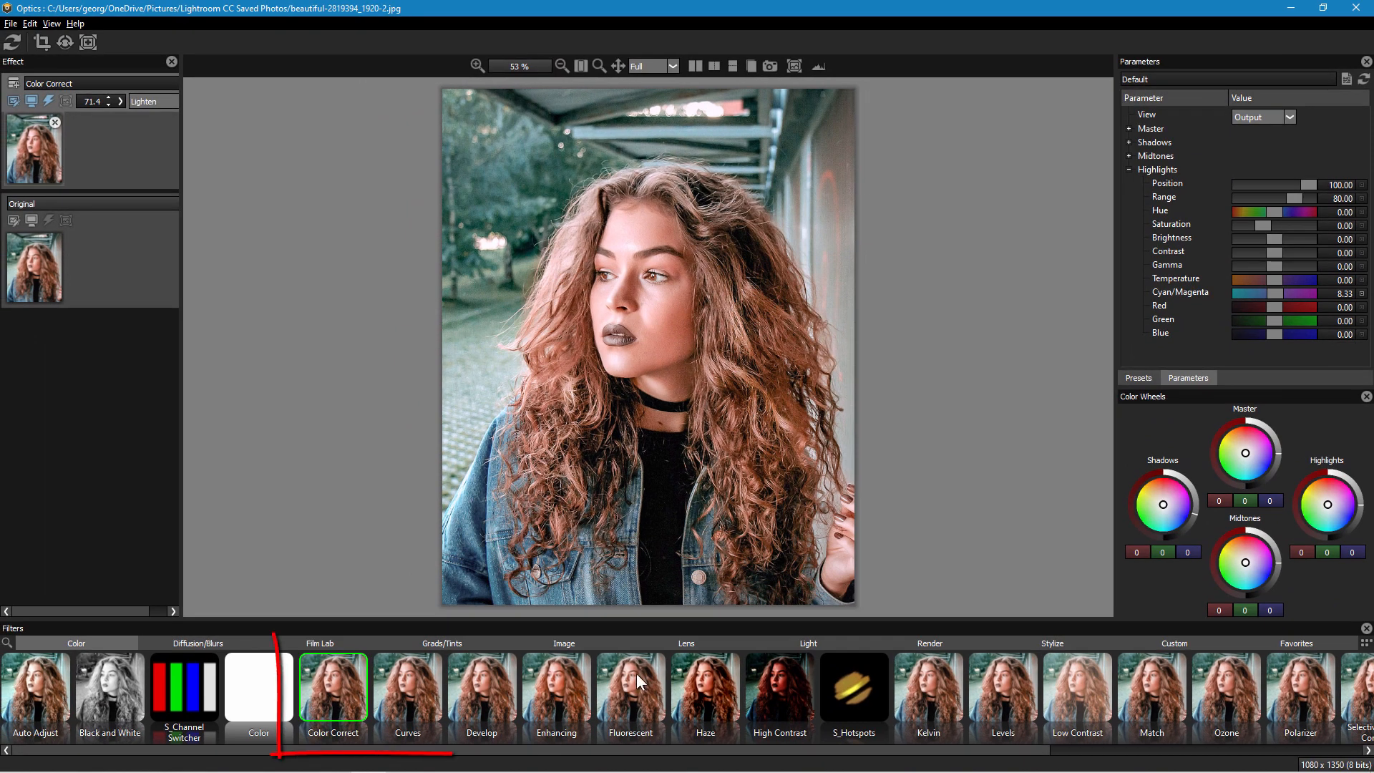
left_click(407, 688)
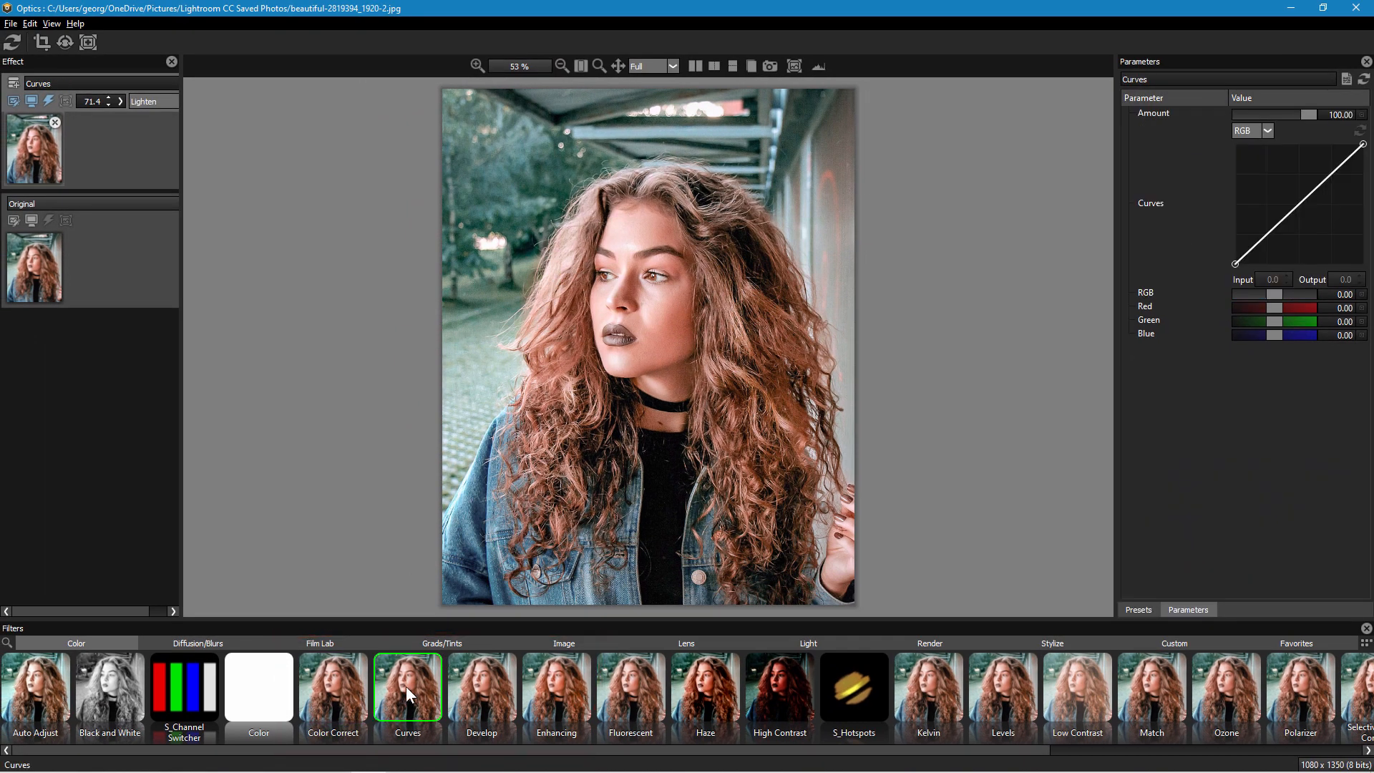
left_click(481, 688)
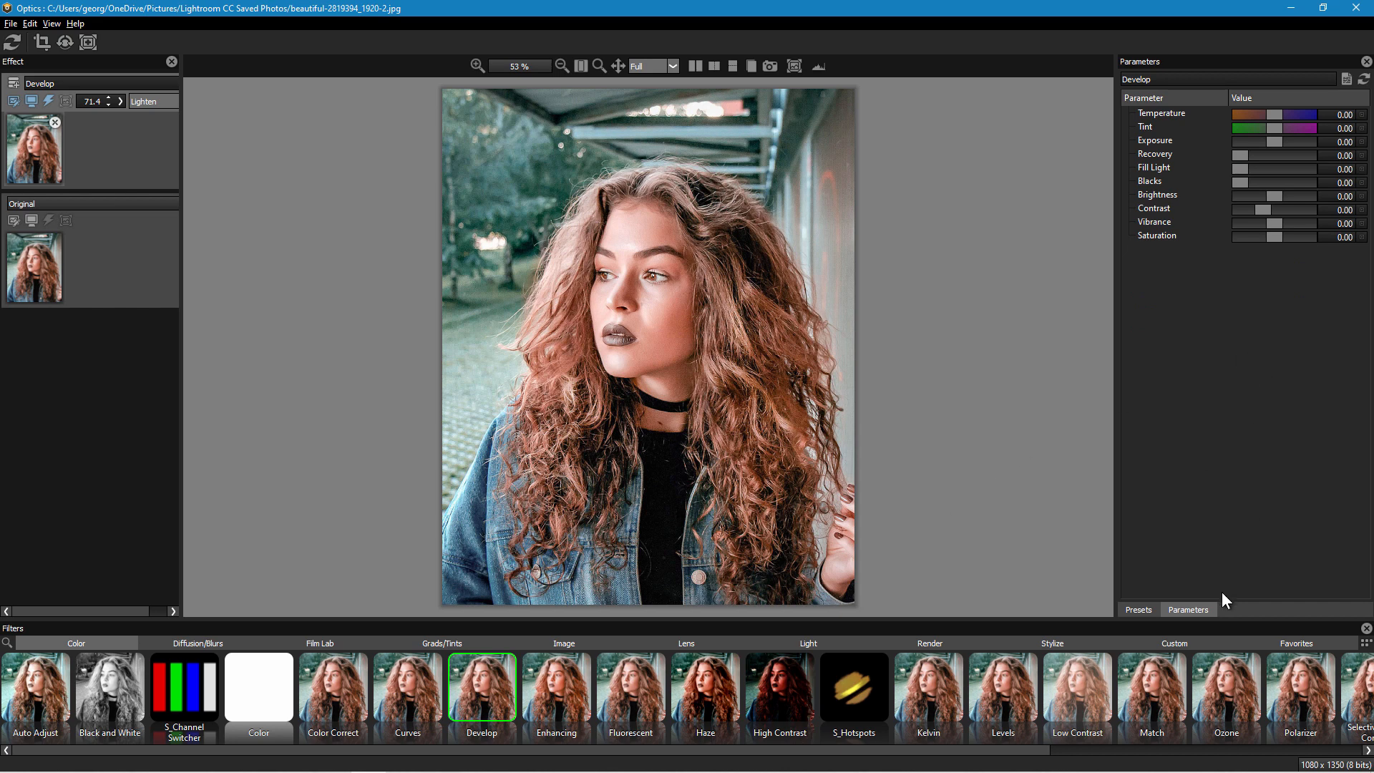
left_click(629, 688)
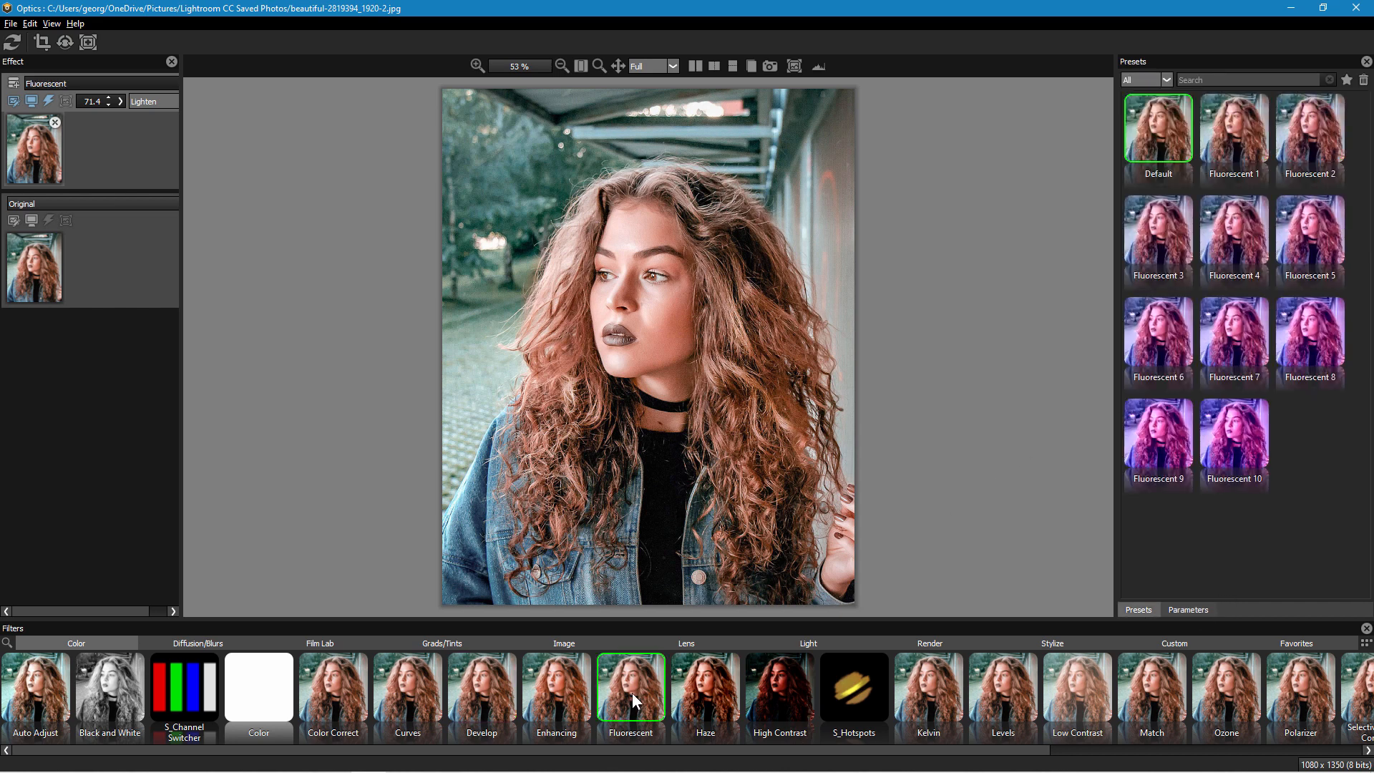
left_click(704, 688)
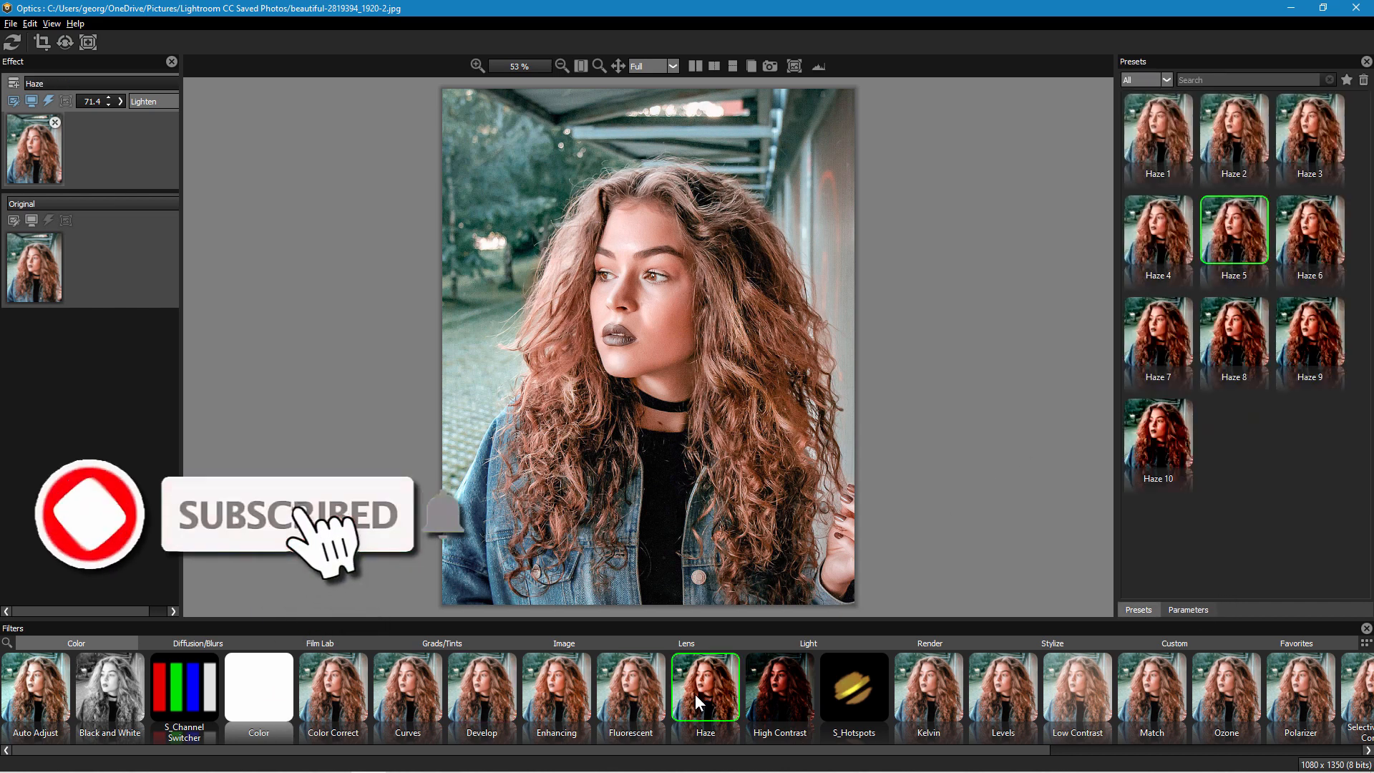
left_click(778, 687)
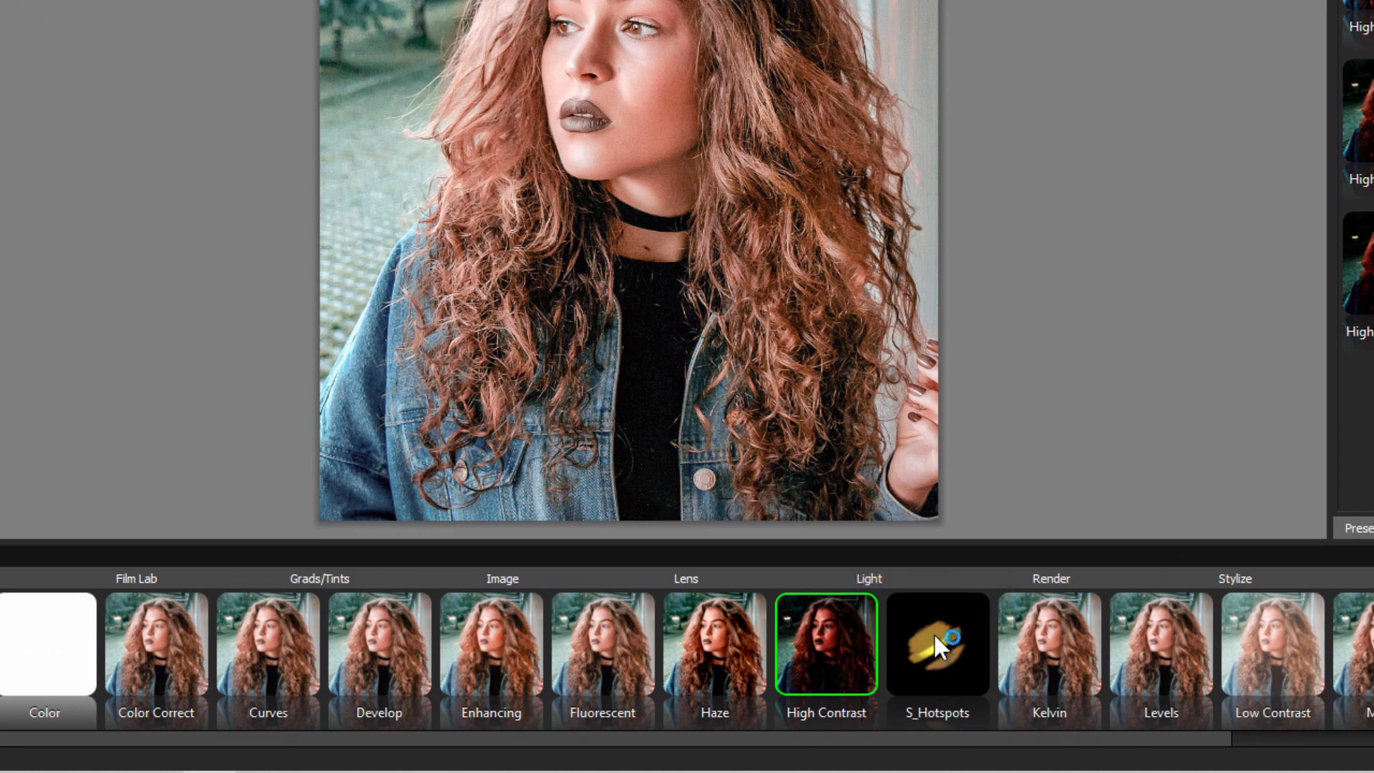
Step: Apply the S_Hotspots filter to the portrait in place of High Contrast
left_click(937, 645)
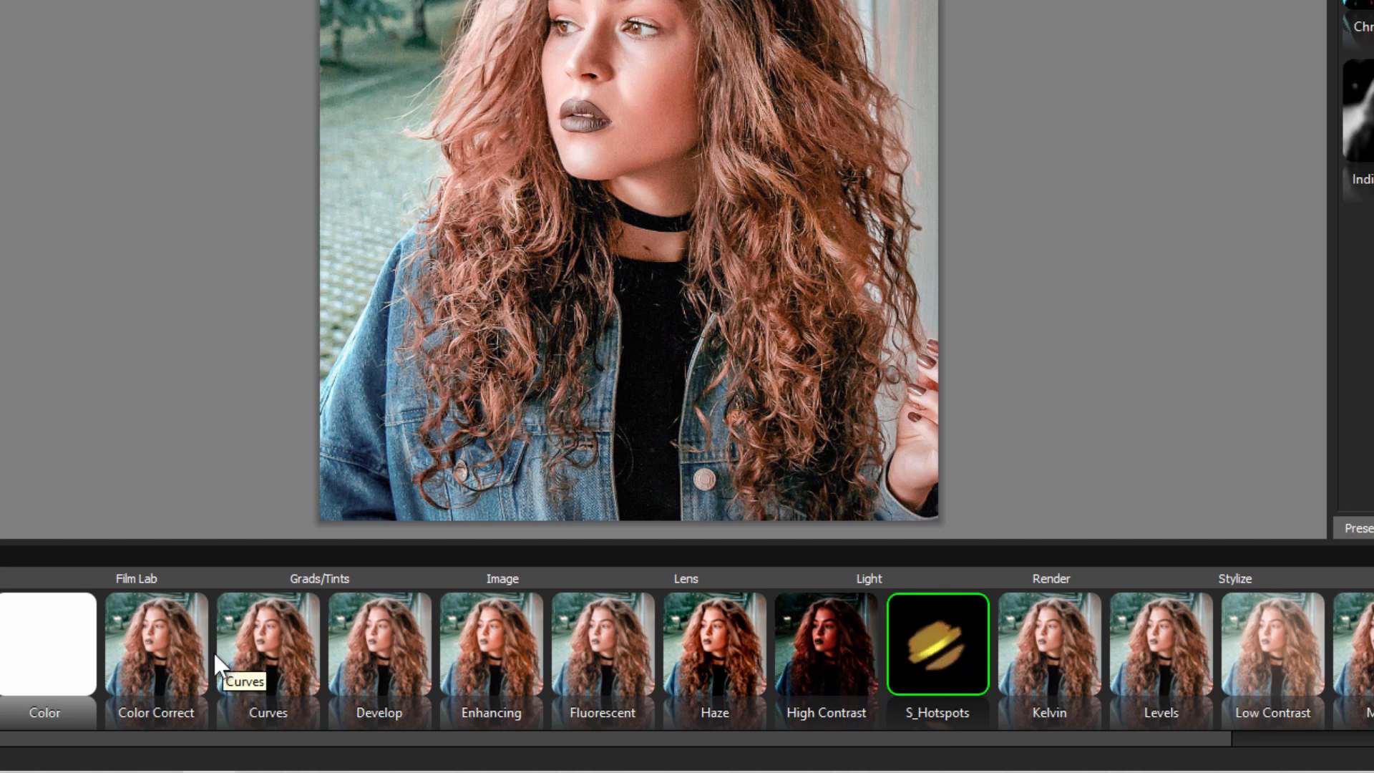
mouse_move(639, 651)
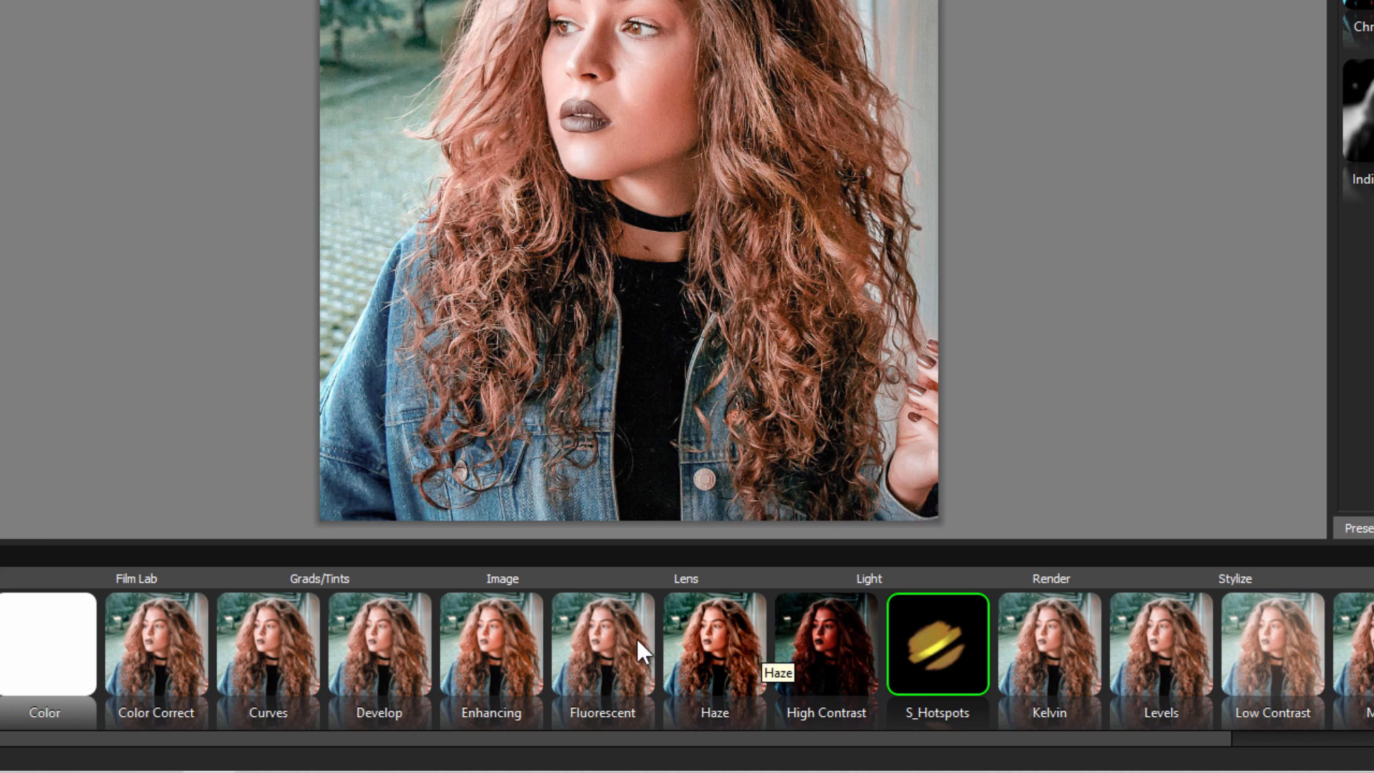
mouse_move(964, 659)
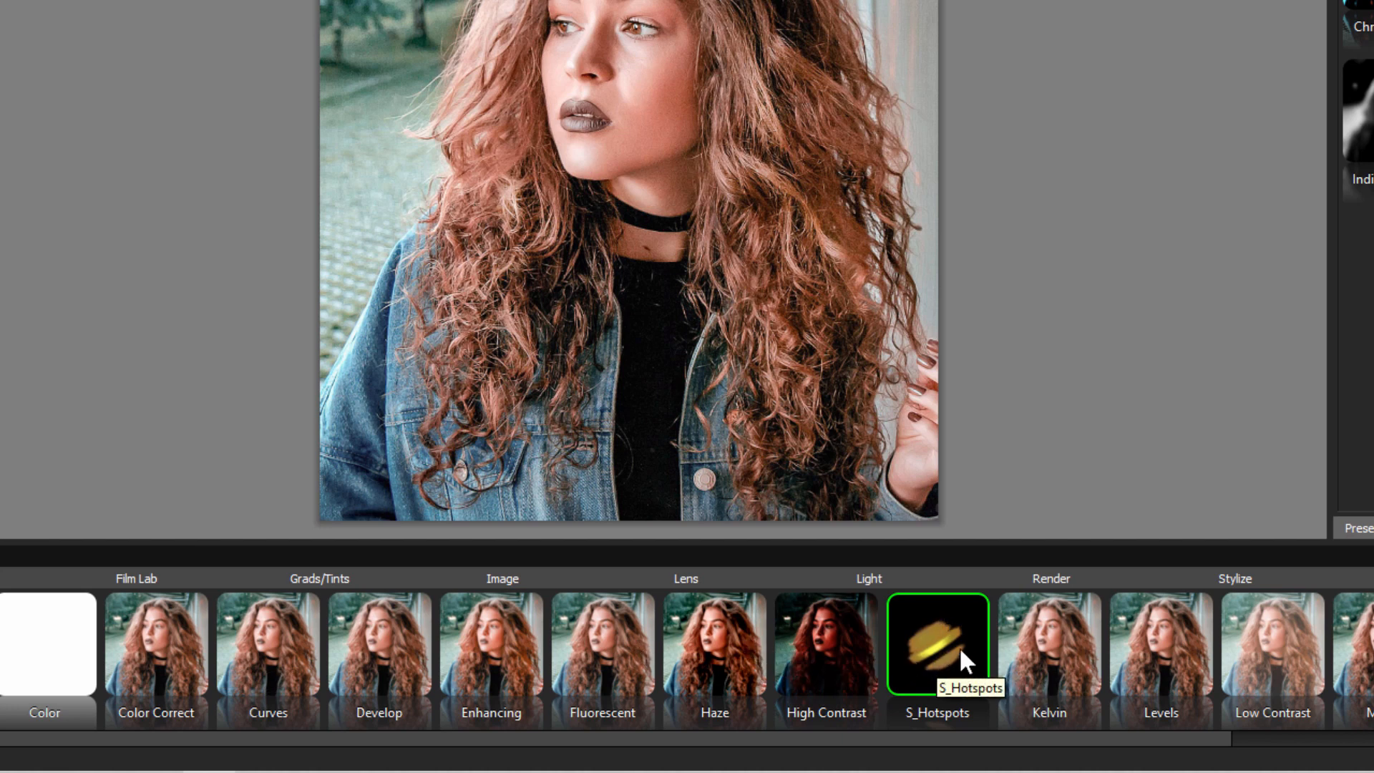
mouse_move(933, 656)
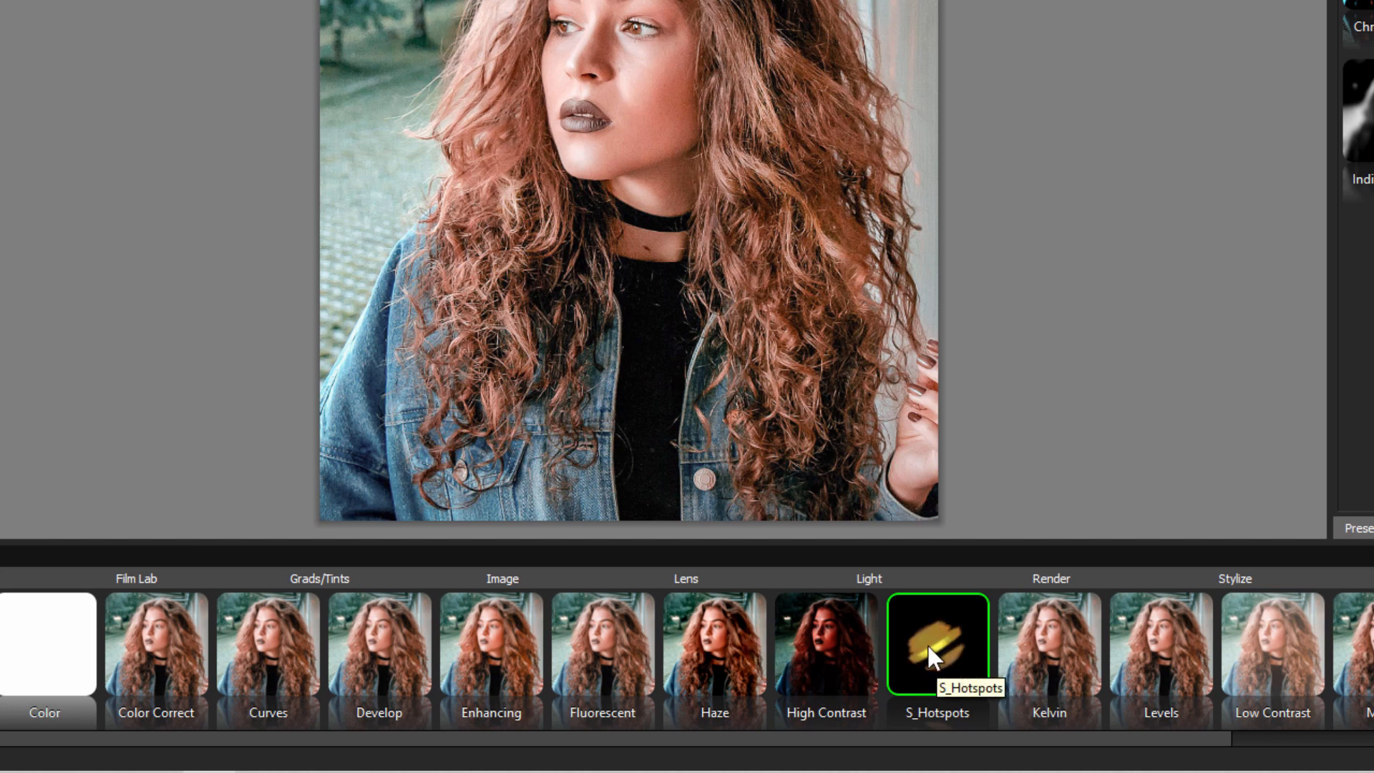
left_click(936, 644)
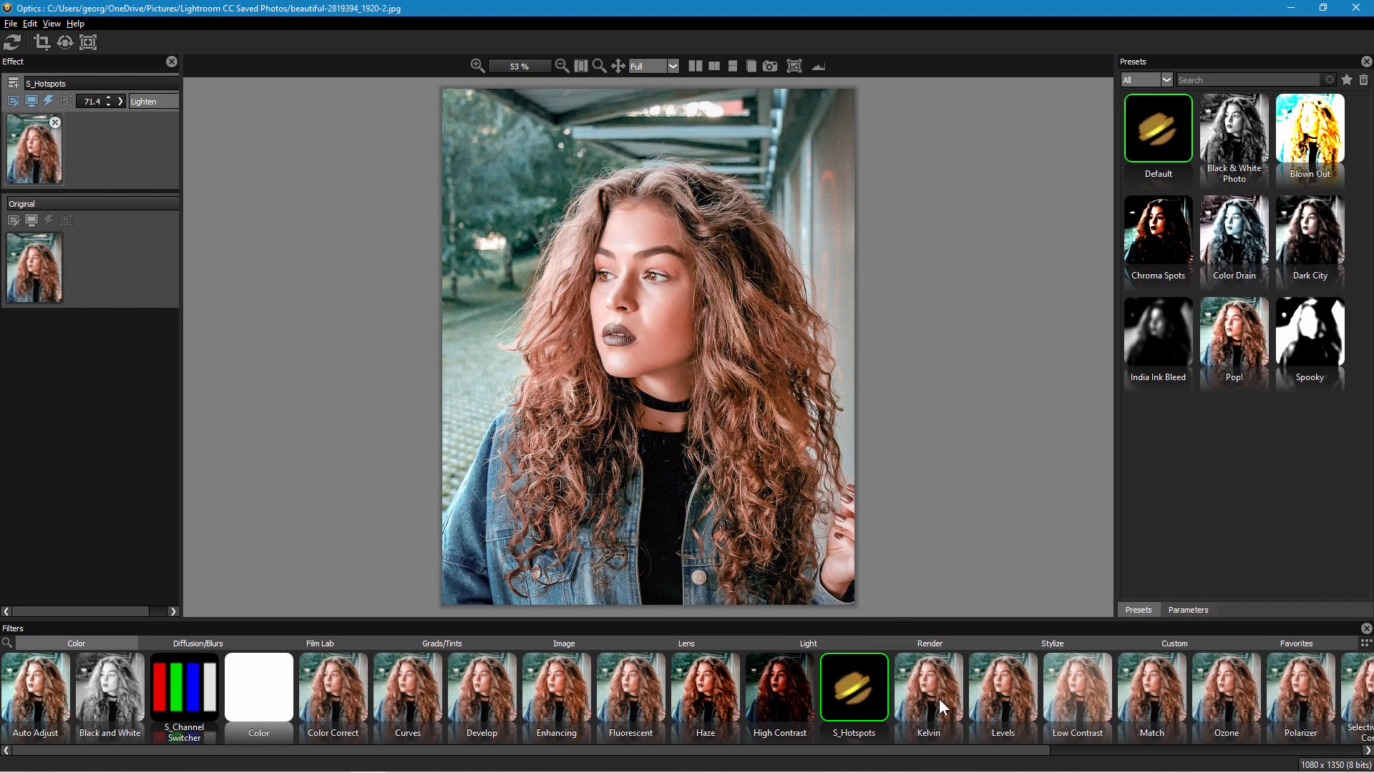
mouse_move(1185, 726)
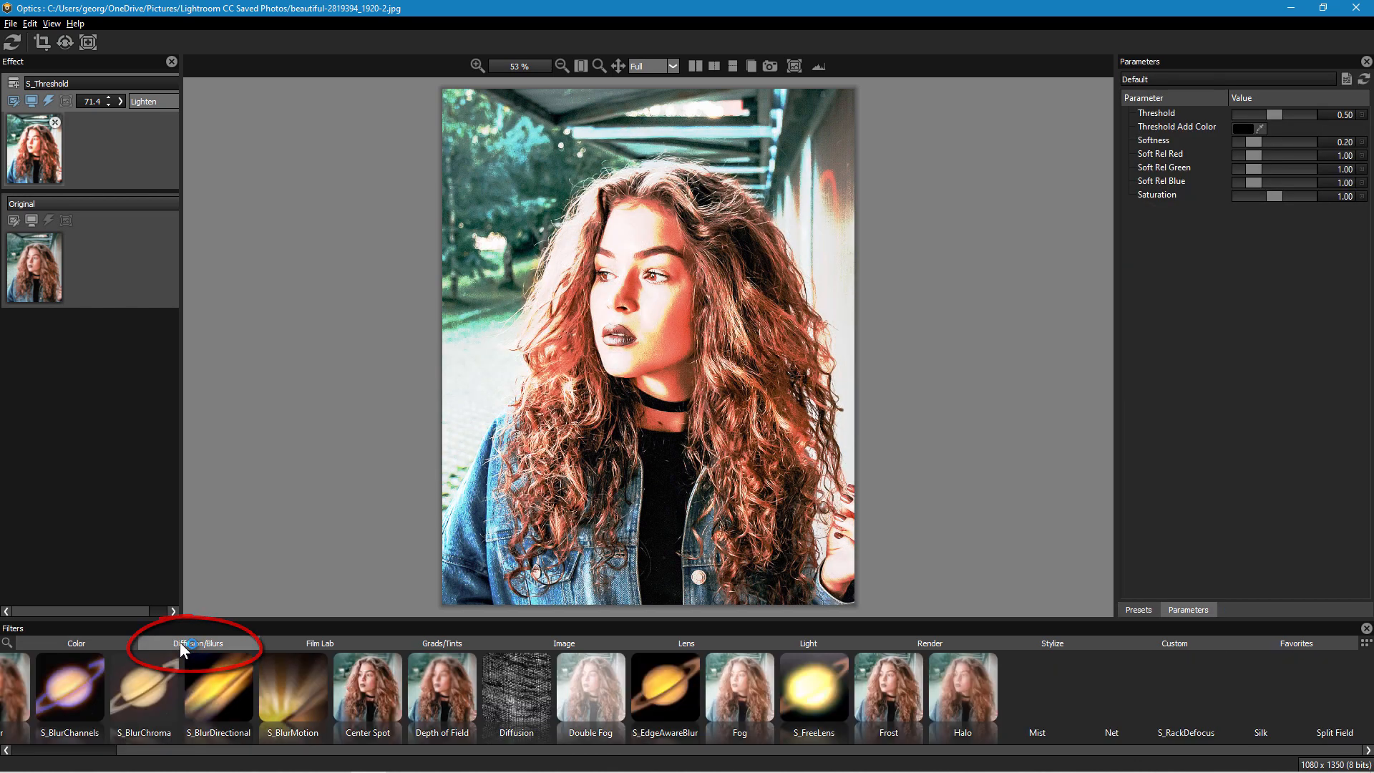
Step: Try S_Beauty with its Color Correct: Green to Blue preset, then apply the Blur filter
left_click(199, 643)
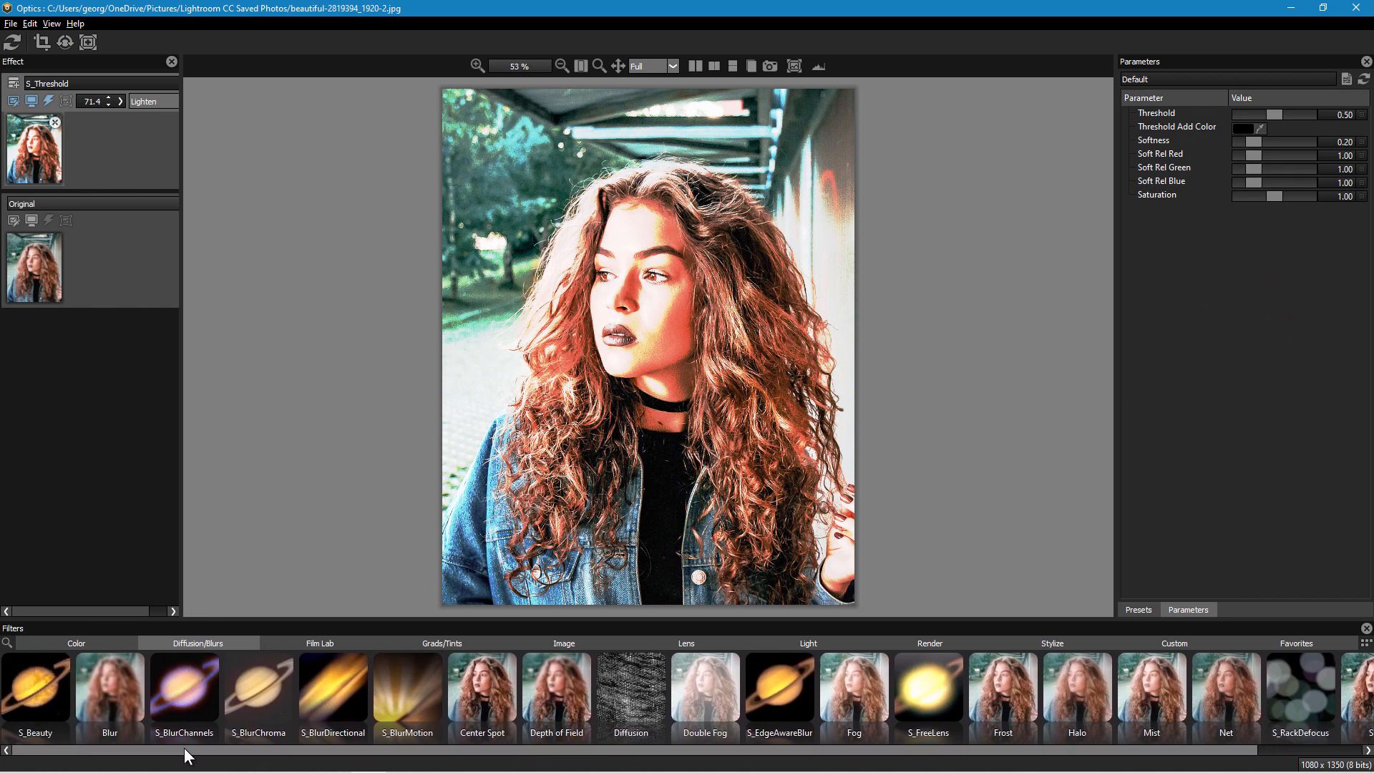
left_click(36, 692)
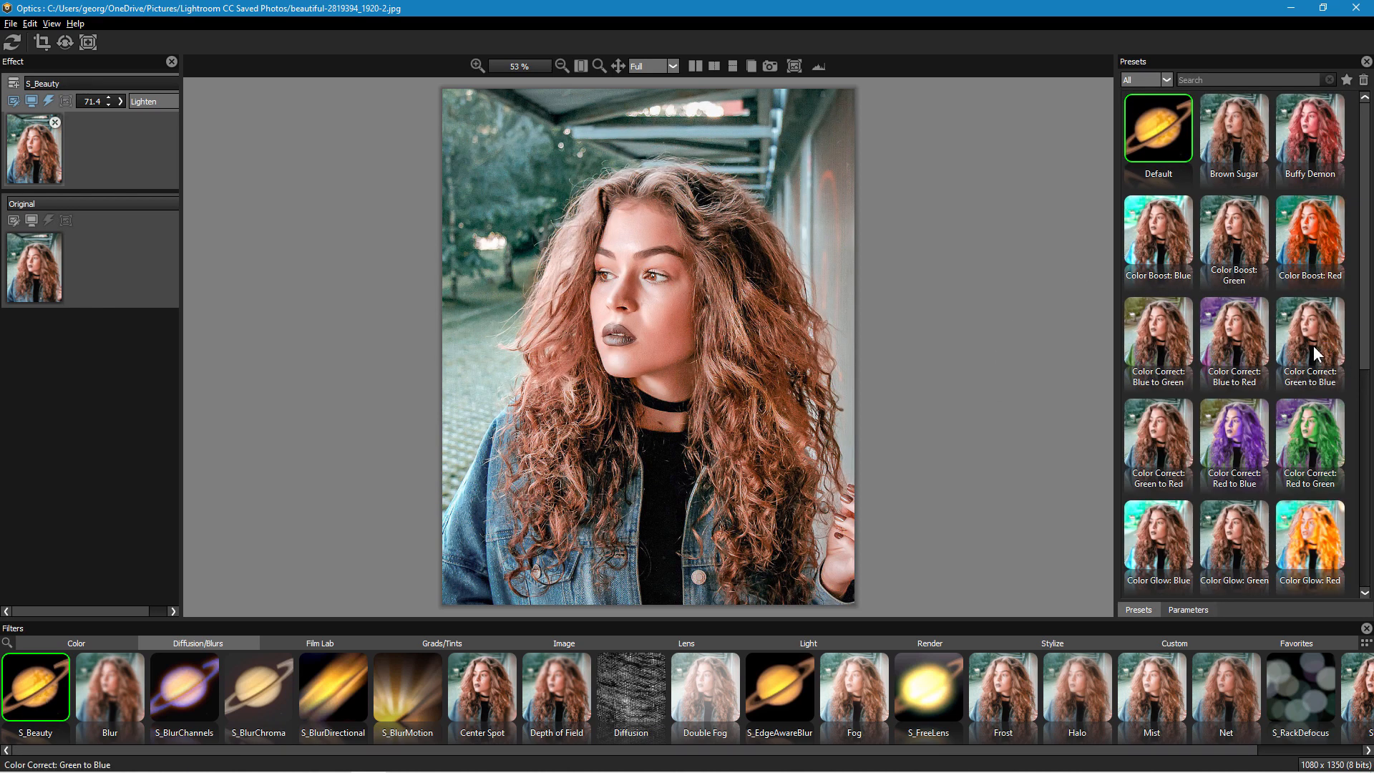
left_click(1309, 342)
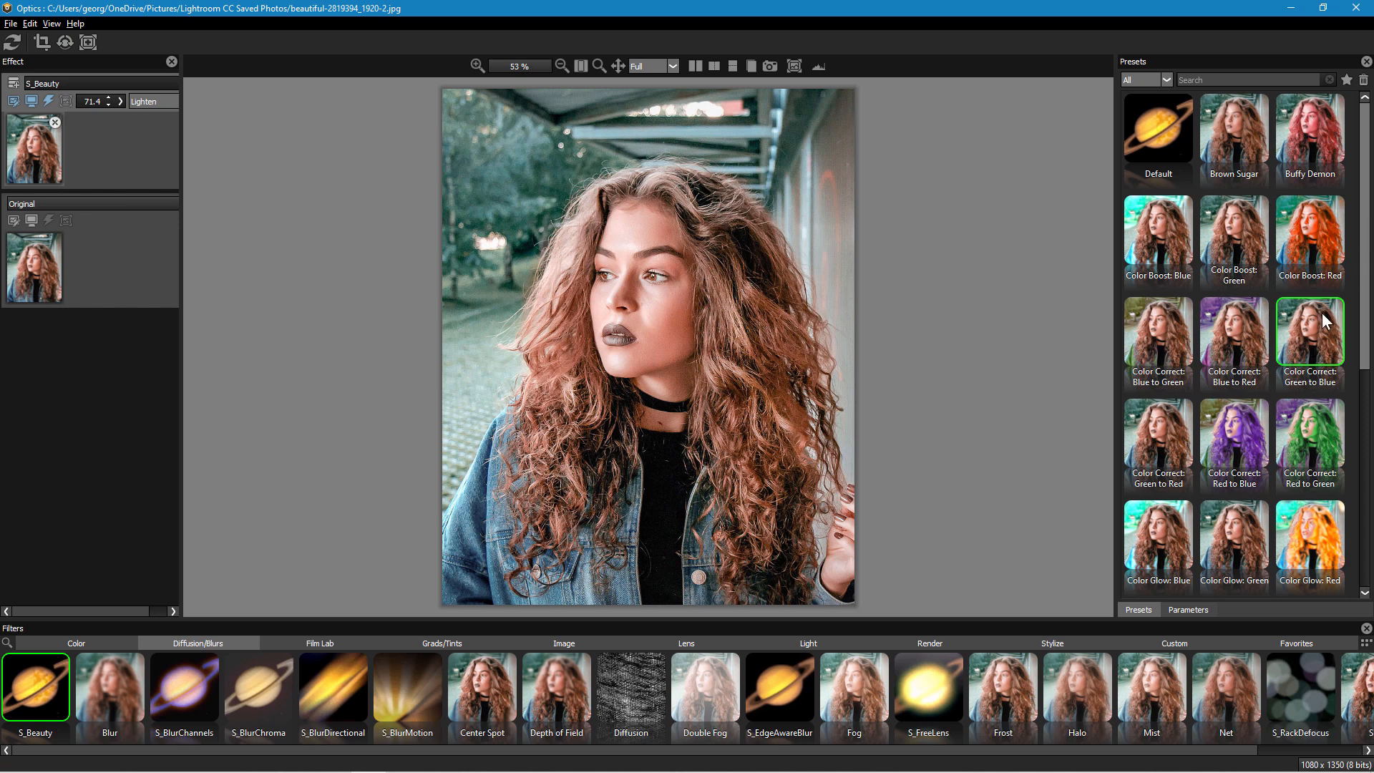
scroll("down", 3)
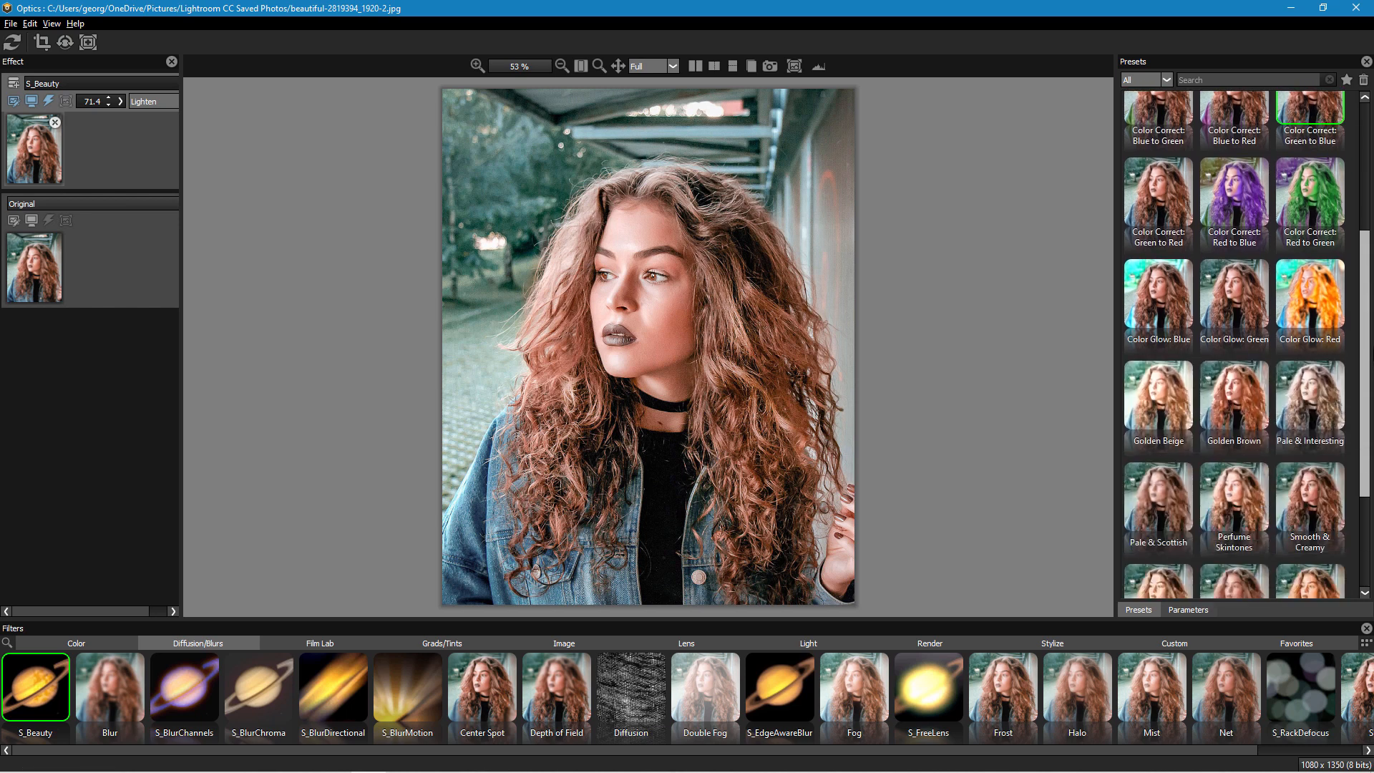
scroll("down", 3)
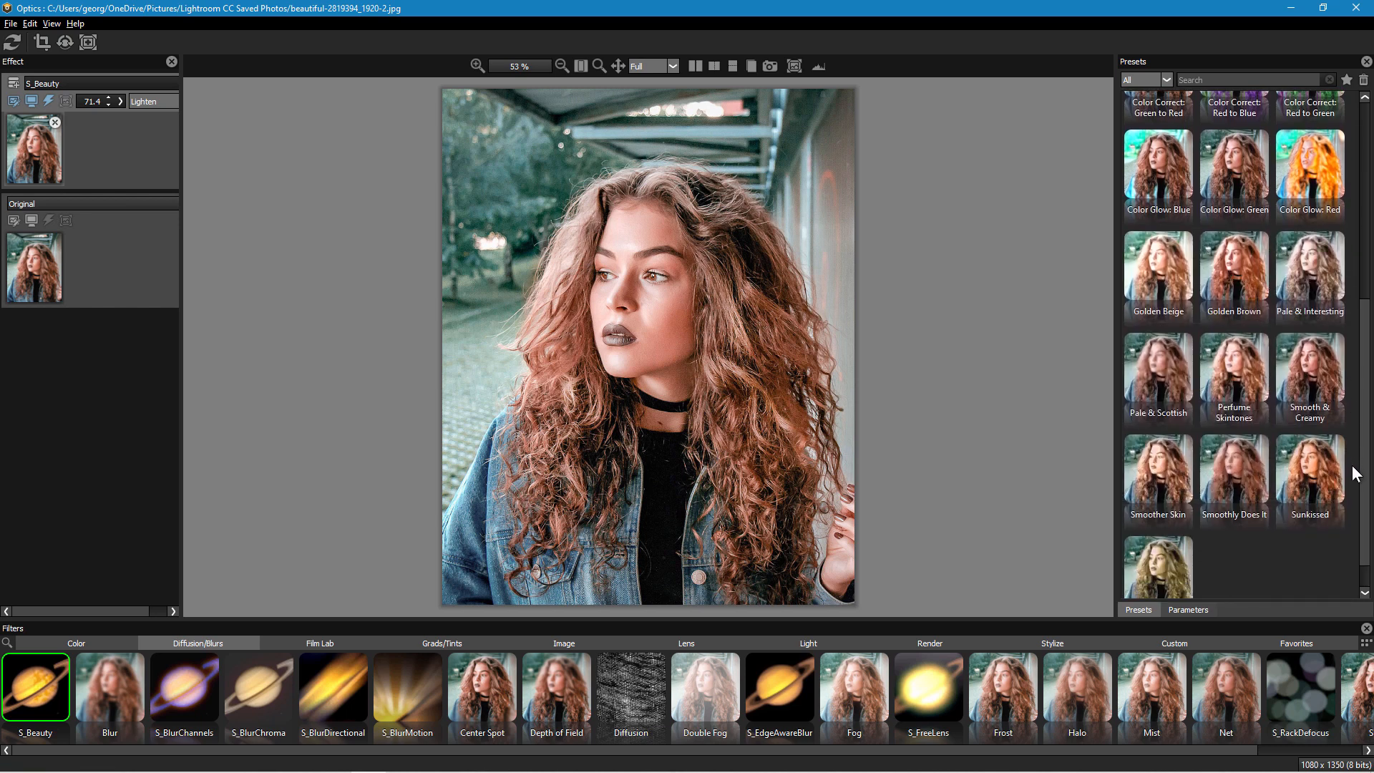
left_click(1188, 609)
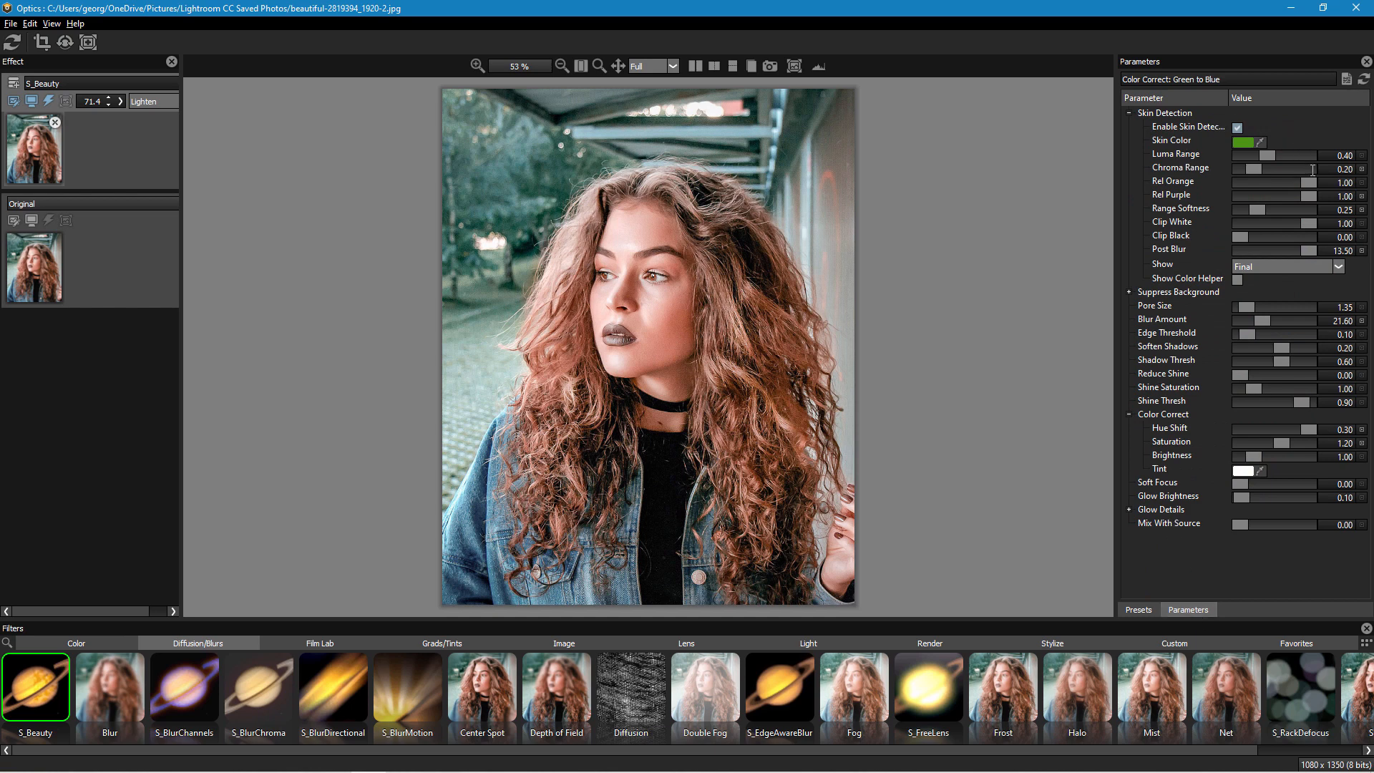
left_click(109, 692)
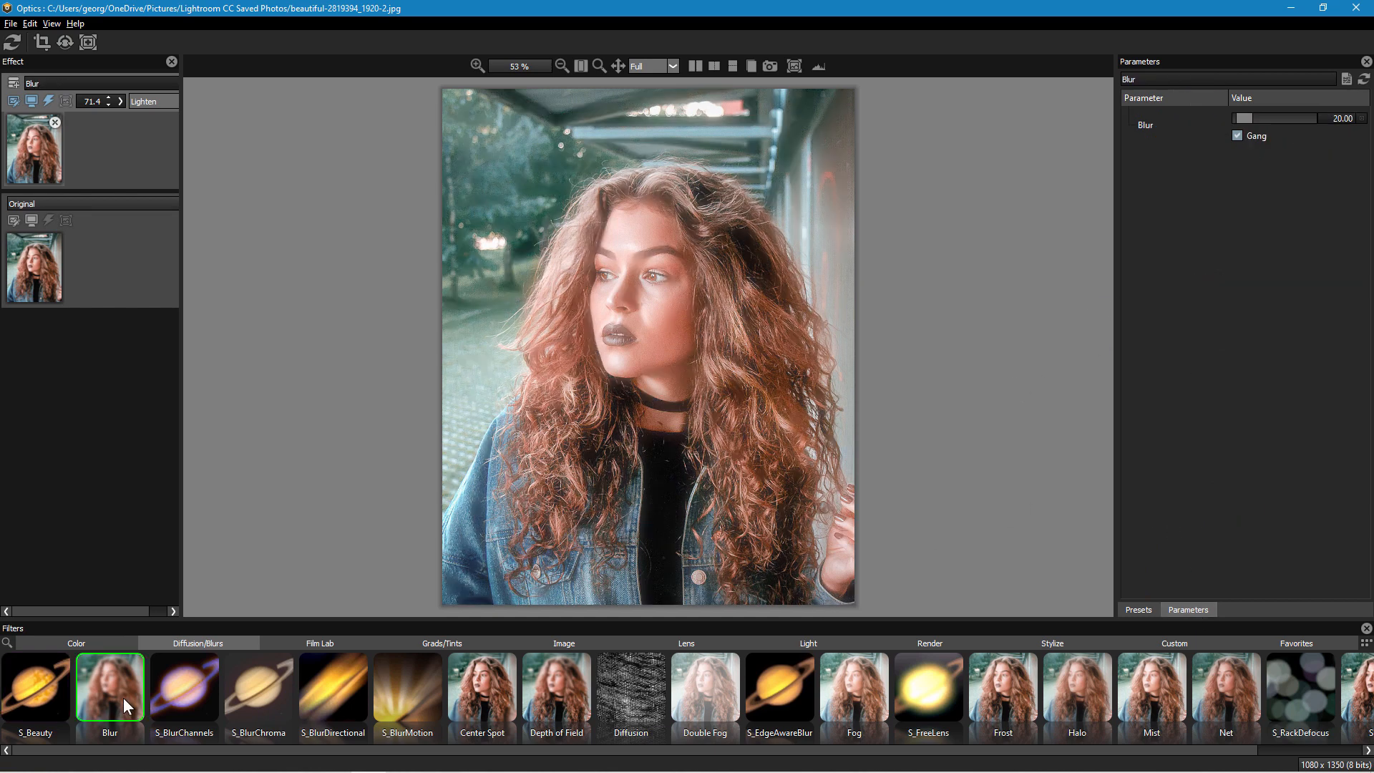
Step: Apply S_BlurChannels with the Rapture preset and turn on the side-by-side comparison view
left_click(183, 692)
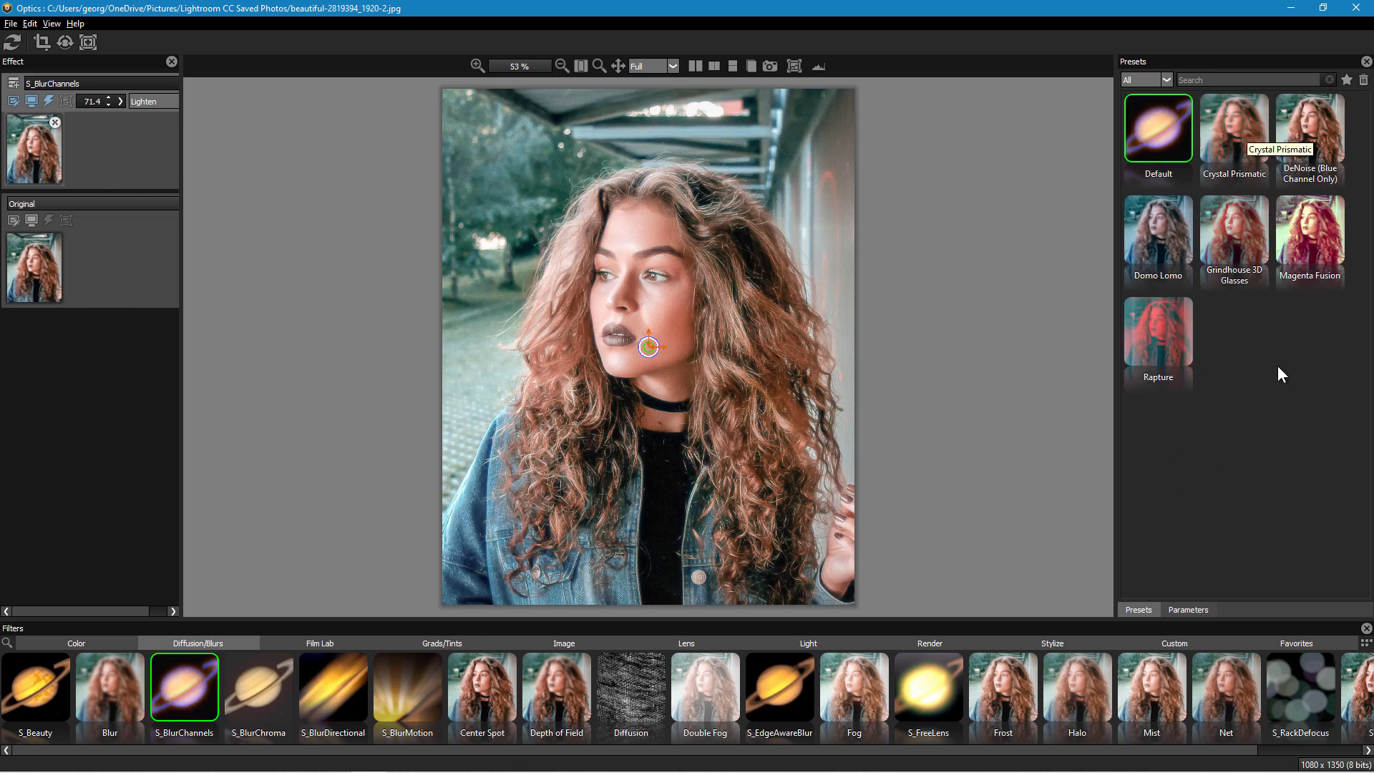
left_click(1157, 331)
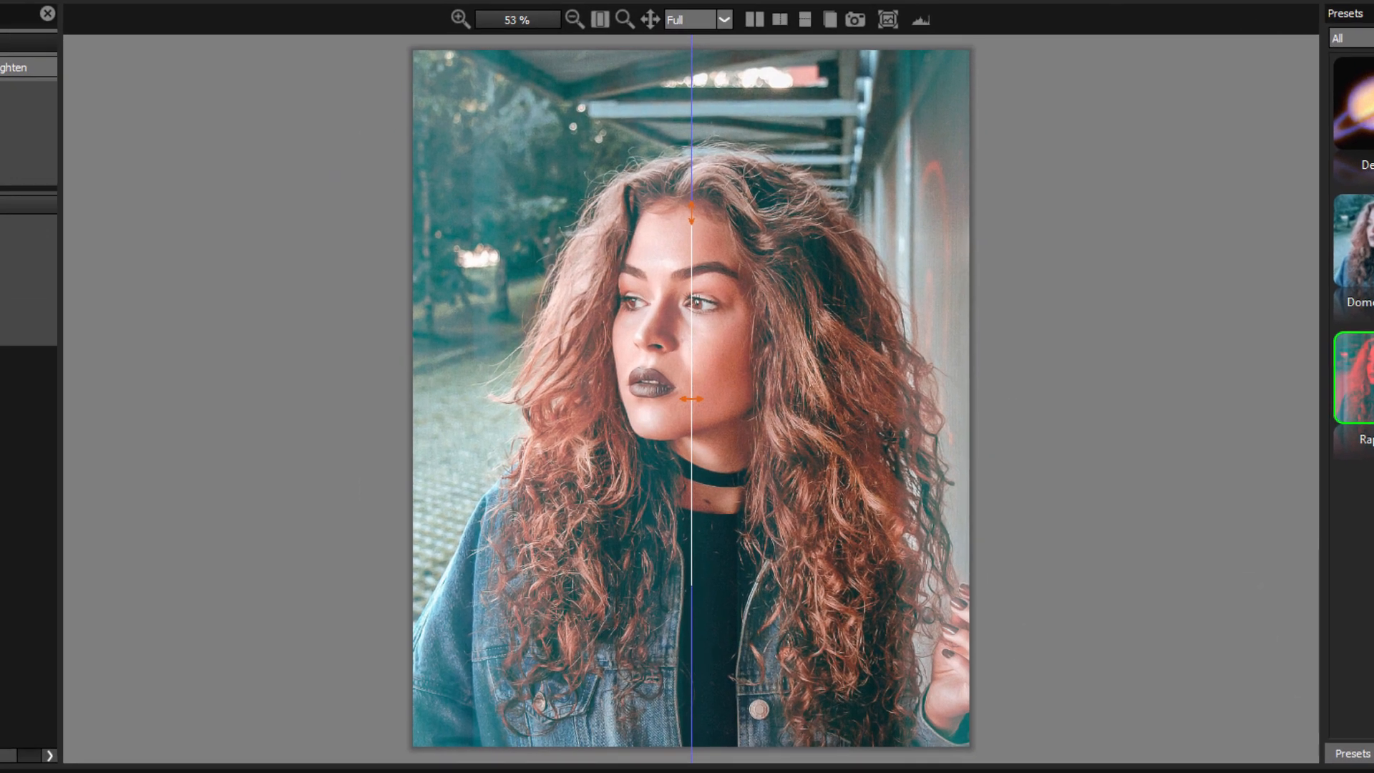
mouse_move(739, 145)
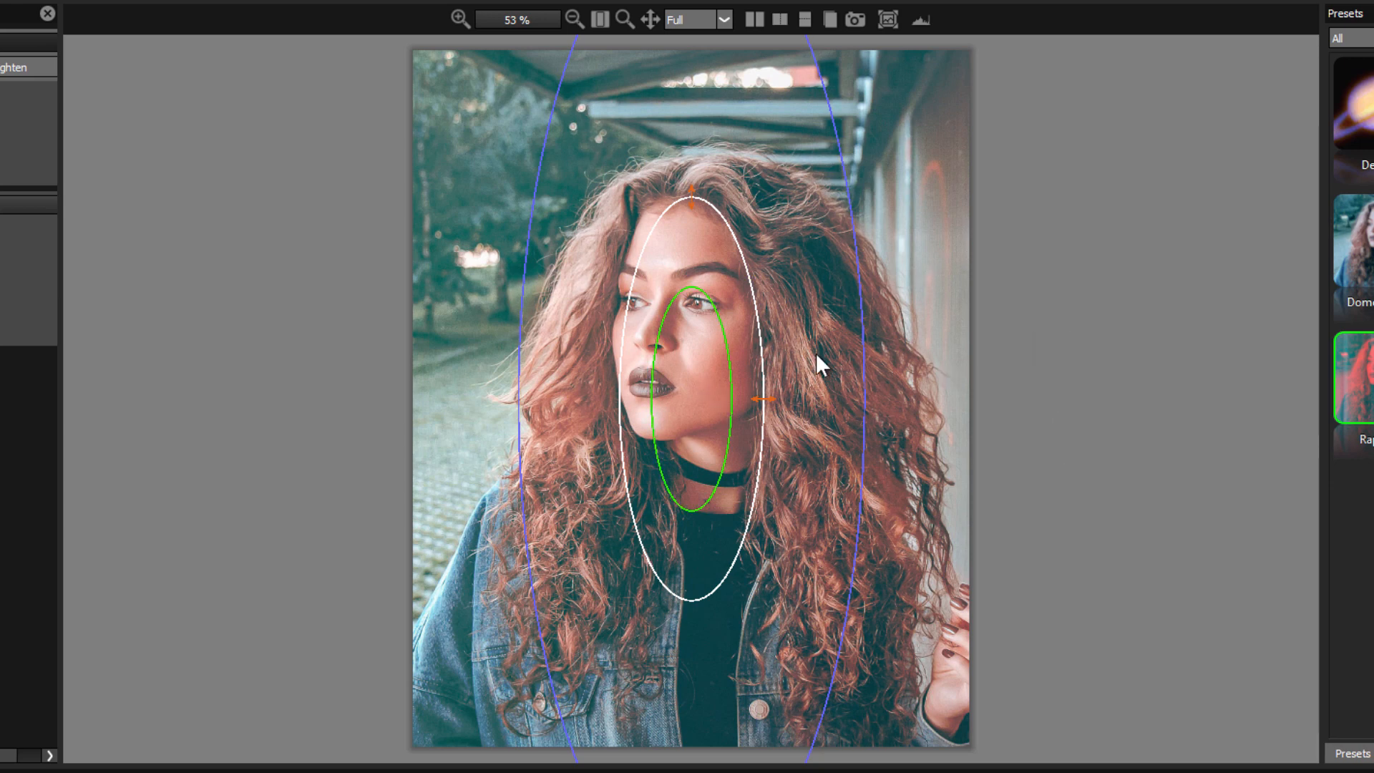
mouse_move(1089, 403)
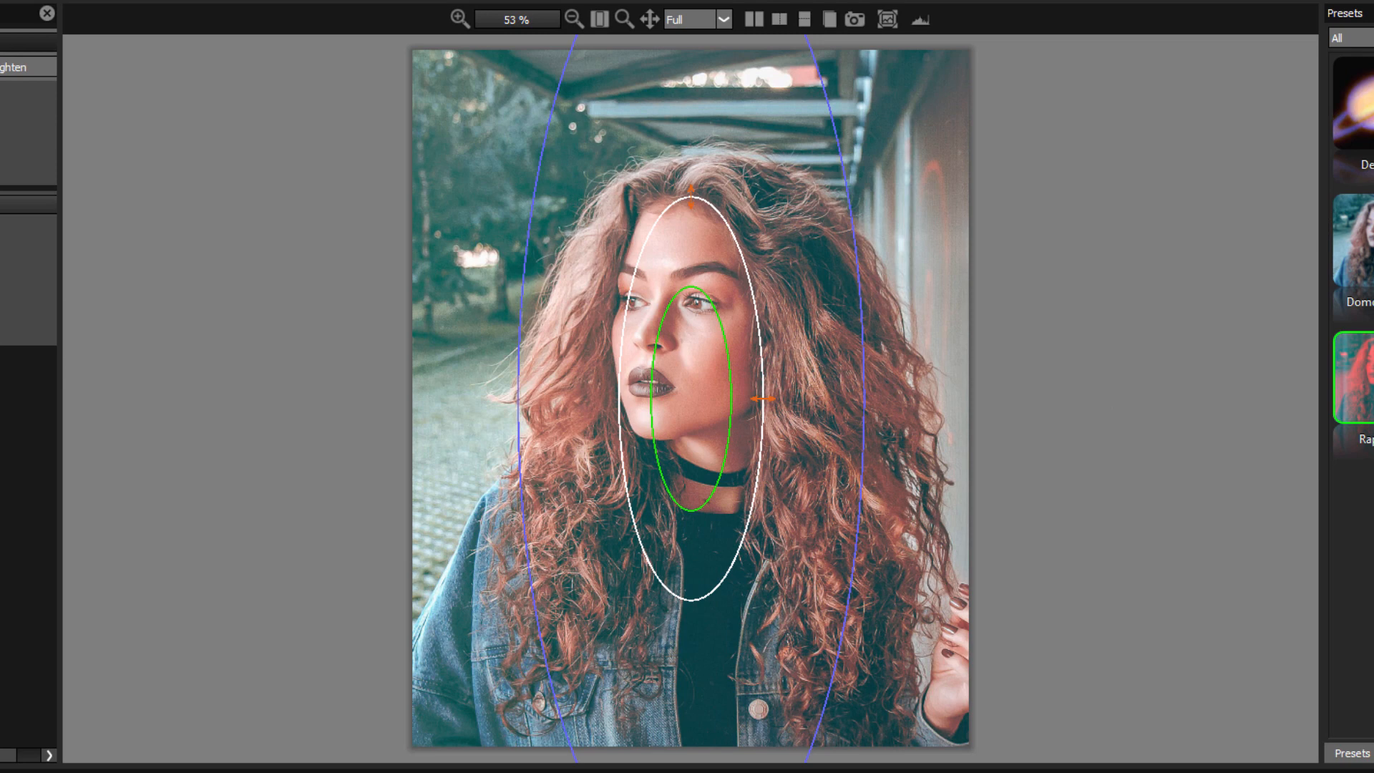
left_click(752, 19)
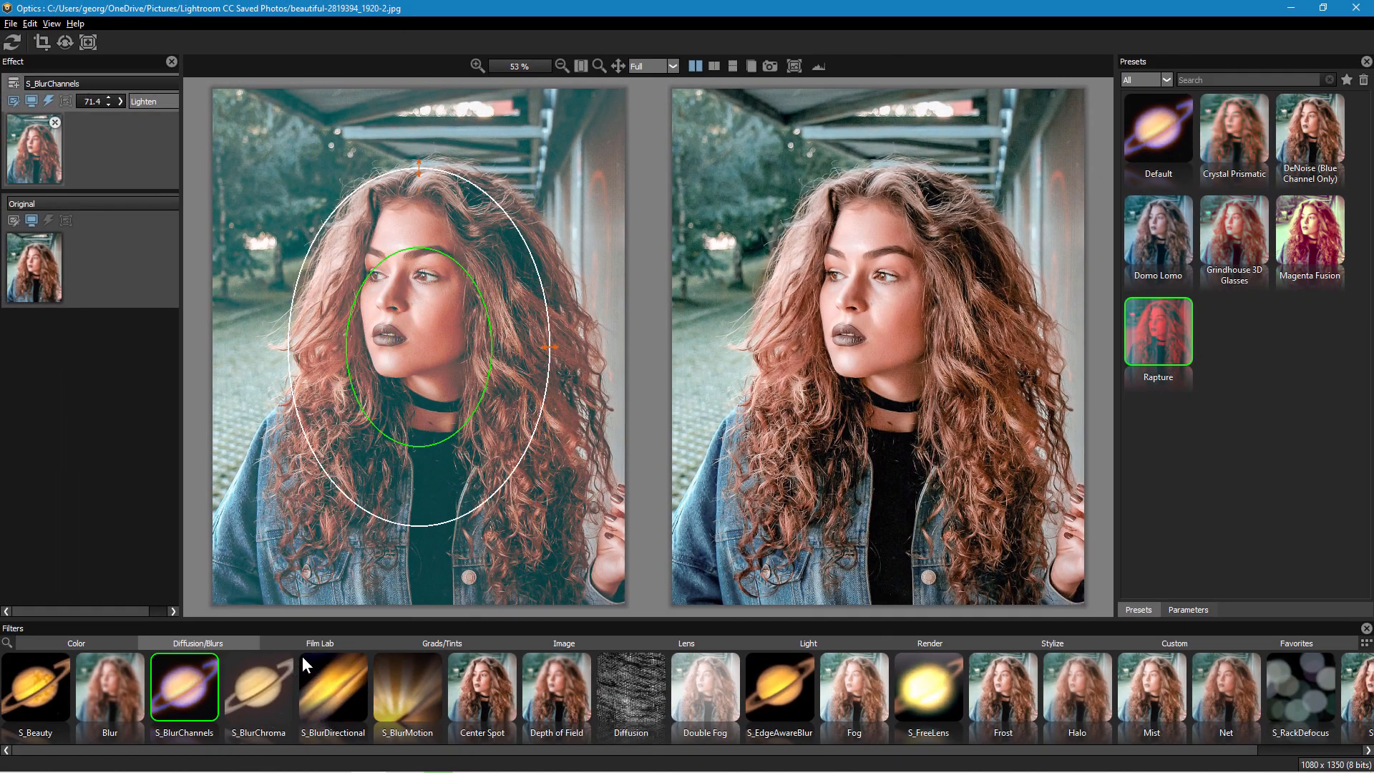
Step: Apply the S_Vintage Color2Strip filter from Film Lab with the Antique Theatre preset
left_click(320, 643)
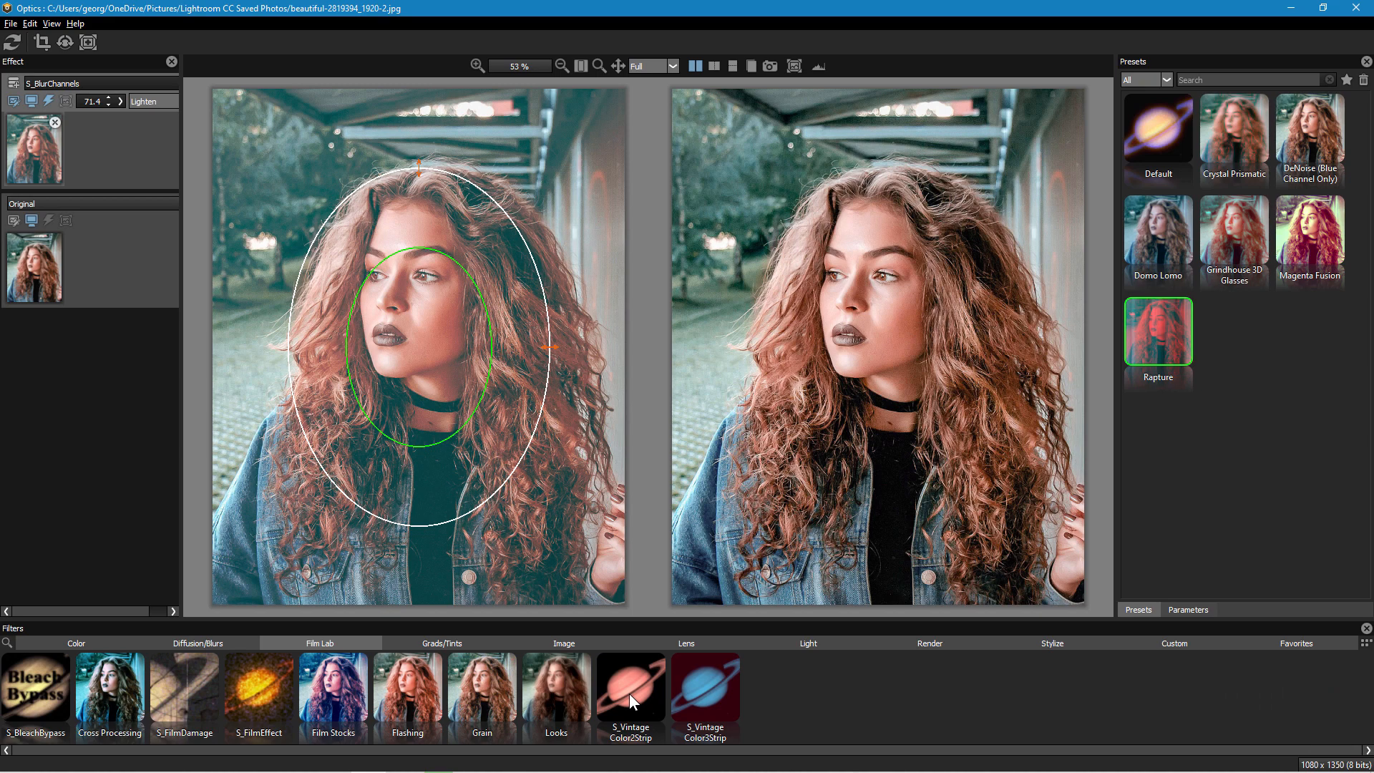
left_click(630, 692)
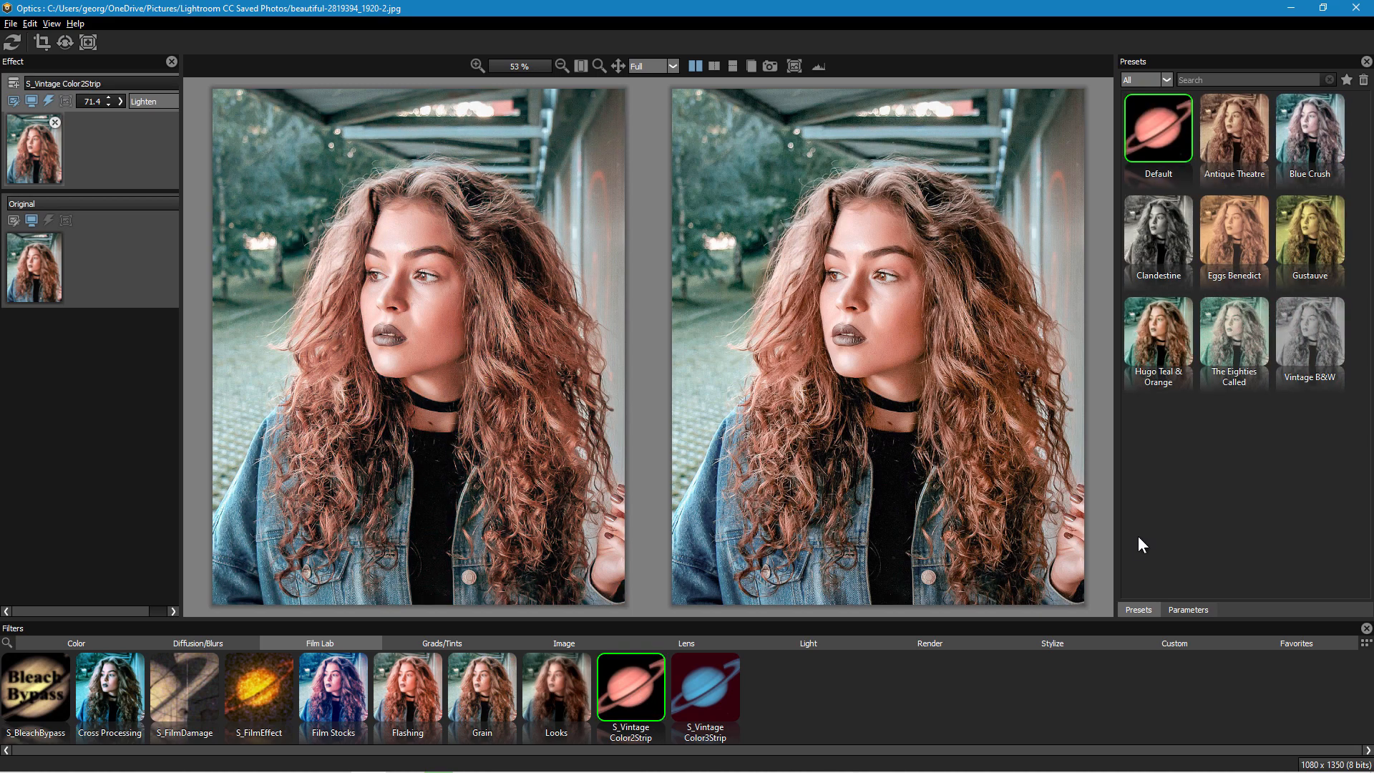
mouse_move(1175, 524)
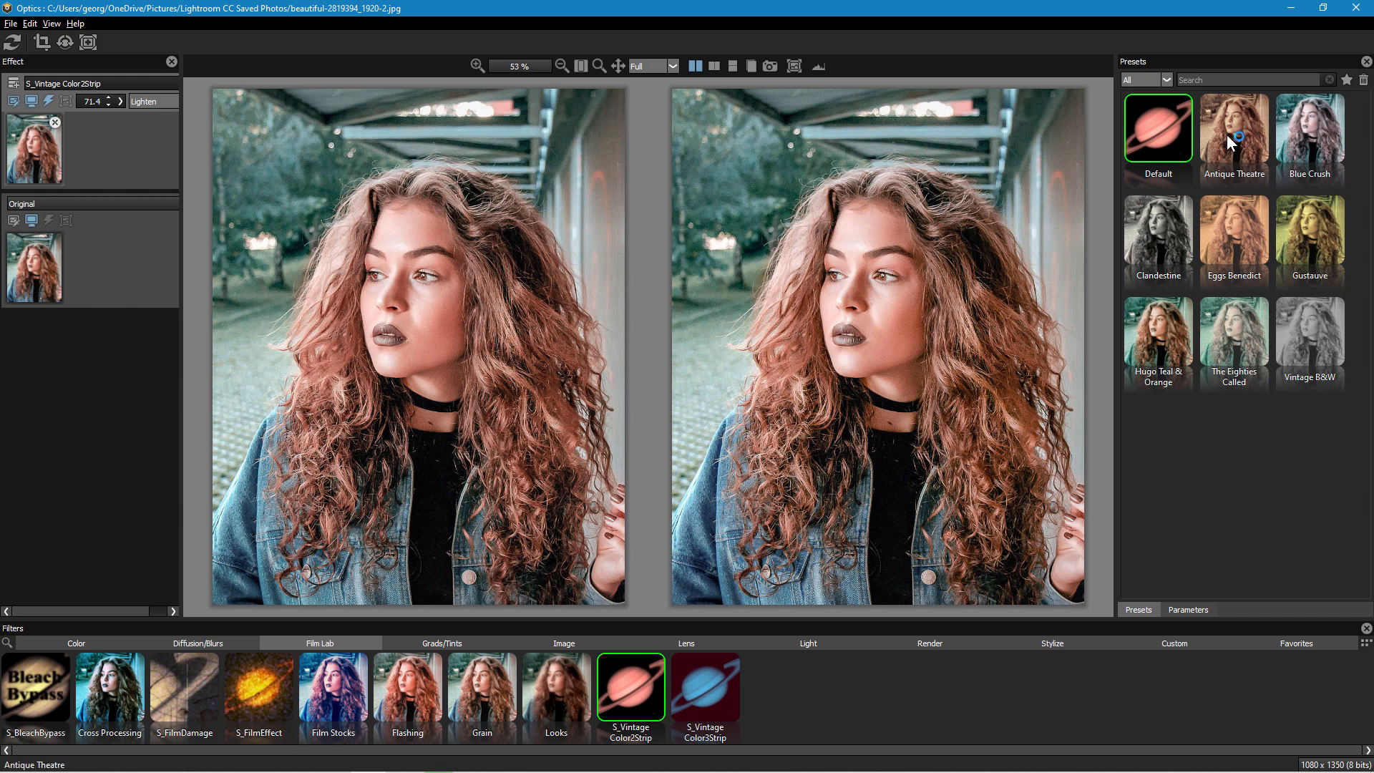
left_click(1233, 129)
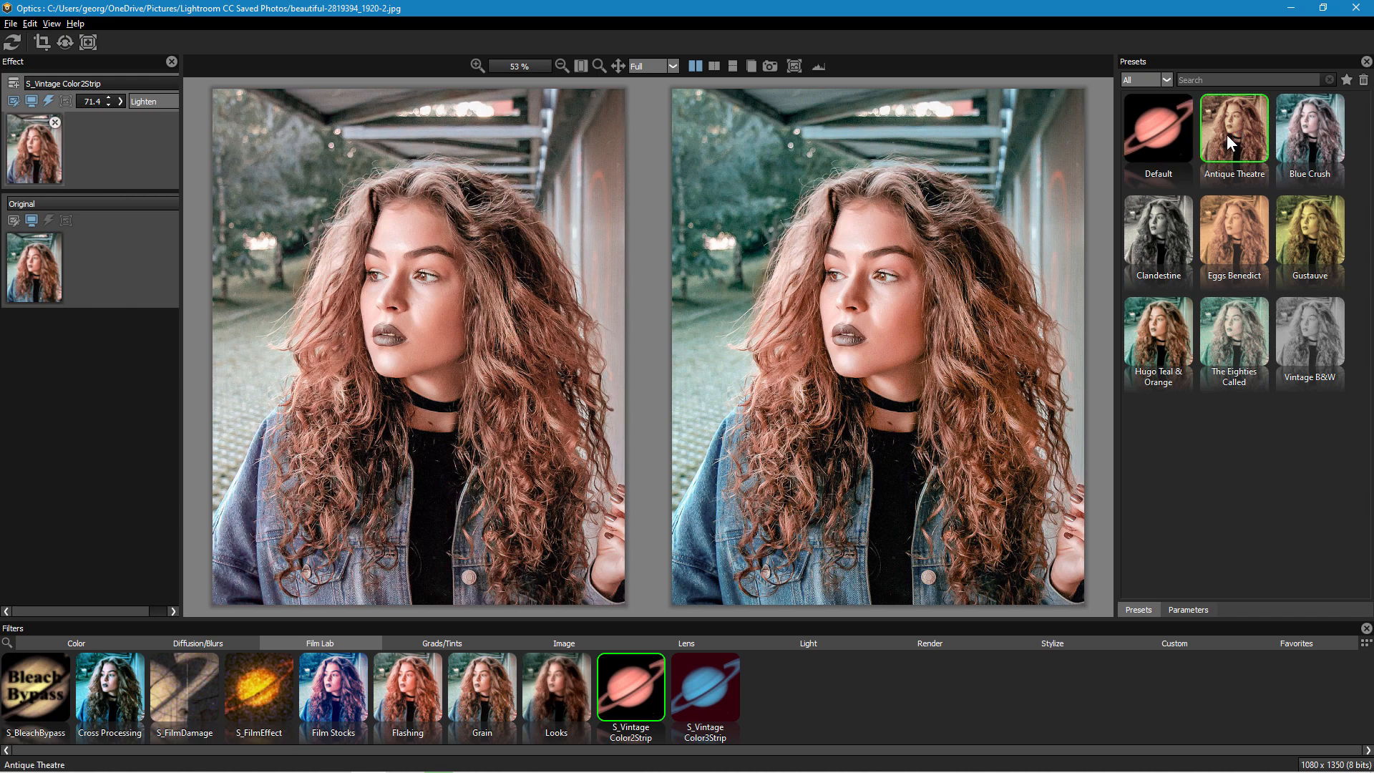
mouse_move(121, 116)
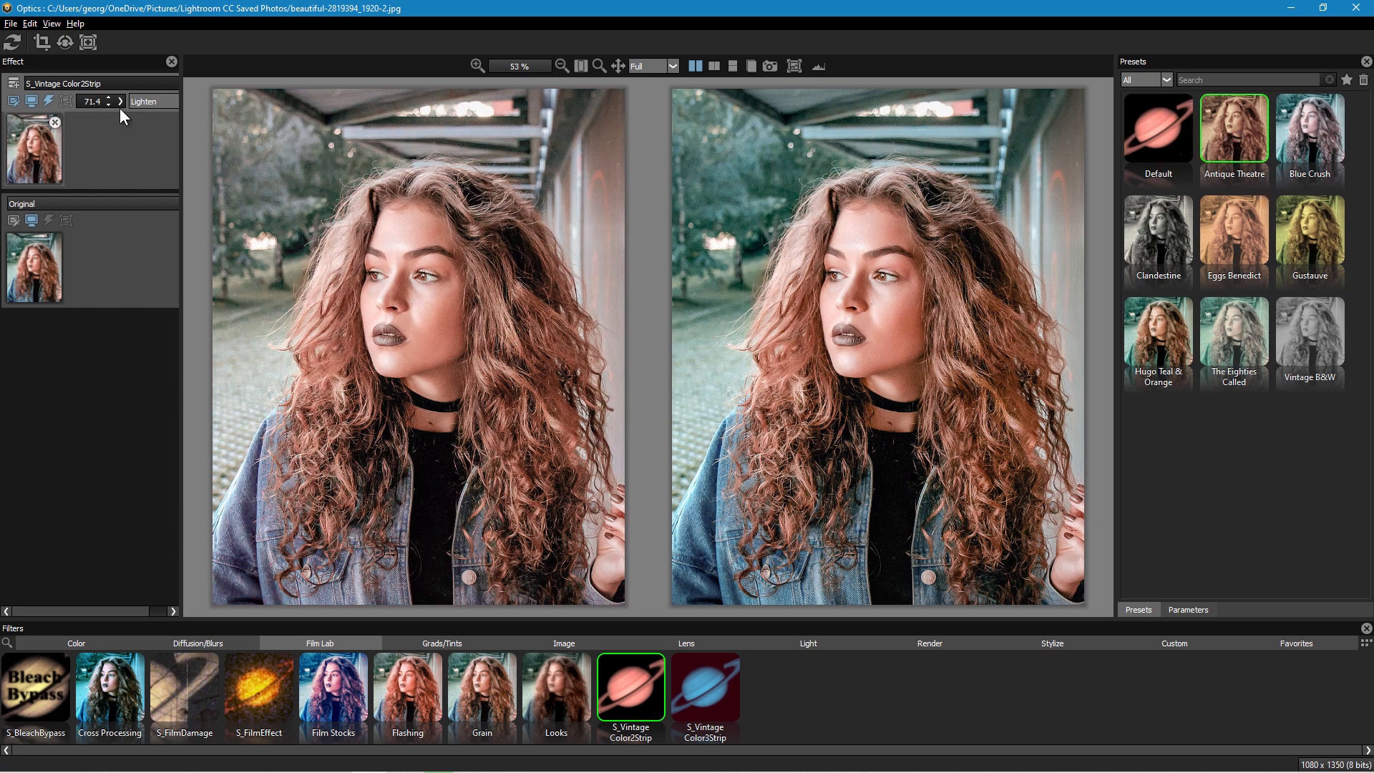
Step: Set the effect to Normal blend at 100% opacity and review the Antique Theatre settings
left_click(119, 101)
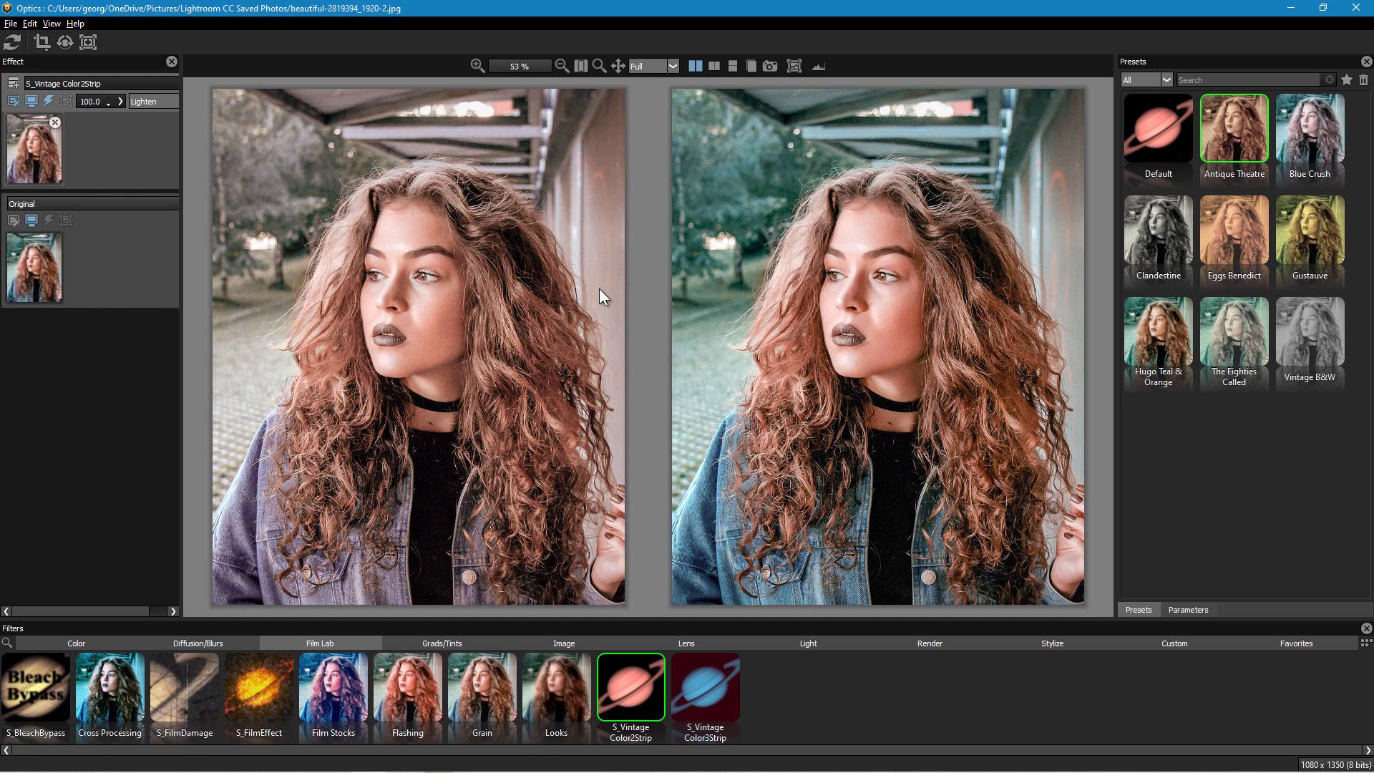
left_click(152, 102)
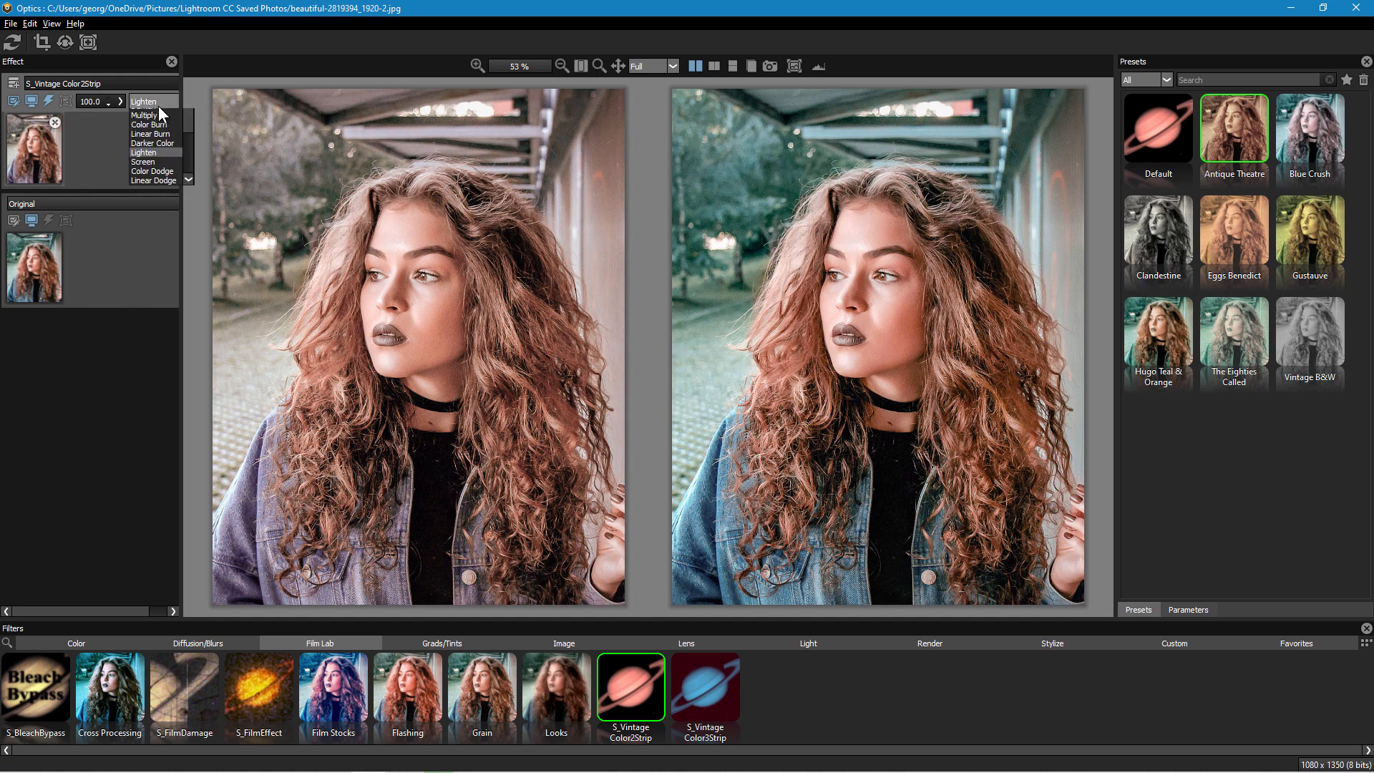
left_click(143, 102)
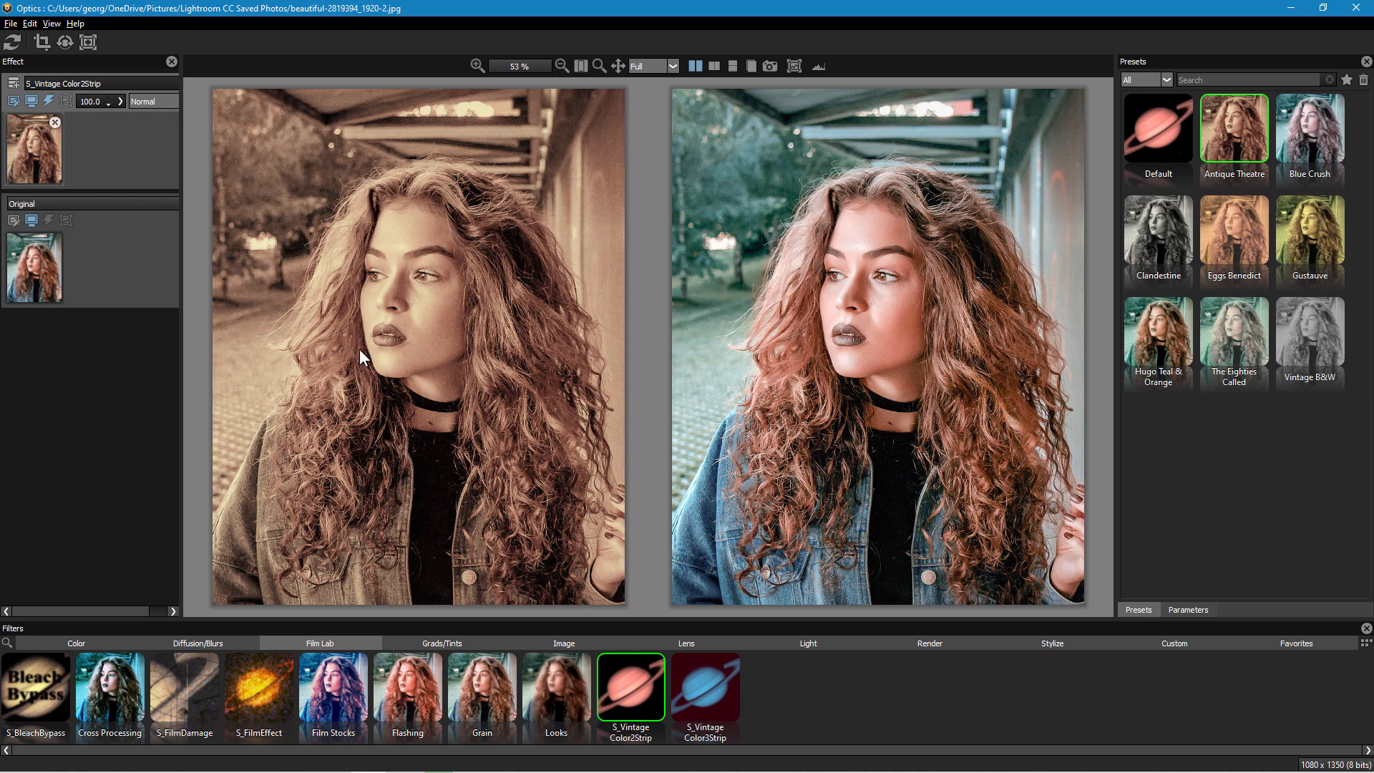
mouse_move(594, 424)
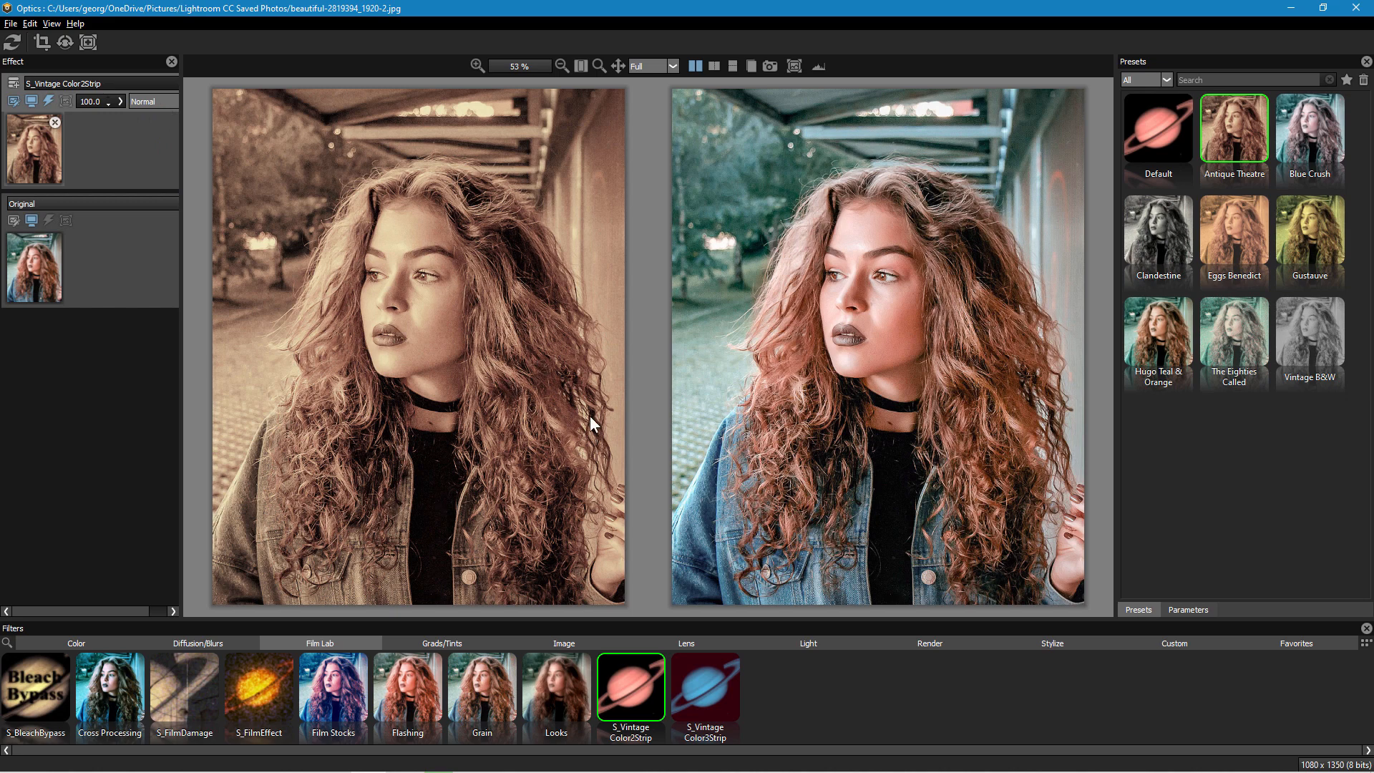
left_click(1188, 610)
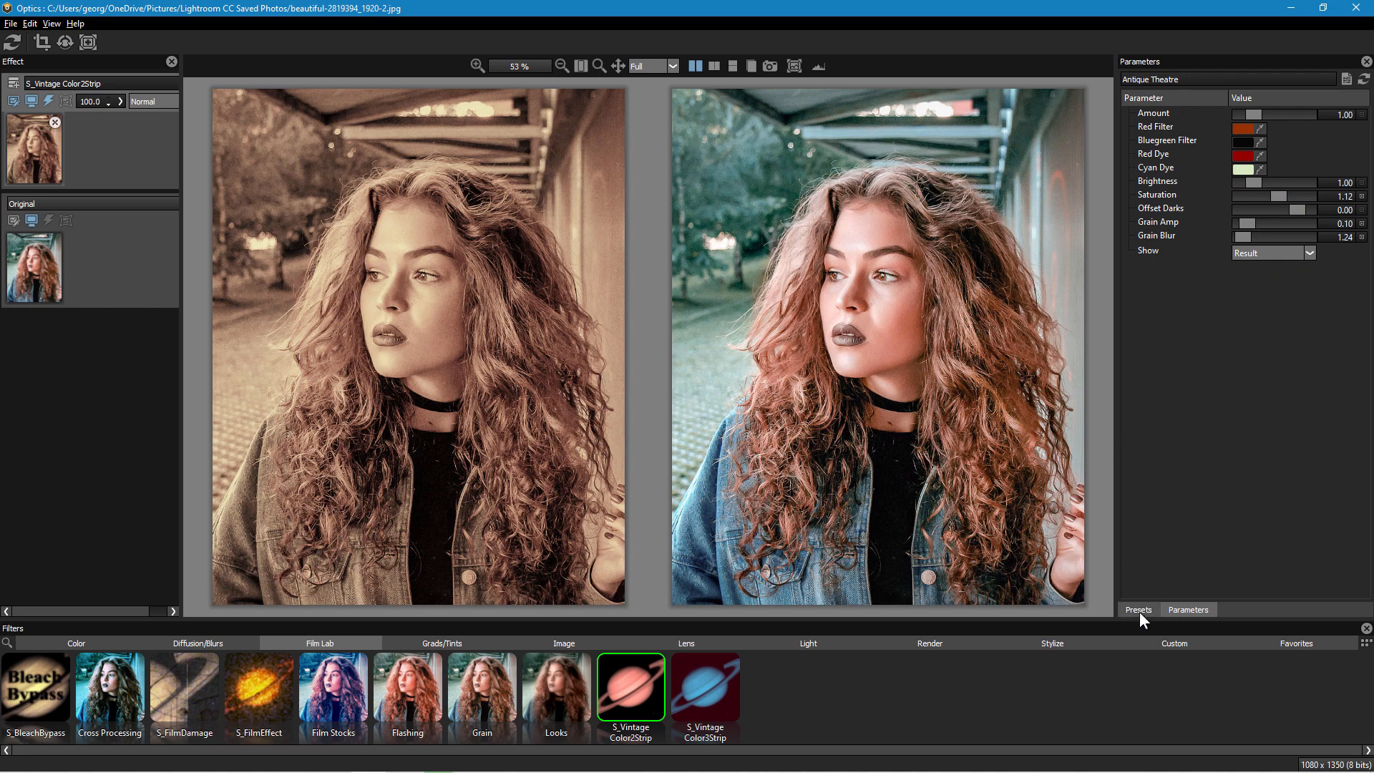
left_click(1139, 609)
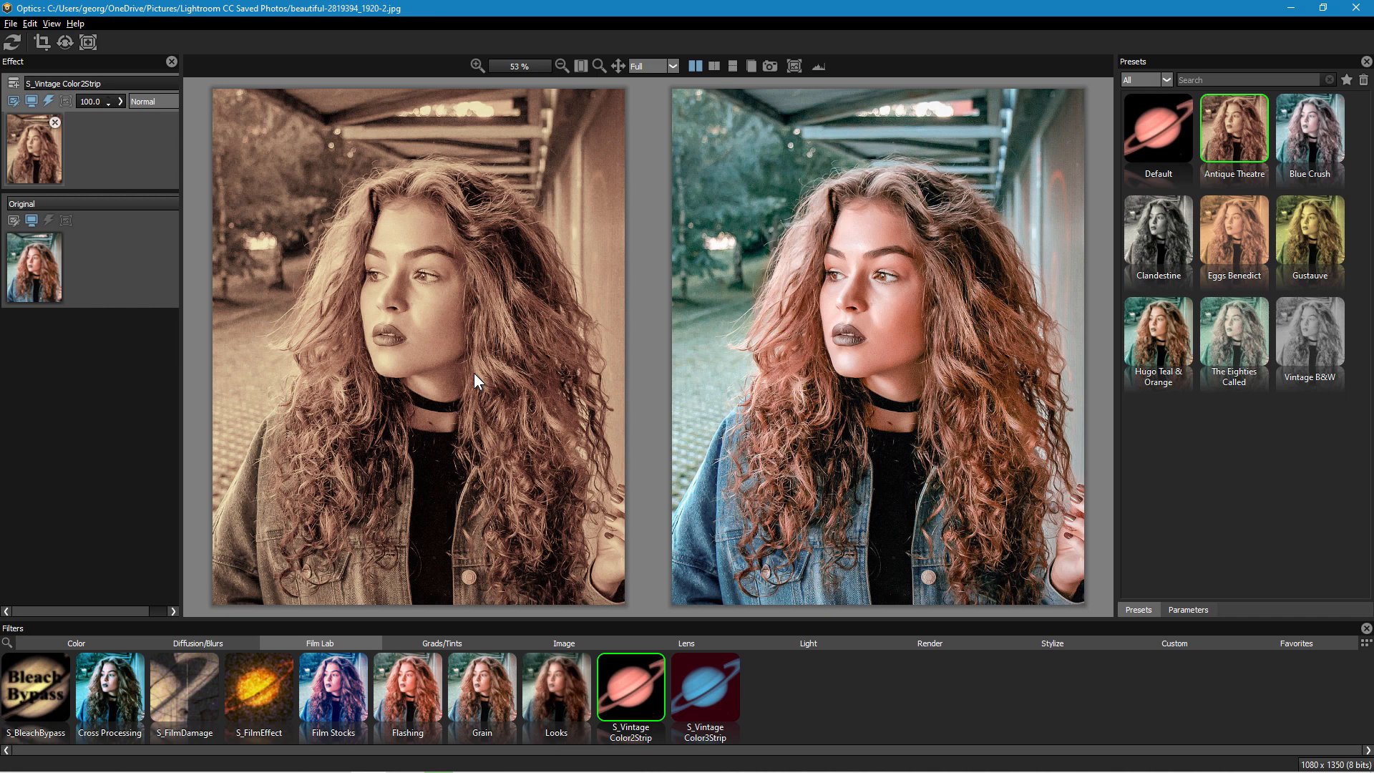
mouse_move(774, 686)
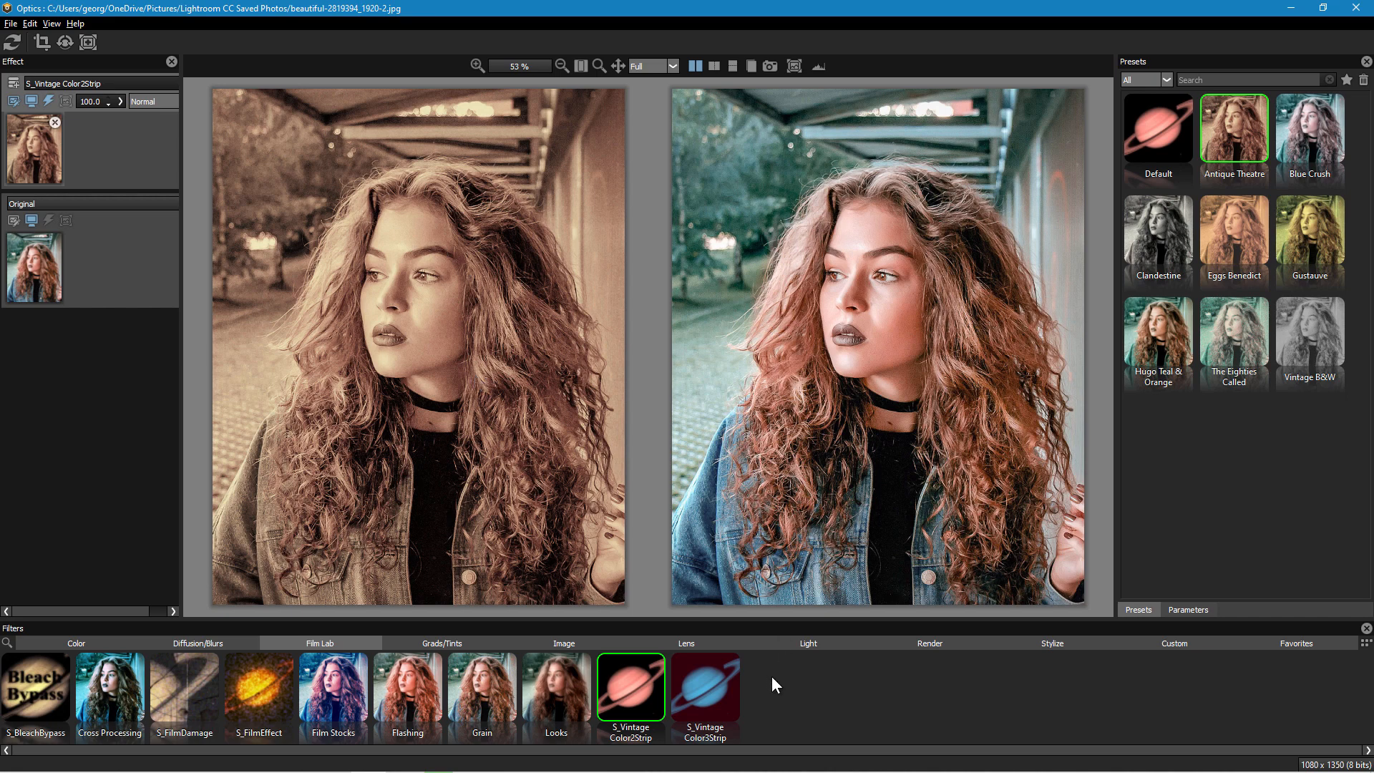
Step: Apply S_DuoTone, try Rich Sepia Duo, Peachy Duo and Retro Comic: Blue, then choose Default
left_click(442, 643)
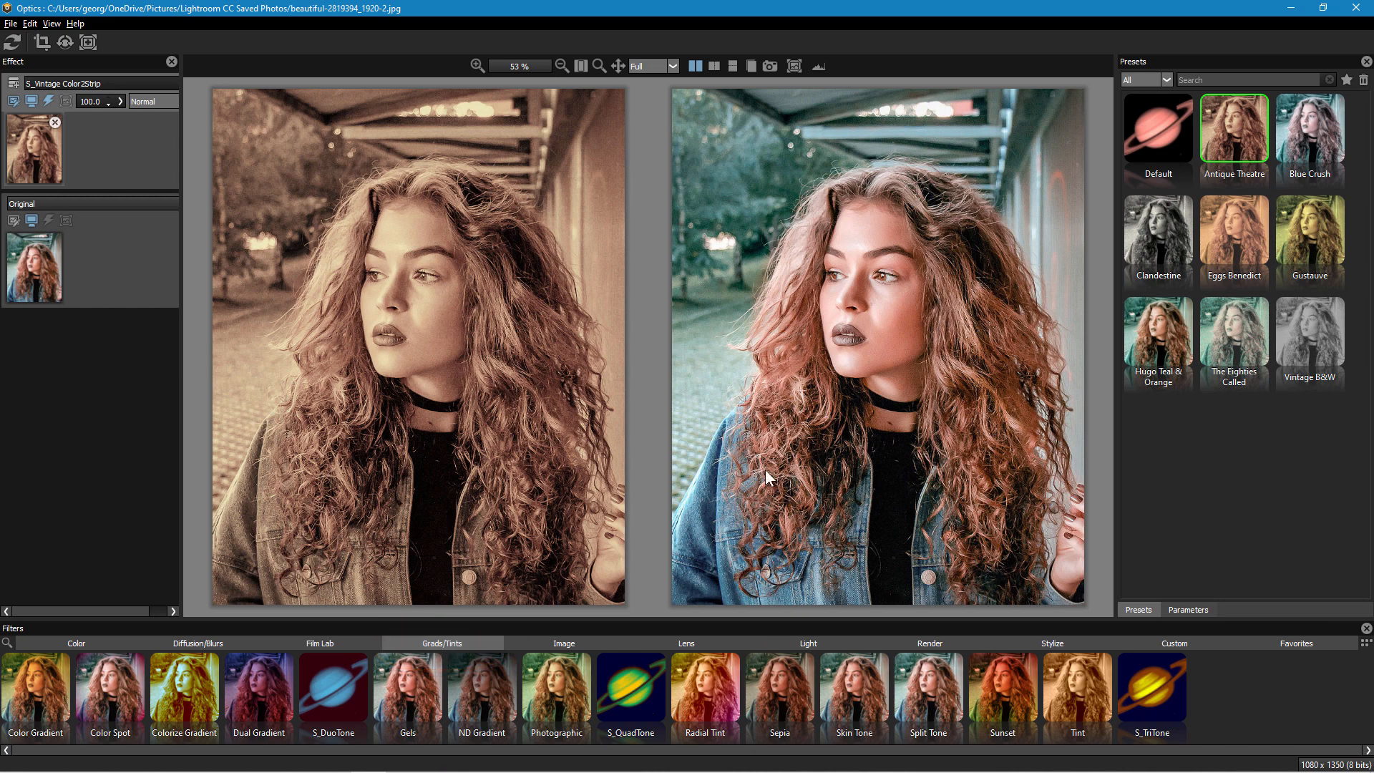
mouse_move(348, 698)
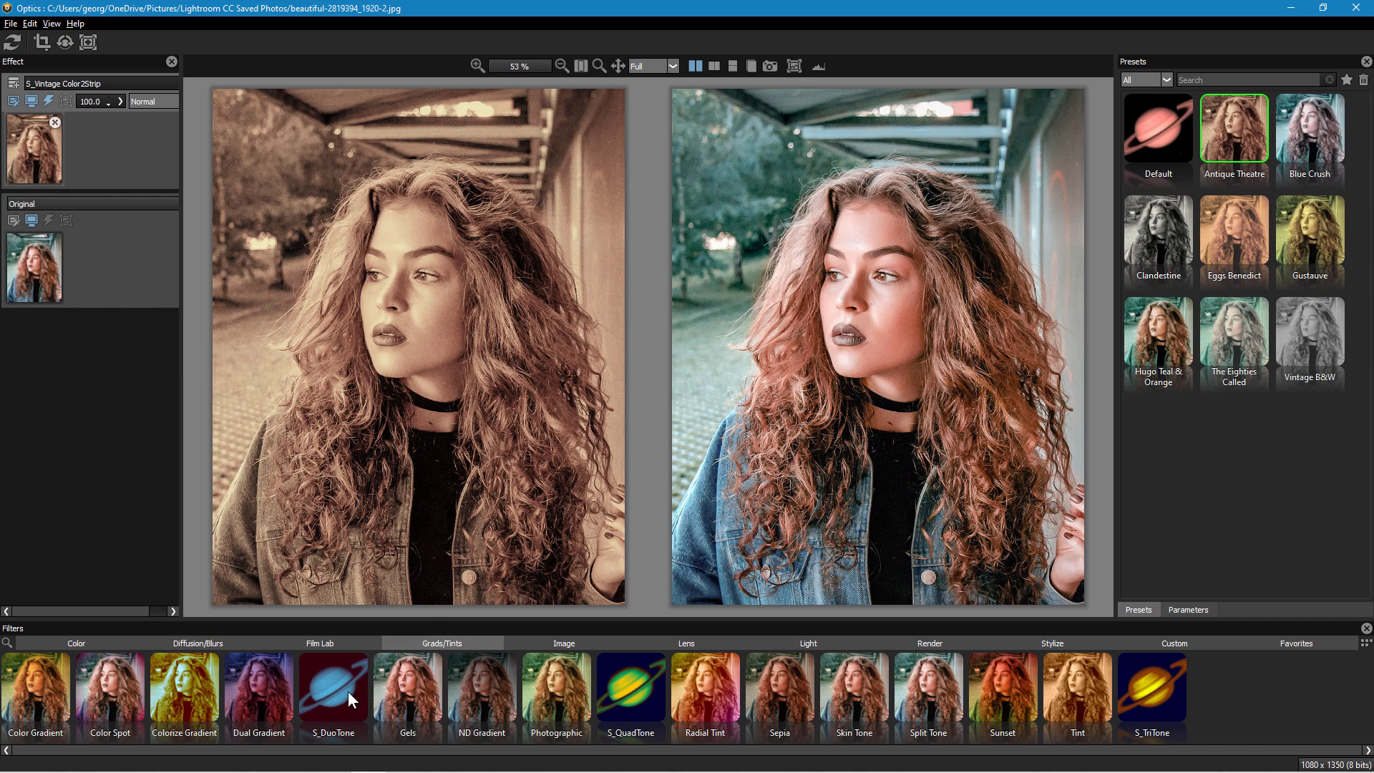
left_click(332, 692)
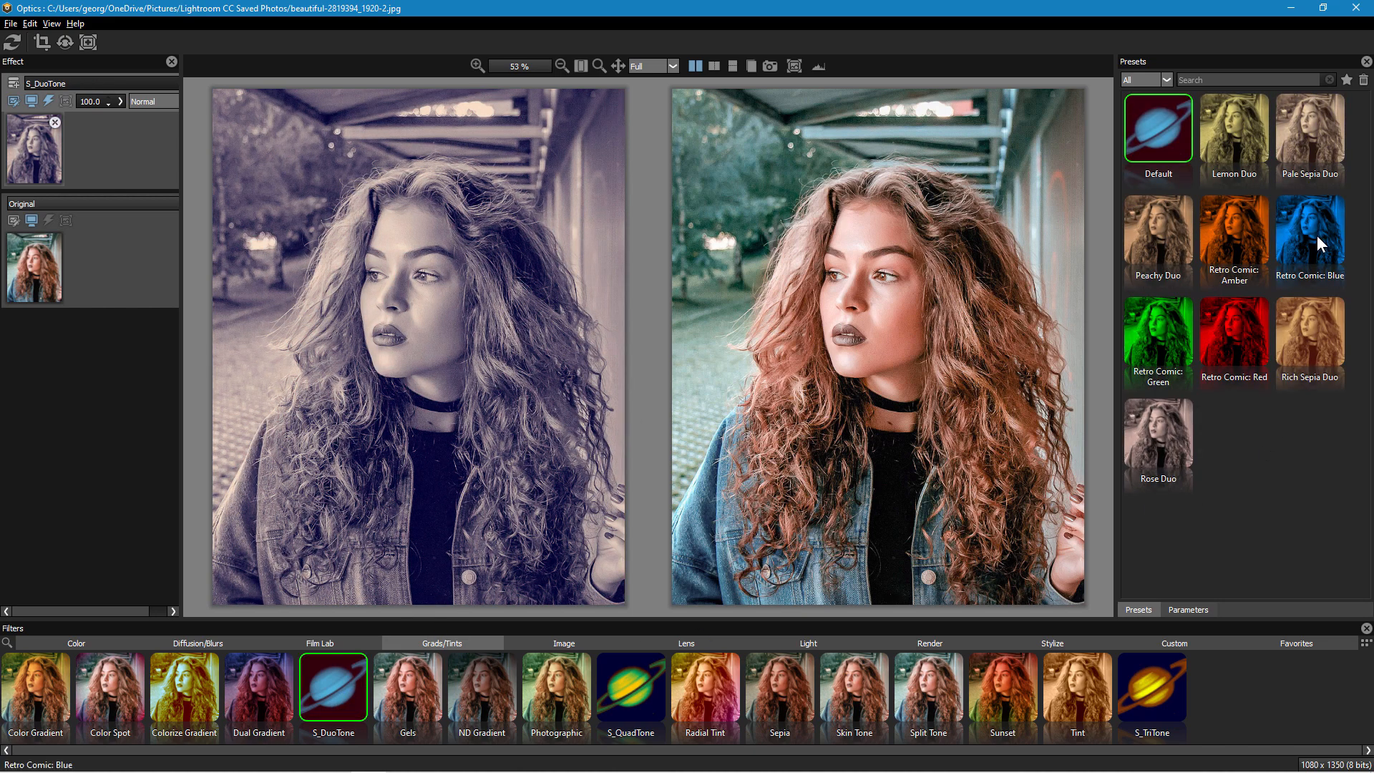
left_click(1309, 328)
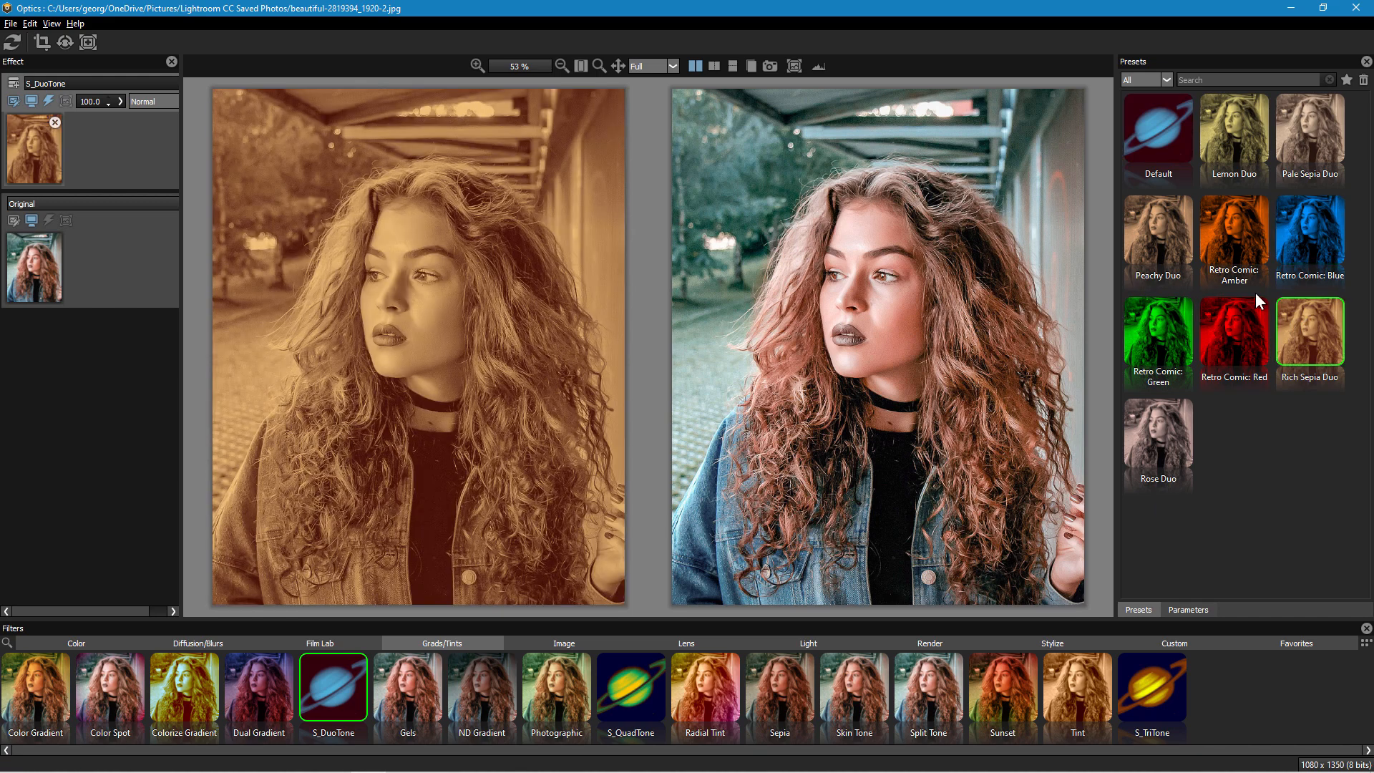
left_click(1156, 230)
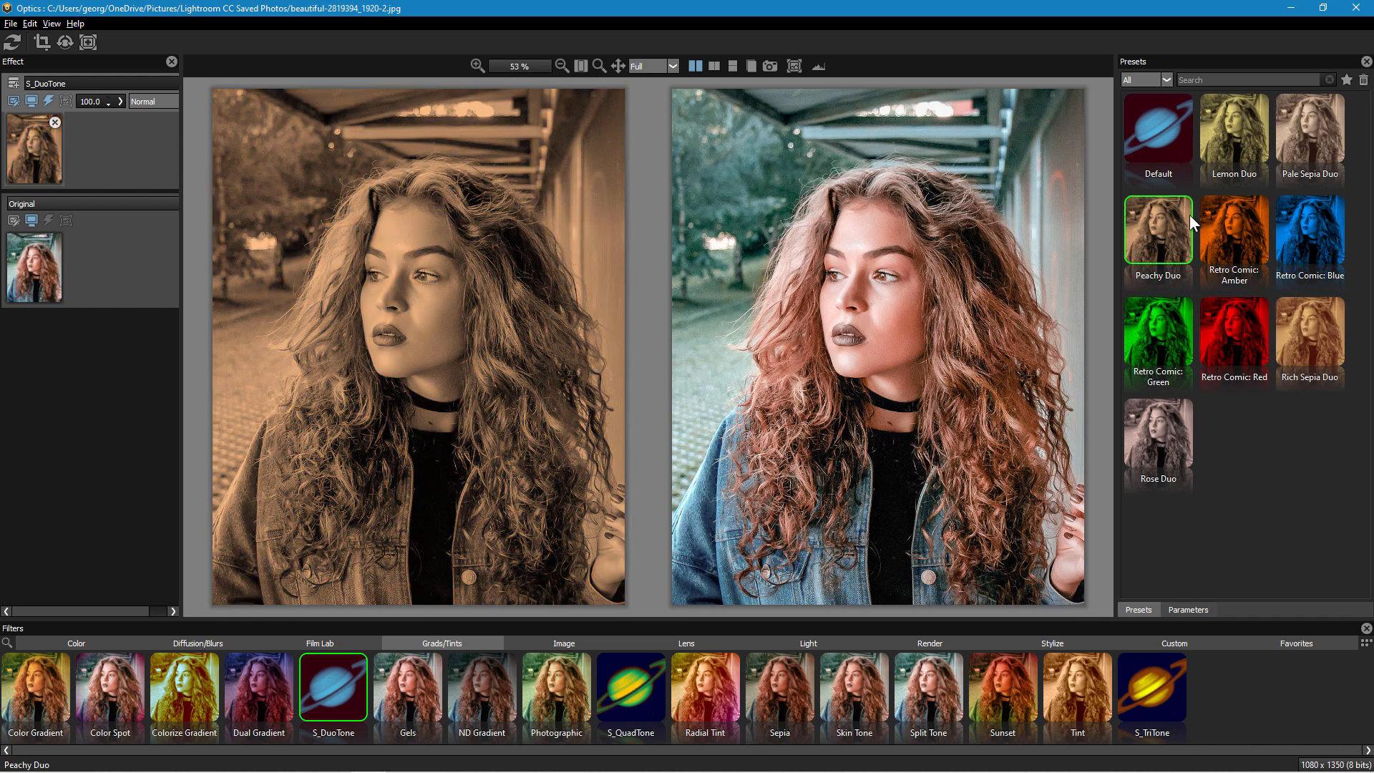
left_click(1310, 230)
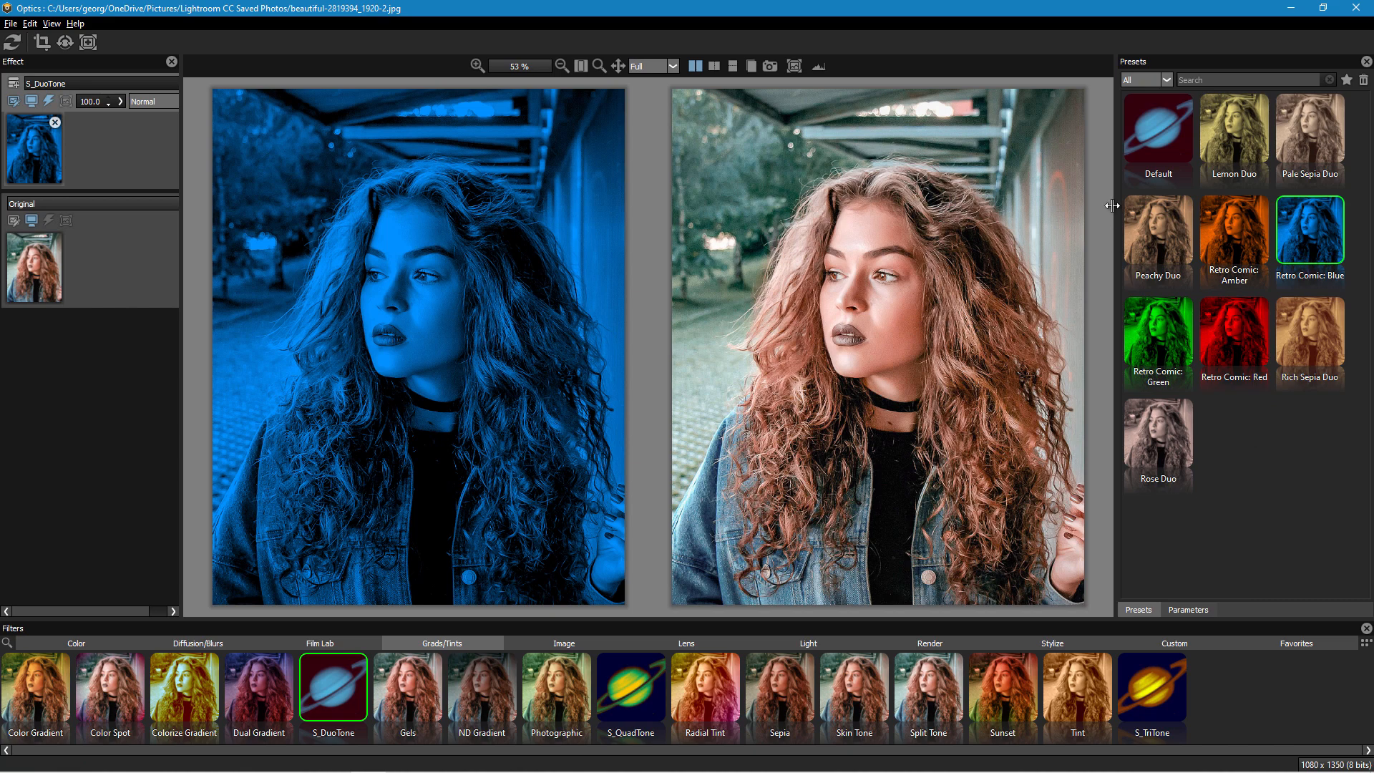
left_click(1157, 131)
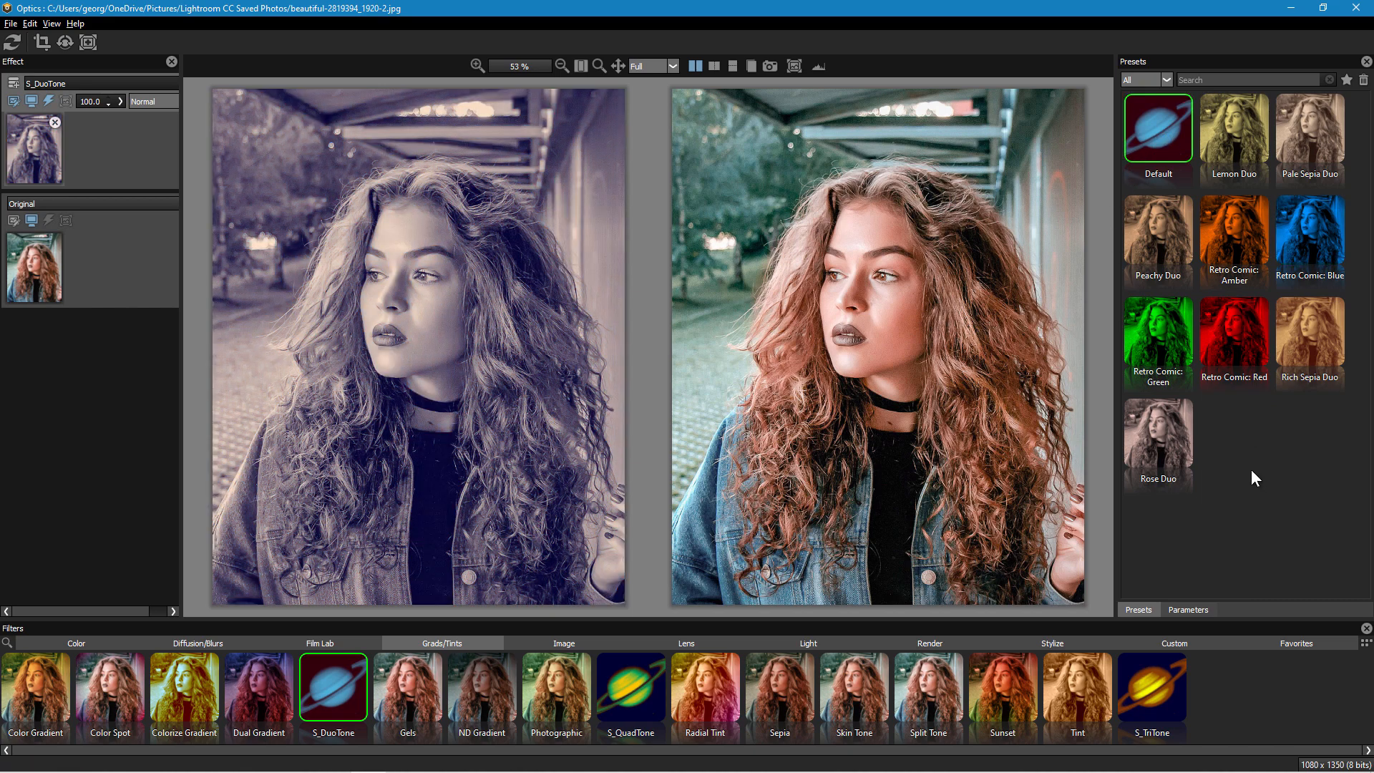
mouse_move(988, 706)
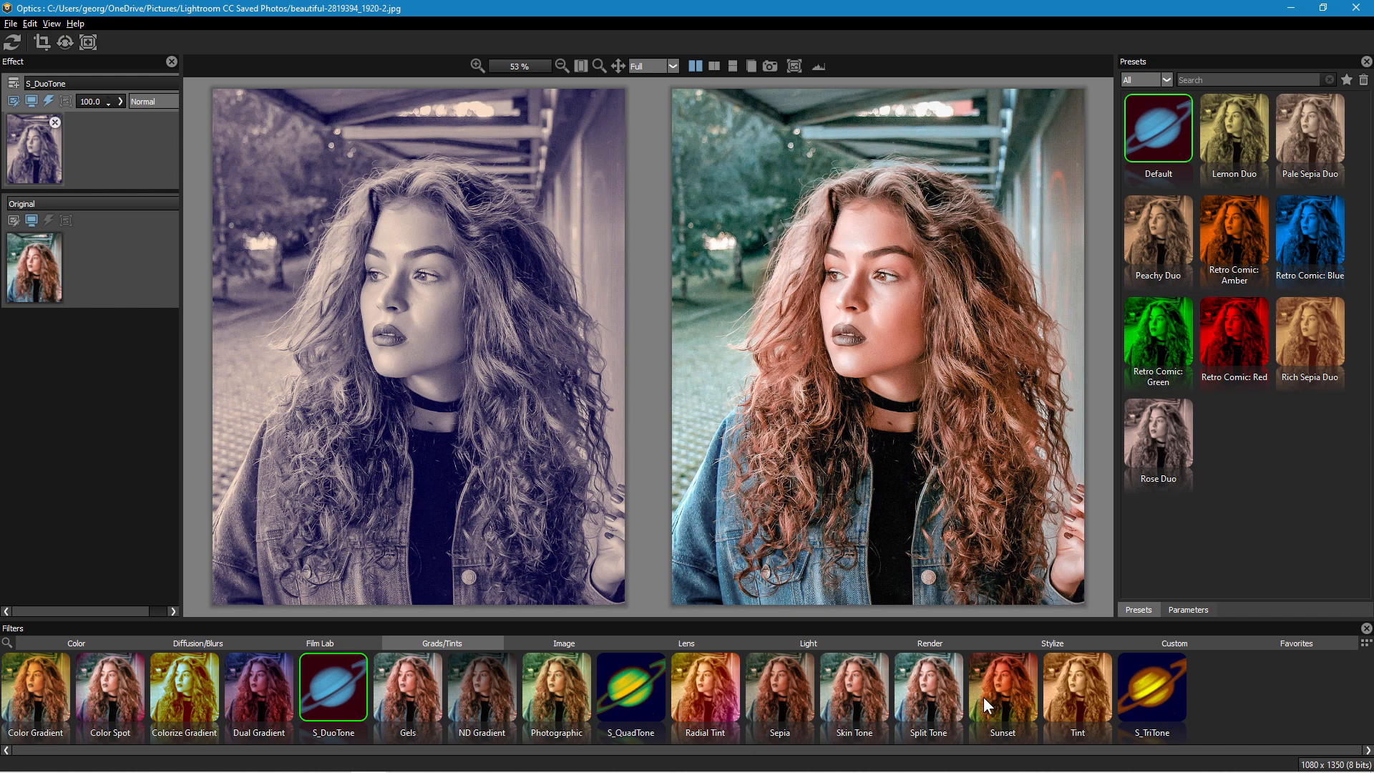
Step: Browse the Image and Lens filter groups, ending on the Light filters
left_click(554, 644)
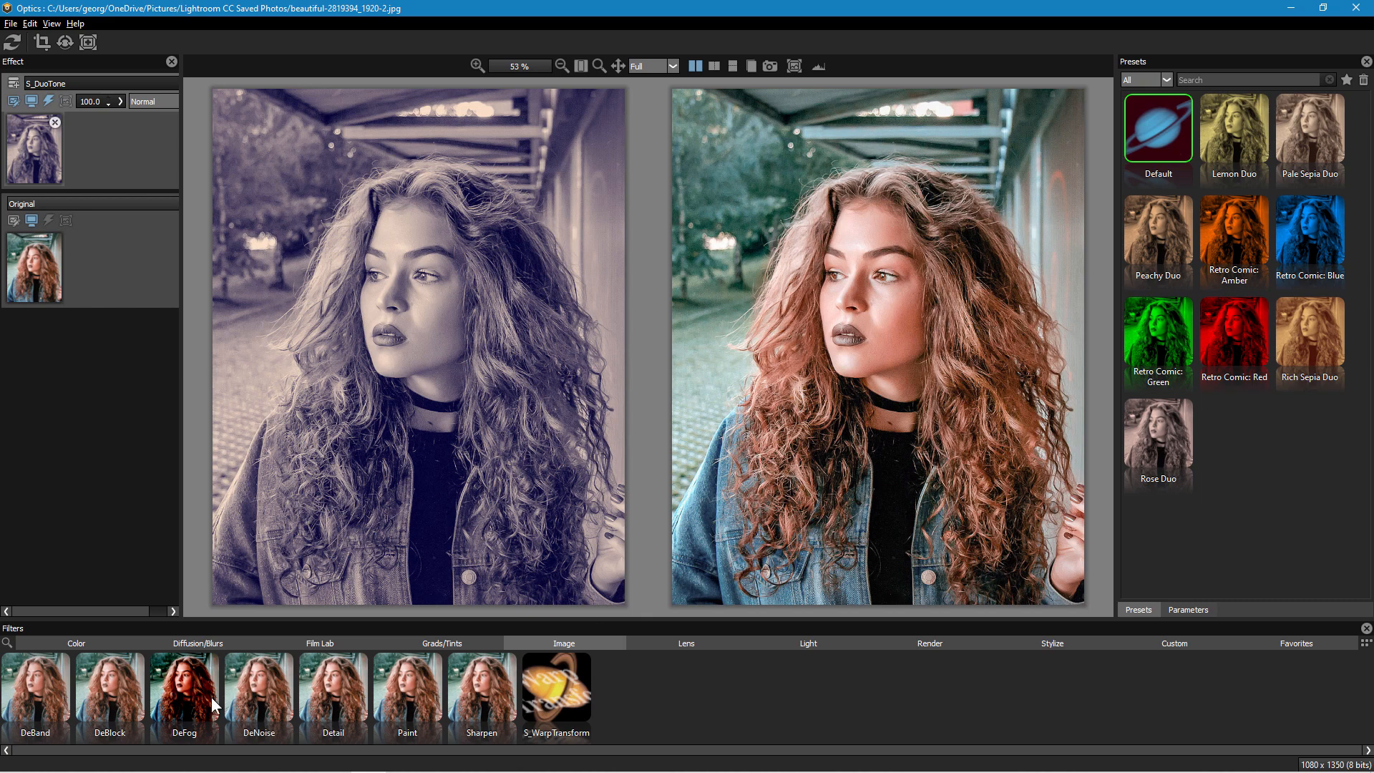
mouse_move(167, 692)
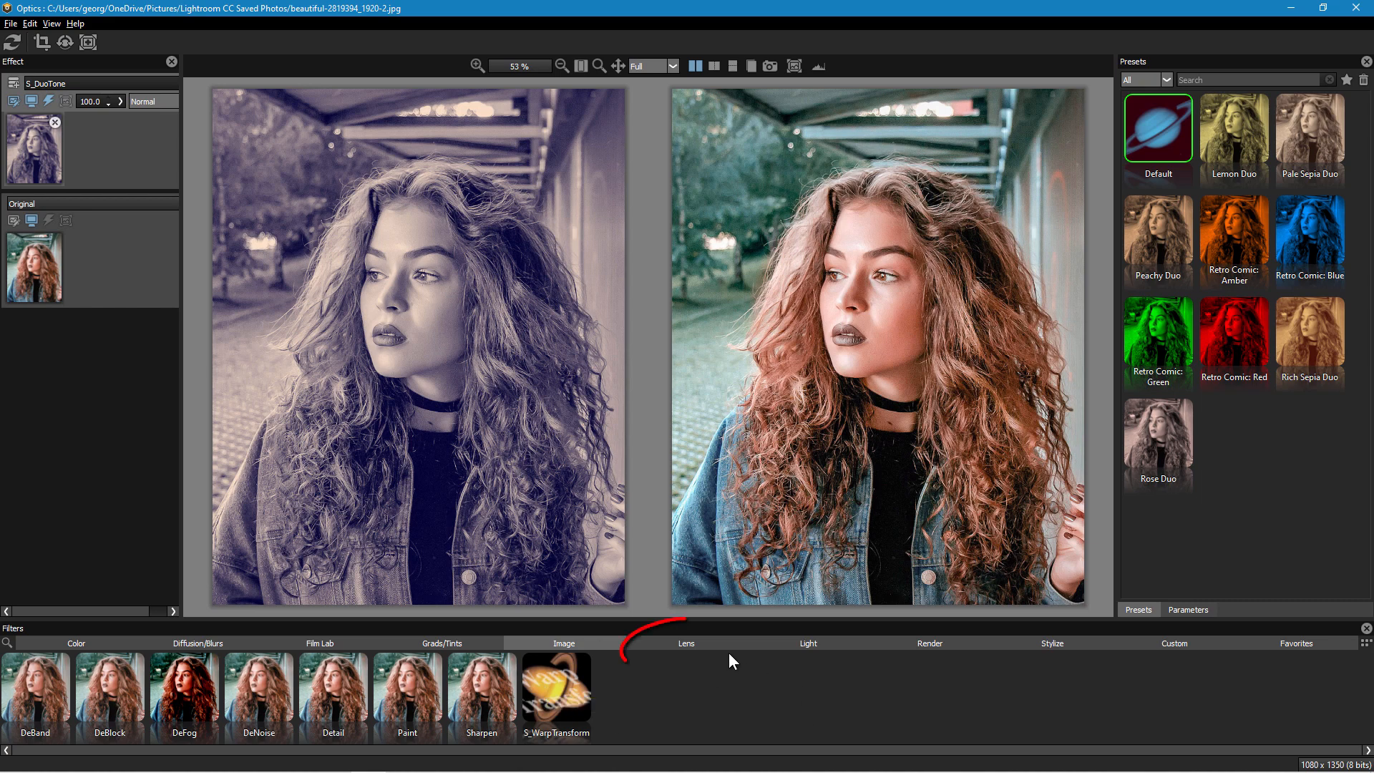
left_click(686, 643)
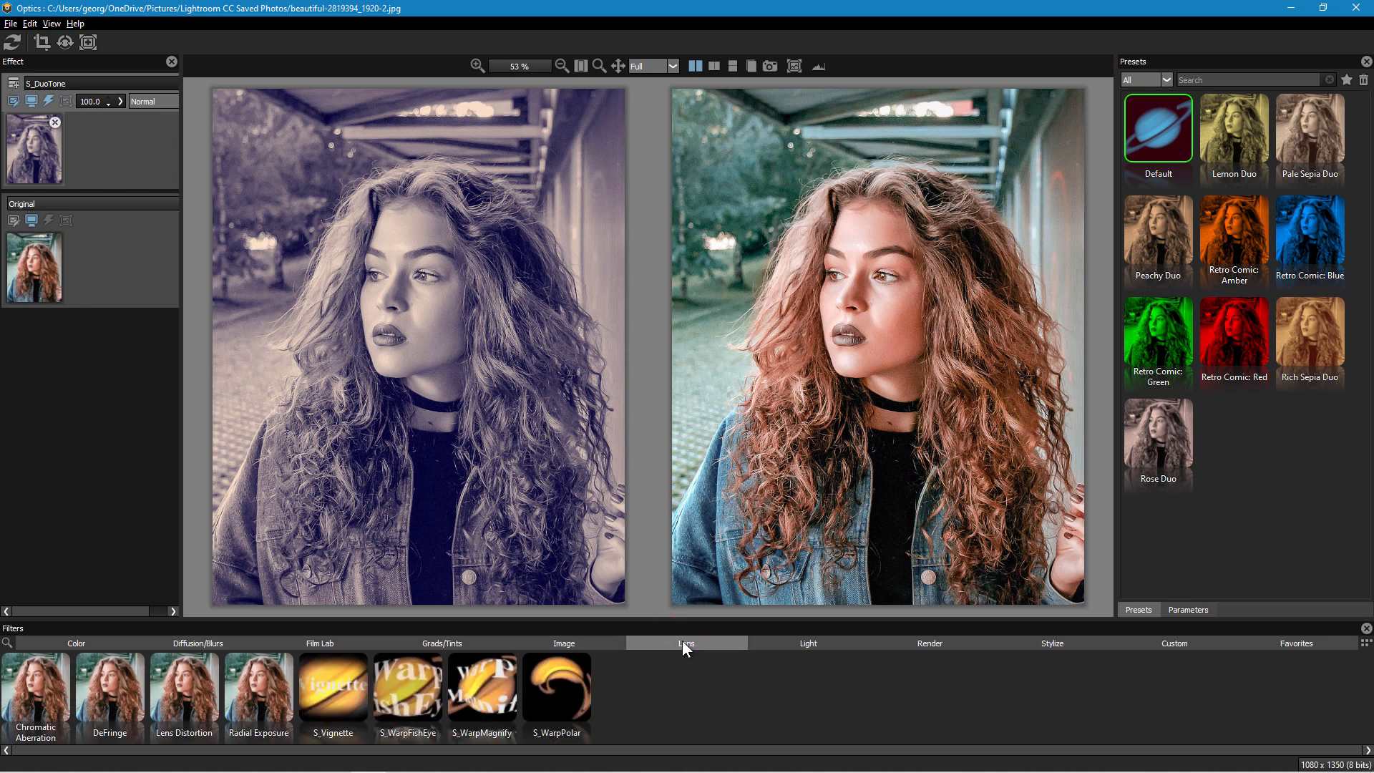
left_click(807, 643)
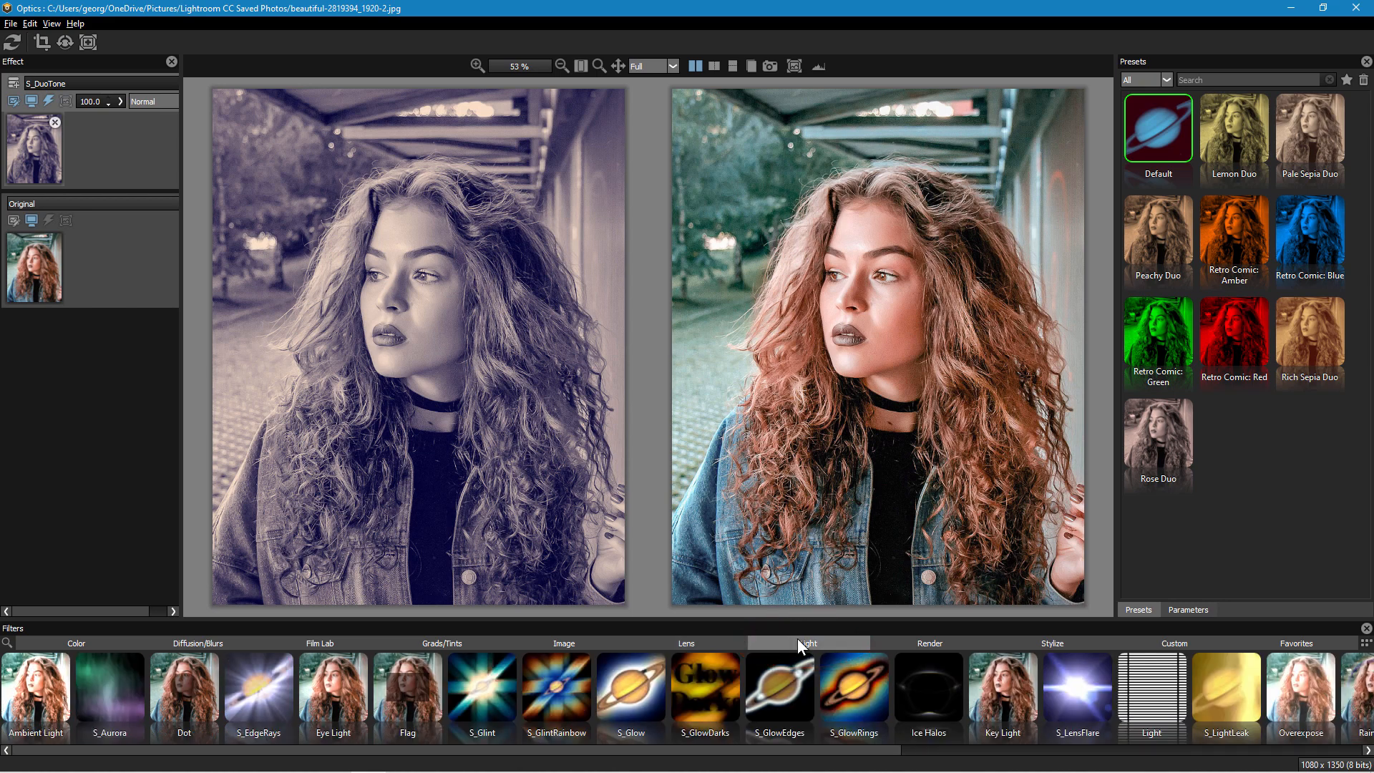
Step: Add S_LensFlare and position the flare in the upper-left background of the portrait
left_click(1077, 689)
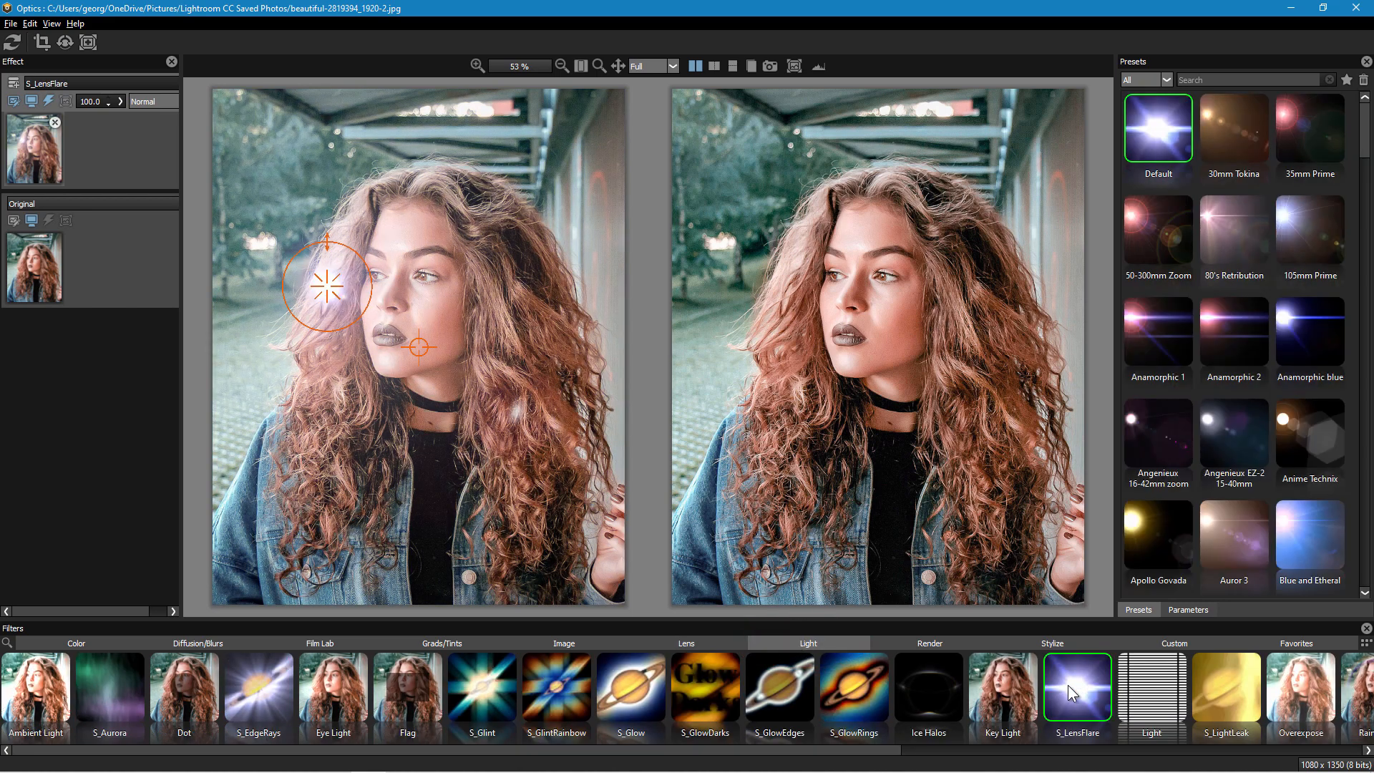
left_click_drag(332, 285, 278, 180)
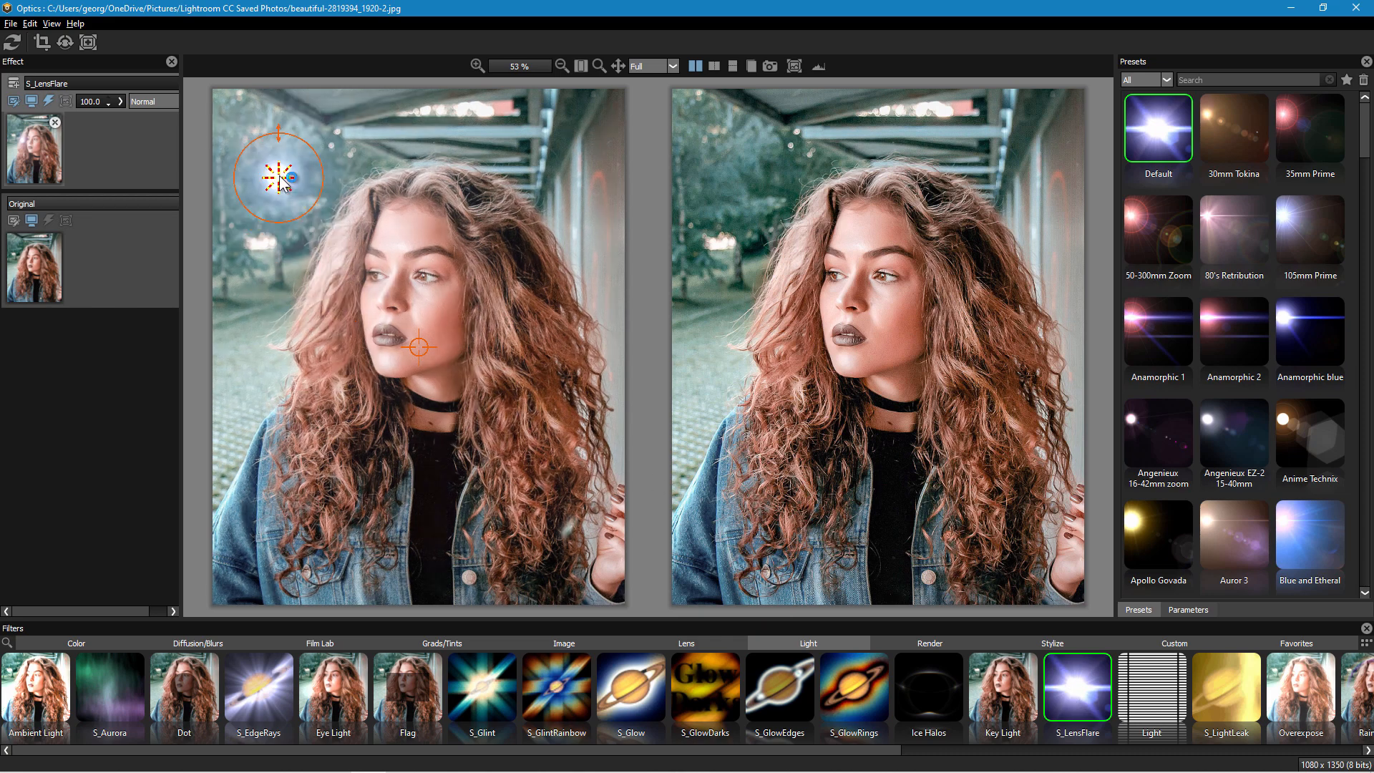
left_click_drag(279, 178, 282, 157)
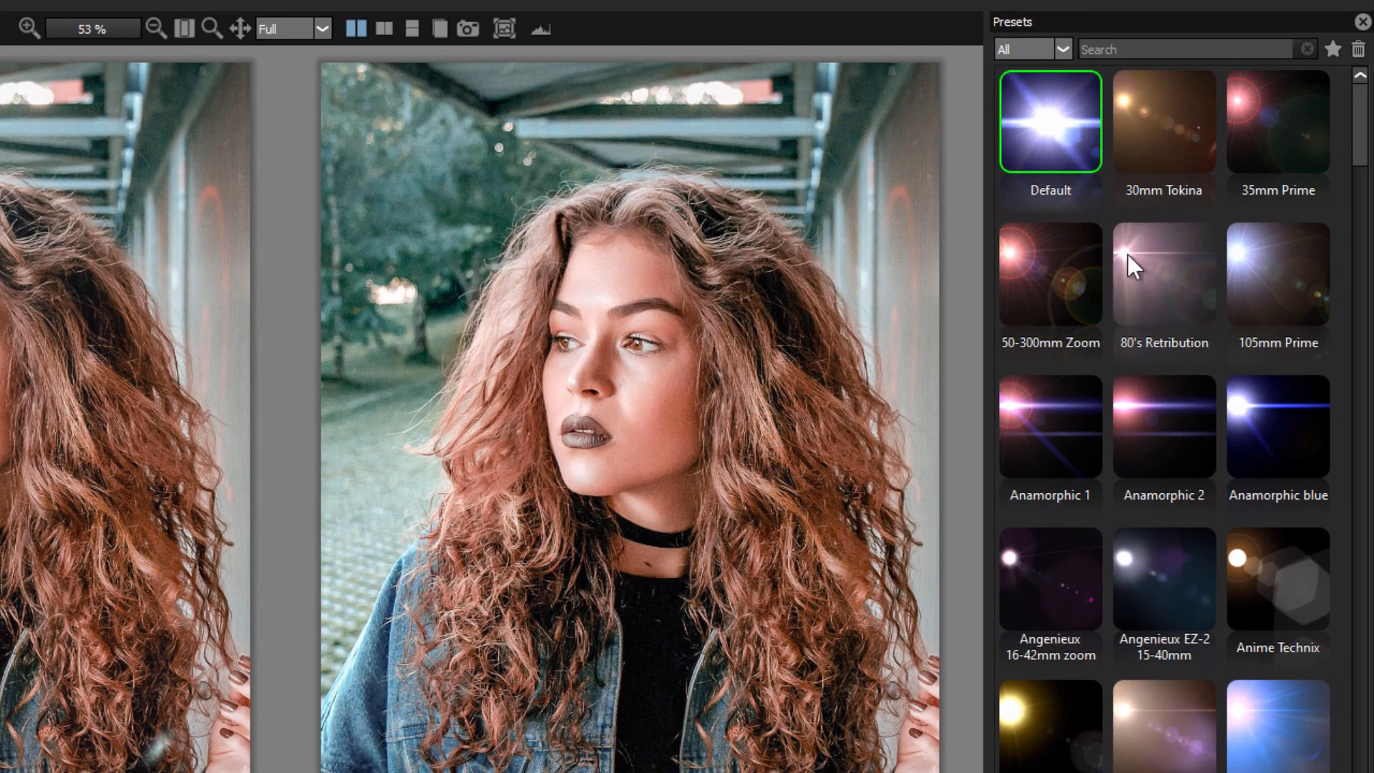
scroll("down", 3)
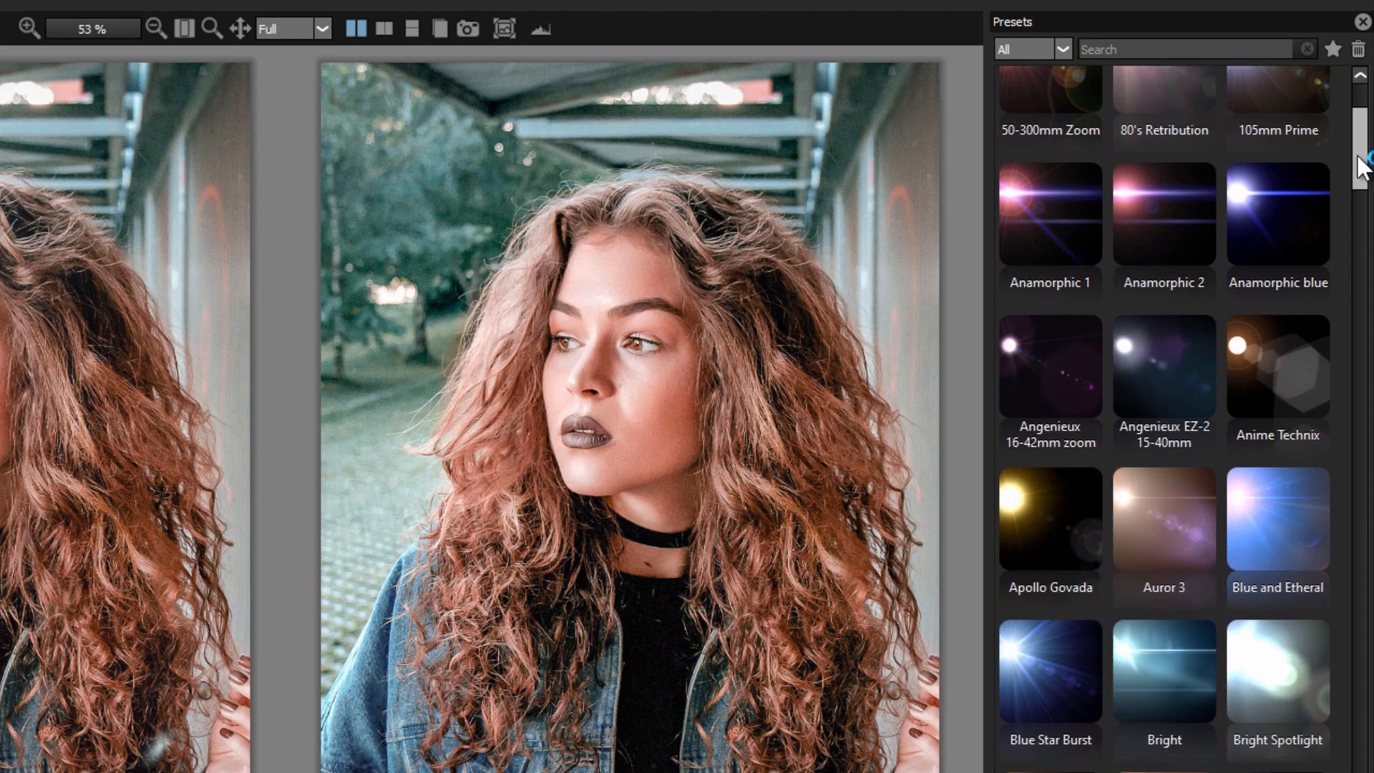
scroll("down", 3)
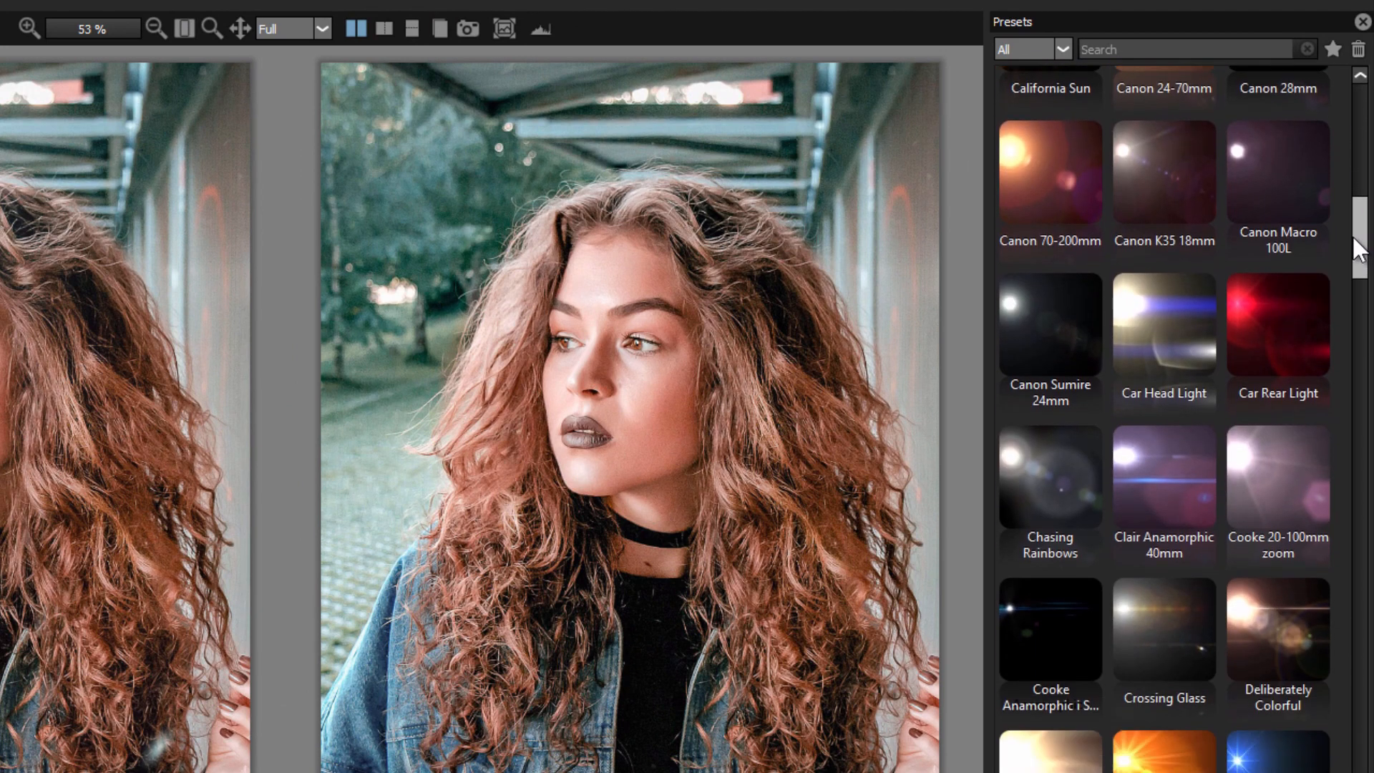
scroll("down", 3)
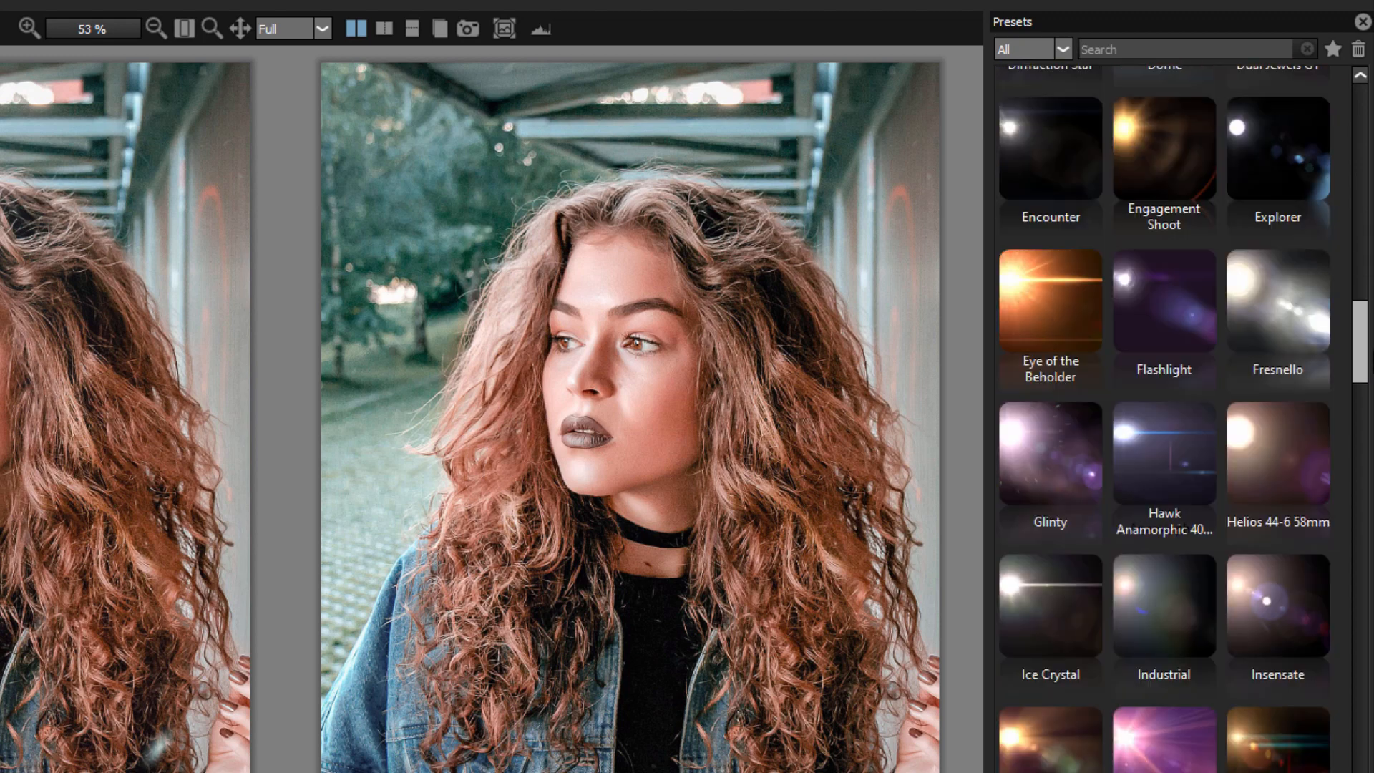
scroll("down", 3)
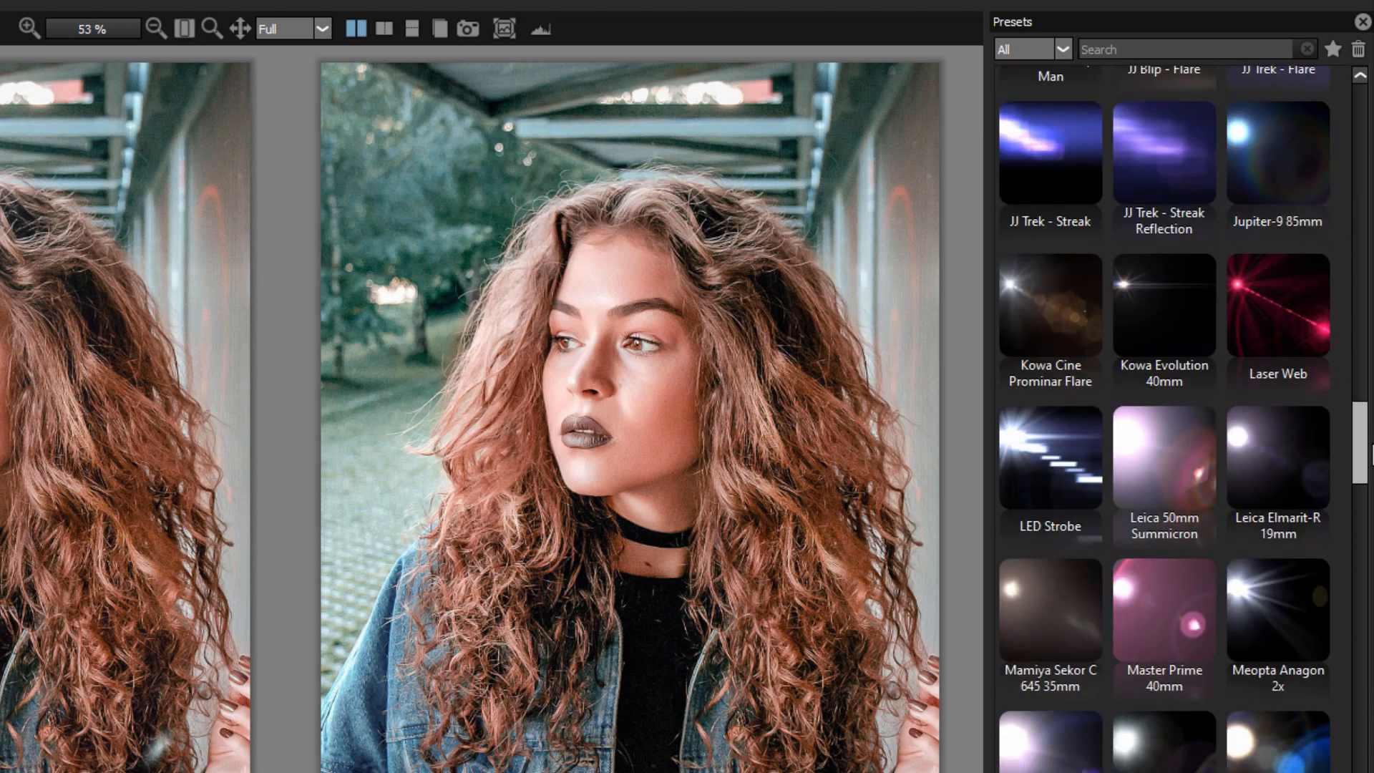
scroll("down", 3)
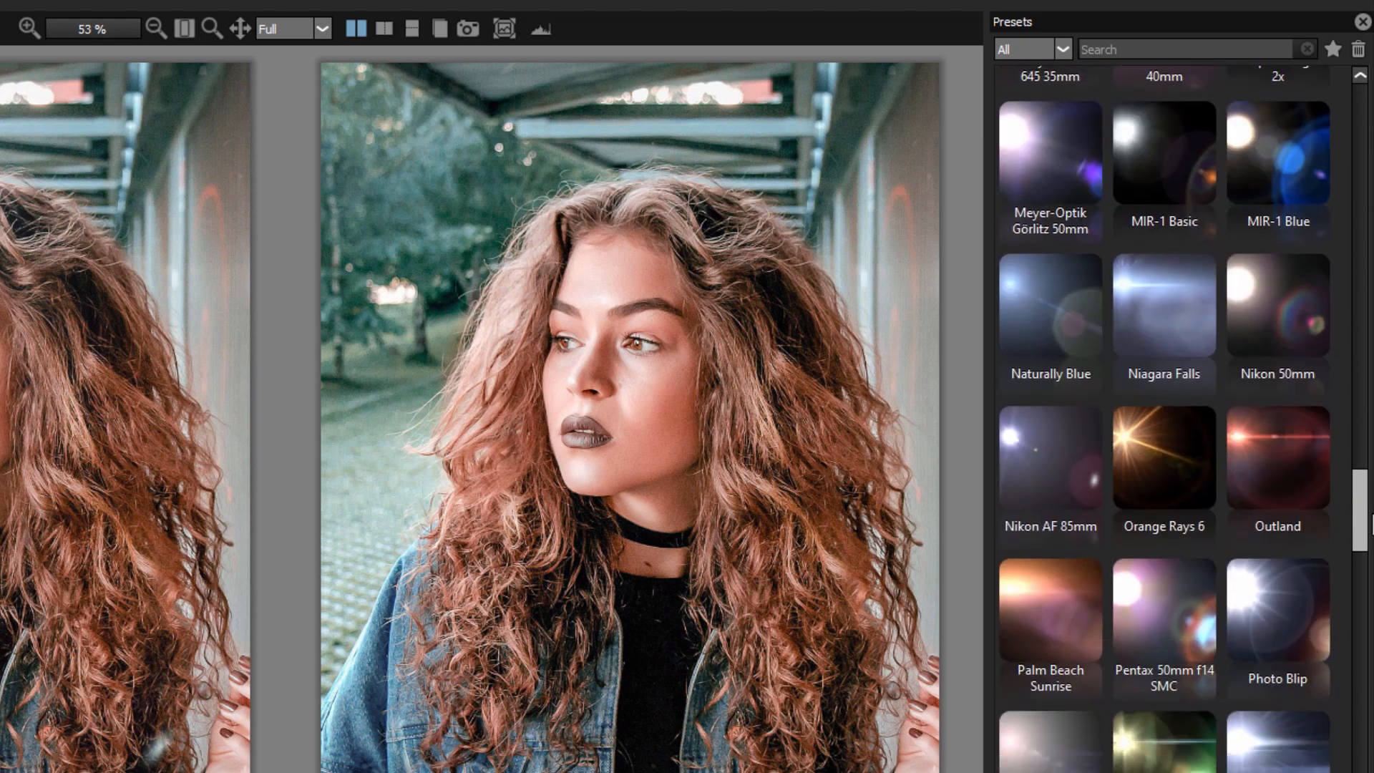
scroll("down", 3)
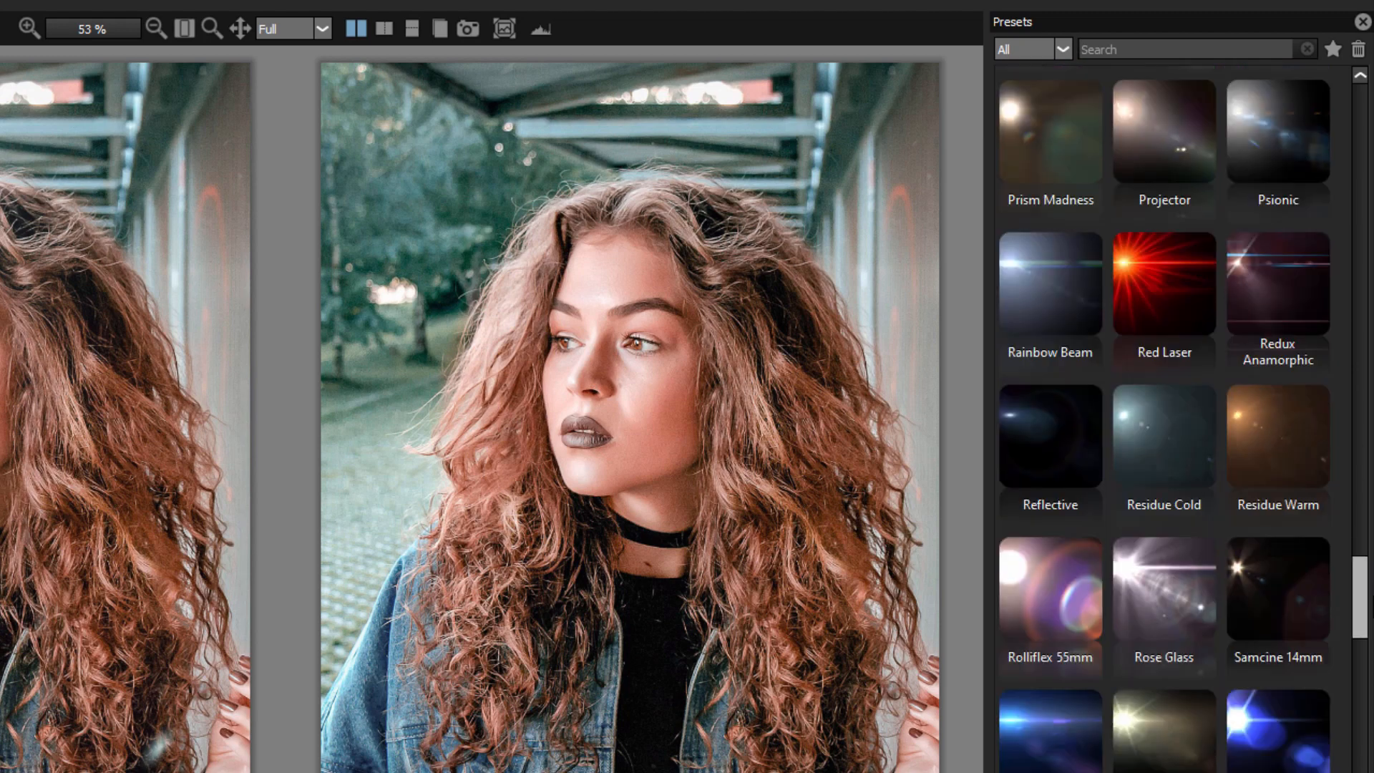
scroll("down", 3)
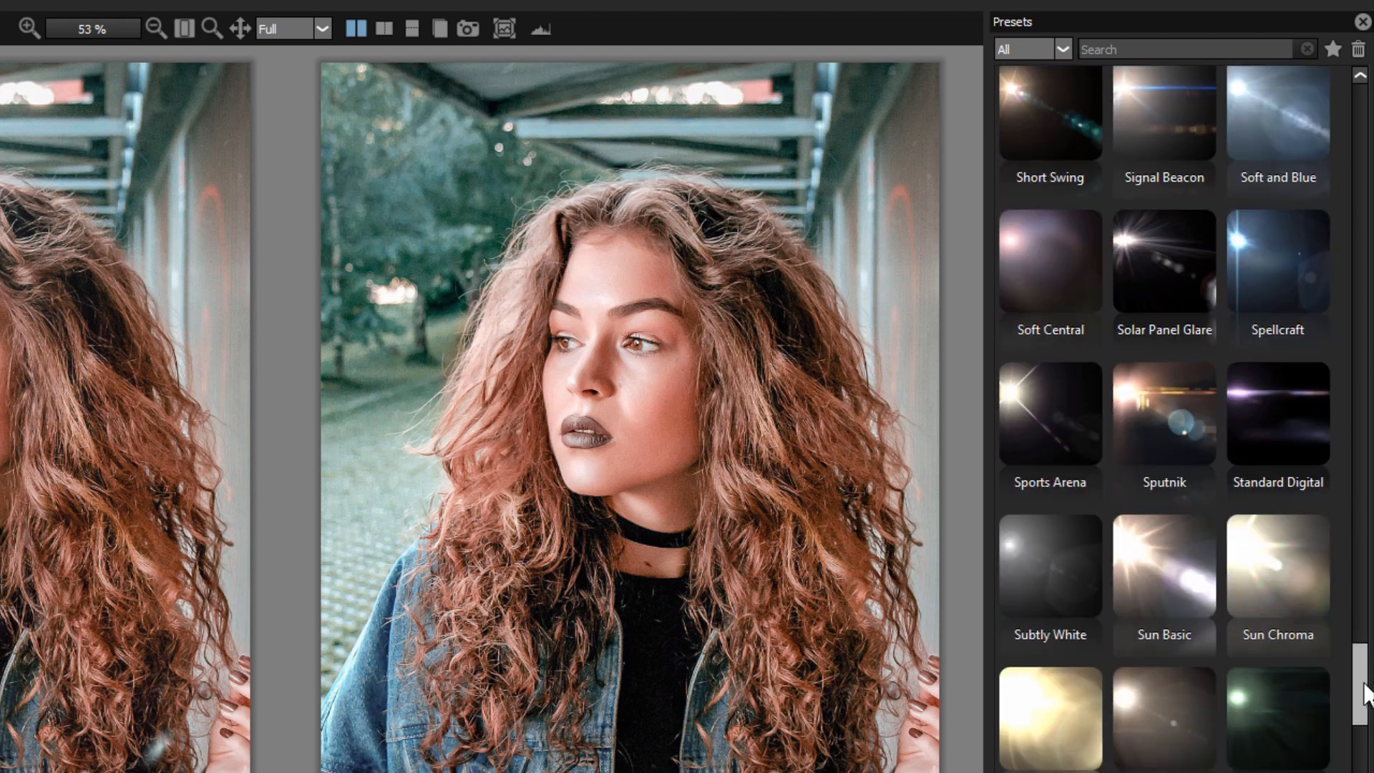
scroll("down", 3)
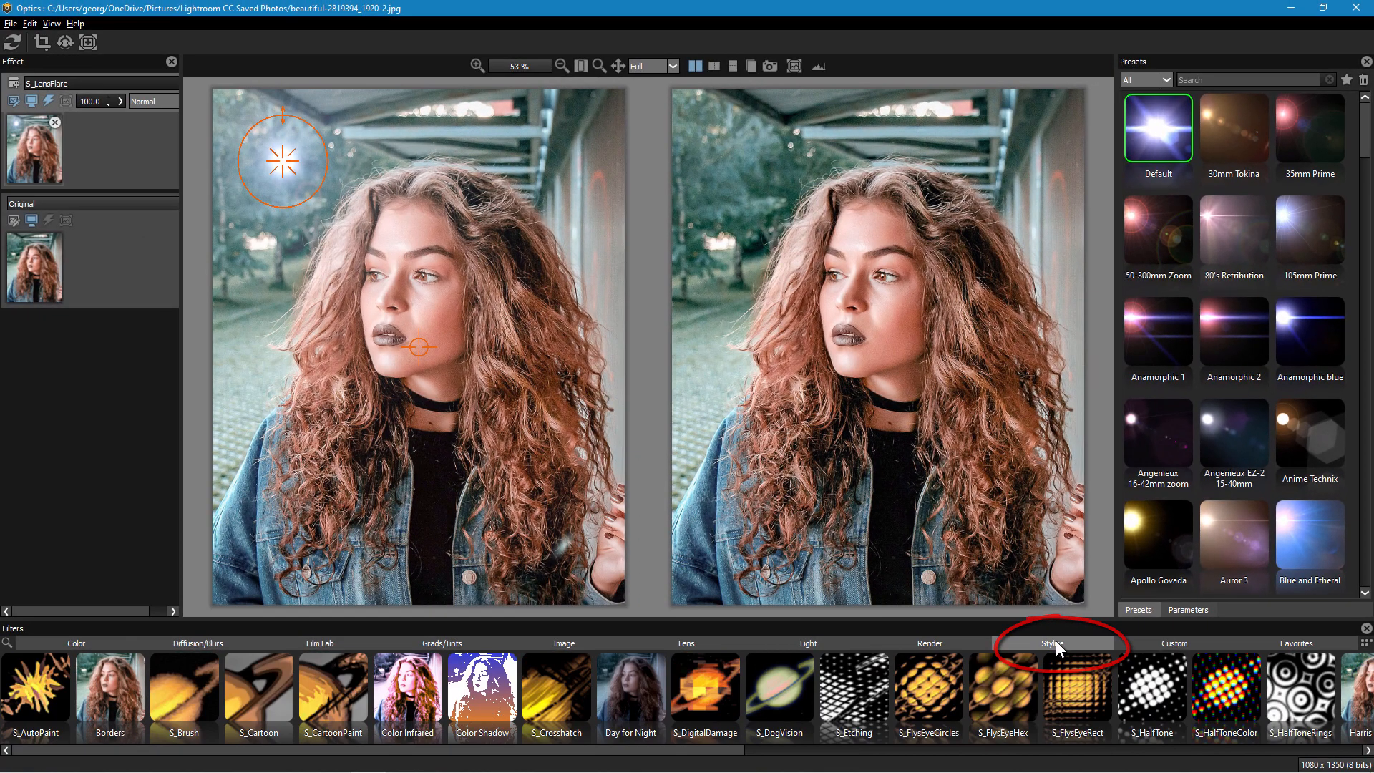
mouse_move(629, 679)
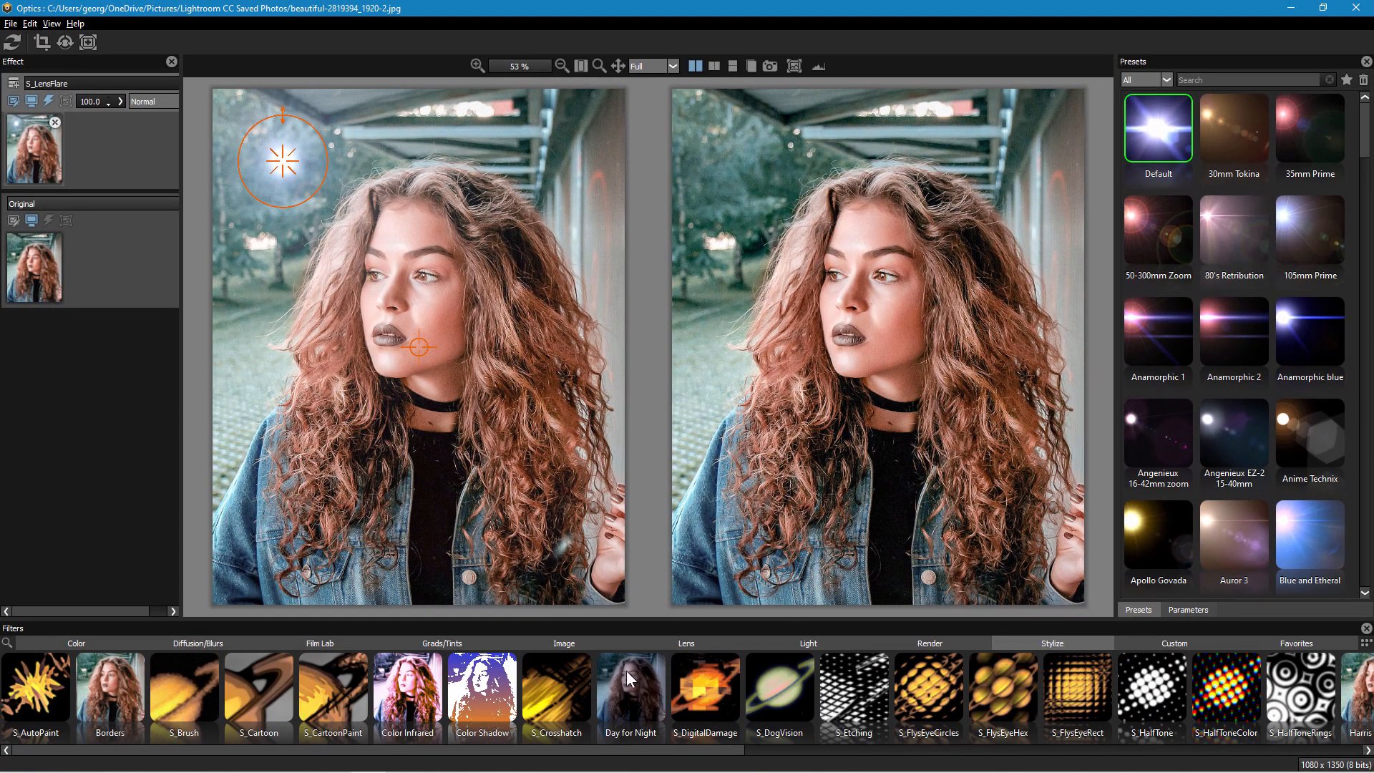
Step: Apply Color Shadow, try Magenta - Orange and Orange - Blue, then pick Blue - Orange
left_click(481, 692)
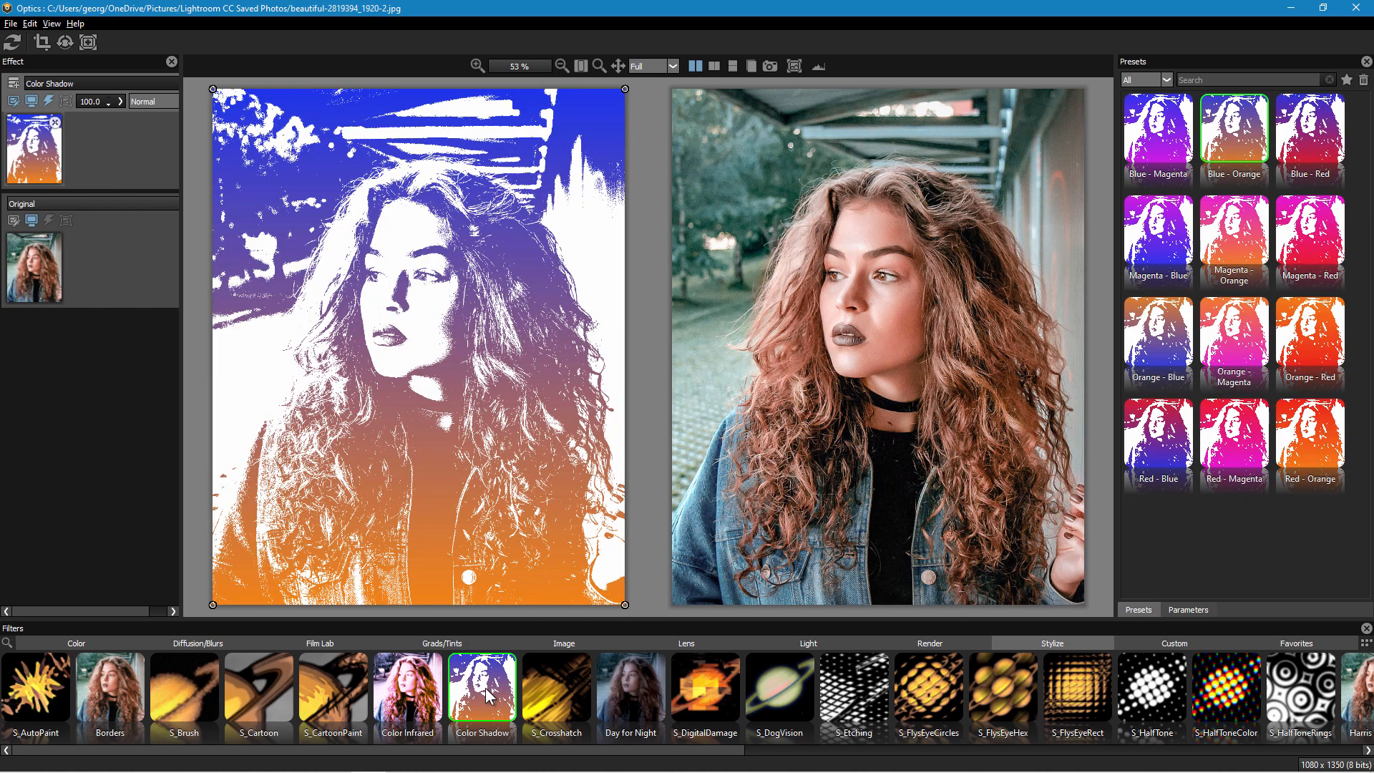
left_click(1234, 241)
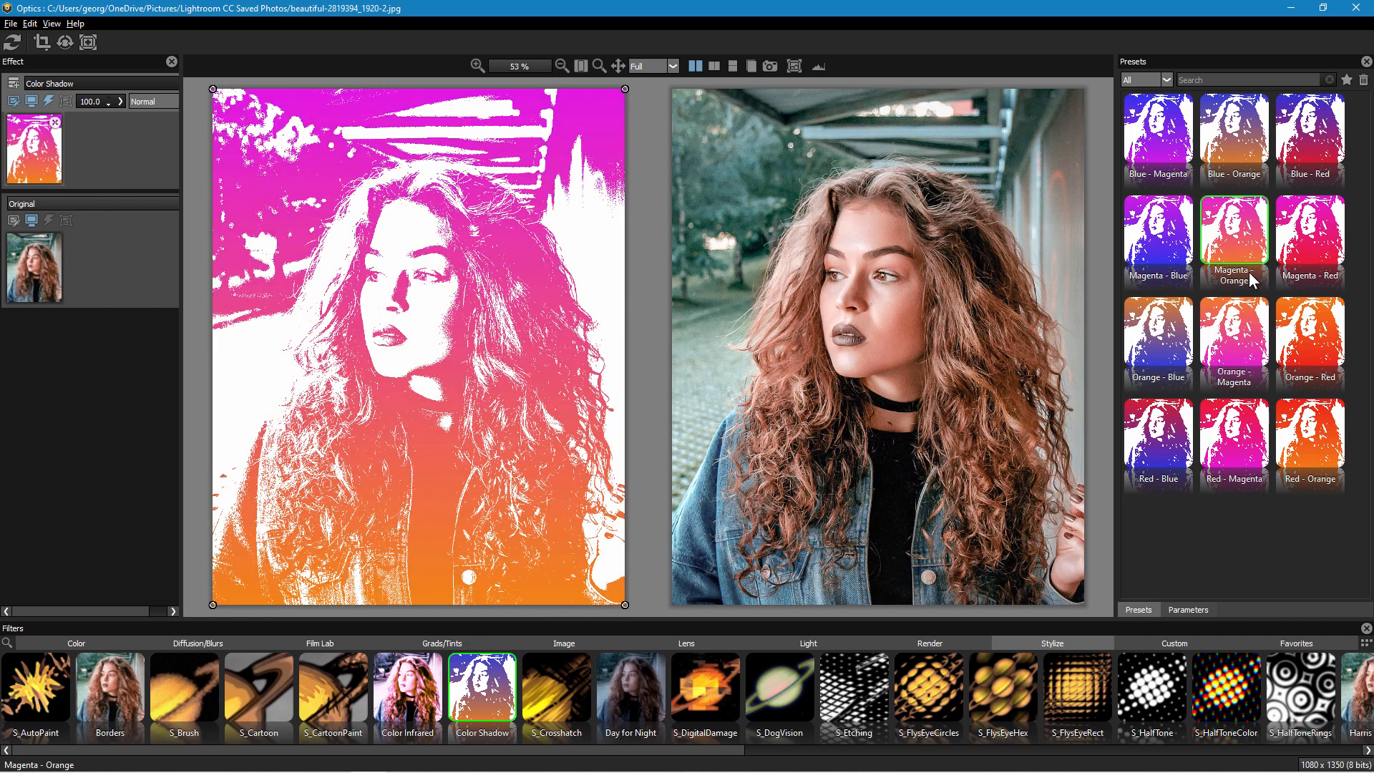
left_click(1157, 337)
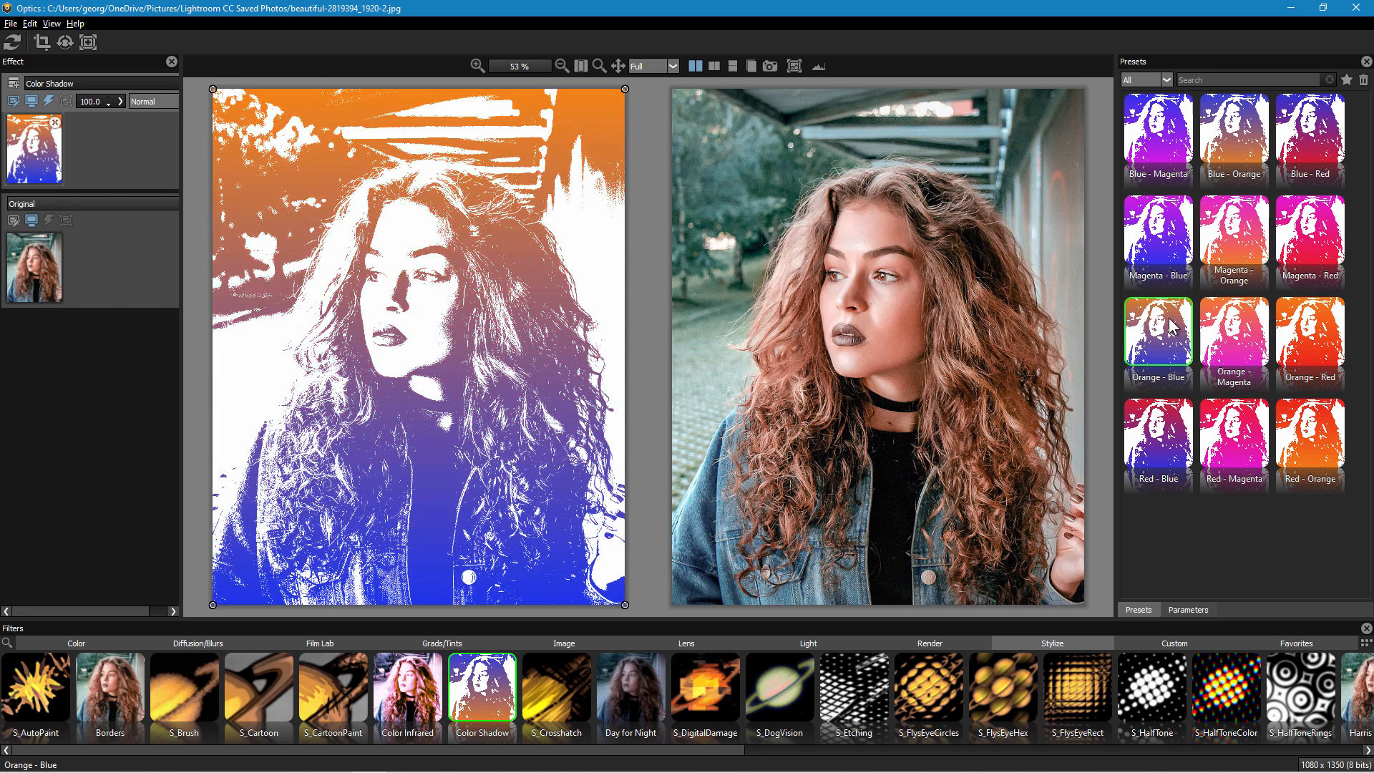
mouse_move(989, 387)
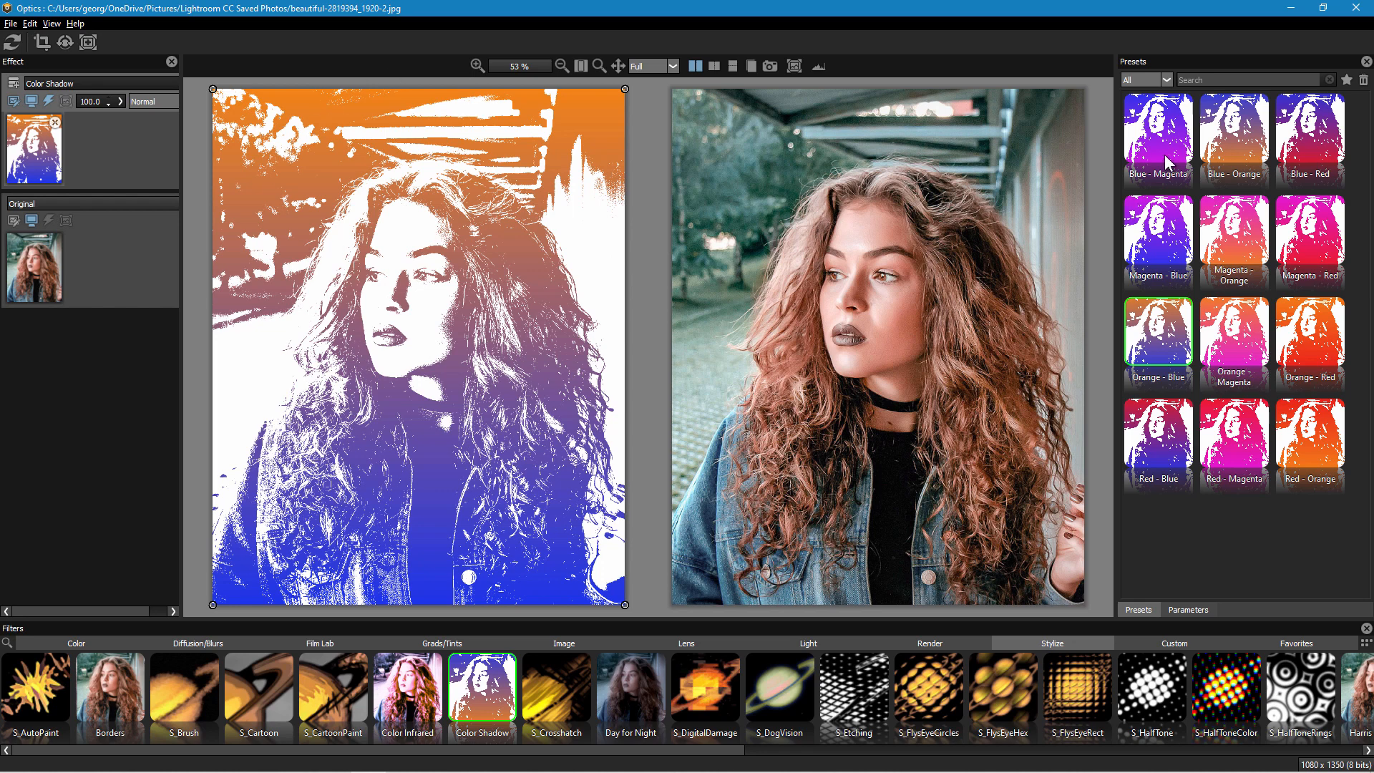
left_click(1233, 137)
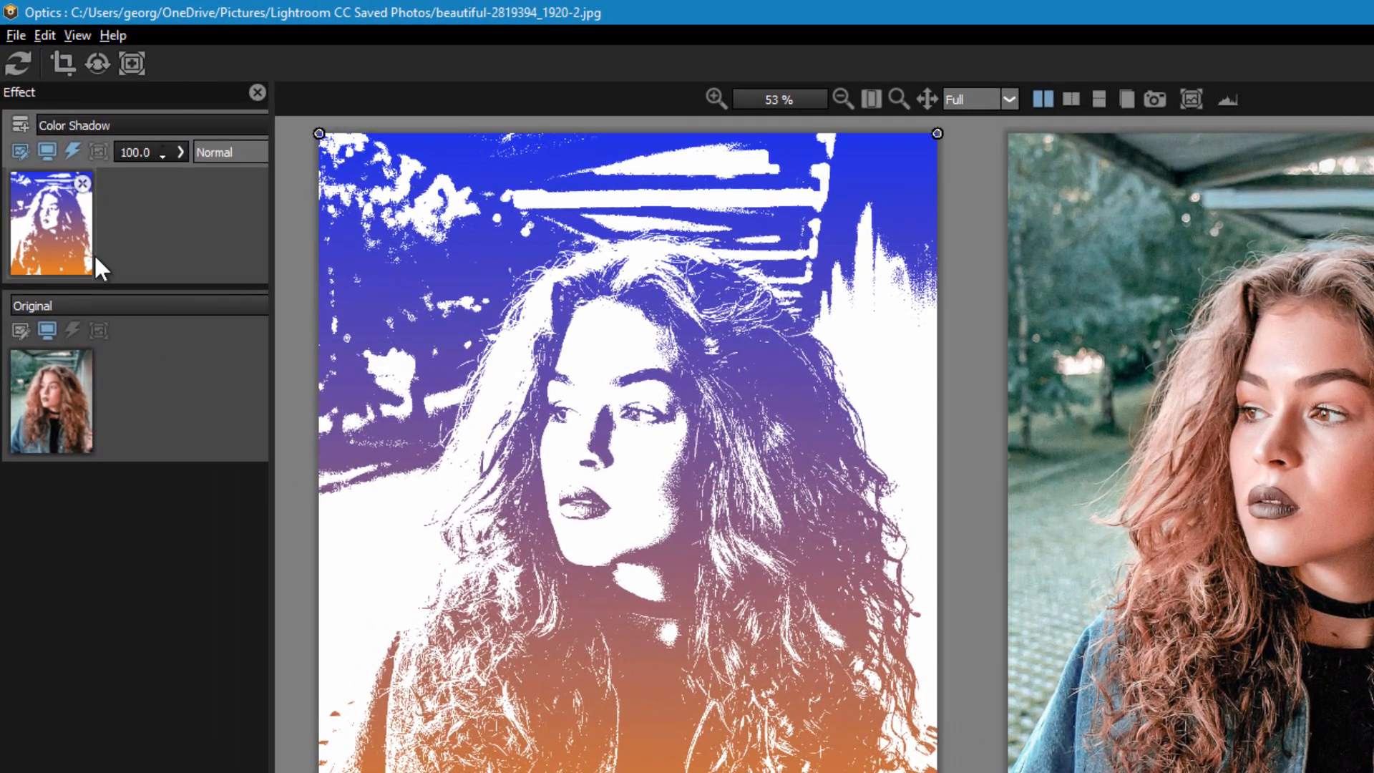
Step: Add a Paint mask to the Color Shadow effect from the mask types list
left_click(131, 62)
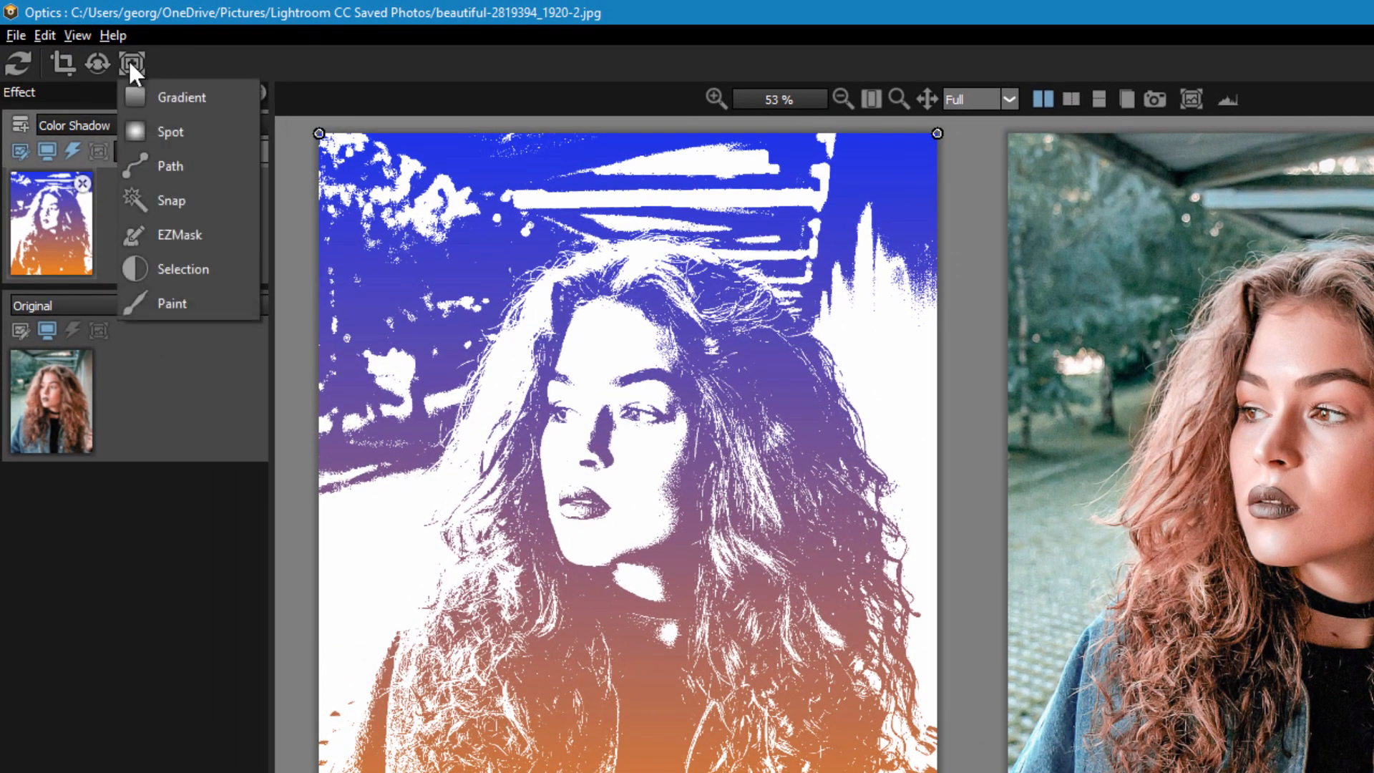
mouse_move(202, 118)
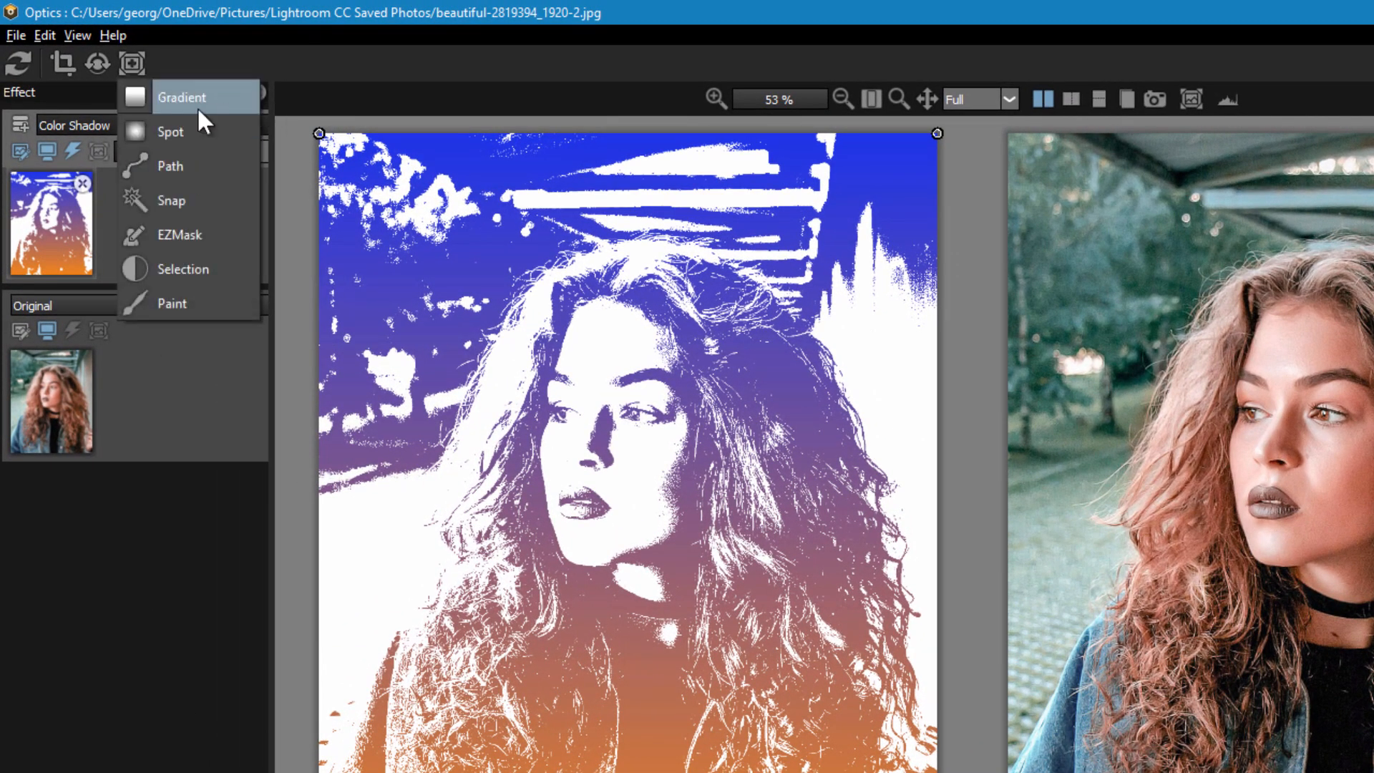
mouse_move(192, 207)
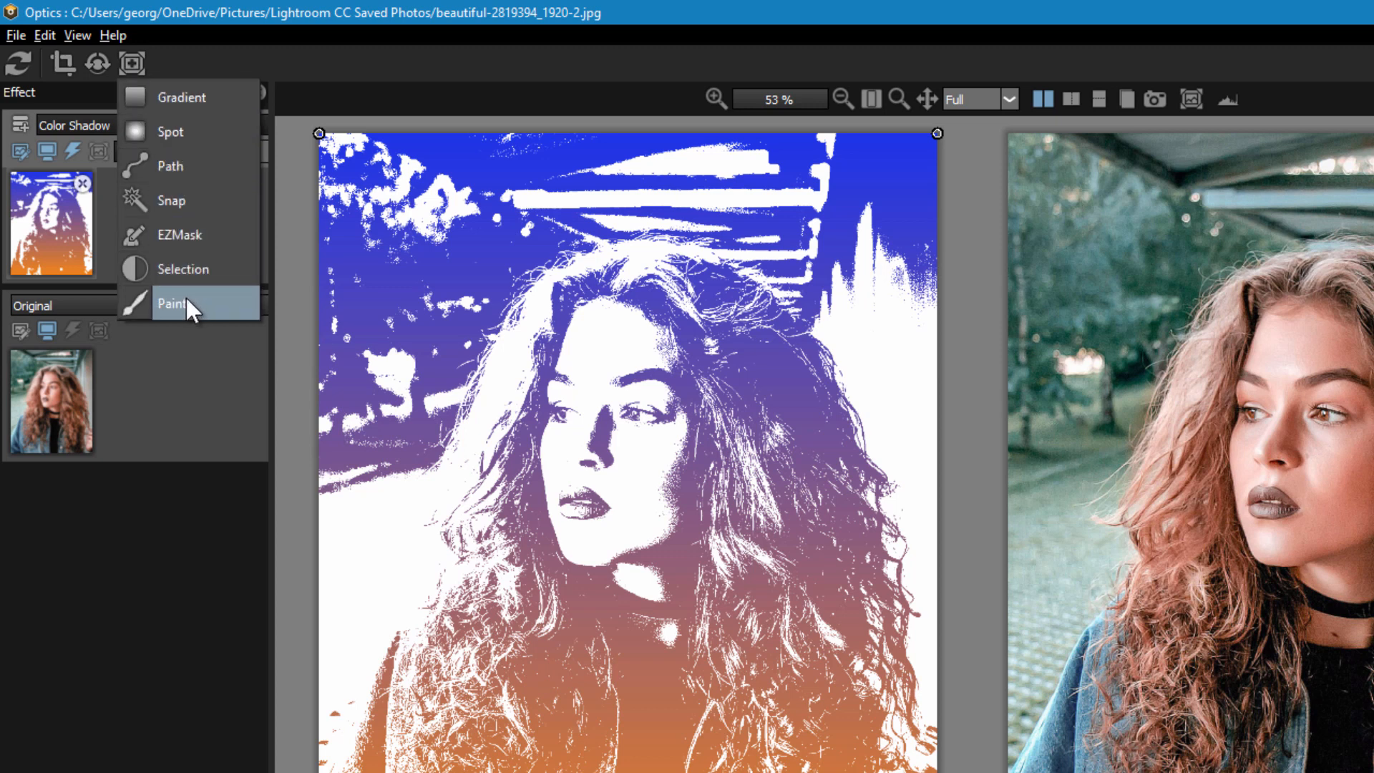
left_click(174, 302)
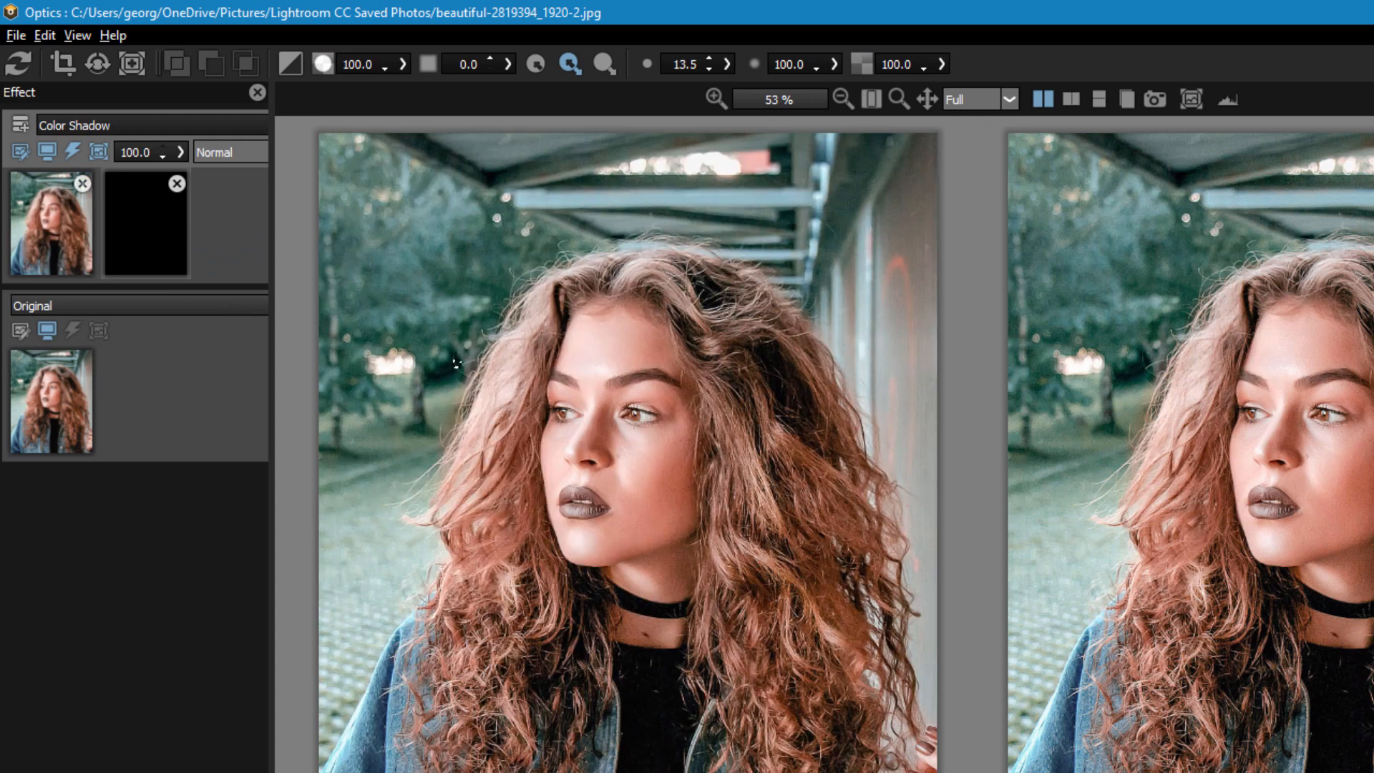
mouse_move(535, 90)
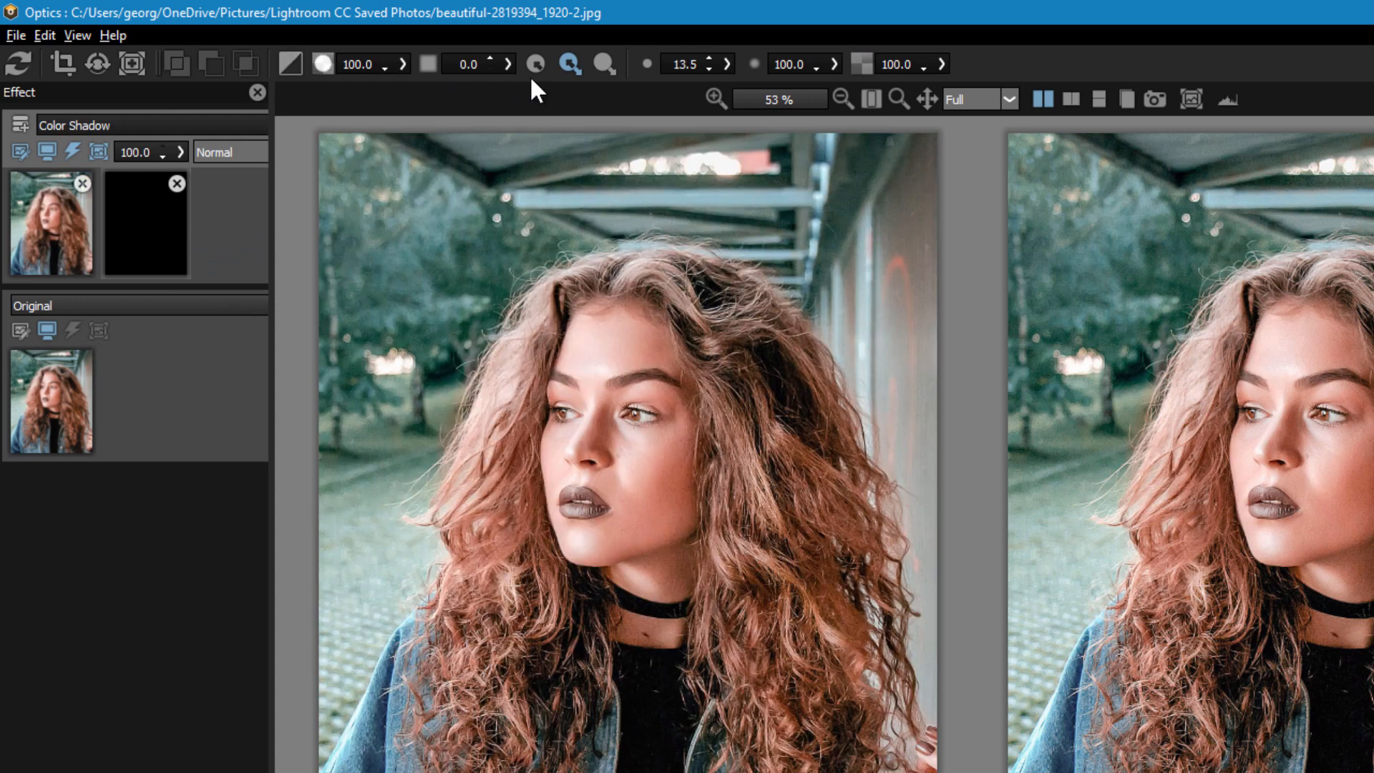
mouse_move(429, 67)
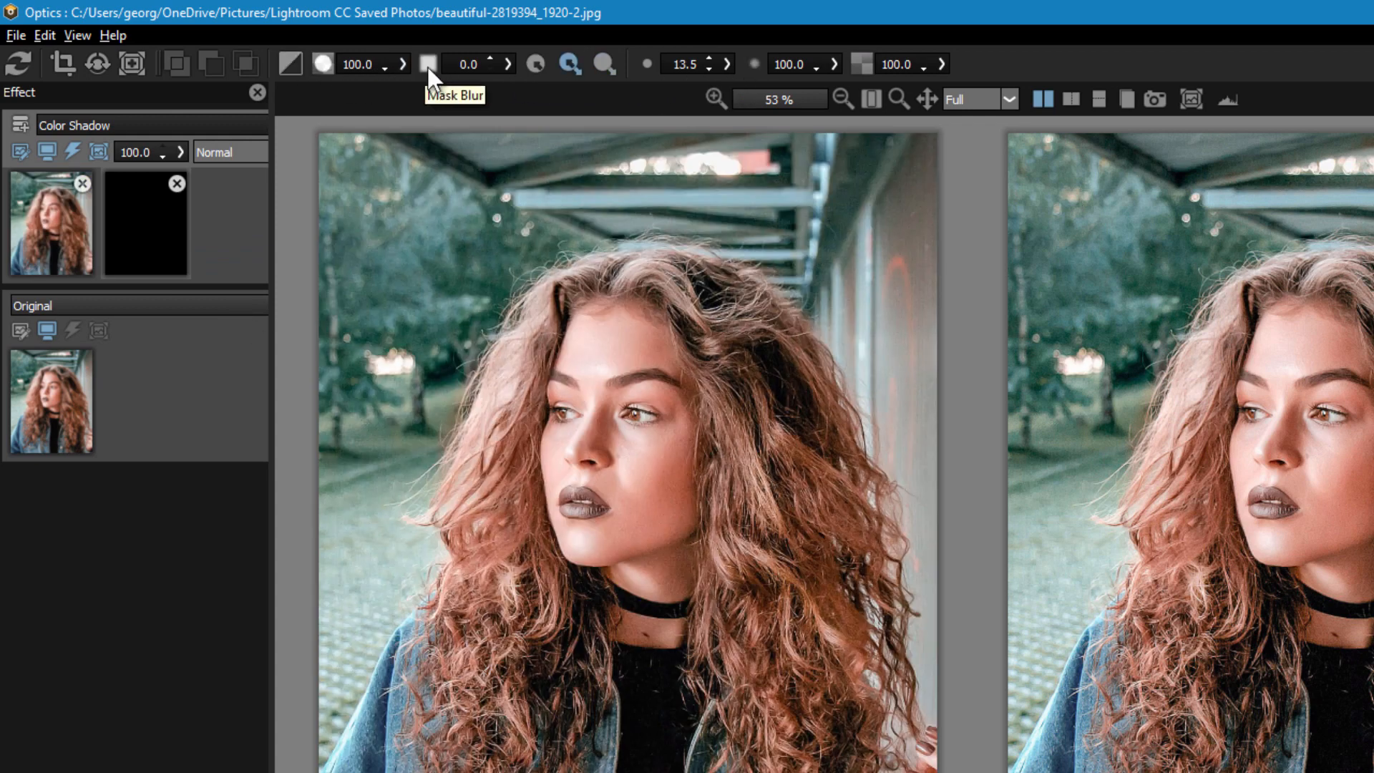
mouse_move(532, 69)
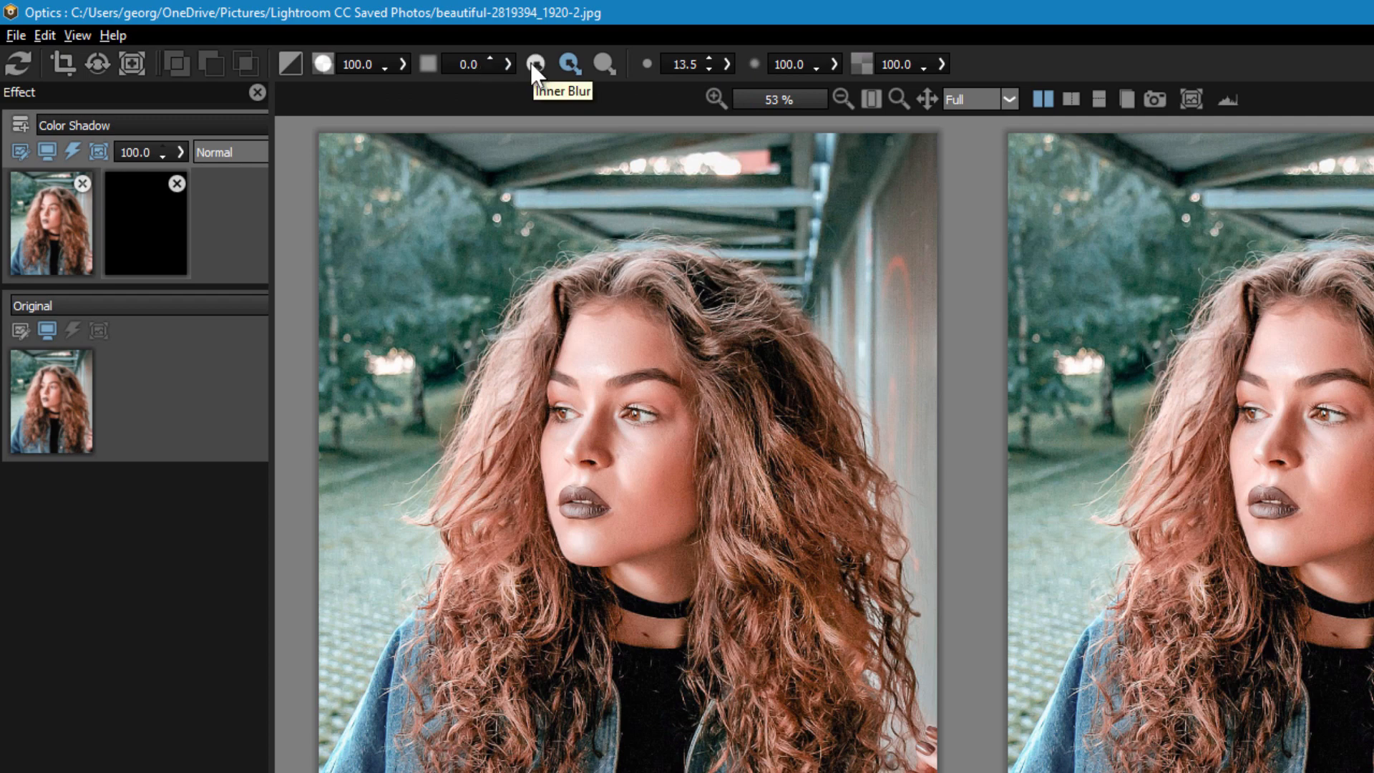
mouse_move(645, 65)
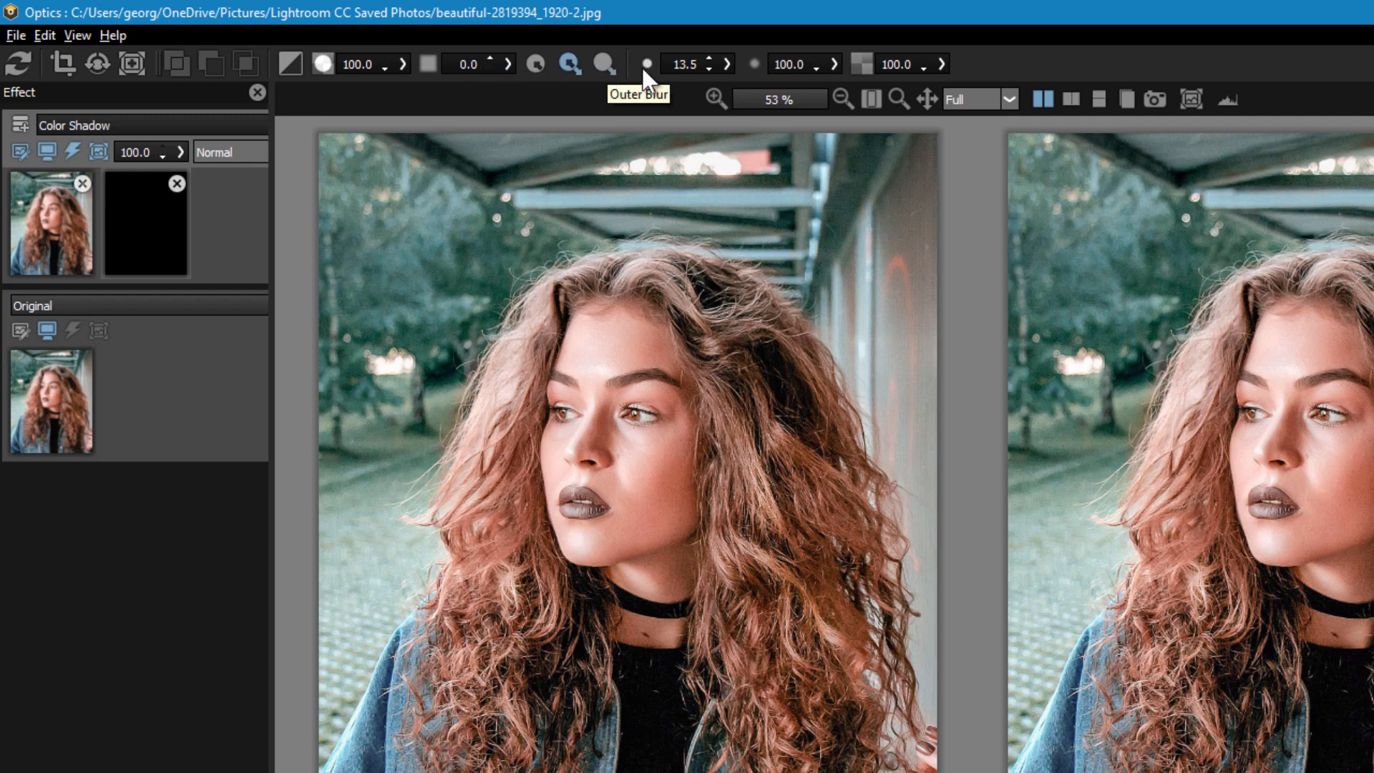
mouse_move(799, 63)
type("137")
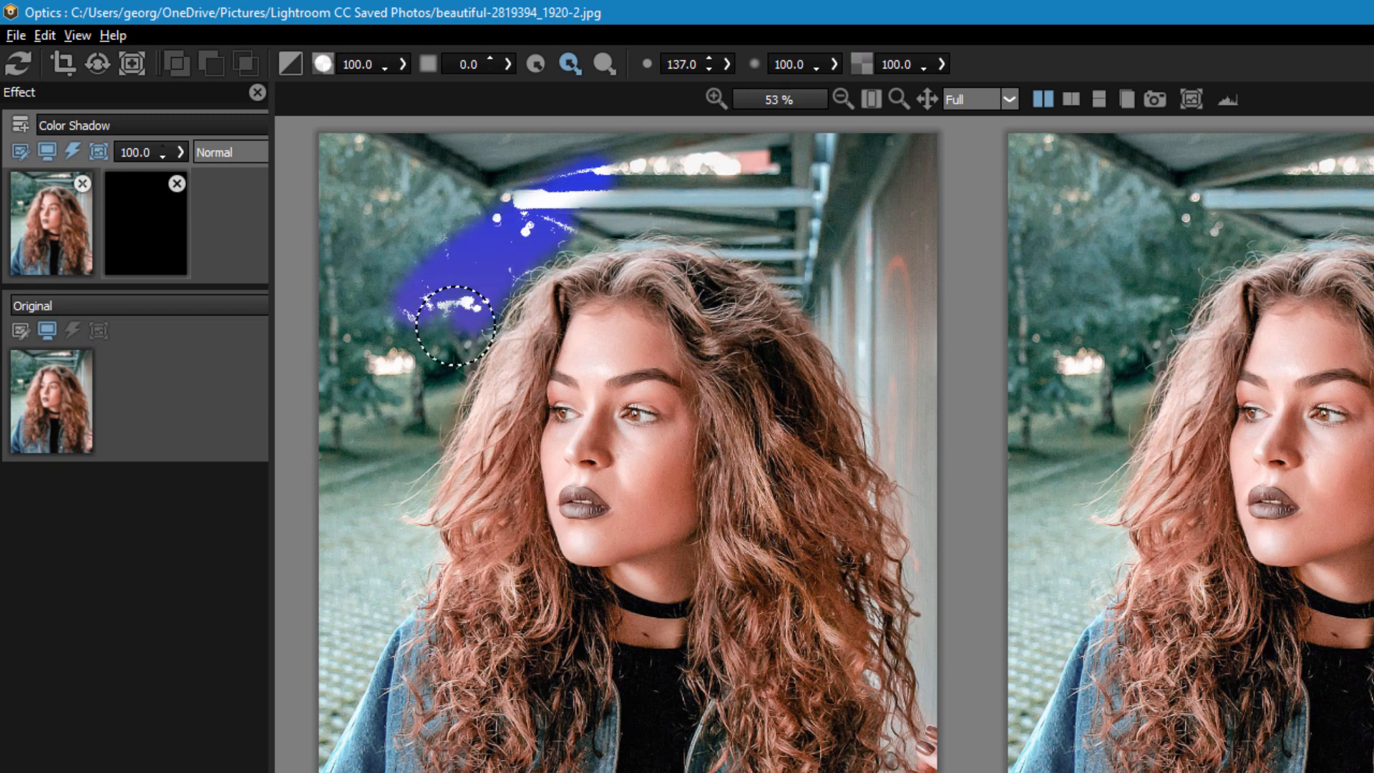
Step: Paint the colour shadow into the background left of the woman, top to bottom
left_click_drag(452, 328, 368, 219)
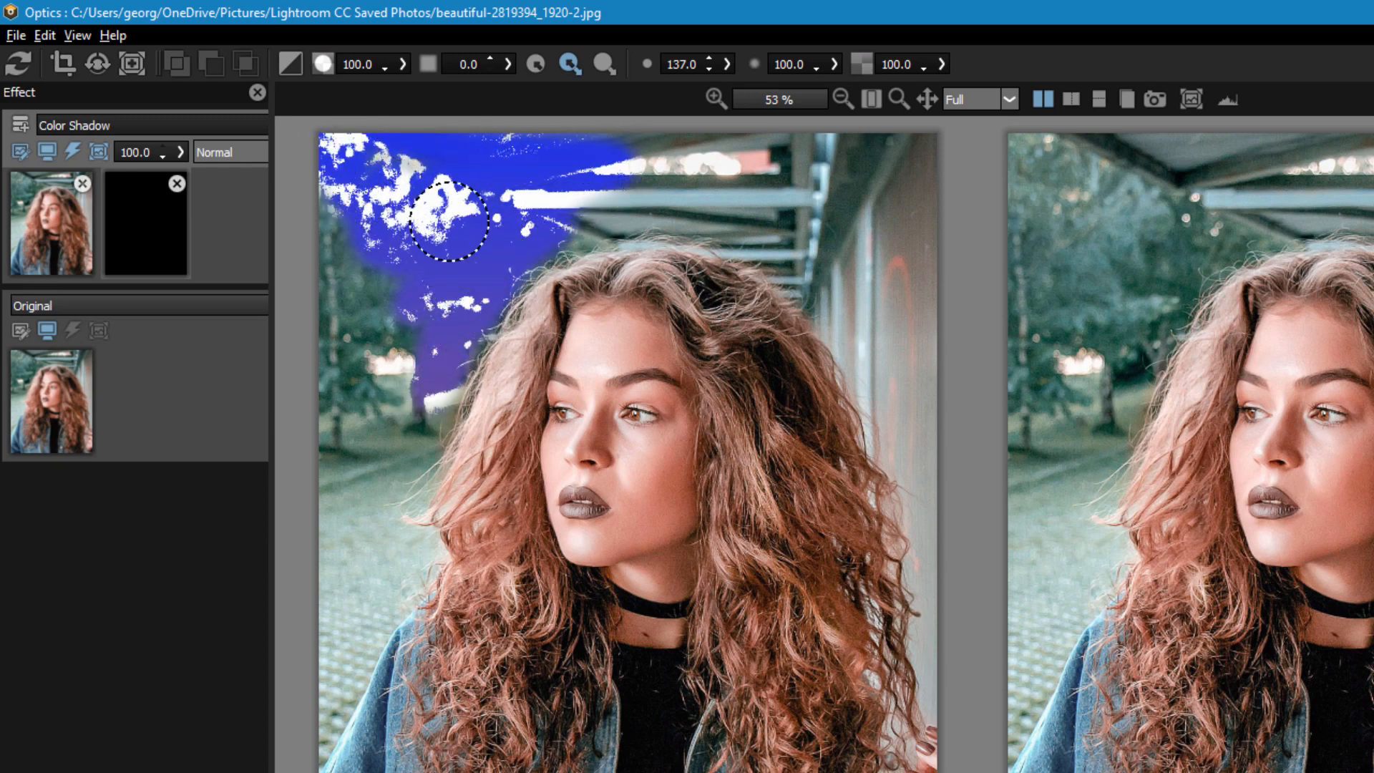
left_click_drag(446, 223, 403, 351)
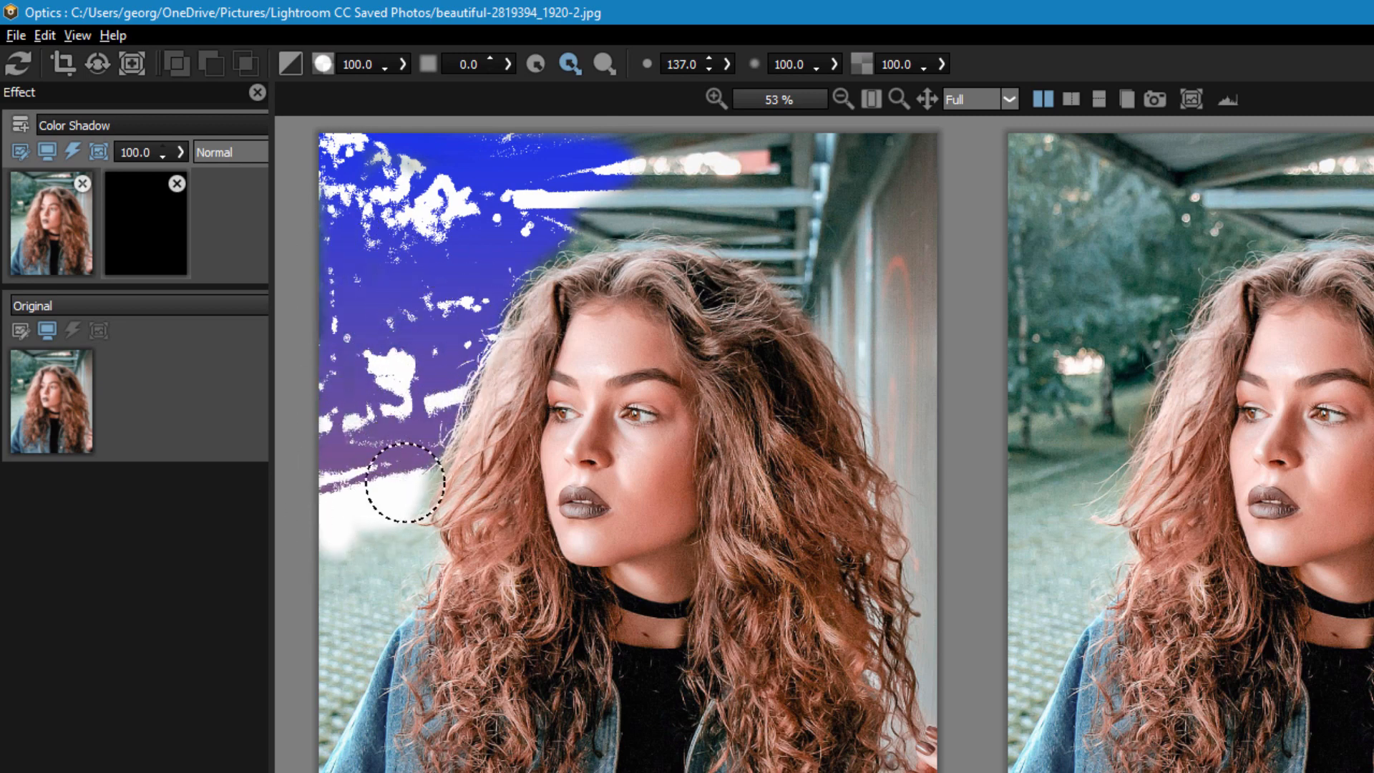
left_click_drag(407, 482, 325, 714)
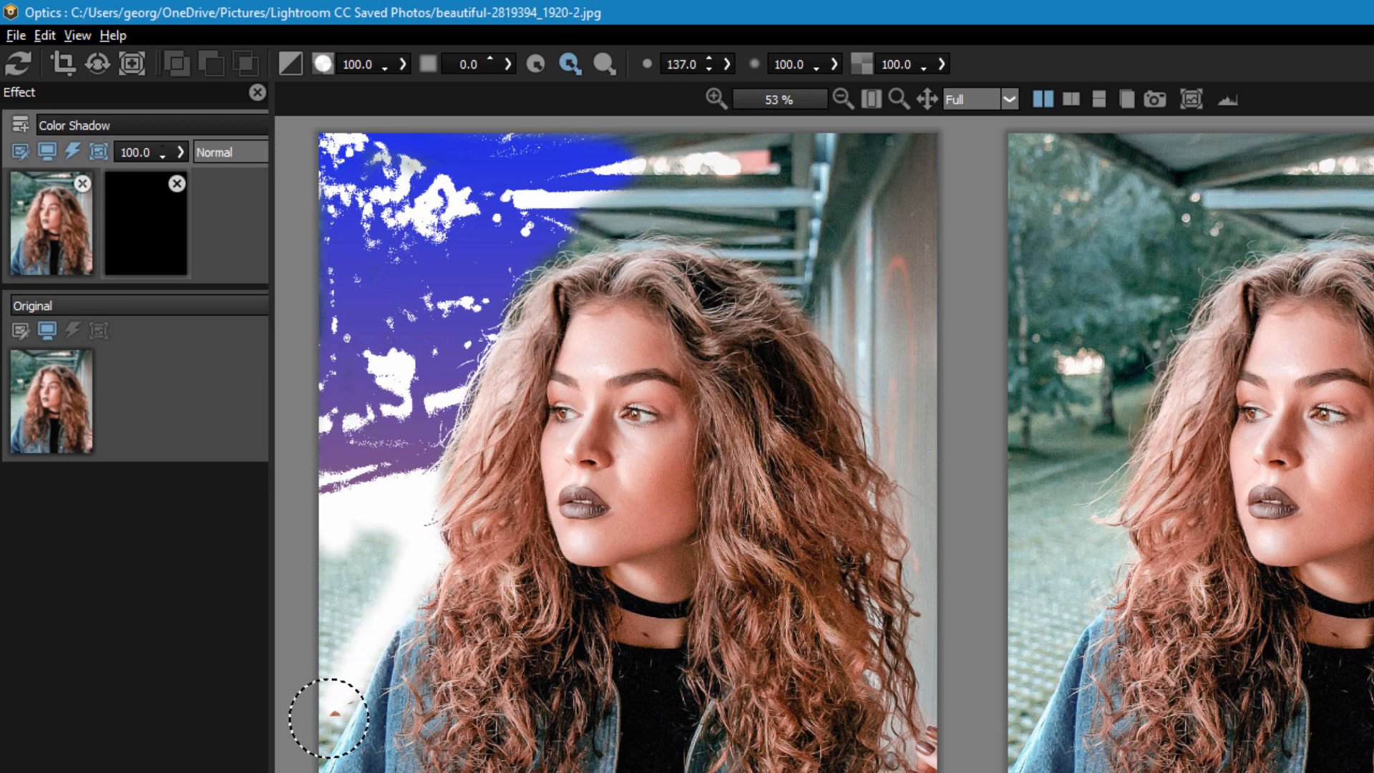
left_click_drag(328, 714, 390, 517)
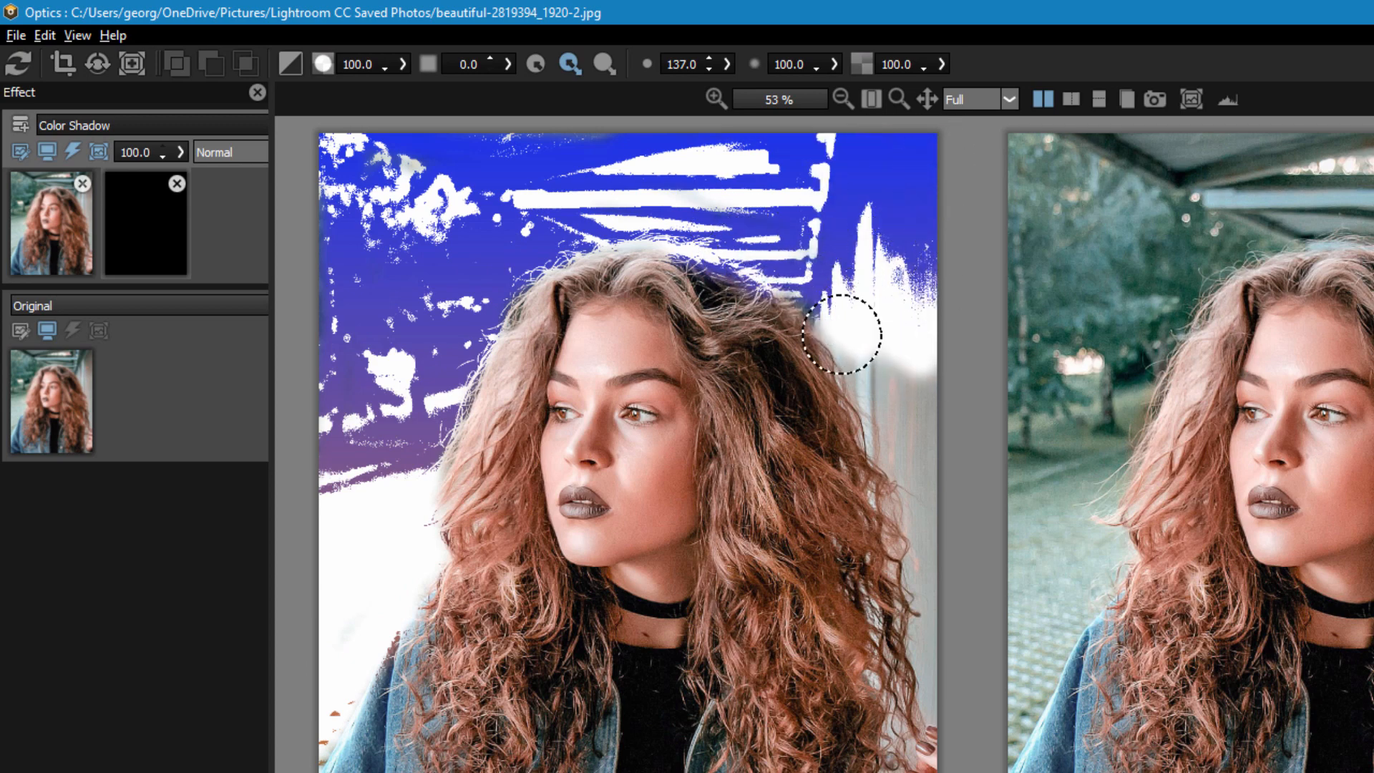
Step: Paint the effect into the right background behind her hair and view the black-and-white mask
left_click_drag(838, 334, 894, 328)
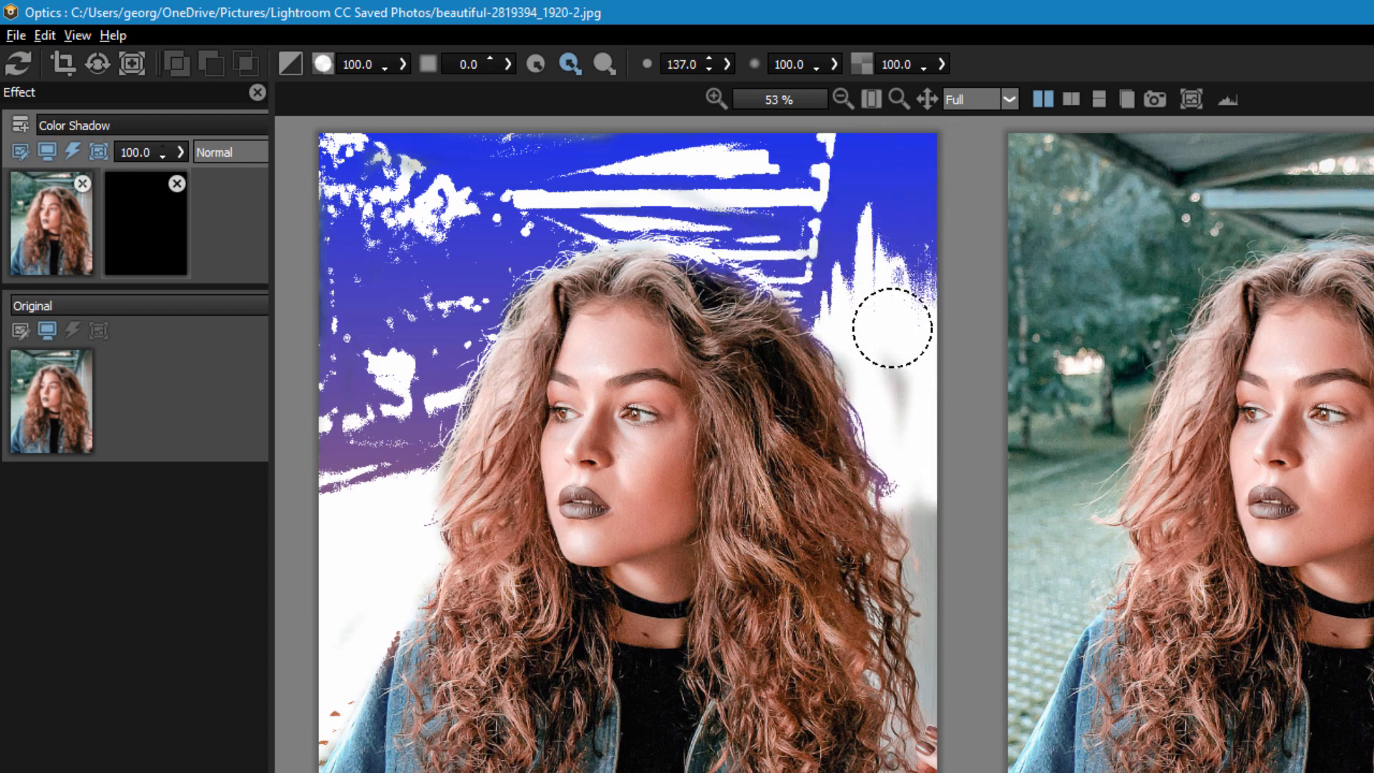
left_click_drag(893, 332, 945, 612)
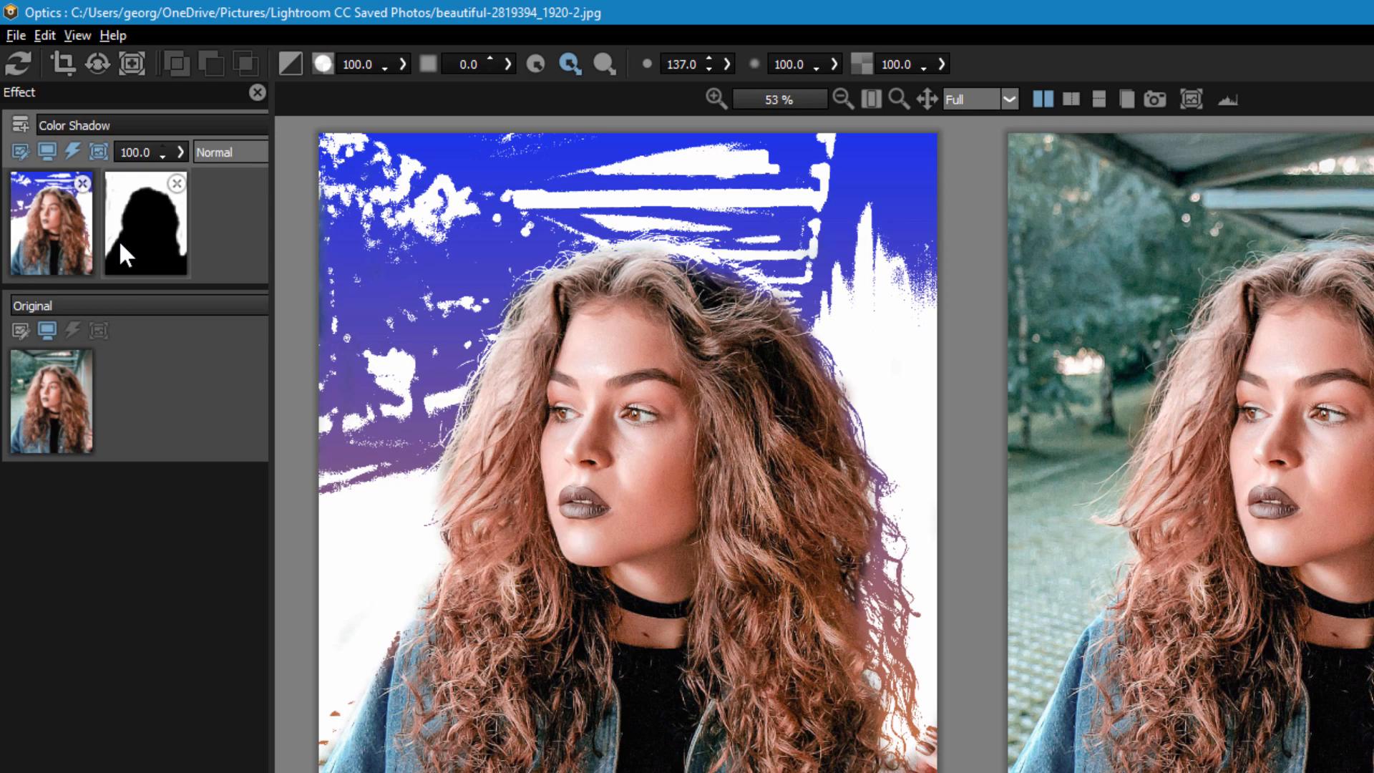
mouse_move(976, 366)
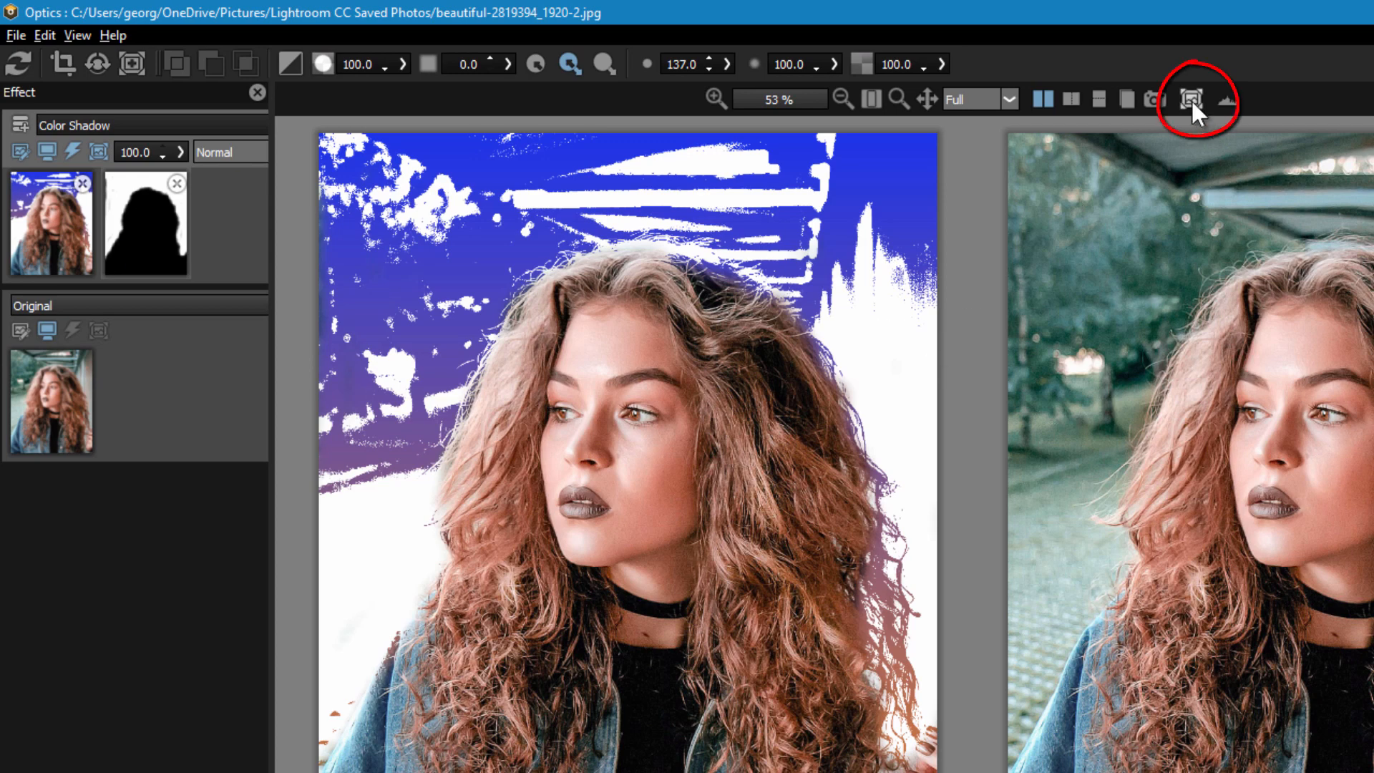
left_click(1191, 99)
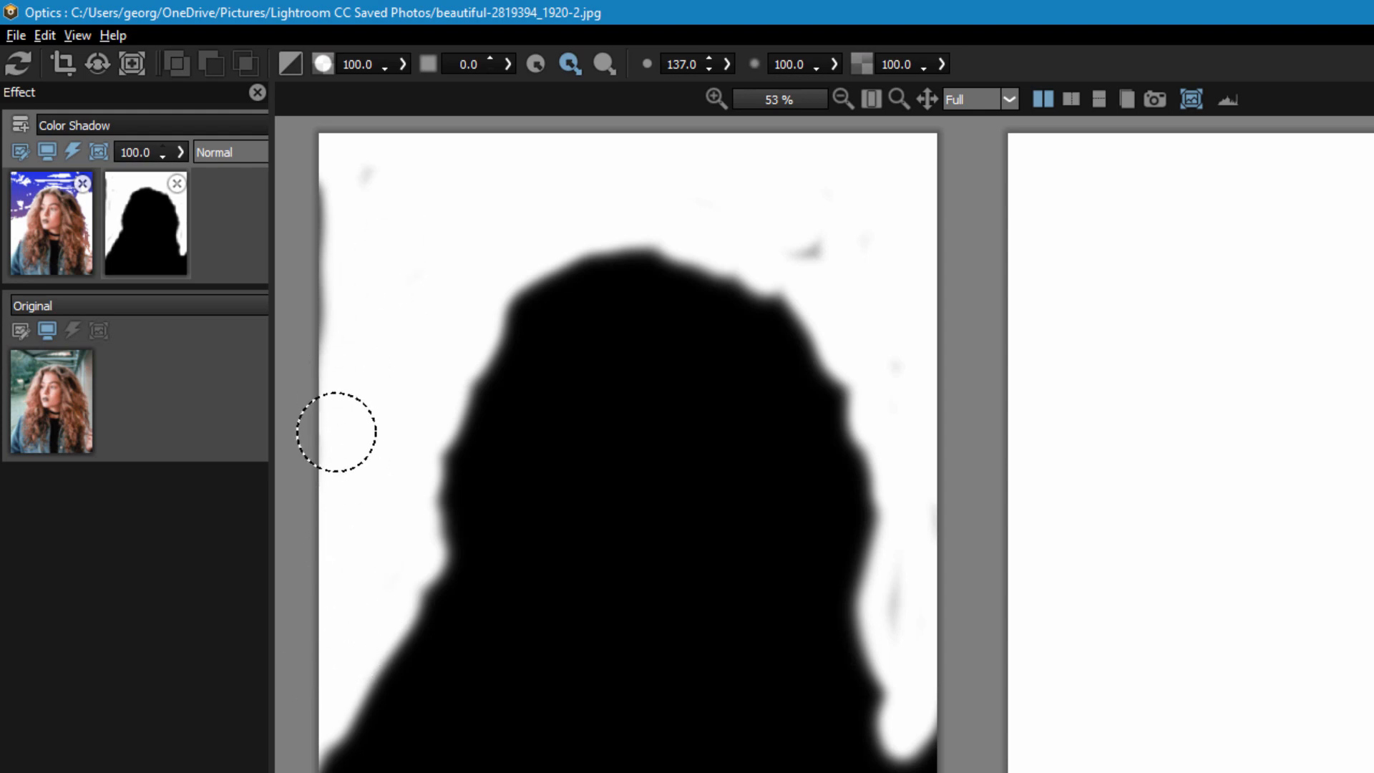
mouse_move(449, 177)
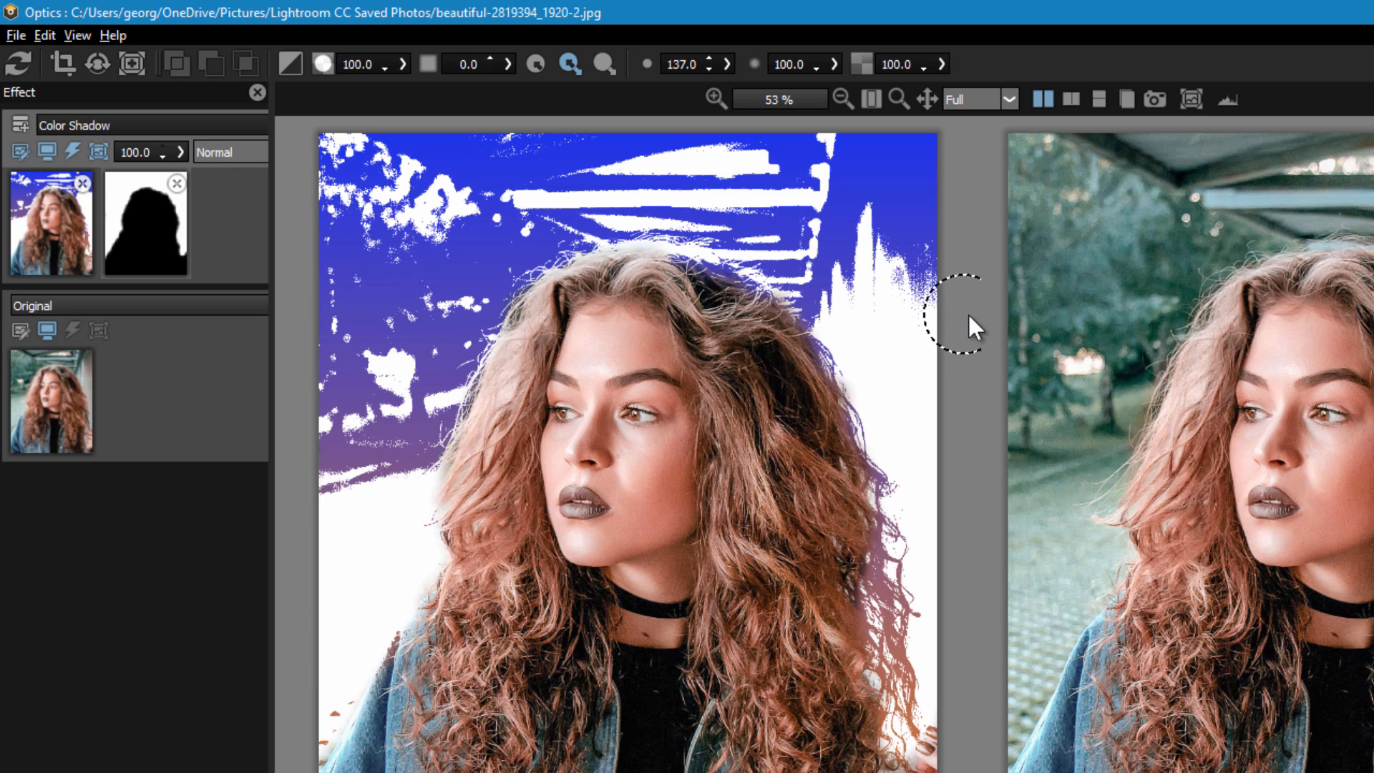
mouse_move(918, 348)
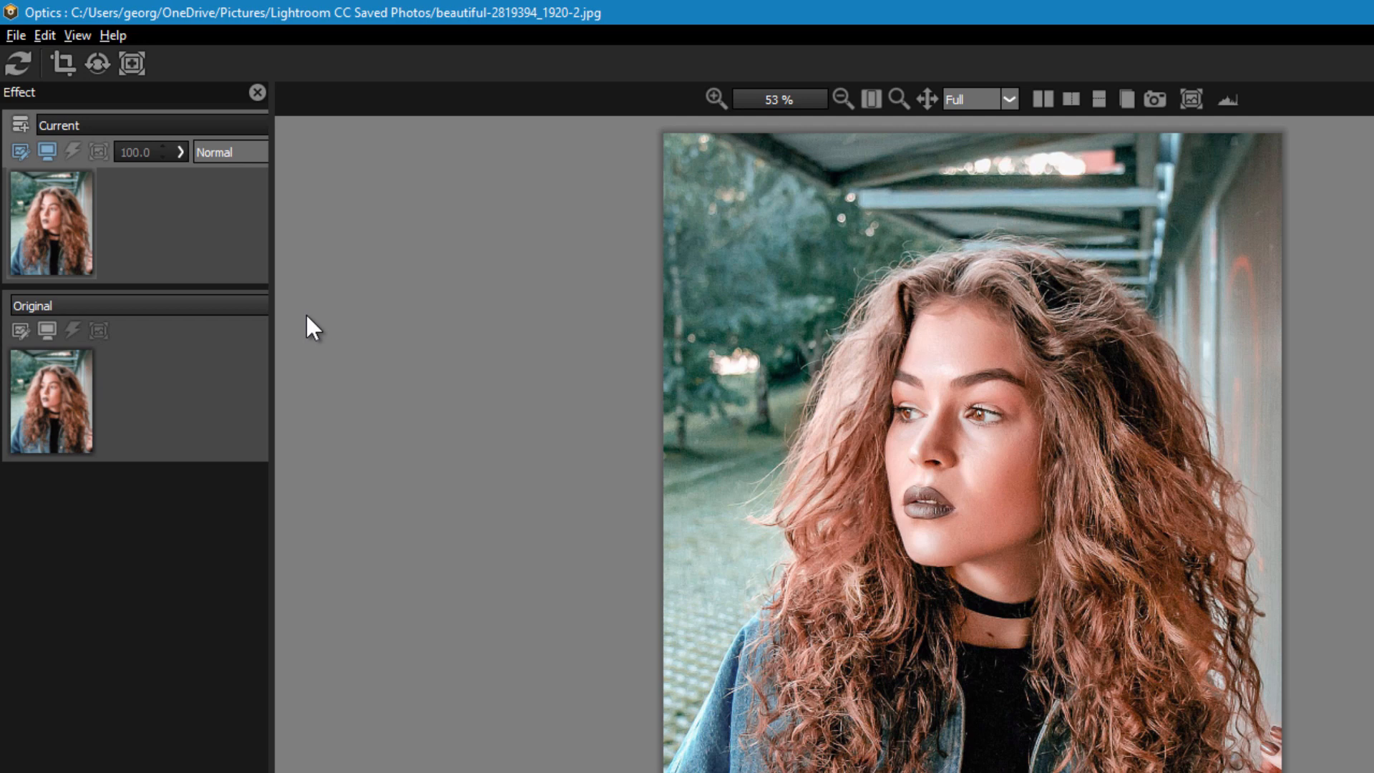
mouse_move(83, 69)
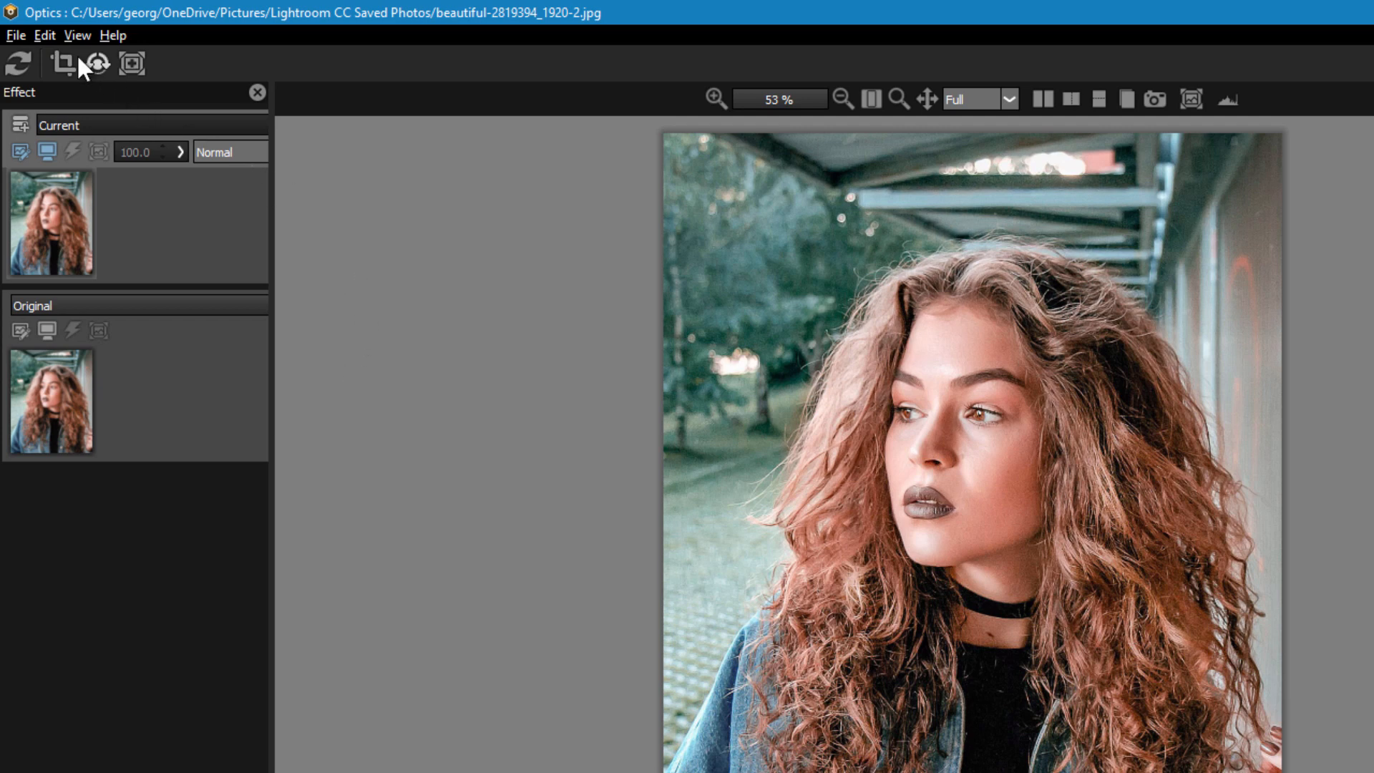
Step: Revert to the S_DuoTone Peachy Duo state through the Edit menu's undo history
left_click(43, 35)
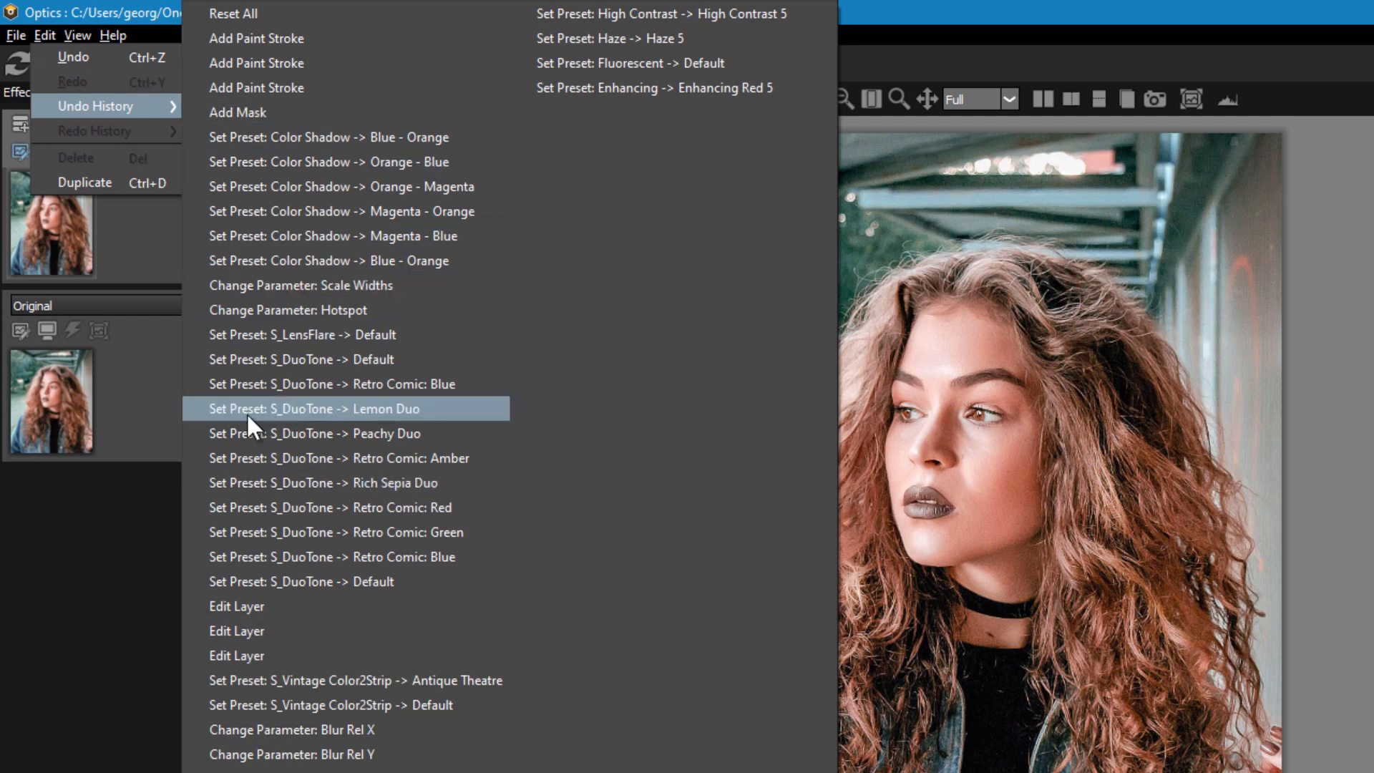
left_click(307, 409)
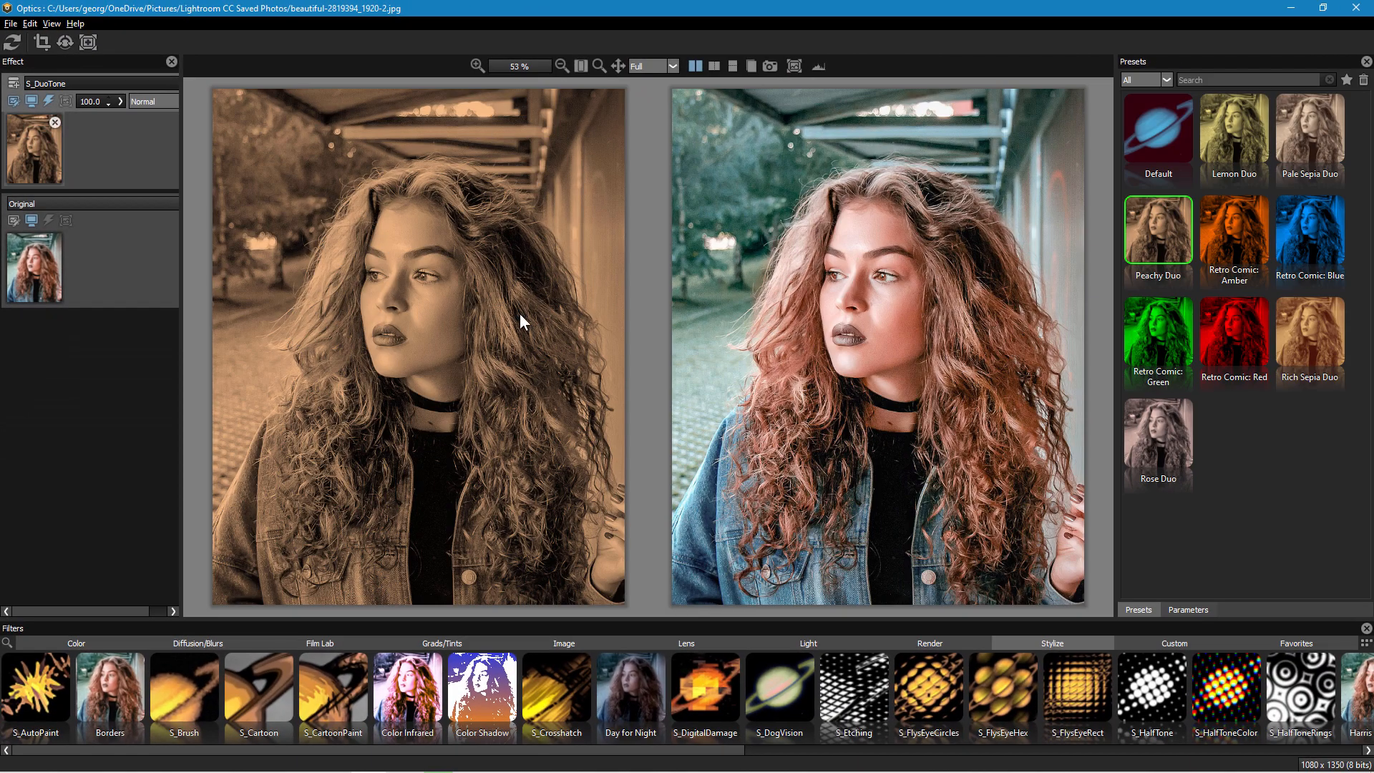
left_click(31, 23)
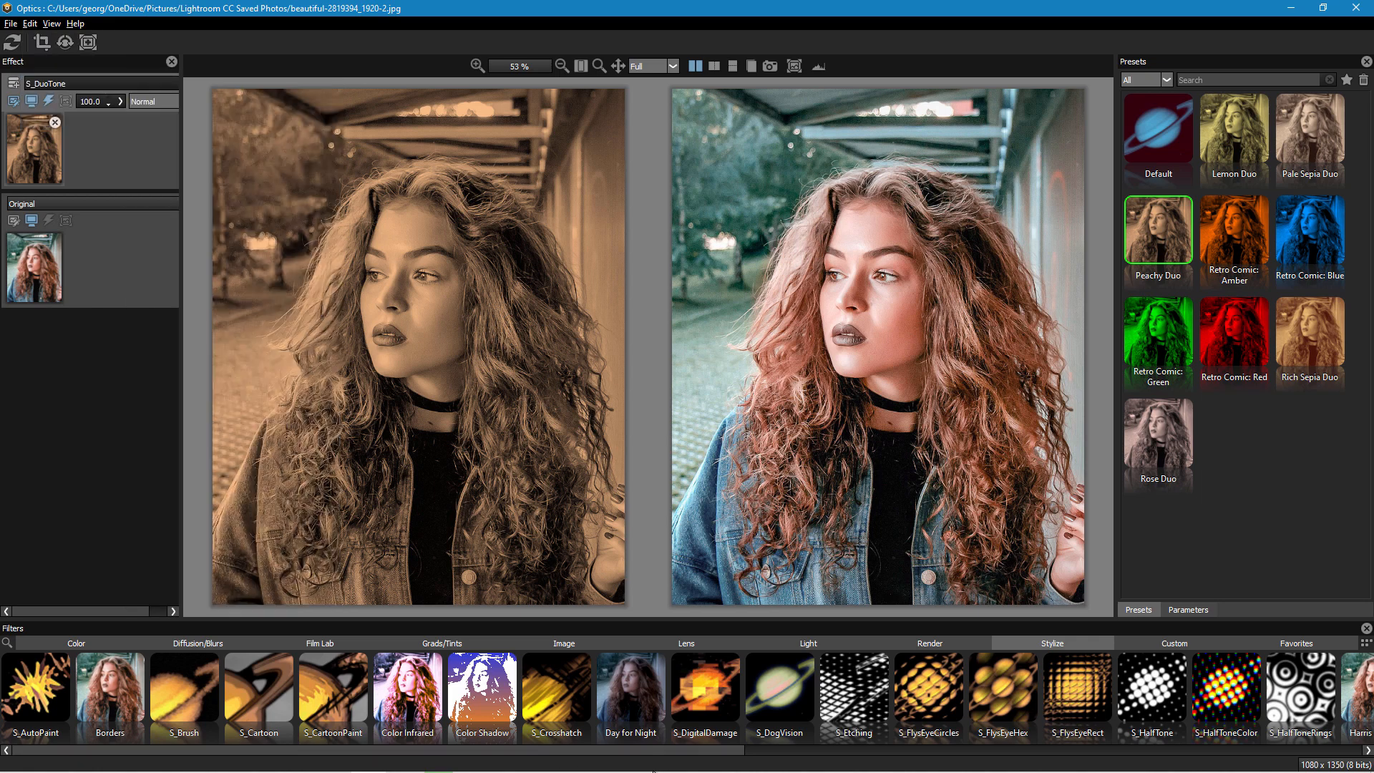
Step: Try the Pastel filter, then apply the Pencil sketch filter with the Pencil 5 preset
scroll("right", 3)
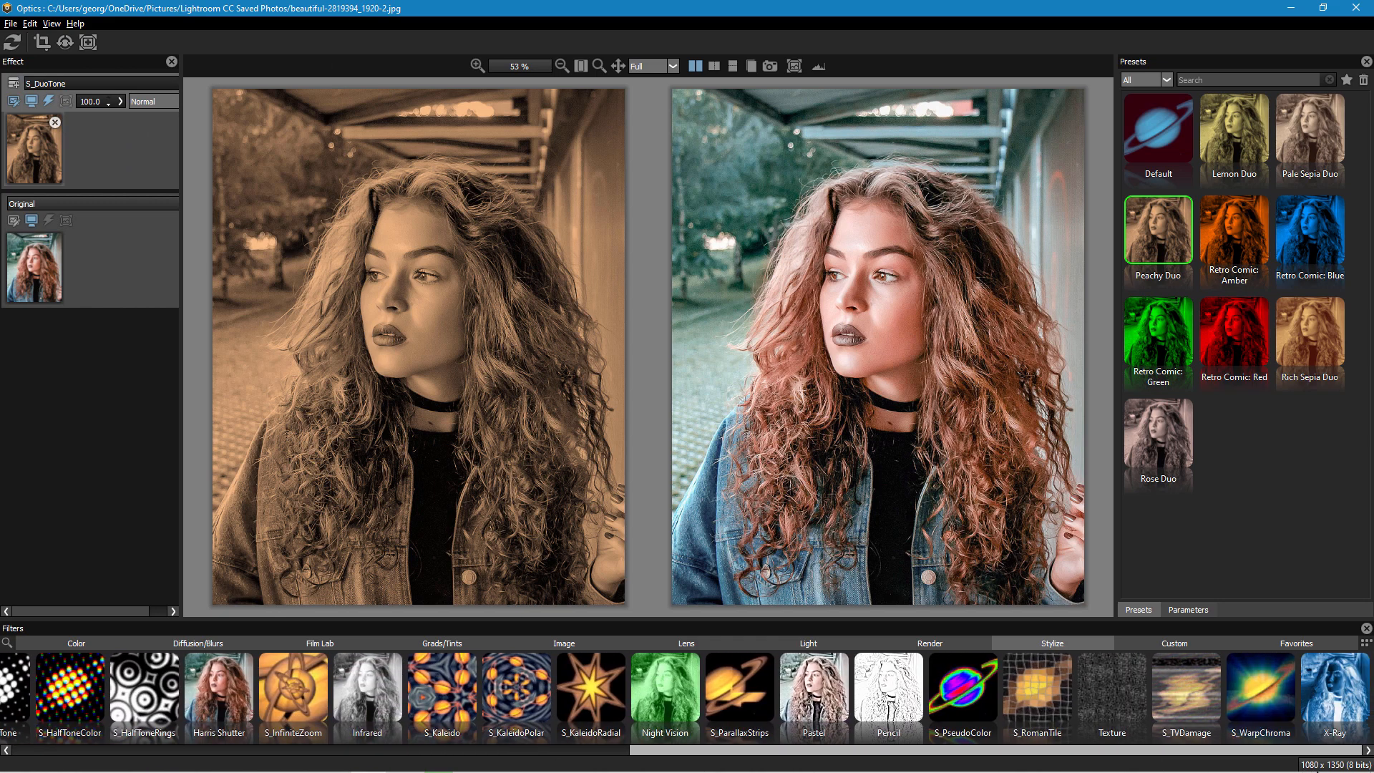
left_click(813, 692)
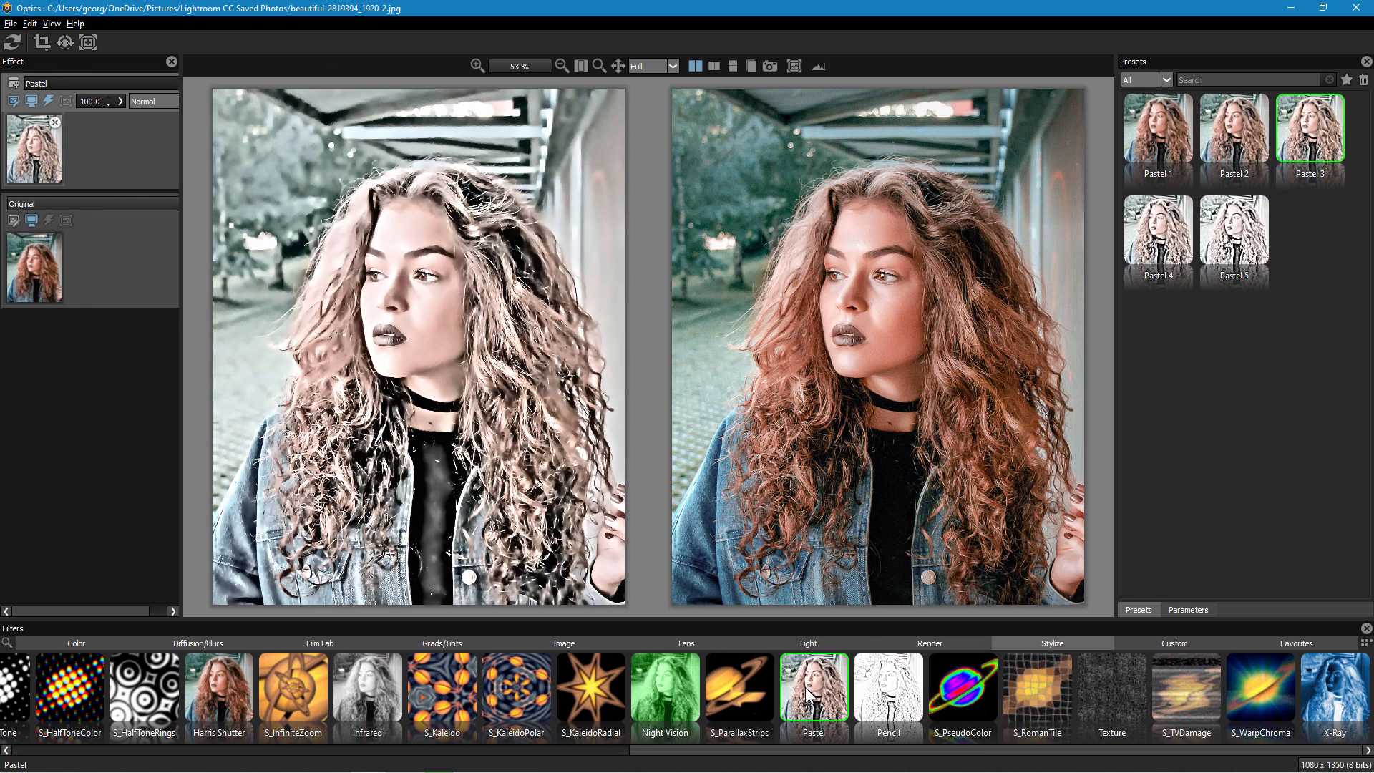
mouse_move(852, 516)
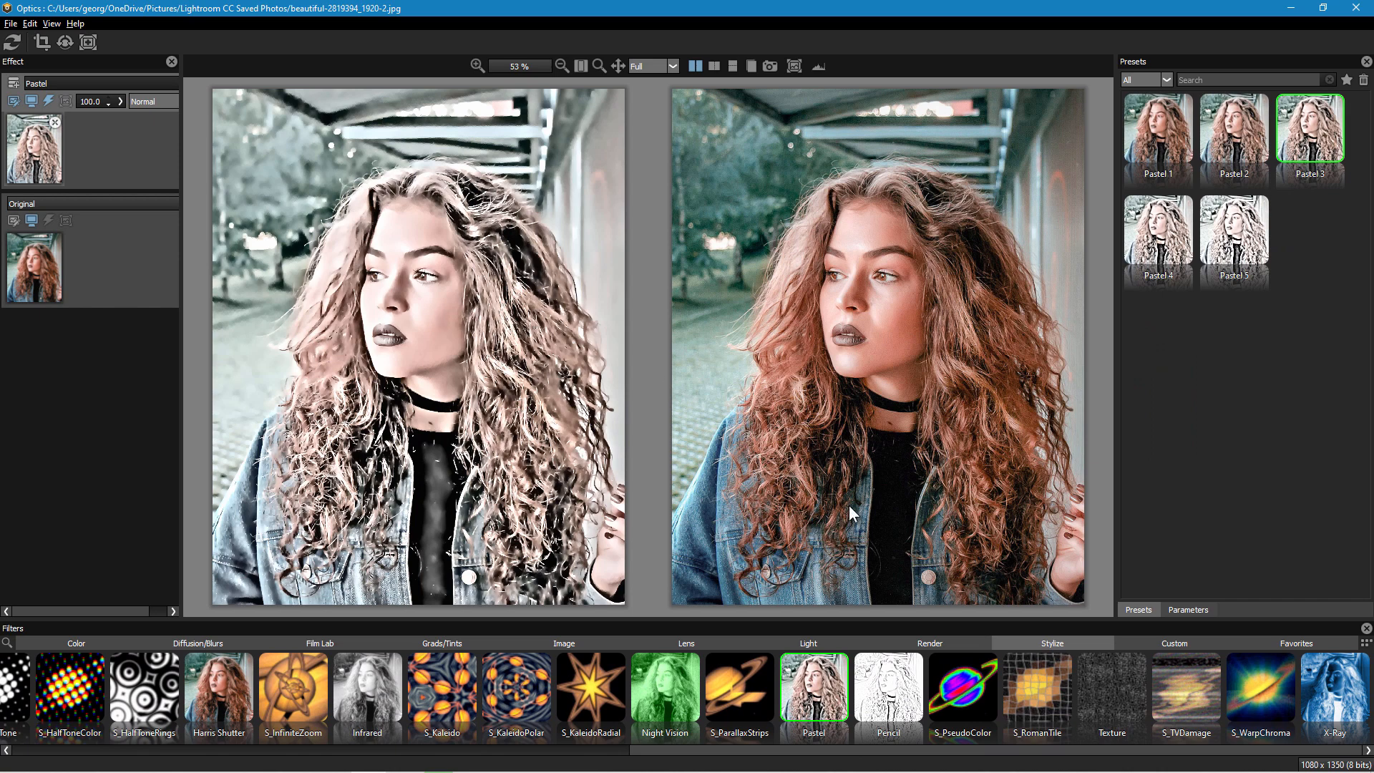
left_click(888, 692)
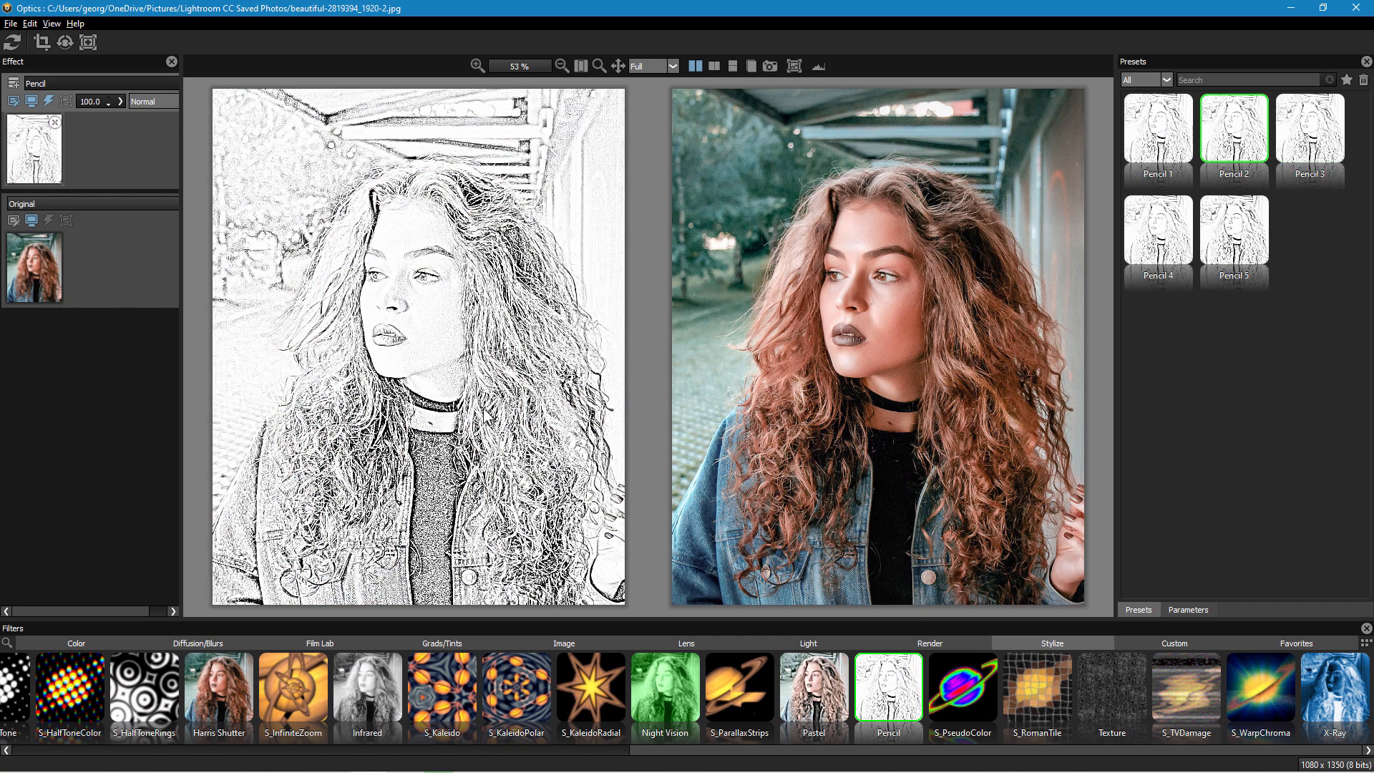
left_click(1234, 230)
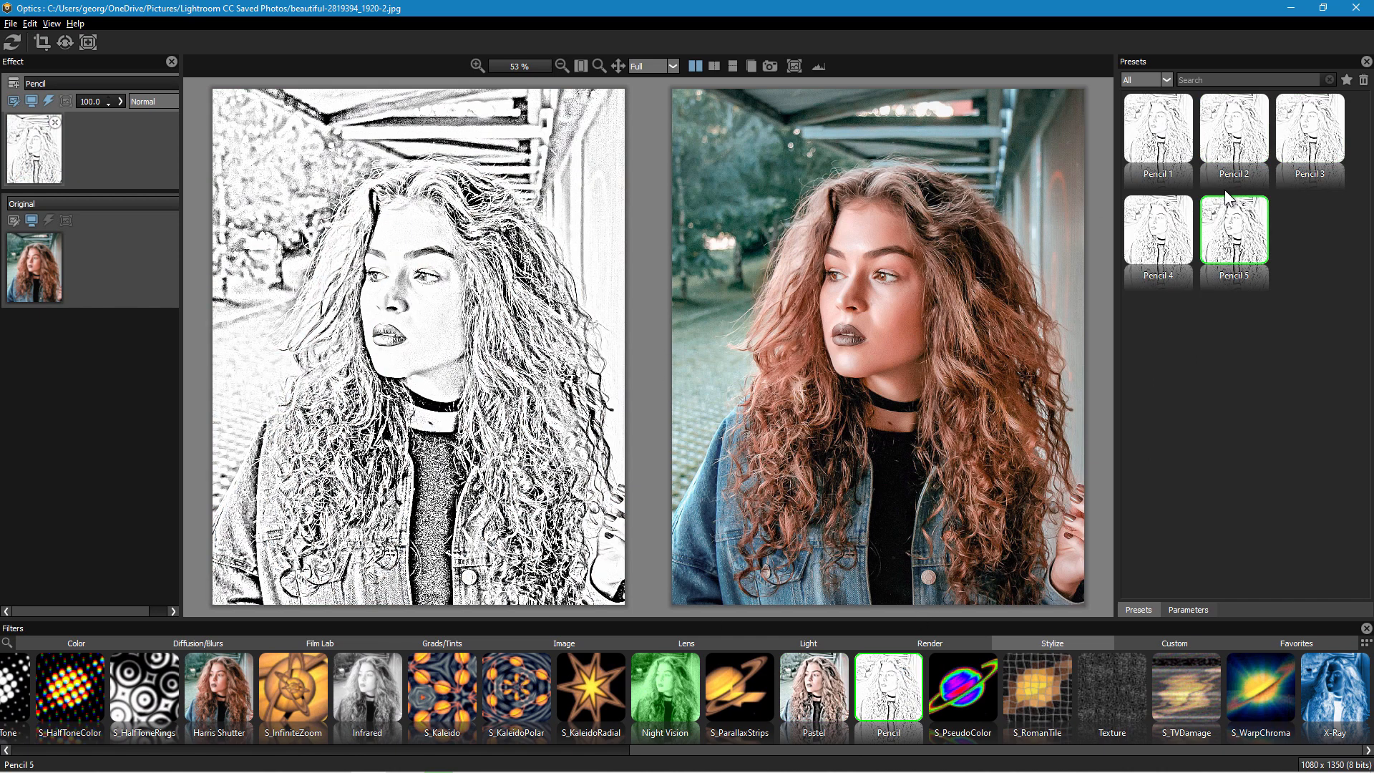
left_click(1157, 230)
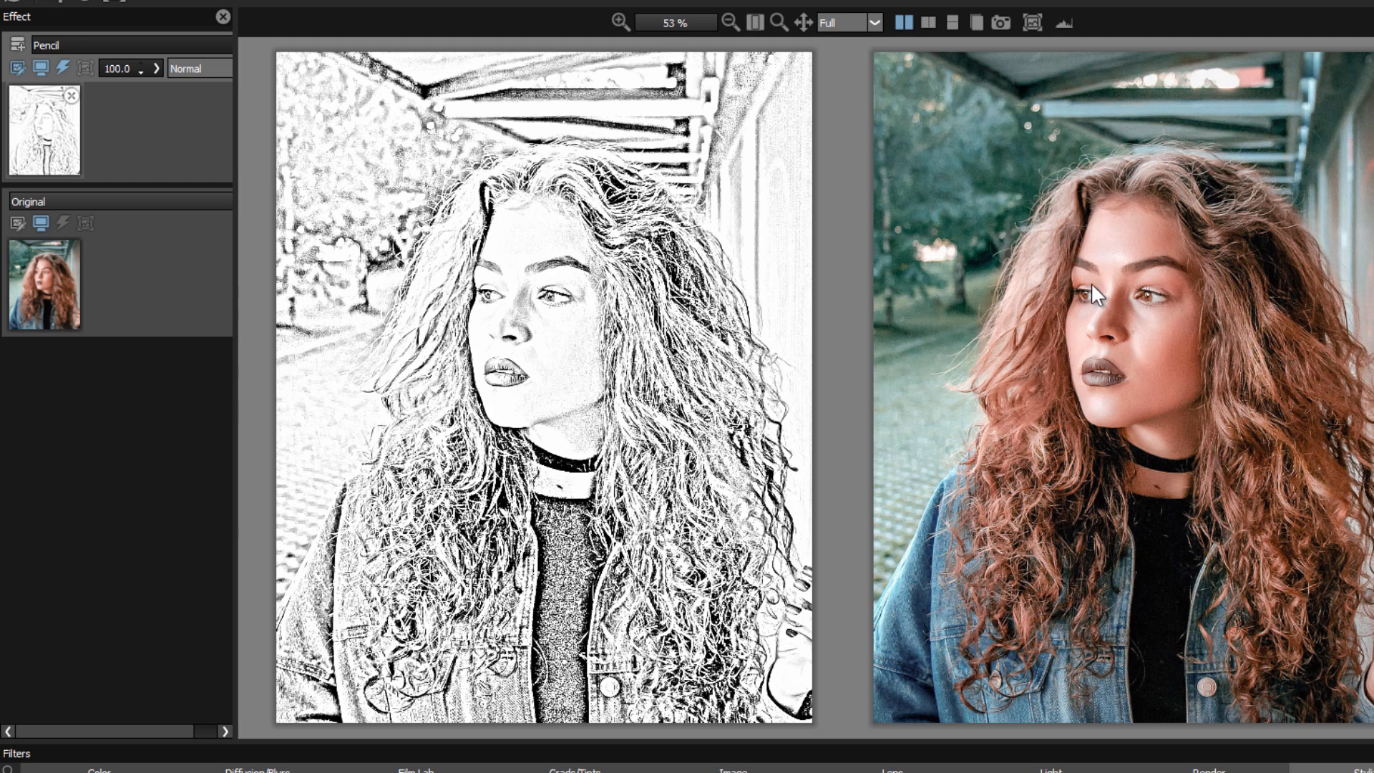
Step: Try Darken, Lighten, Screen and Linear Burn blend modes on the Pencil layer
left_click(198, 68)
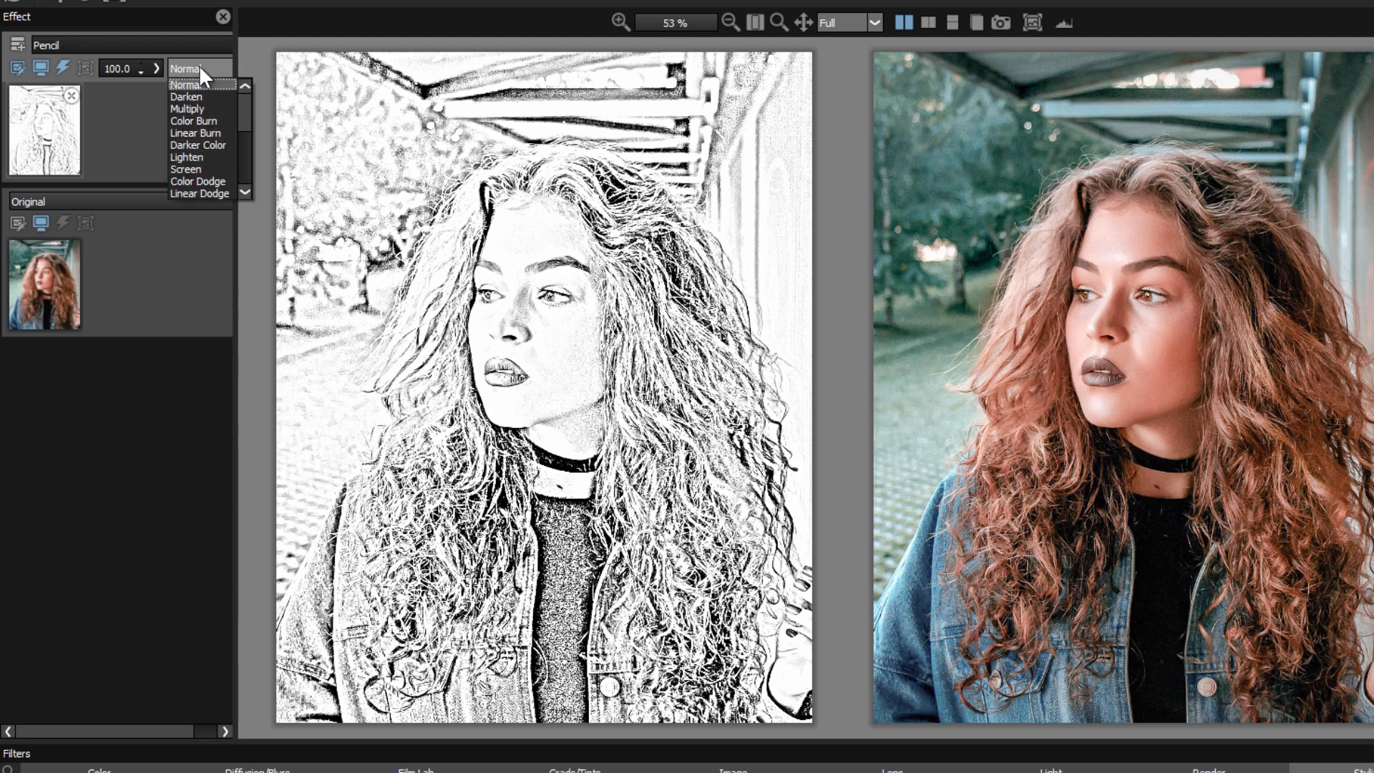
left_click(187, 96)
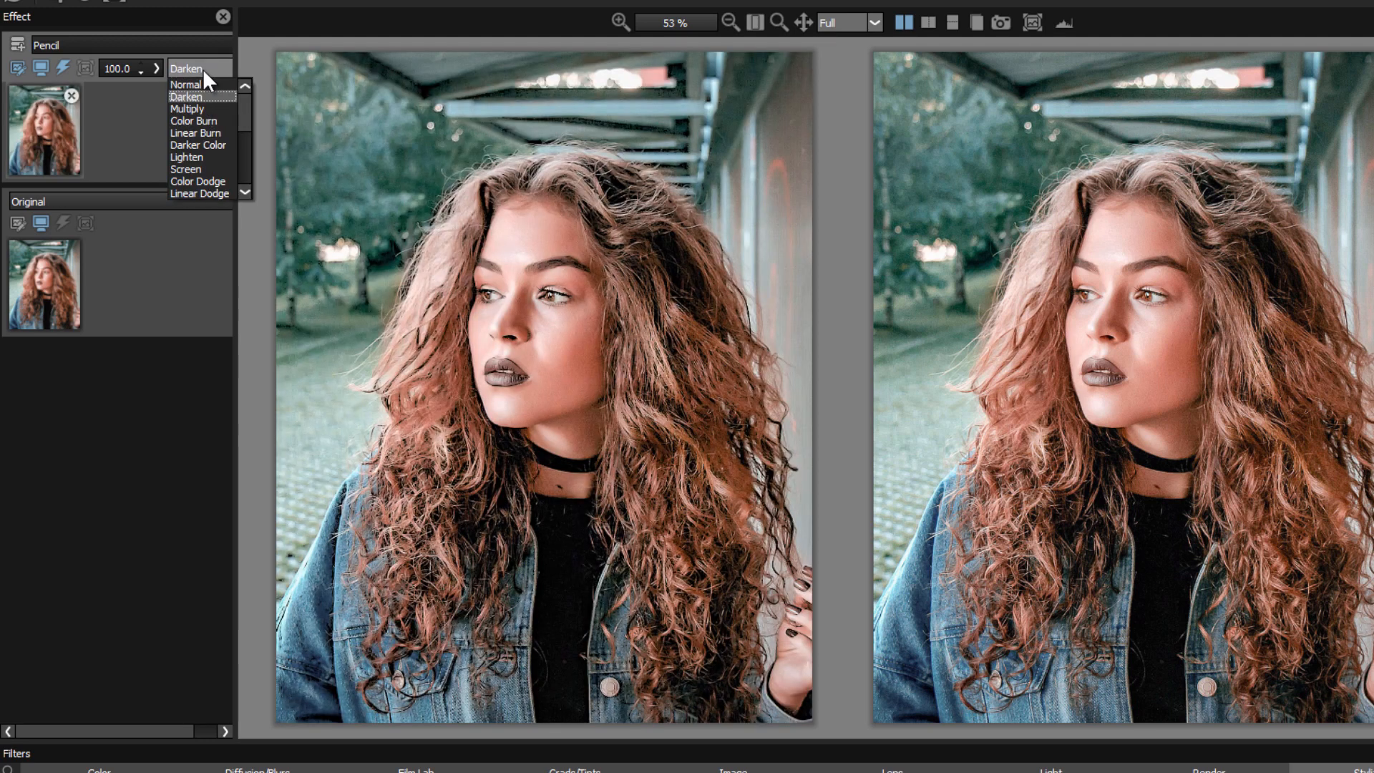
mouse_move(198, 168)
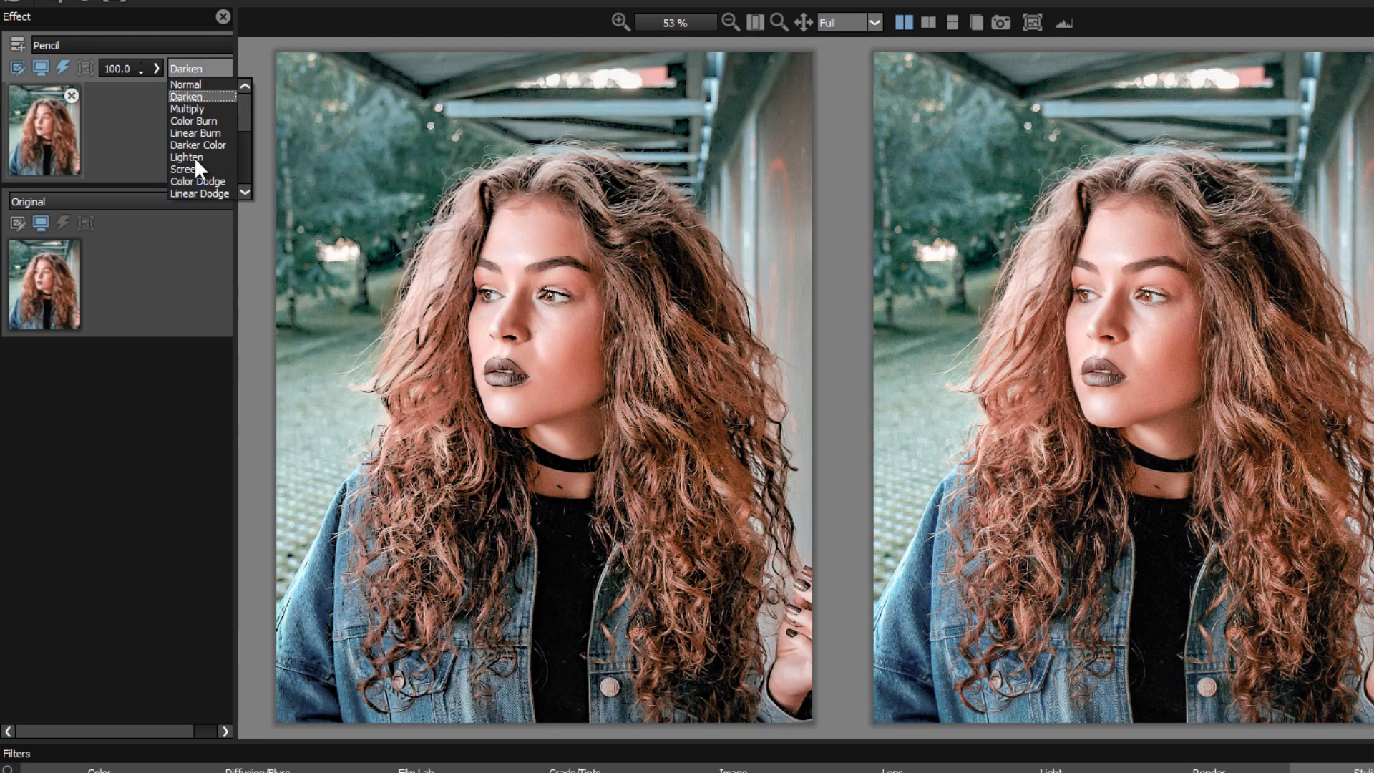
left_click(187, 157)
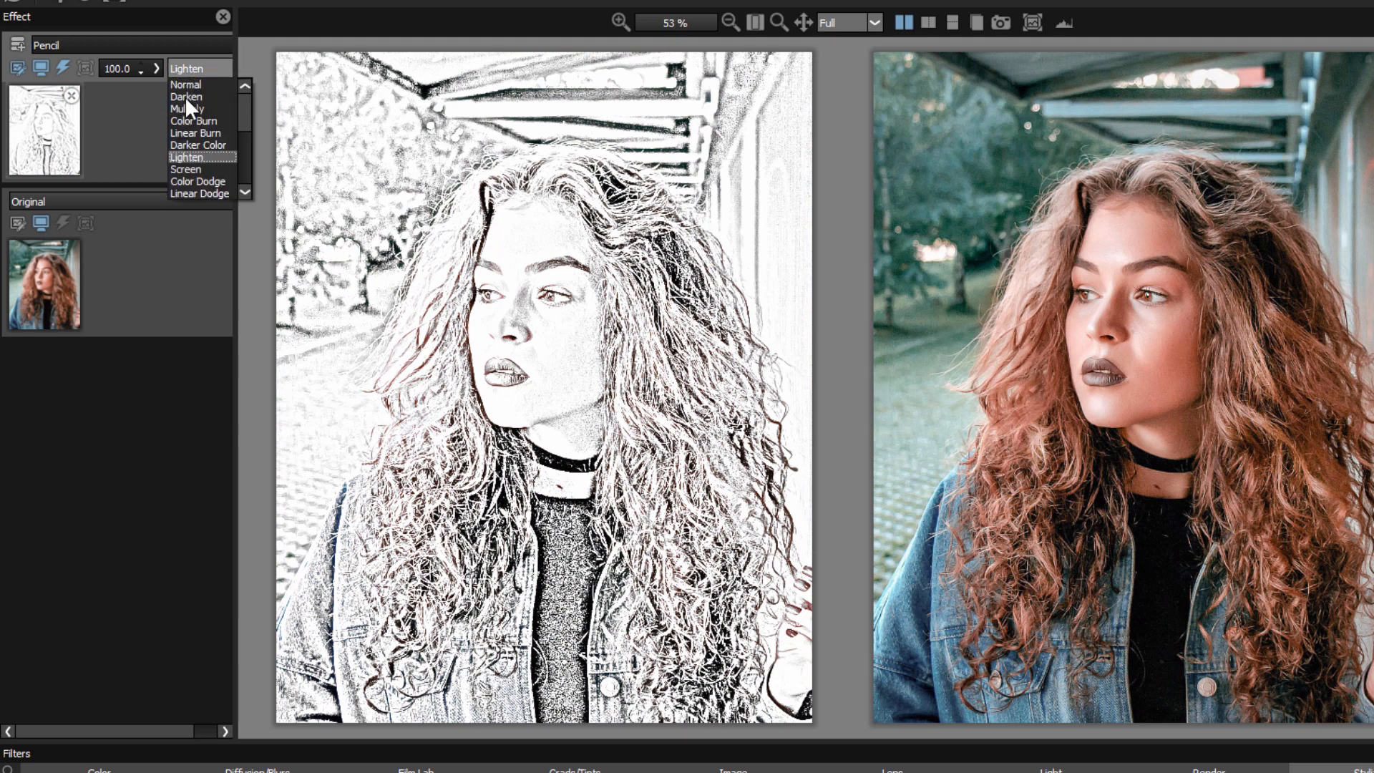
left_click(185, 169)
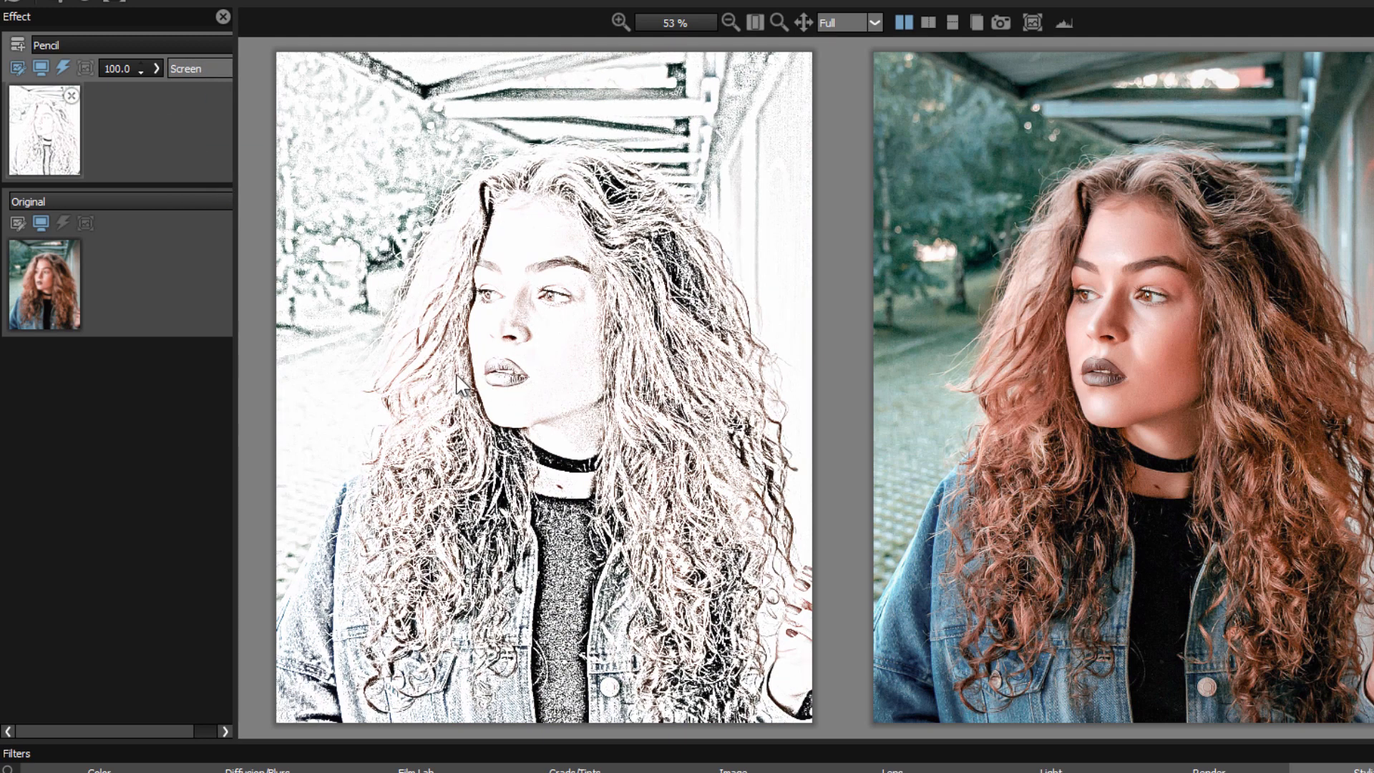
left_click(198, 68)
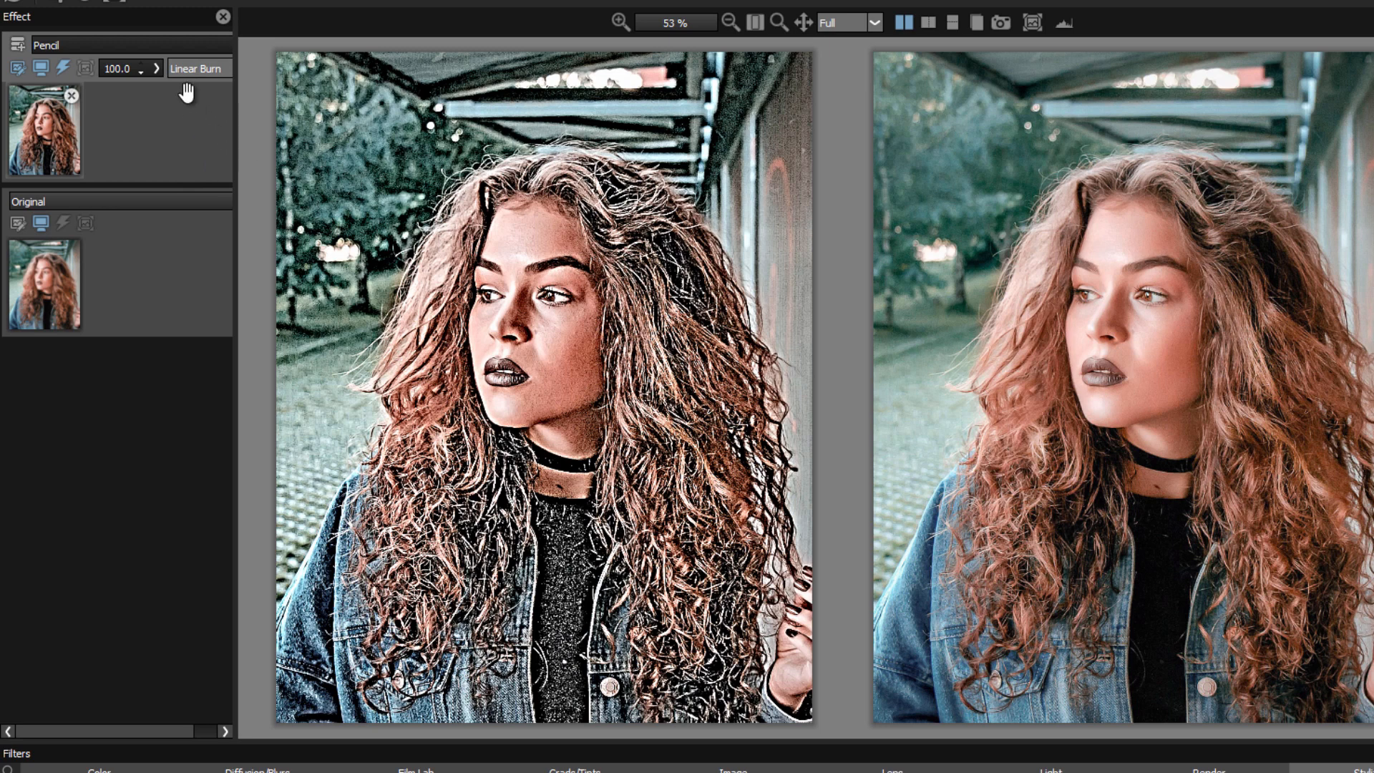
left_click(198, 67)
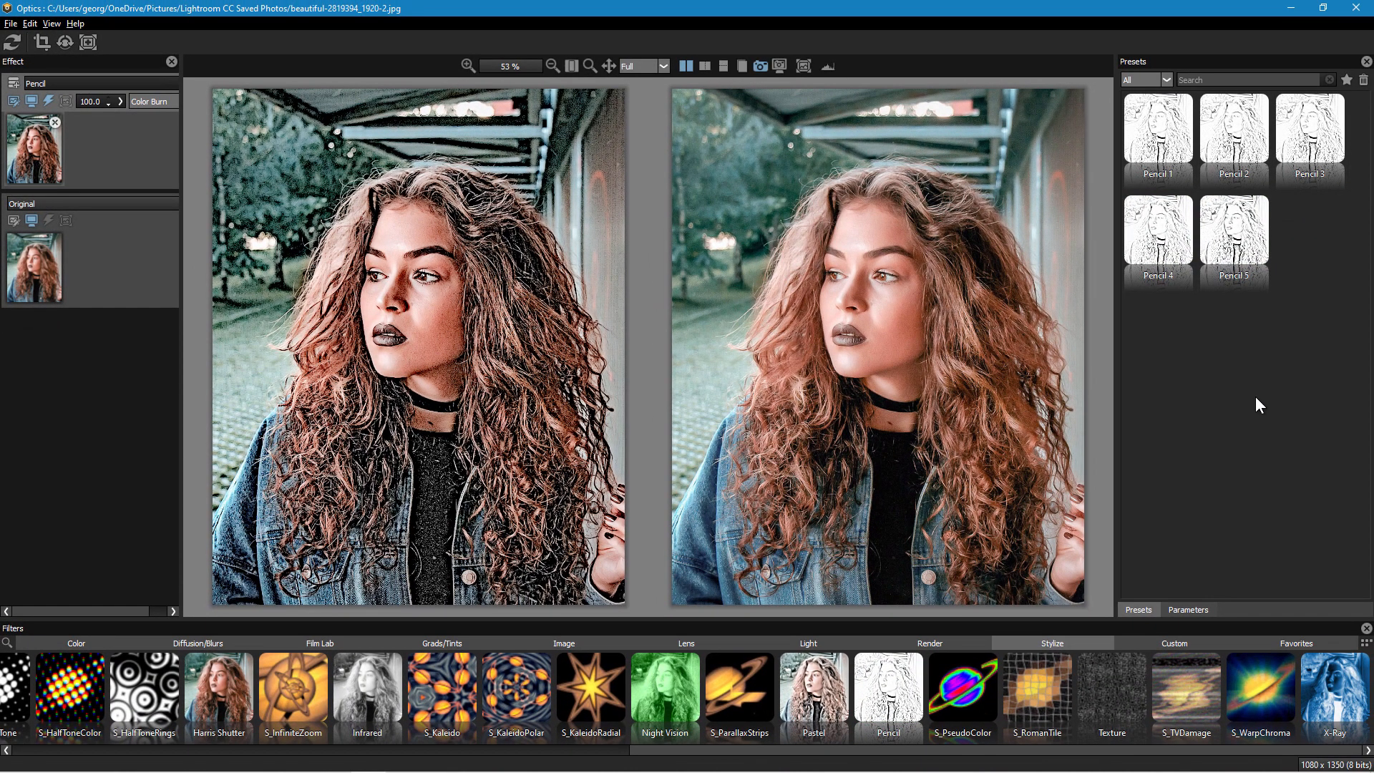
mouse_move(1176, 328)
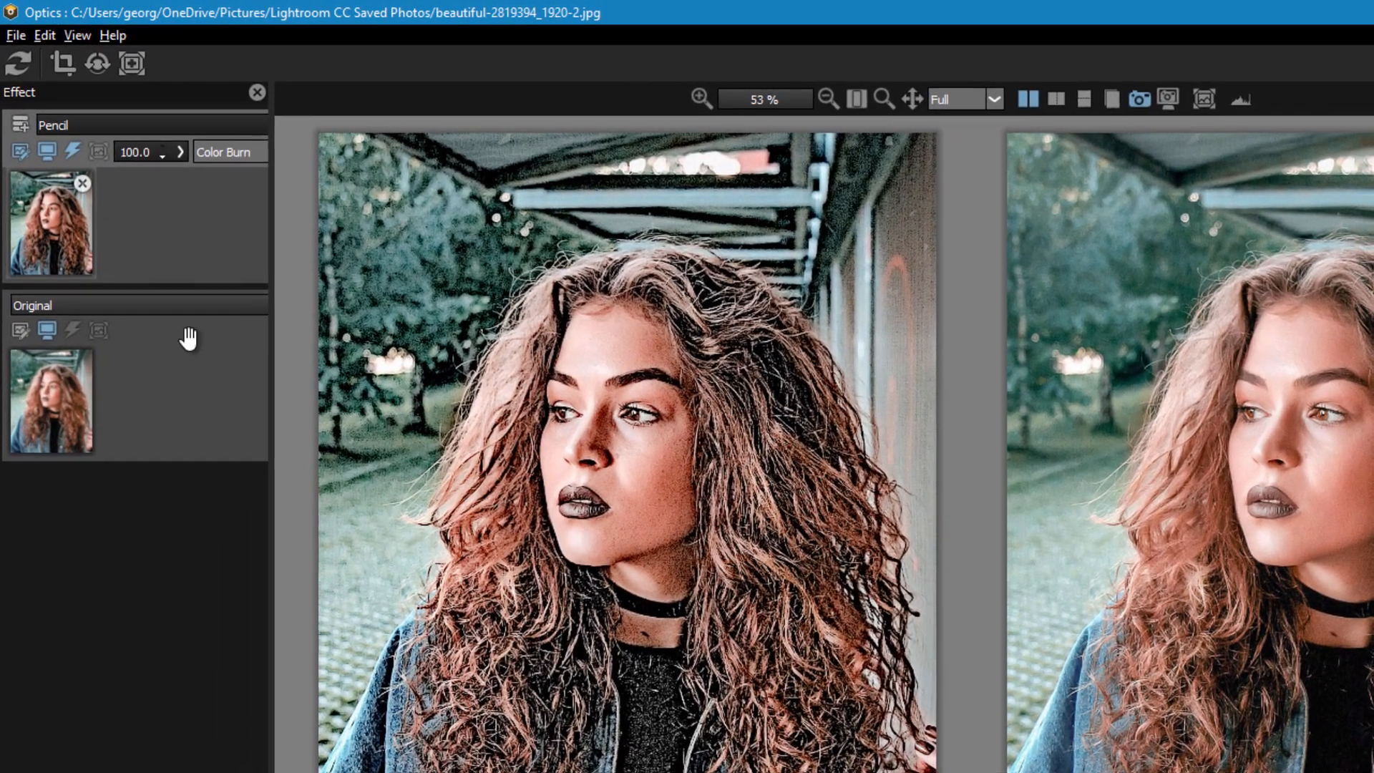
left_click(15, 35)
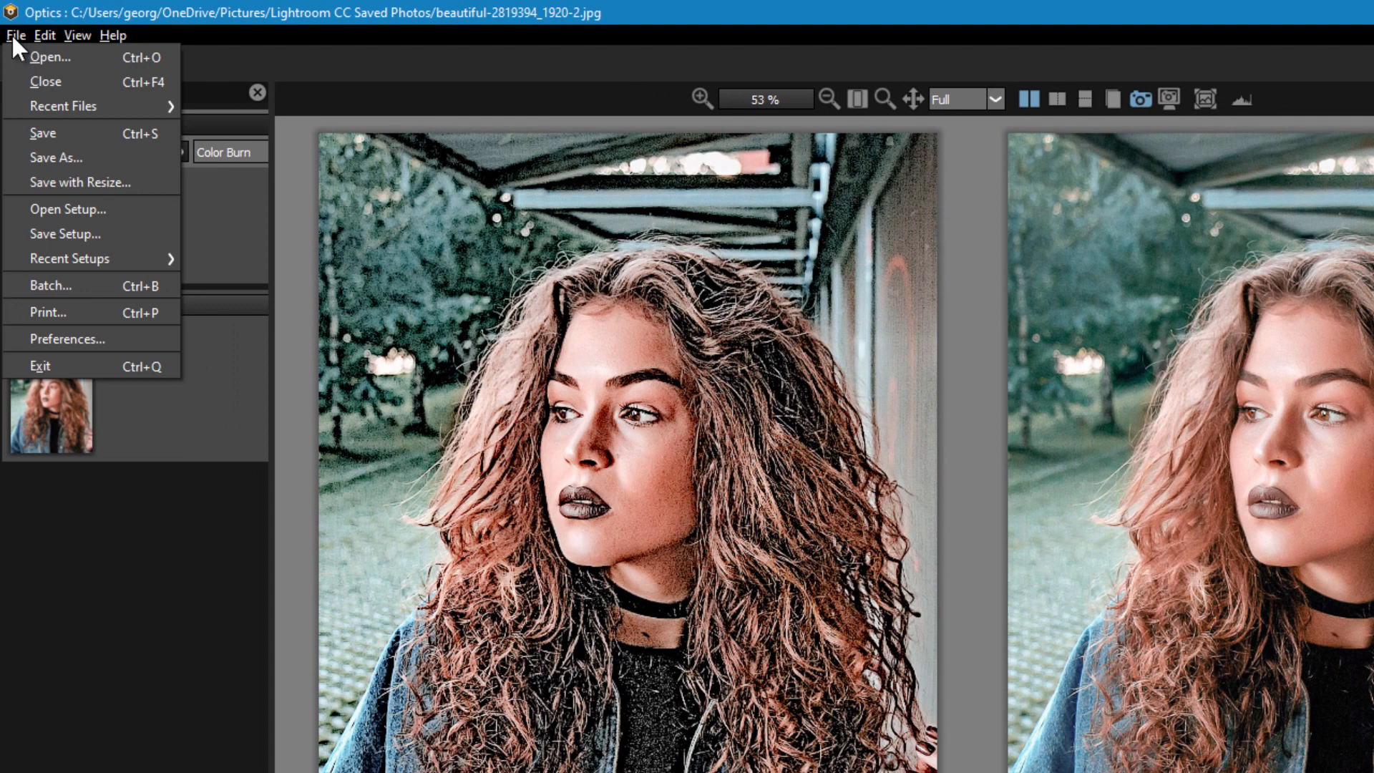
mouse_move(63, 105)
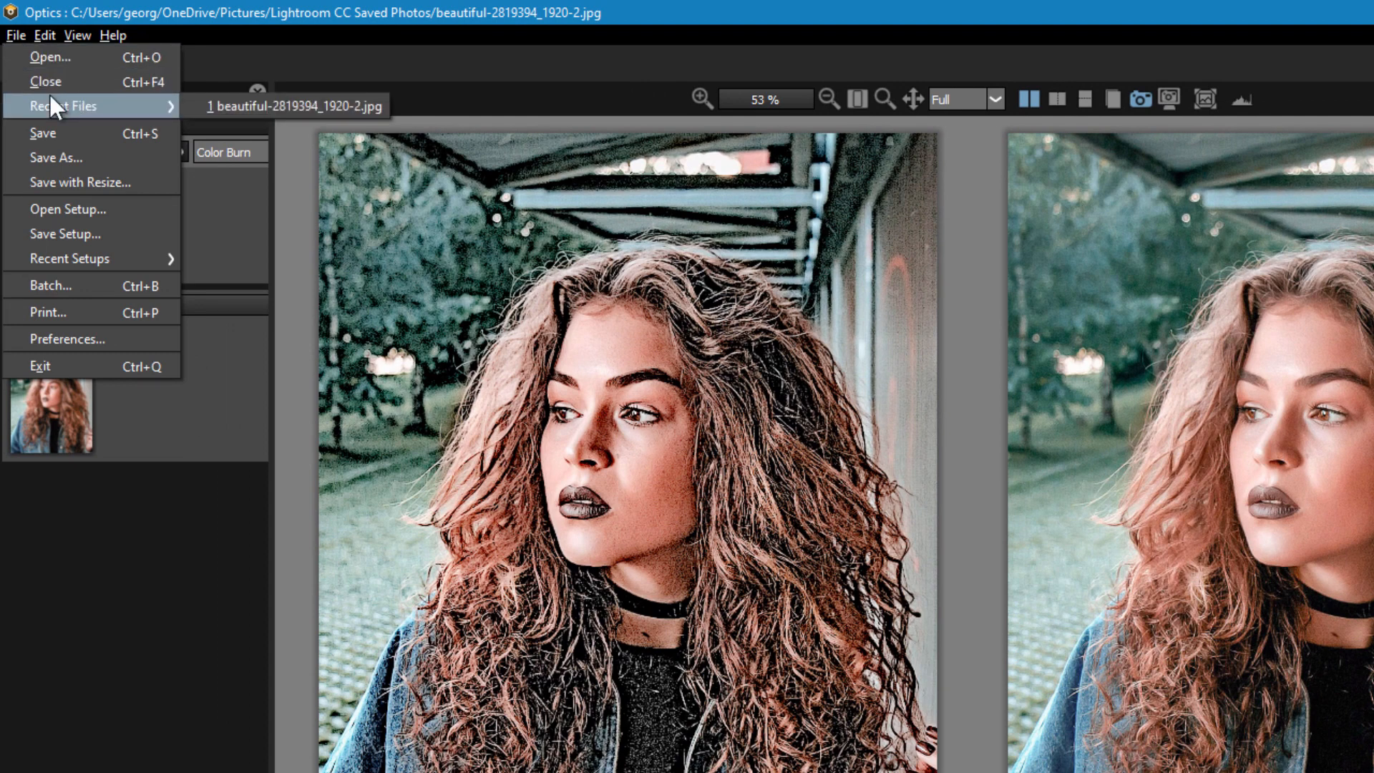
mouse_move(57, 157)
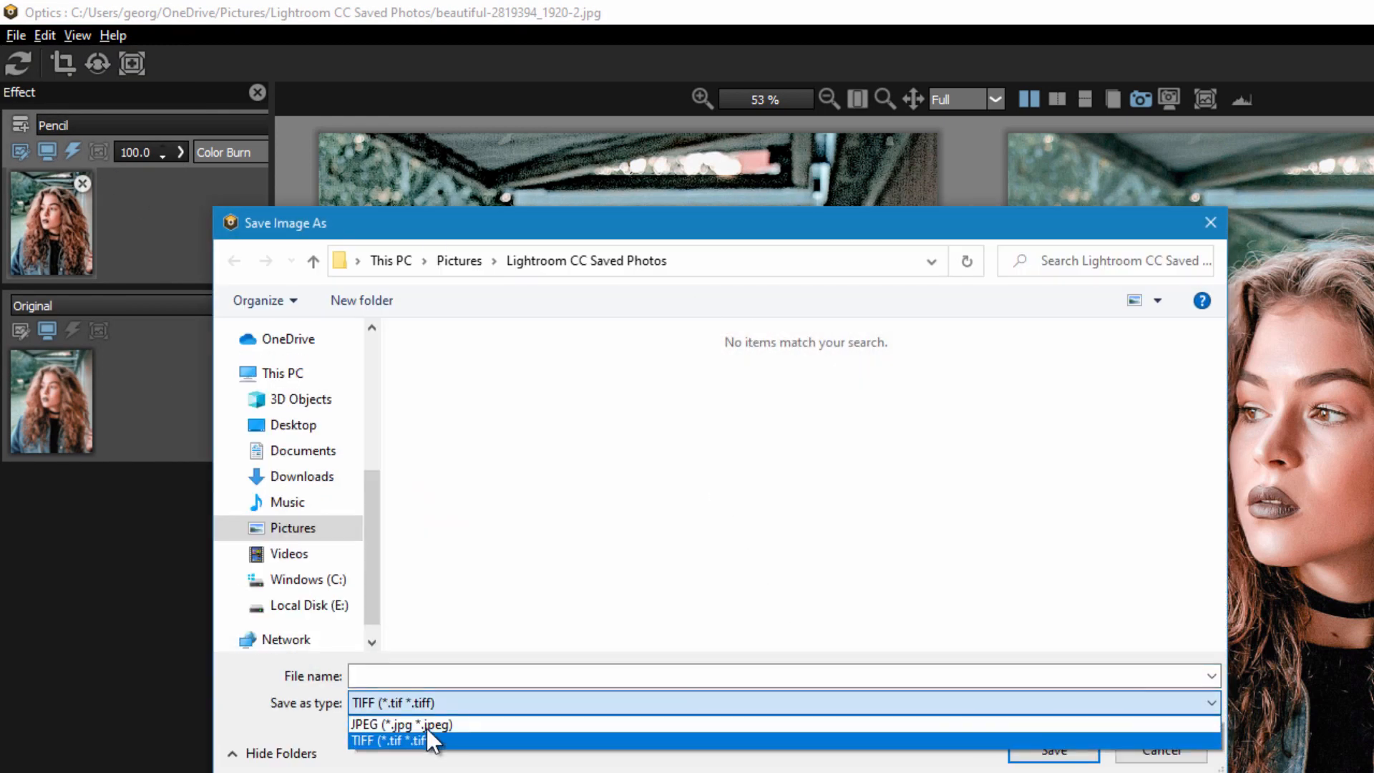
mouse_move(401, 724)
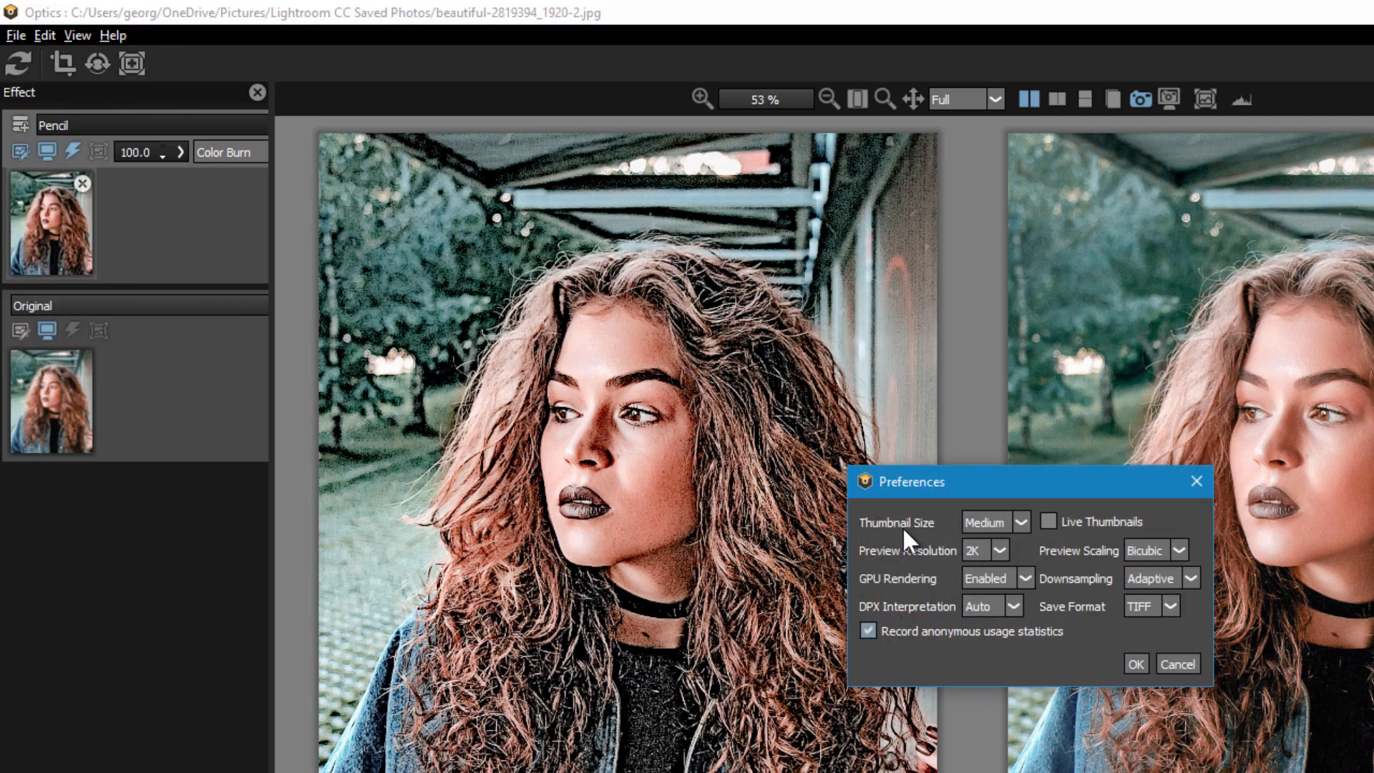
mouse_move(1144, 570)
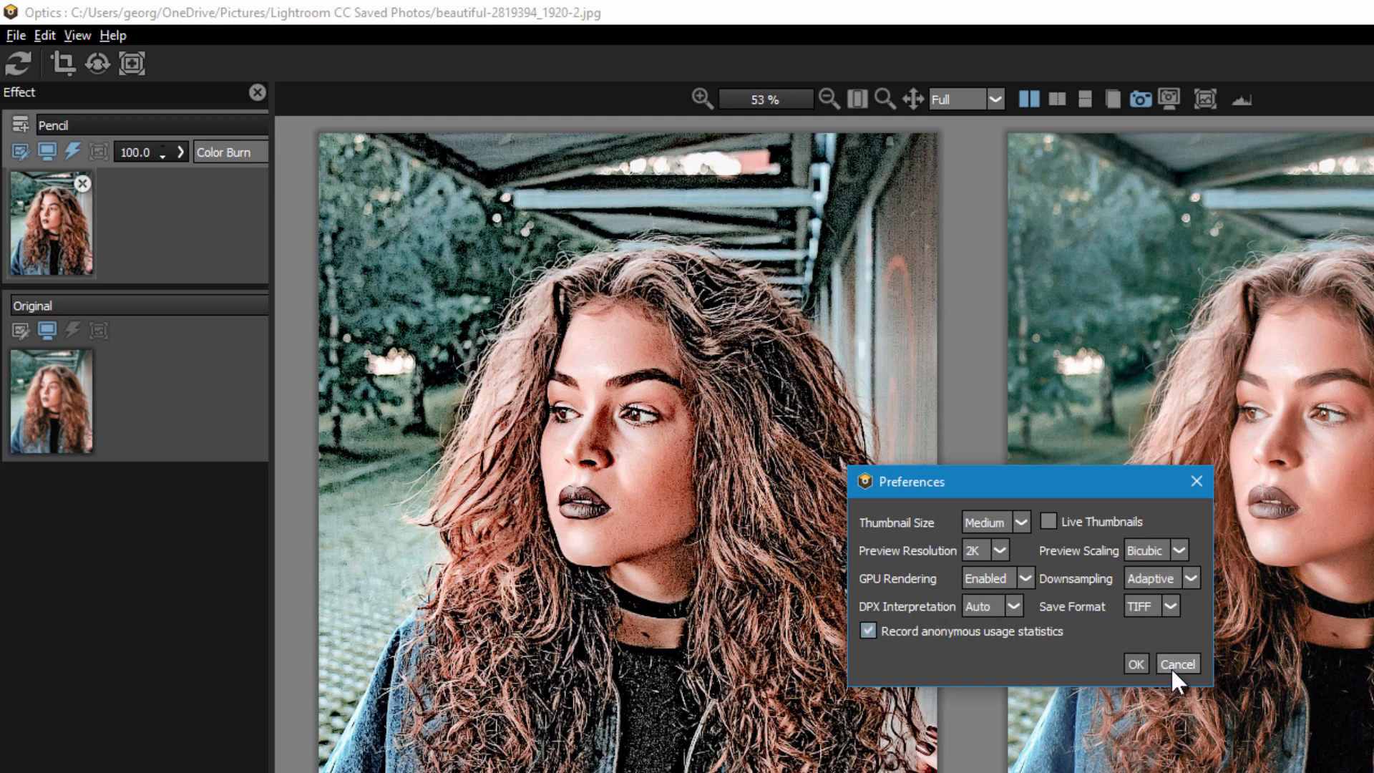
left_click(1177, 664)
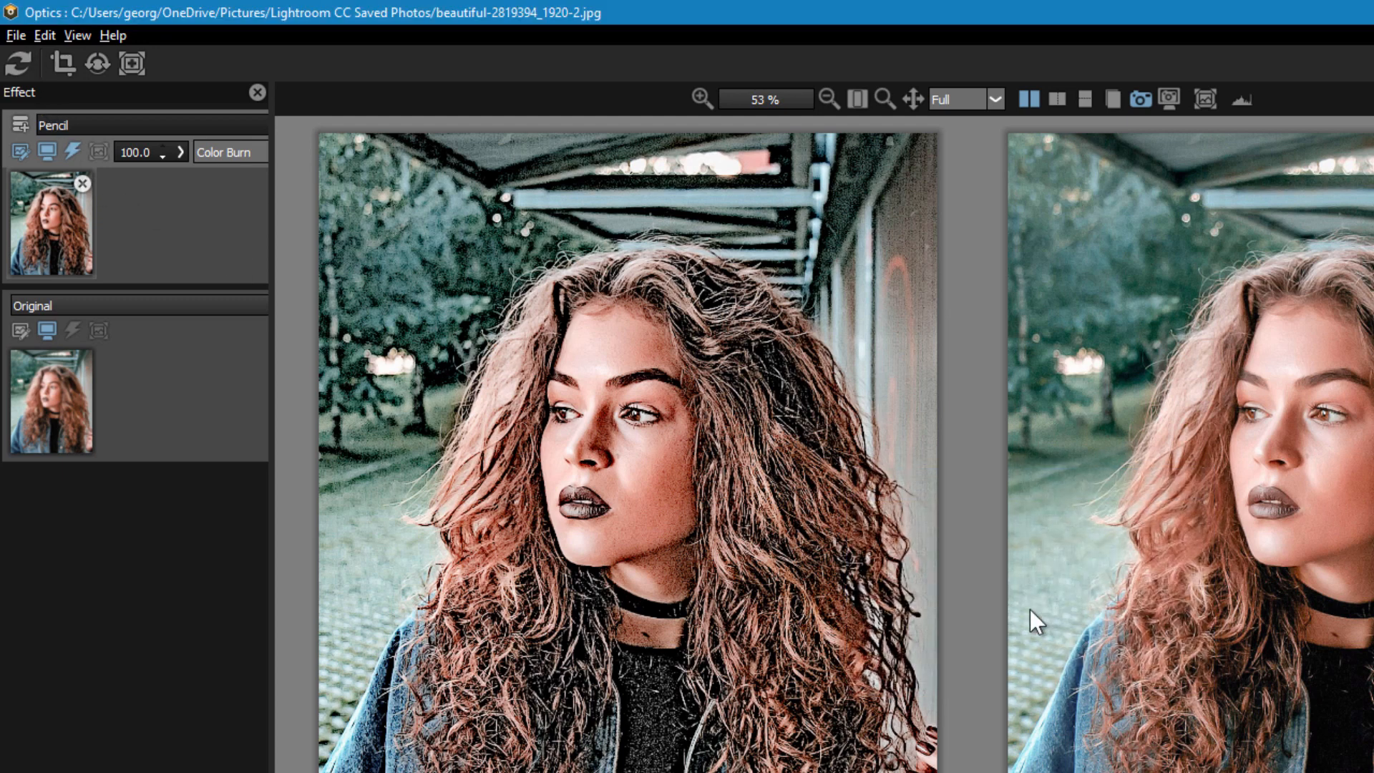
mouse_move(520, 556)
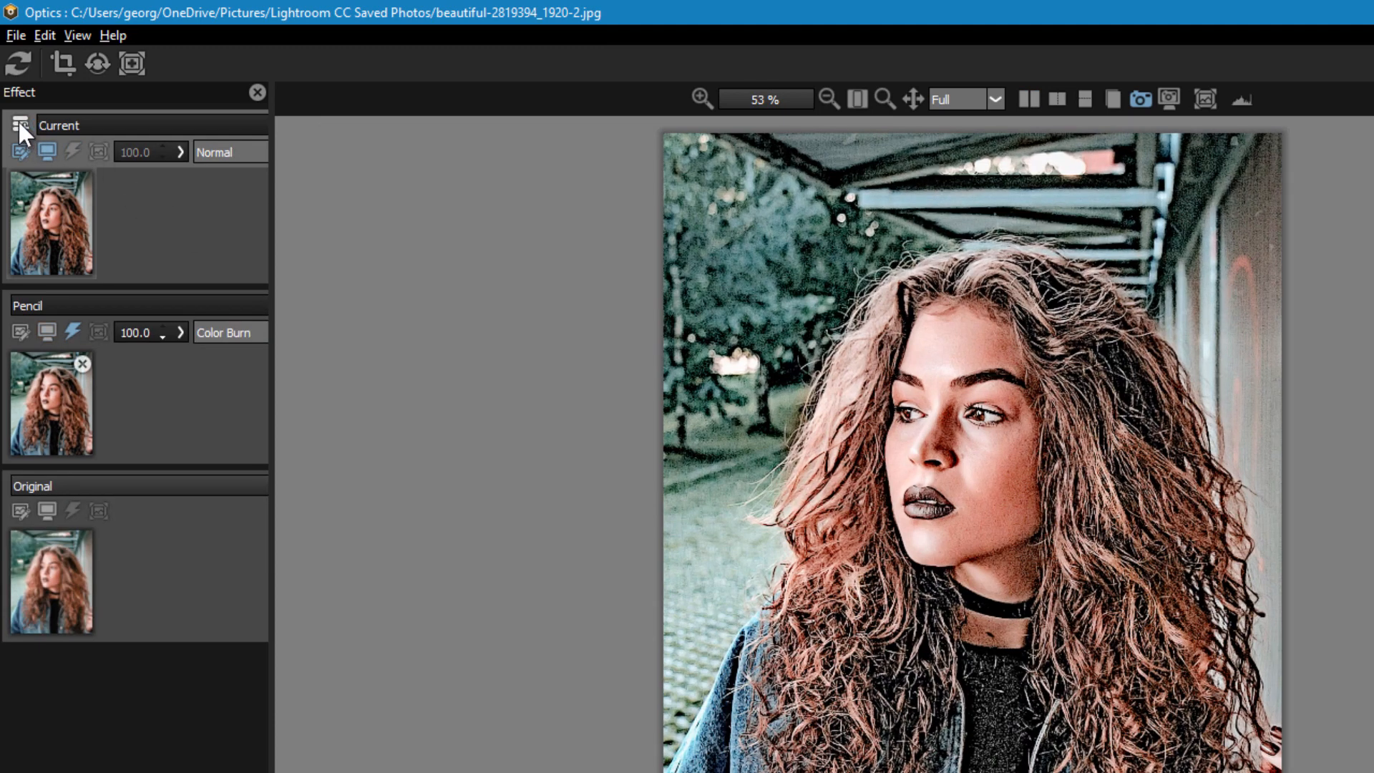
mouse_move(192, 209)
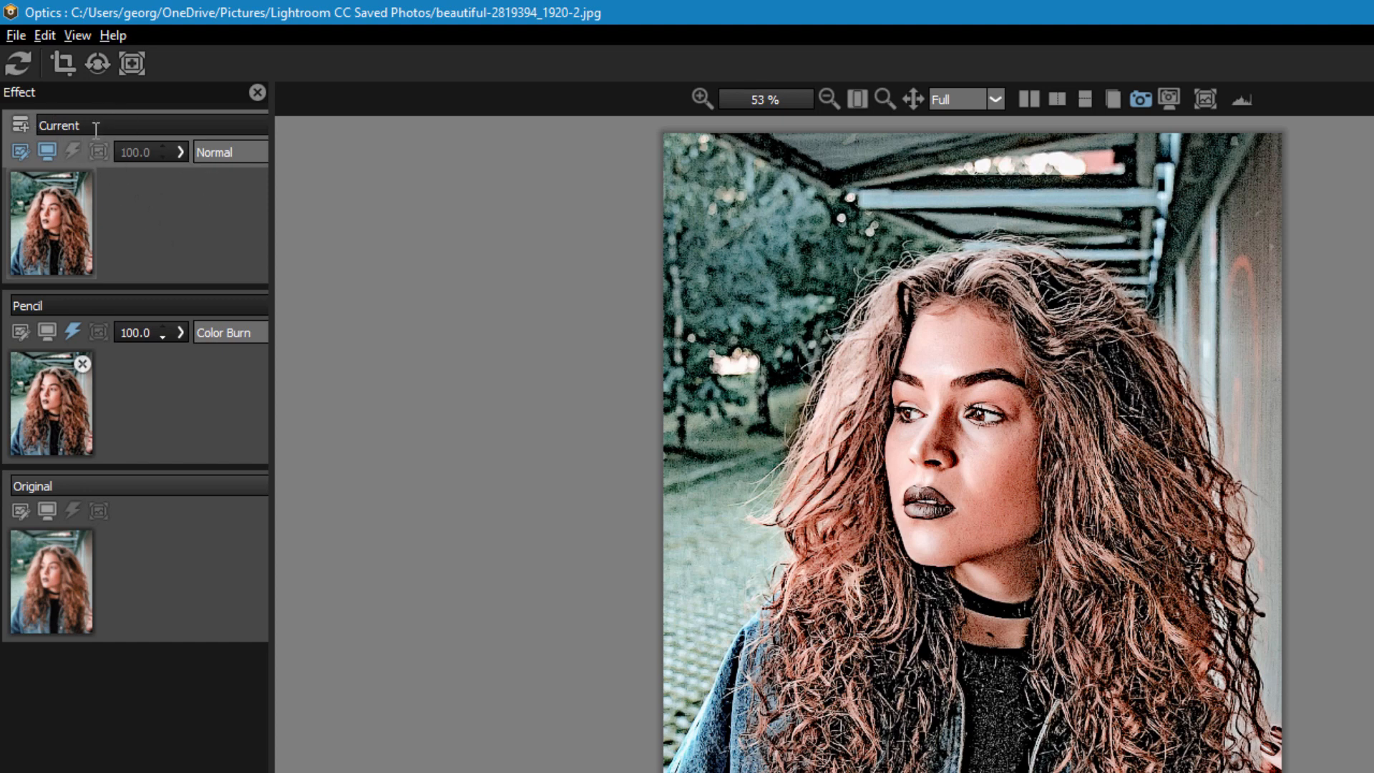
mouse_move(99, 402)
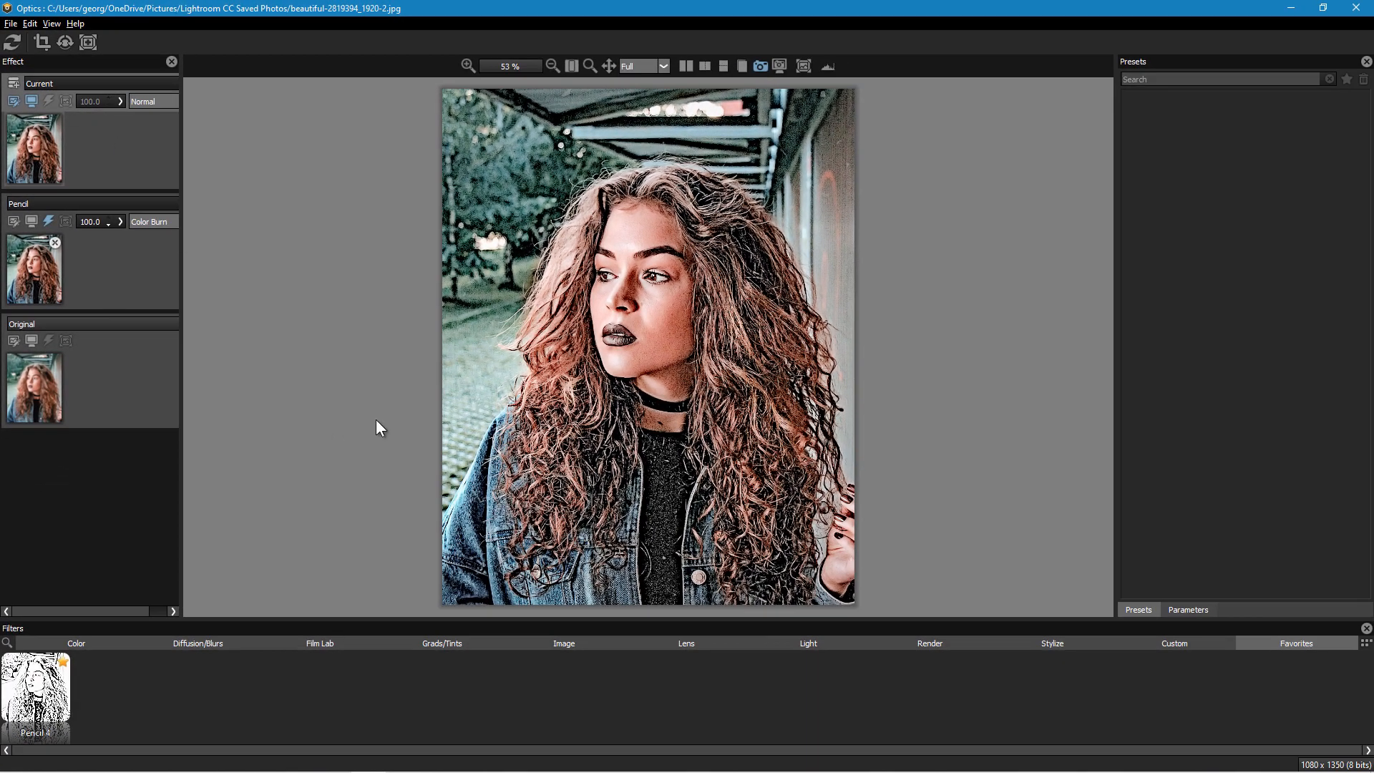
Step: Apply the Tint filter with its Orange preset to the new layer
left_click(442, 643)
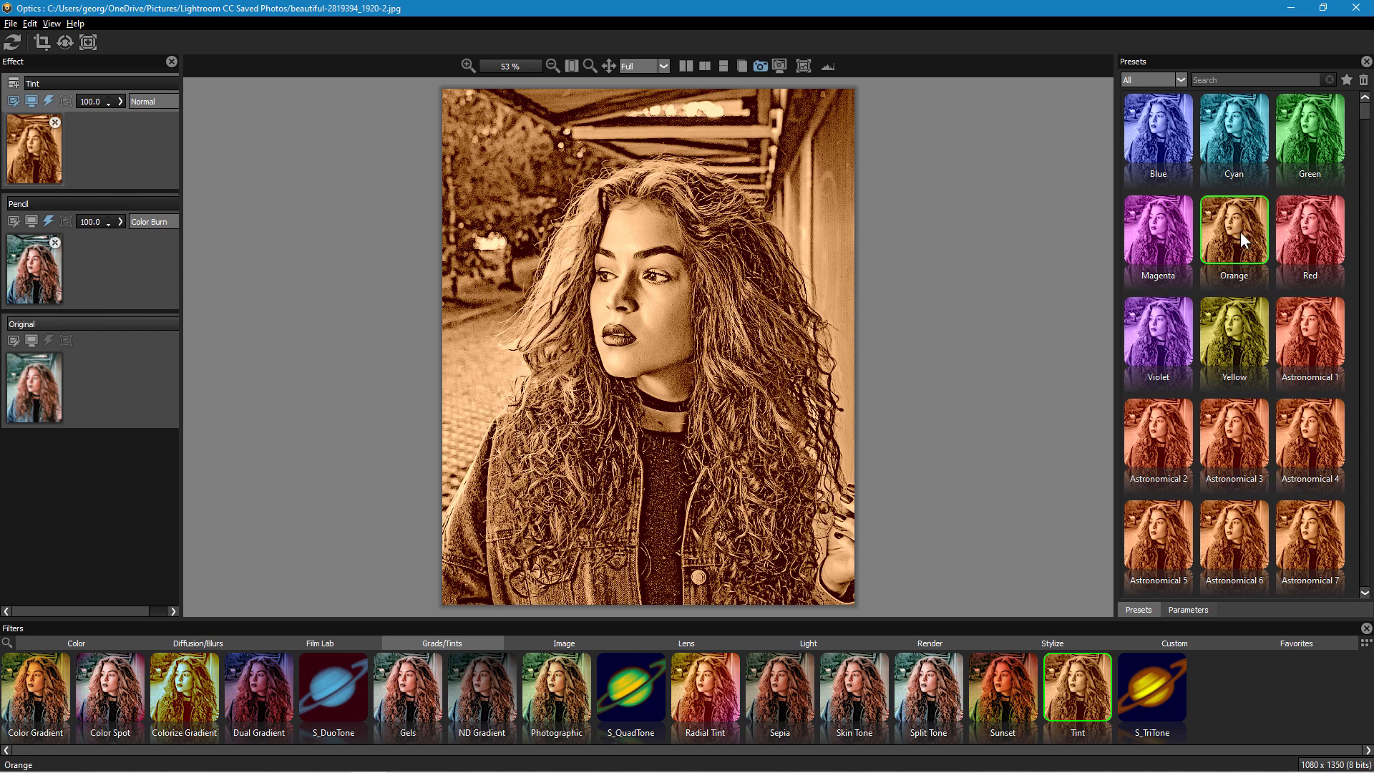
left_click(1233, 430)
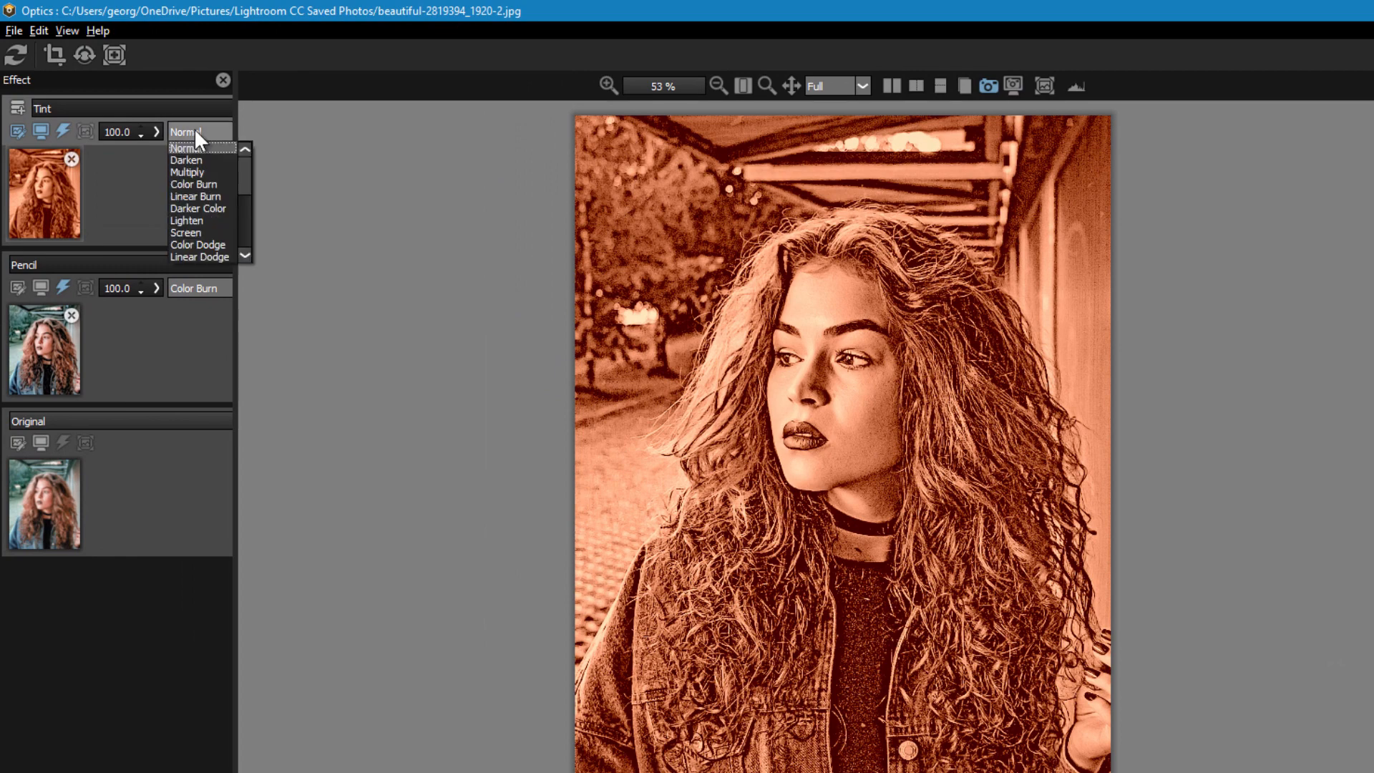
Step: Set the Tint layer to Lighten blending and lower its opacity to about 49
left_click(186, 160)
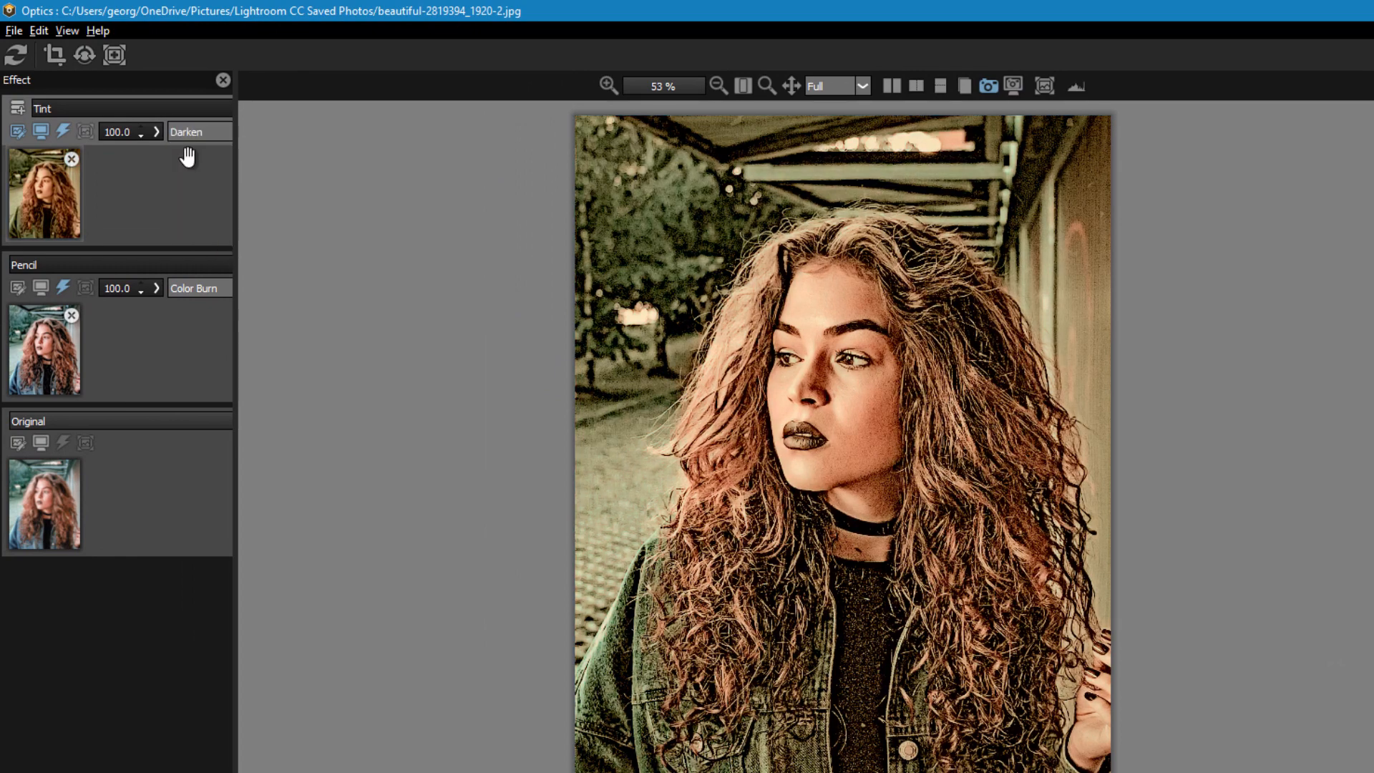
left_click(198, 132)
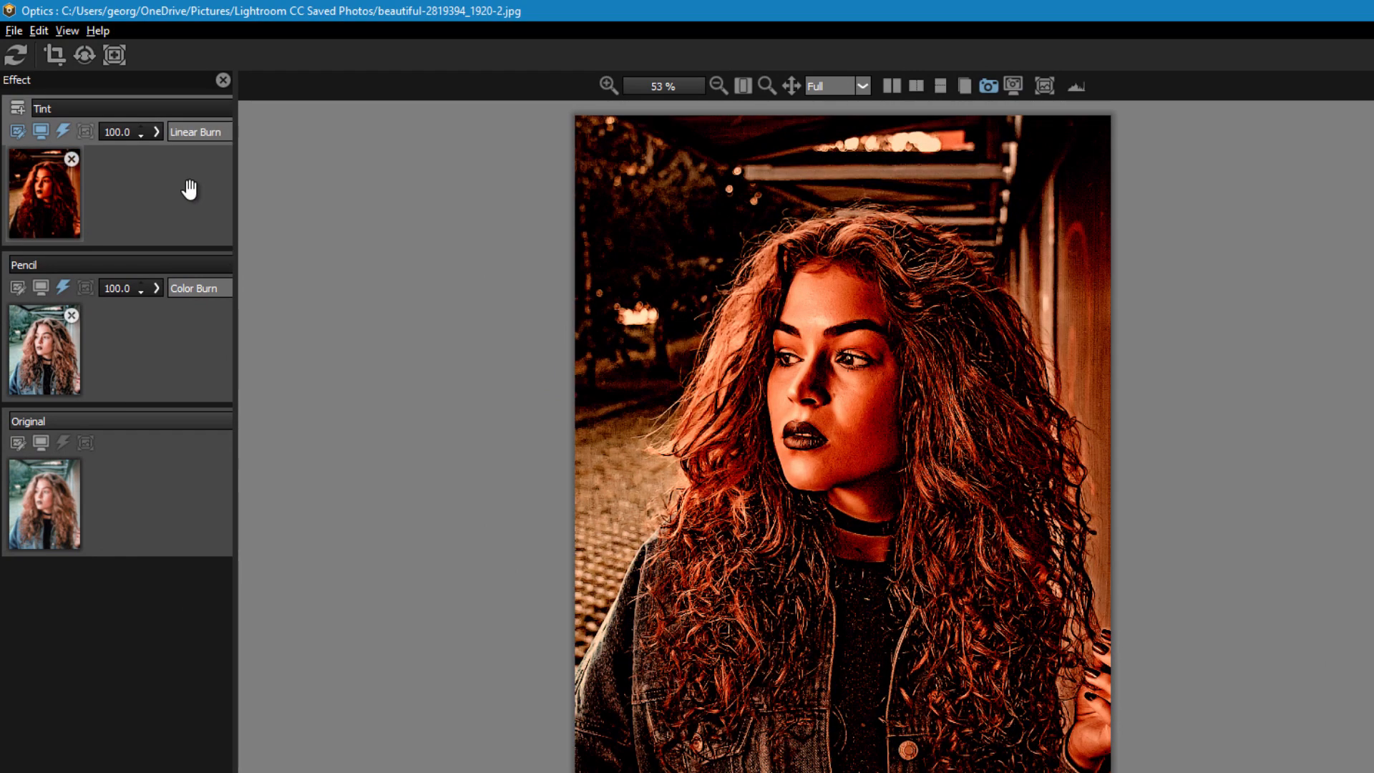
left_click(196, 132)
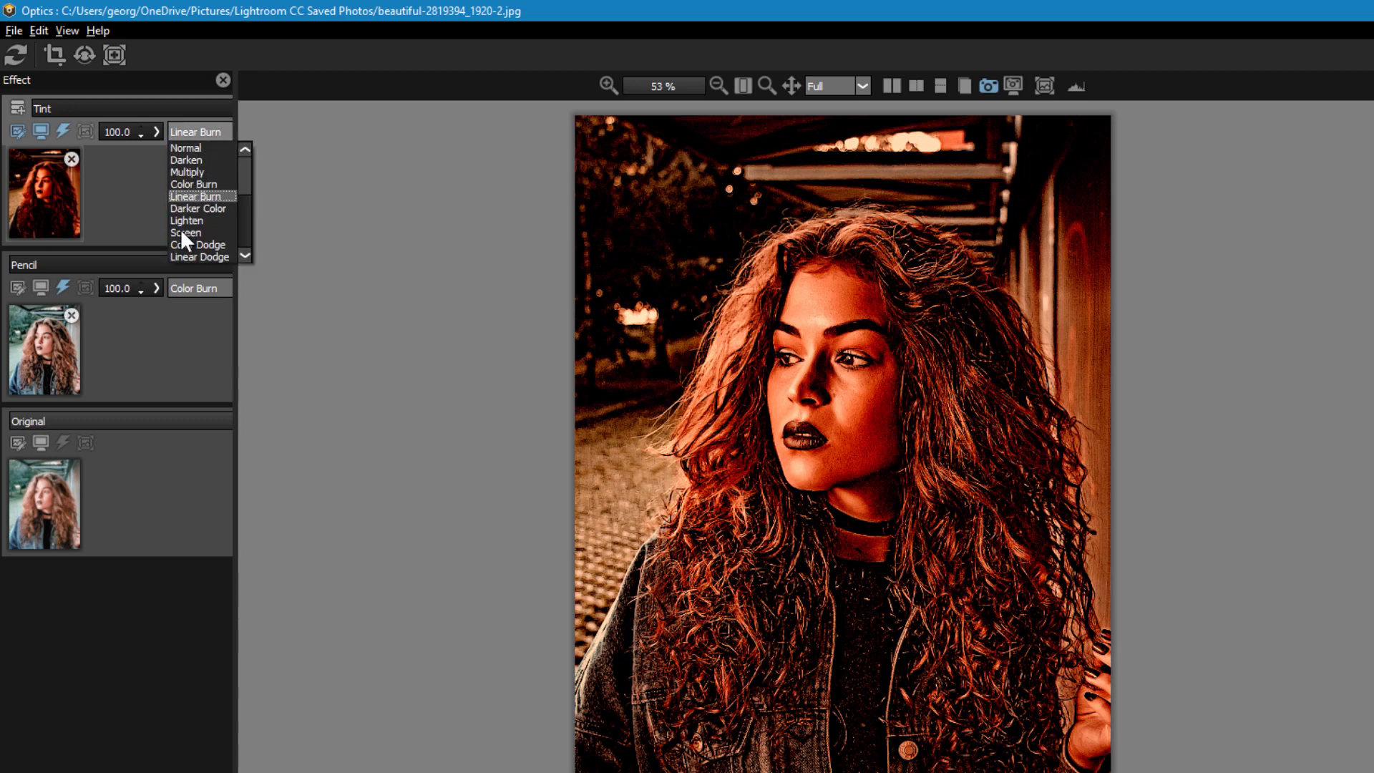
left_click(185, 234)
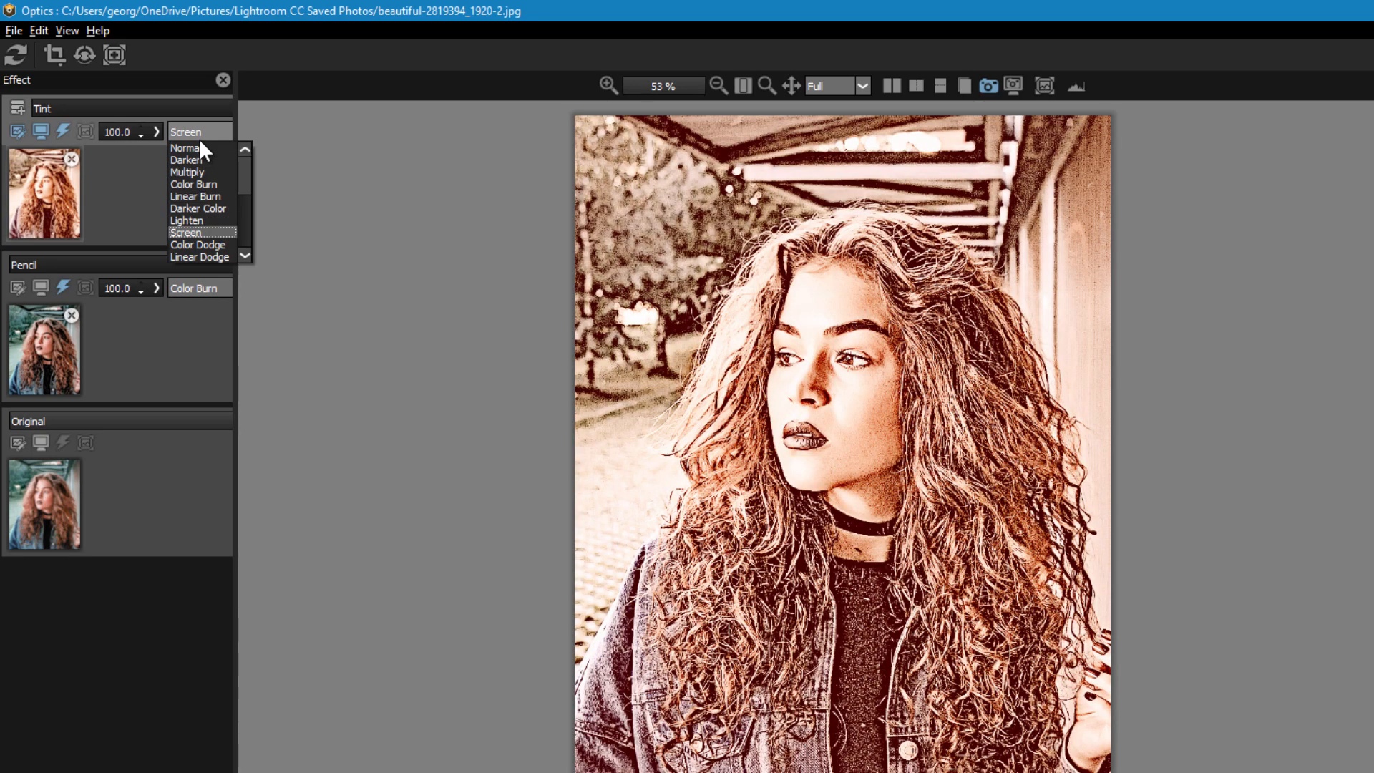
left_click(186, 219)
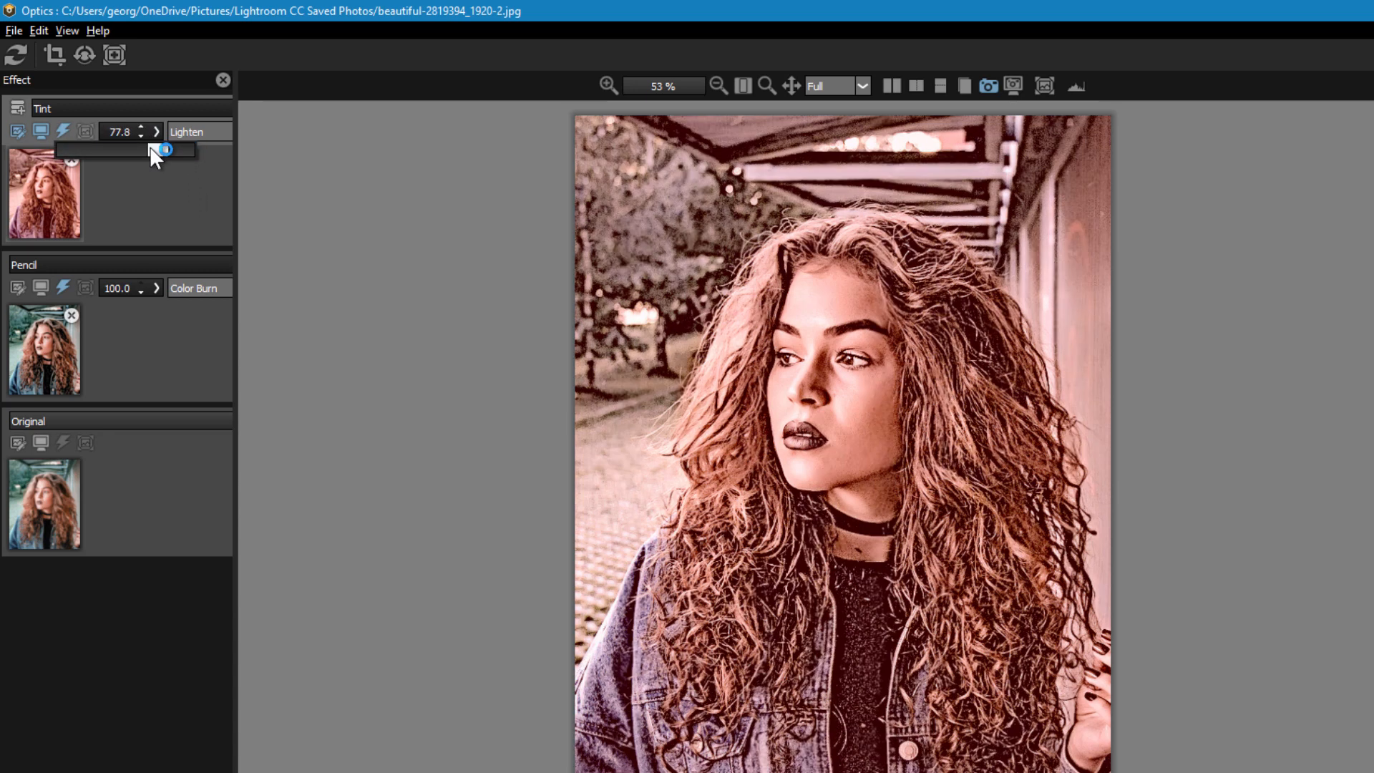
left_click_drag(165, 149, 148, 149)
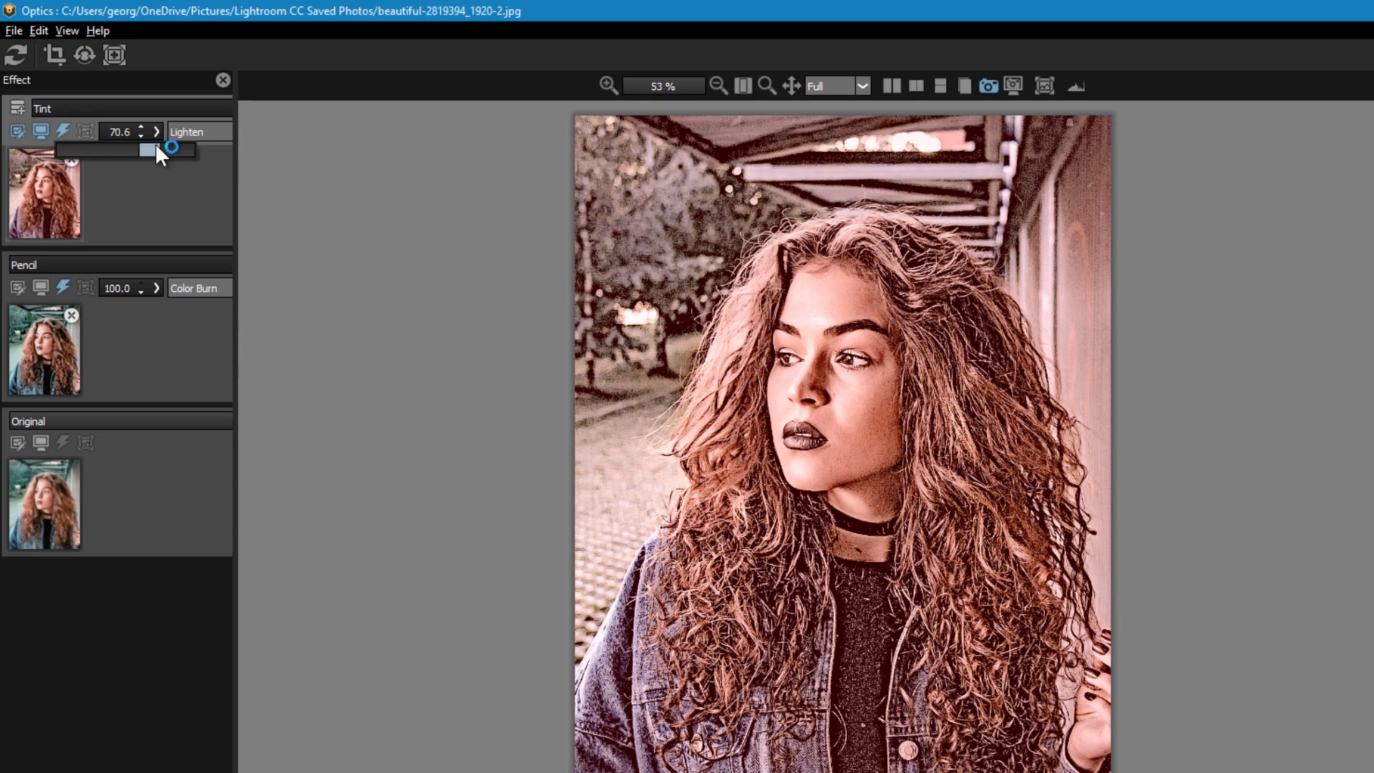
left_click_drag(171, 148, 148, 148)
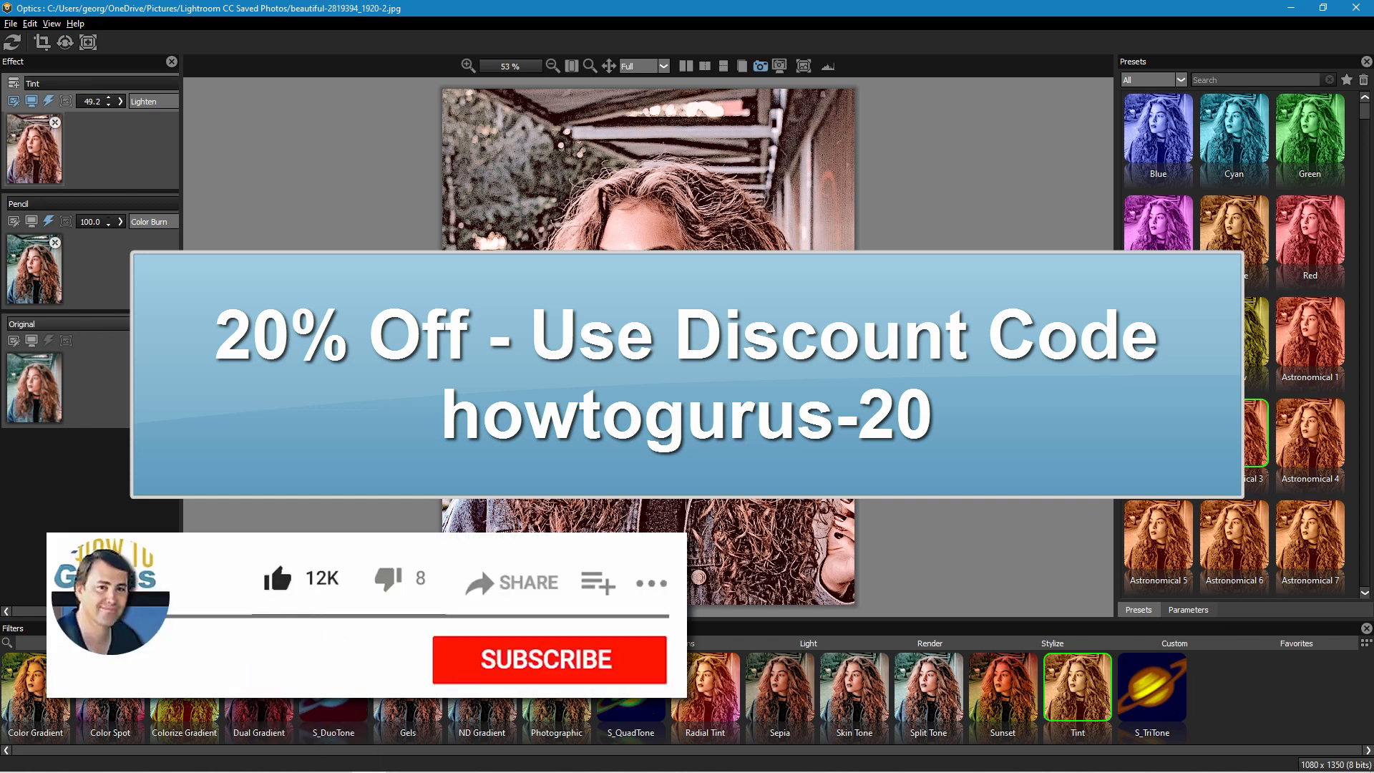
left_click(550, 659)
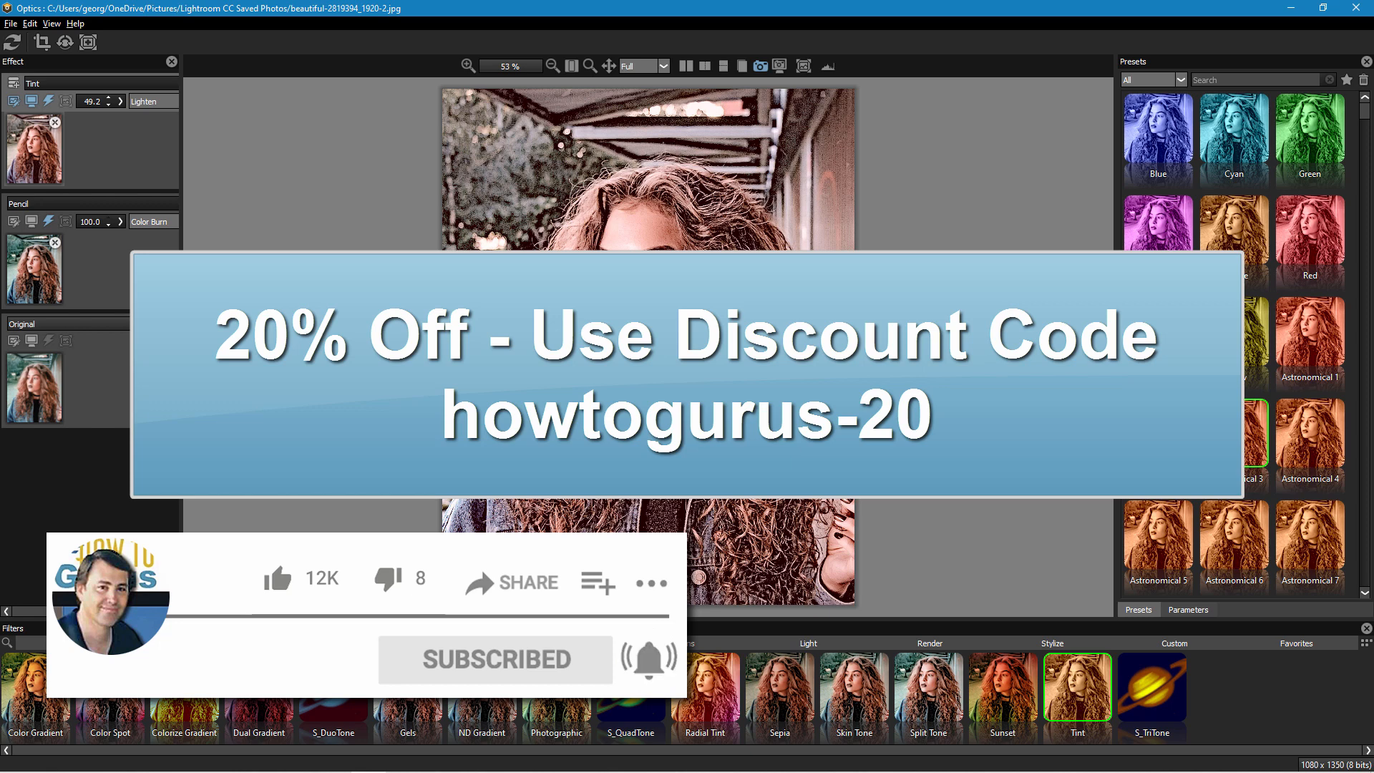